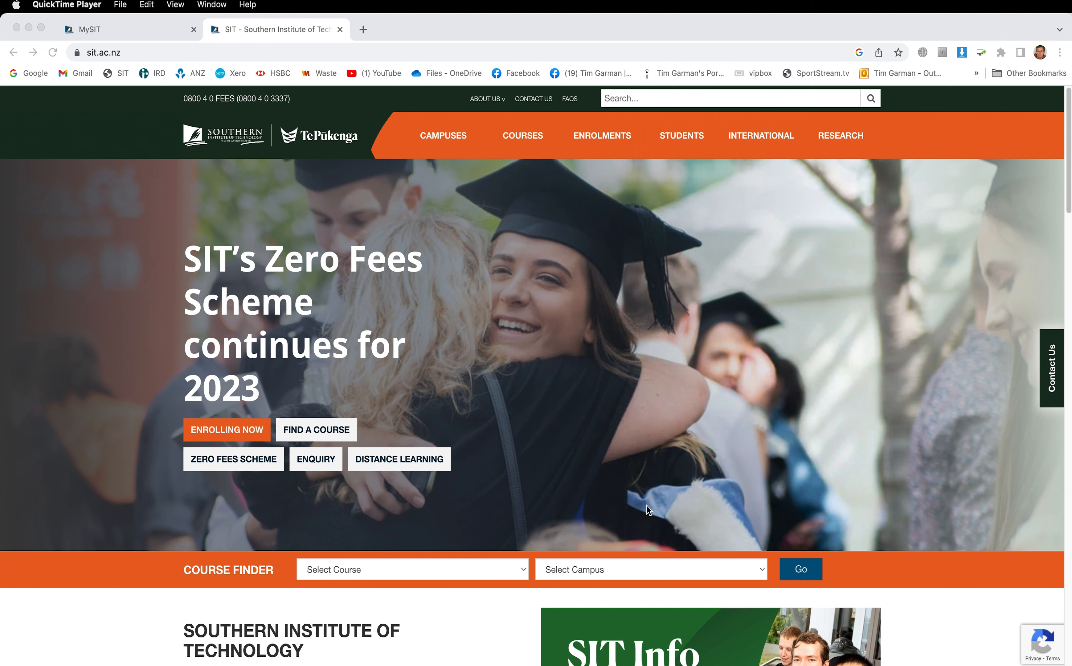
mouse_move(1028, 552)
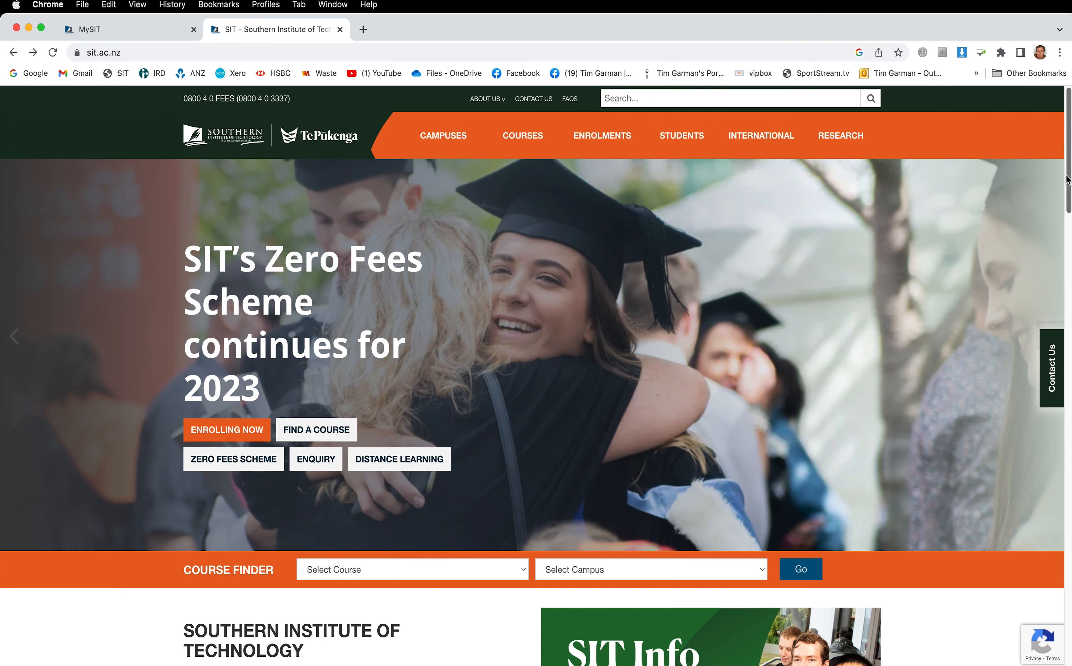
- Choose Blackboard from the SIT website's Quick Links dropdown and go to the Blackboard site
scroll("down", 3)
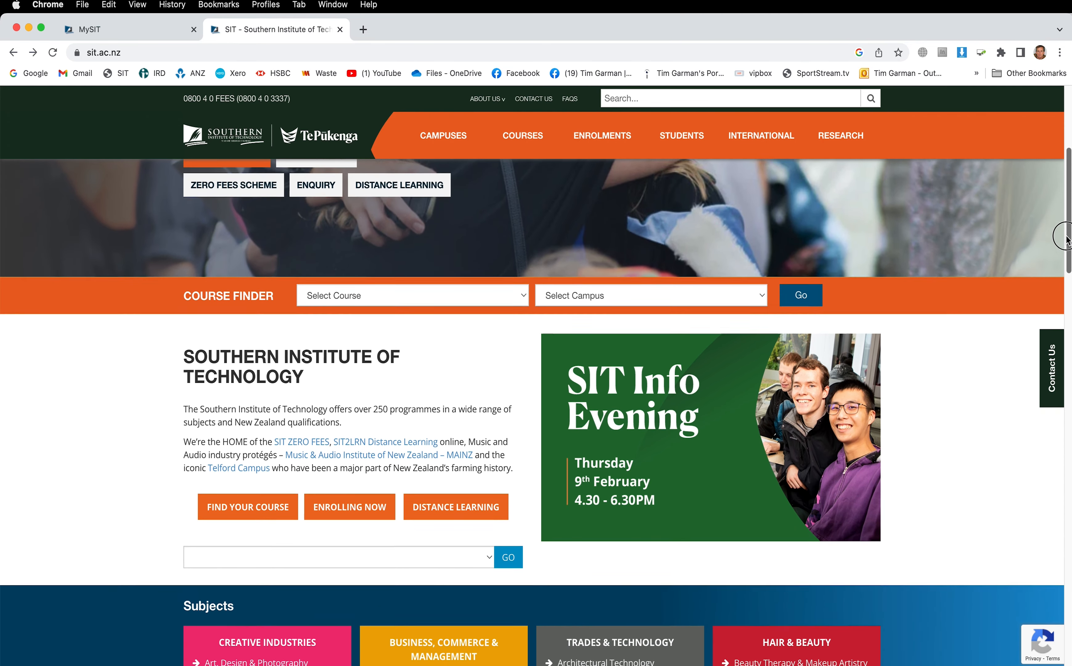
scroll("down", 3)
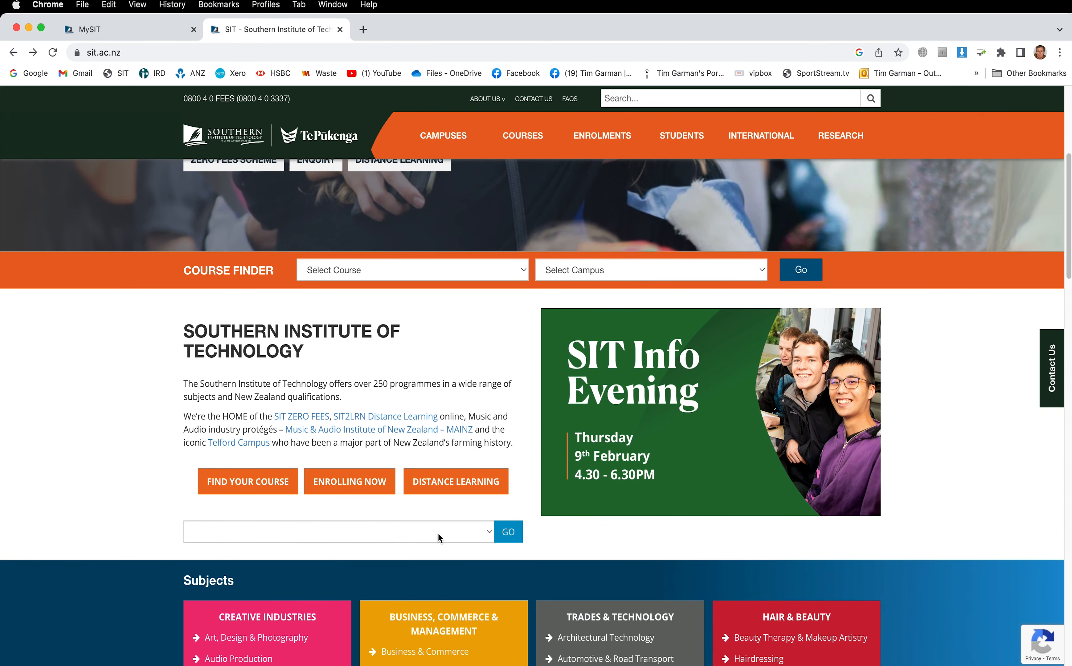
mouse_move(508, 531)
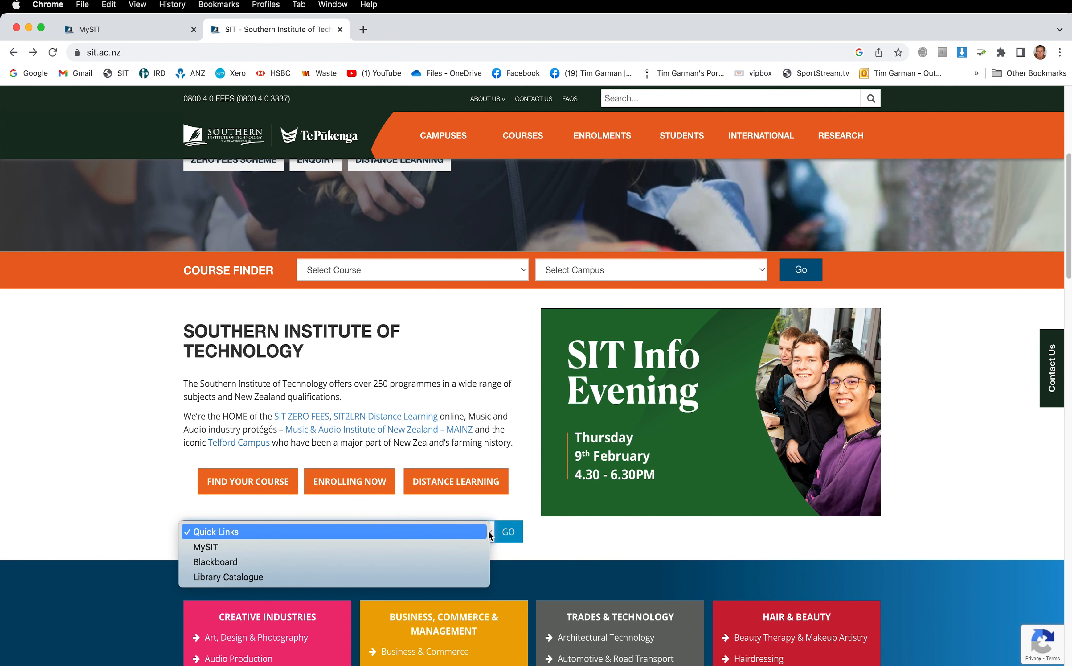
mouse_move(374, 565)
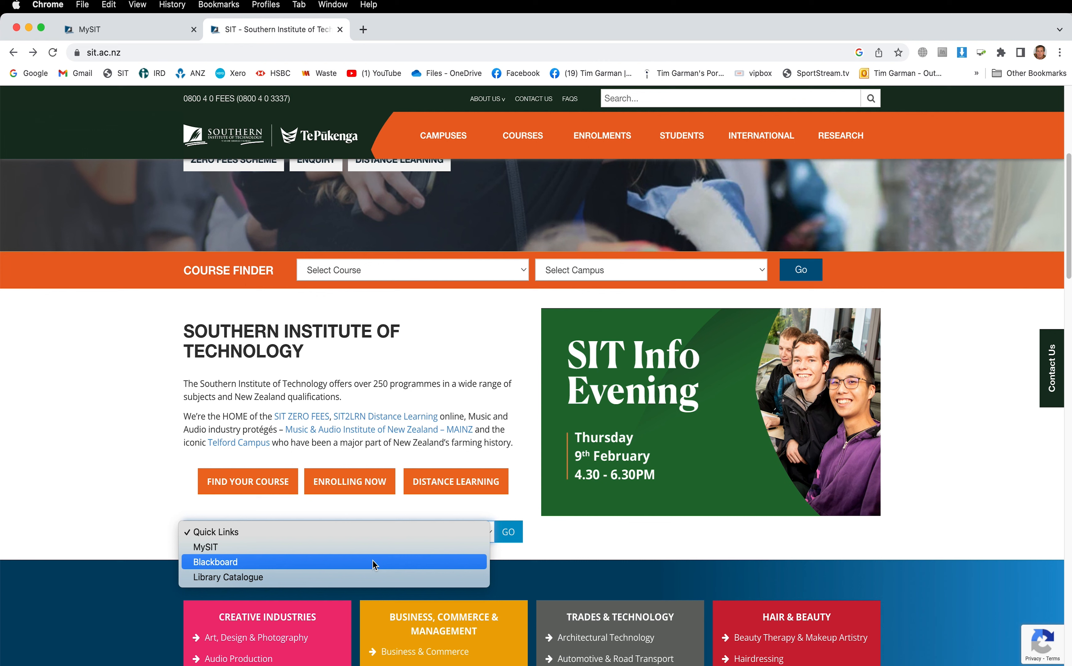
left_click(215, 561)
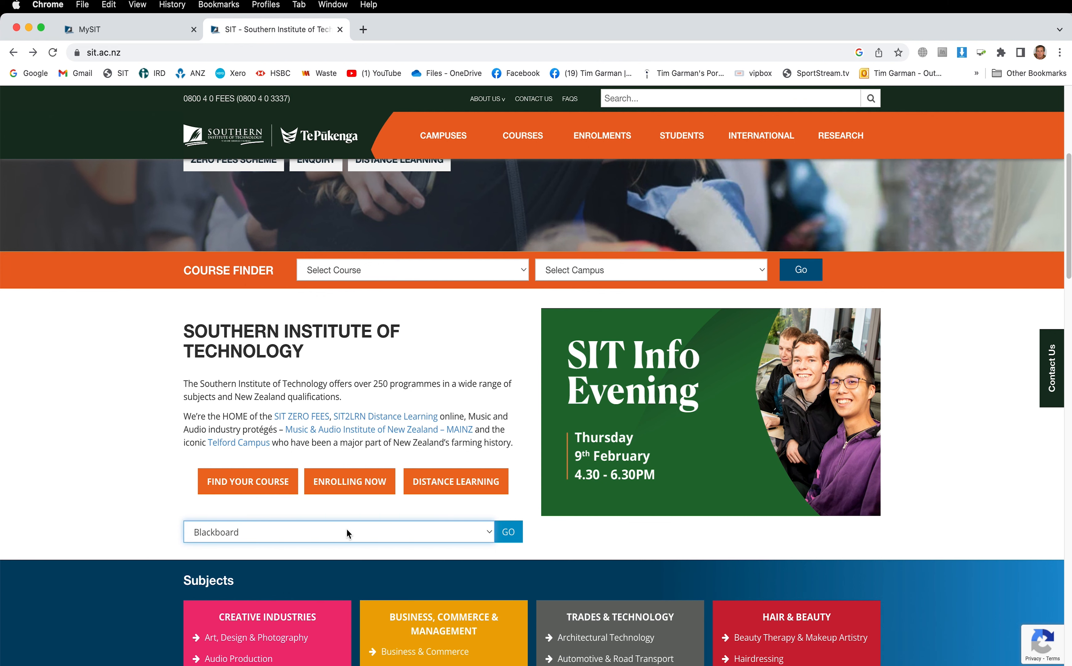
left_click(508, 532)
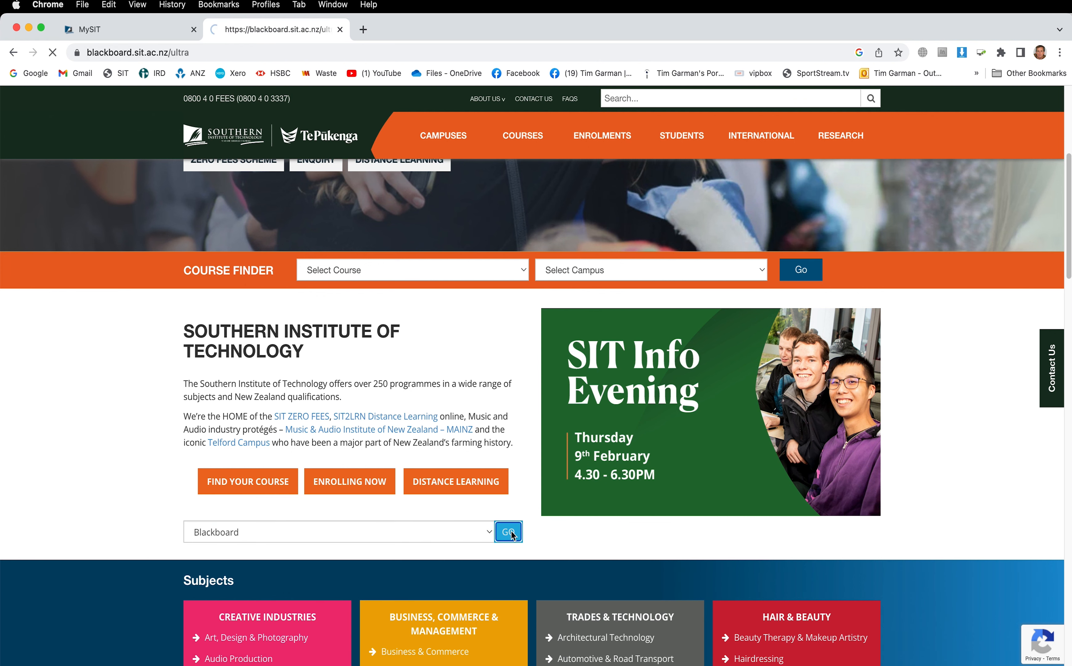
- From Courses > Upcoming Courses, open the IT1 2023 NZDP101 Introduction to Digital Post Production course
left_click(508, 532)
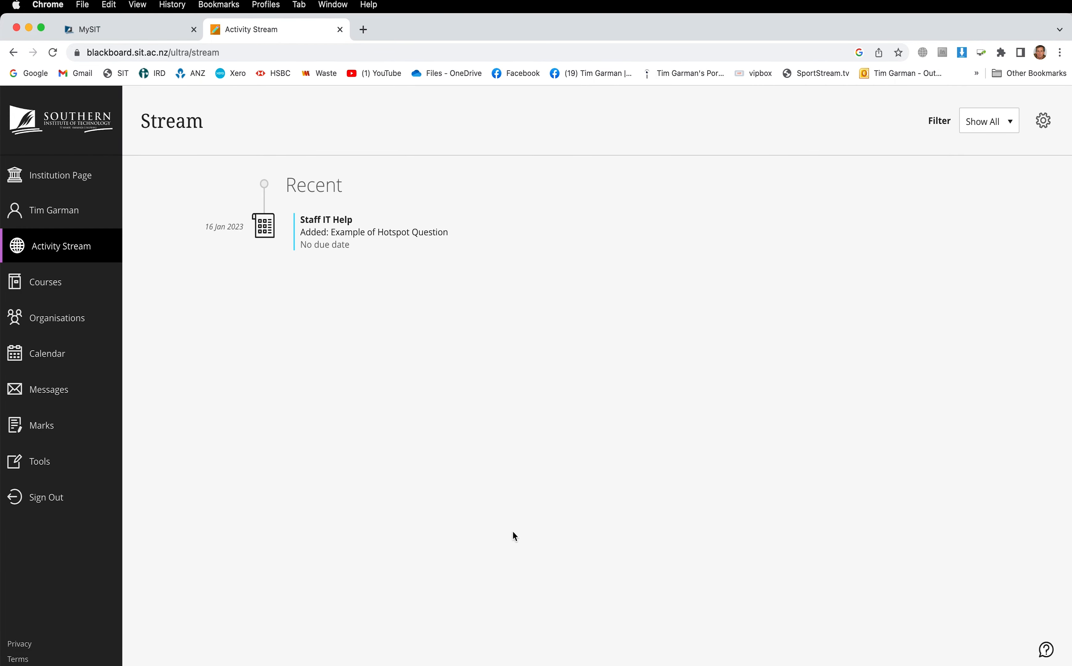
mouse_move(159, 400)
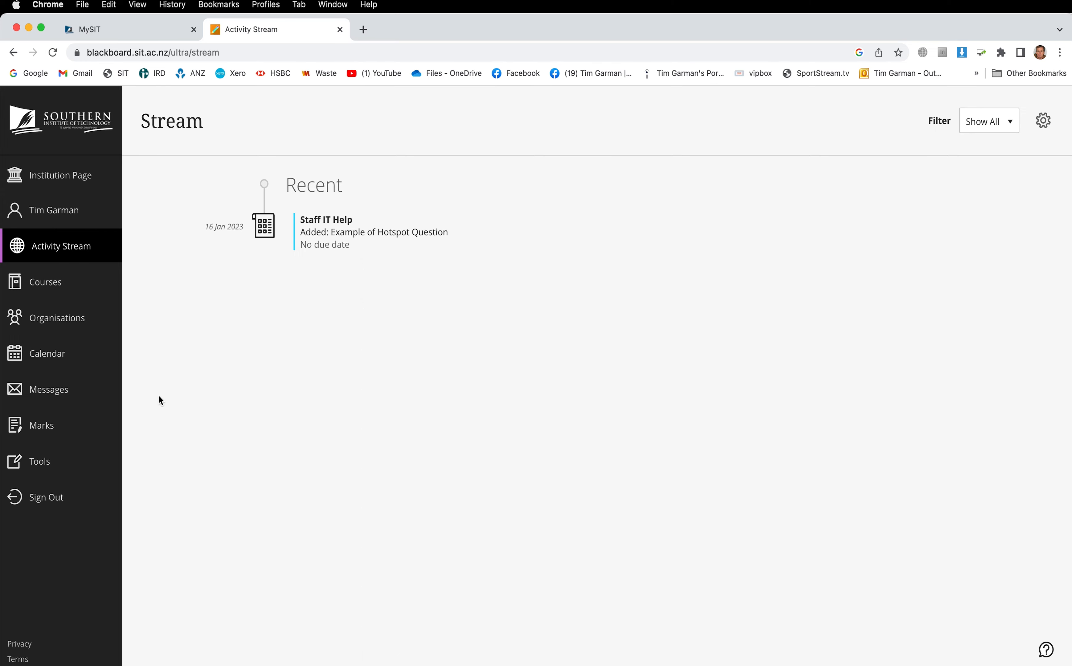
left_click(47, 281)
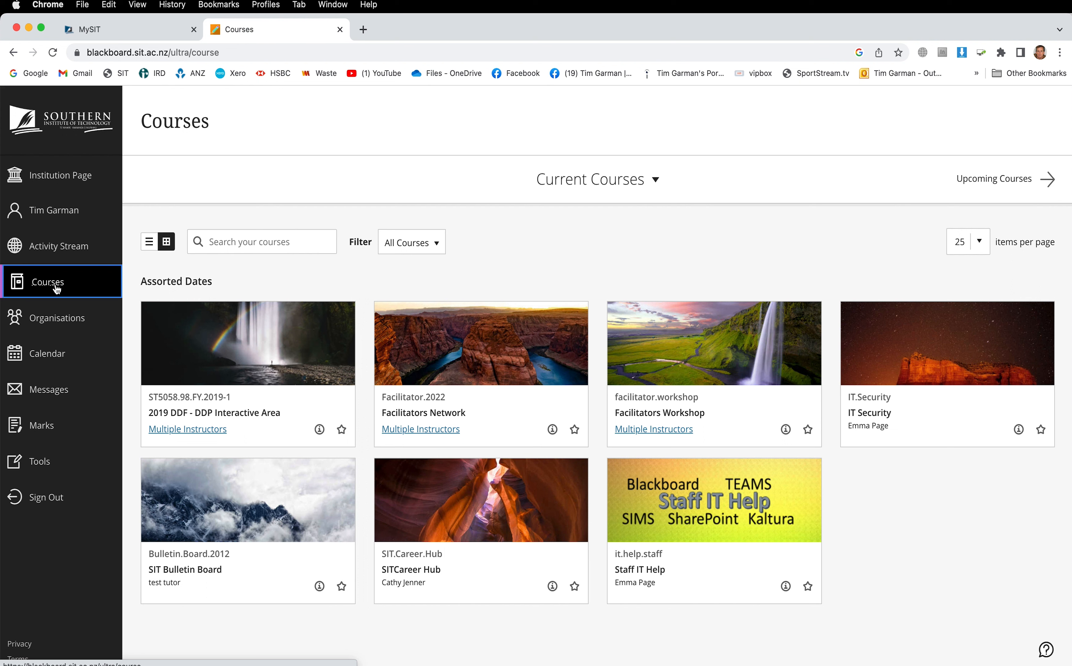
mouse_move(1023, 207)
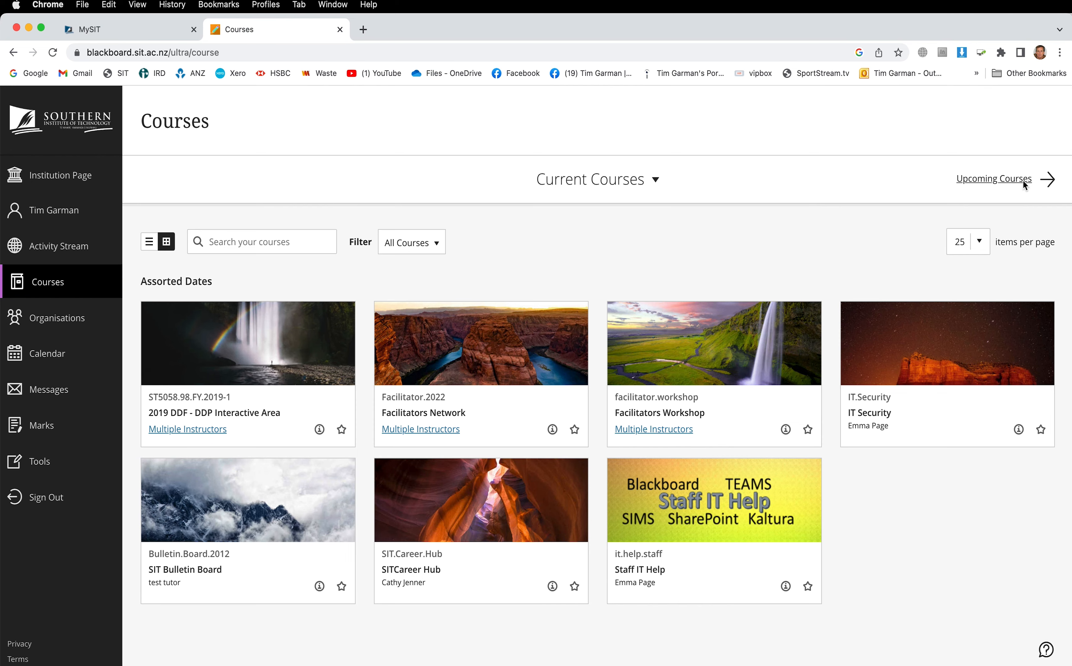
left_click(993, 179)
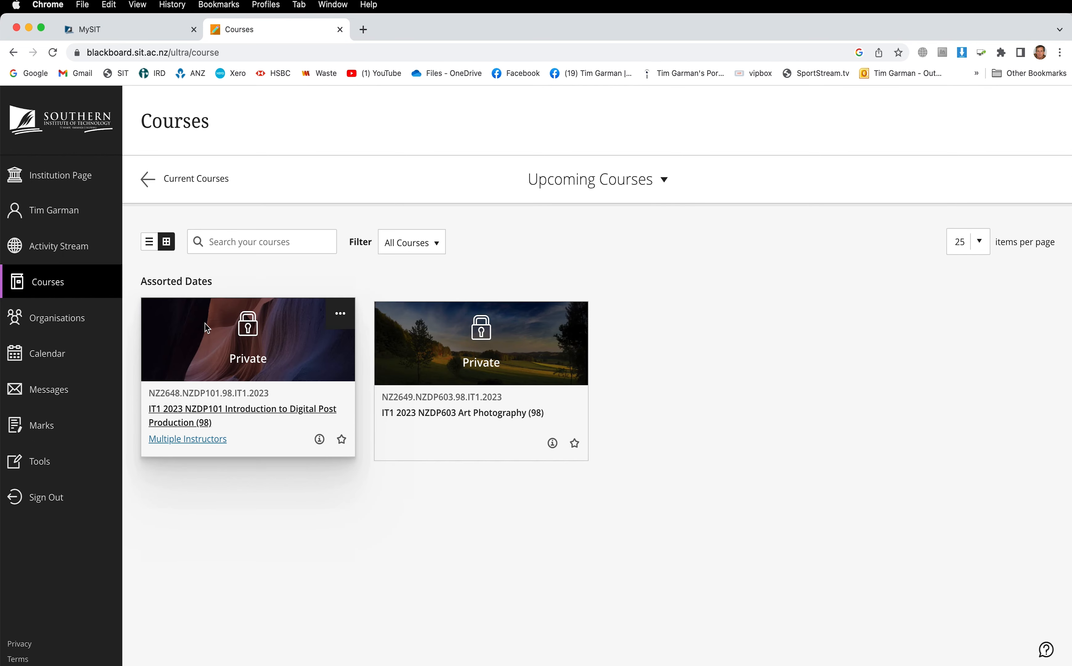
left_click(241, 415)
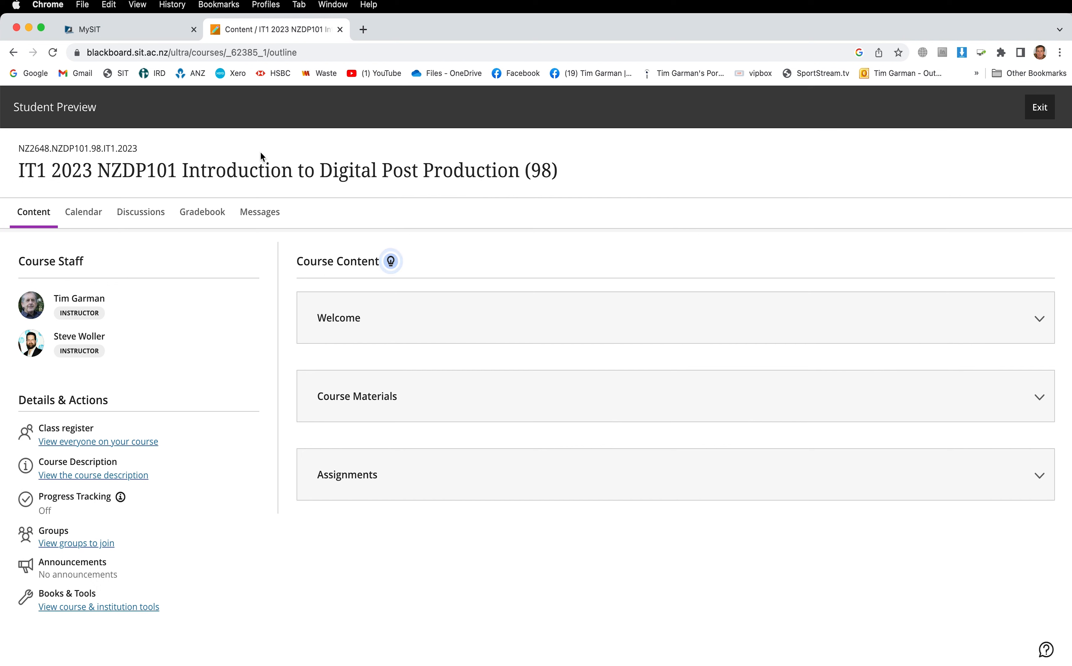
scroll("down", 3)
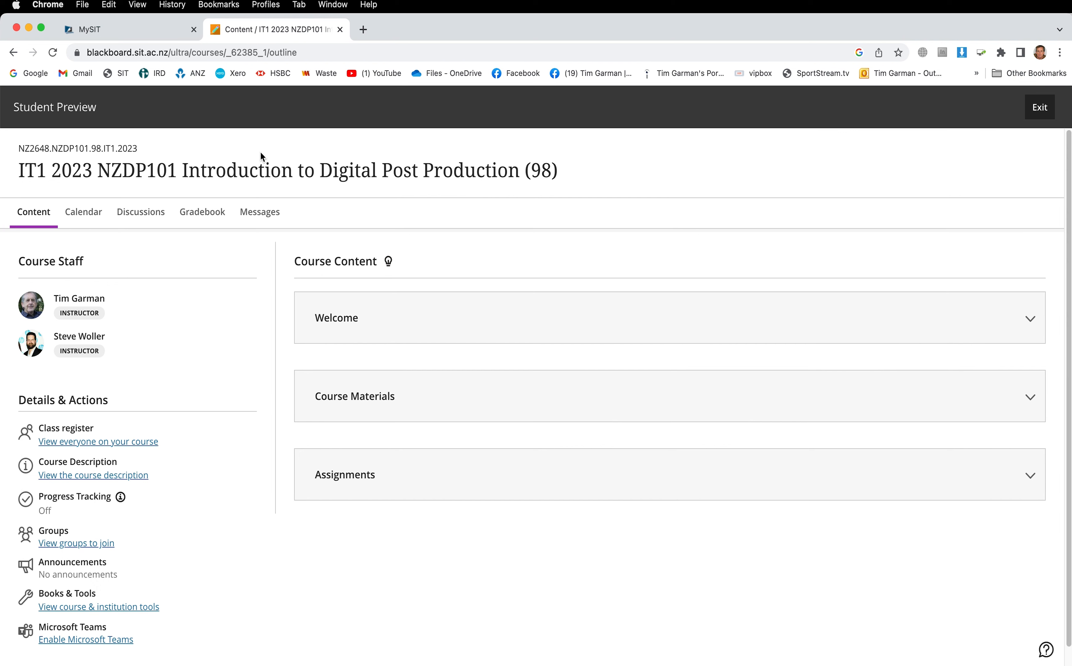
mouse_move(111, 376)
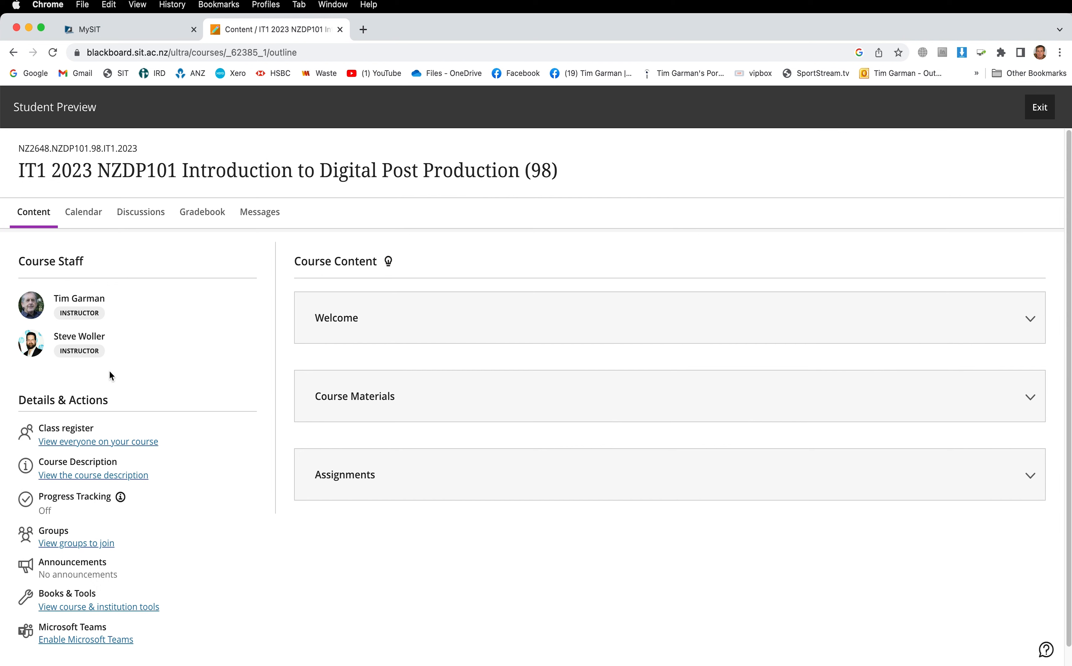
mouse_move(48, 175)
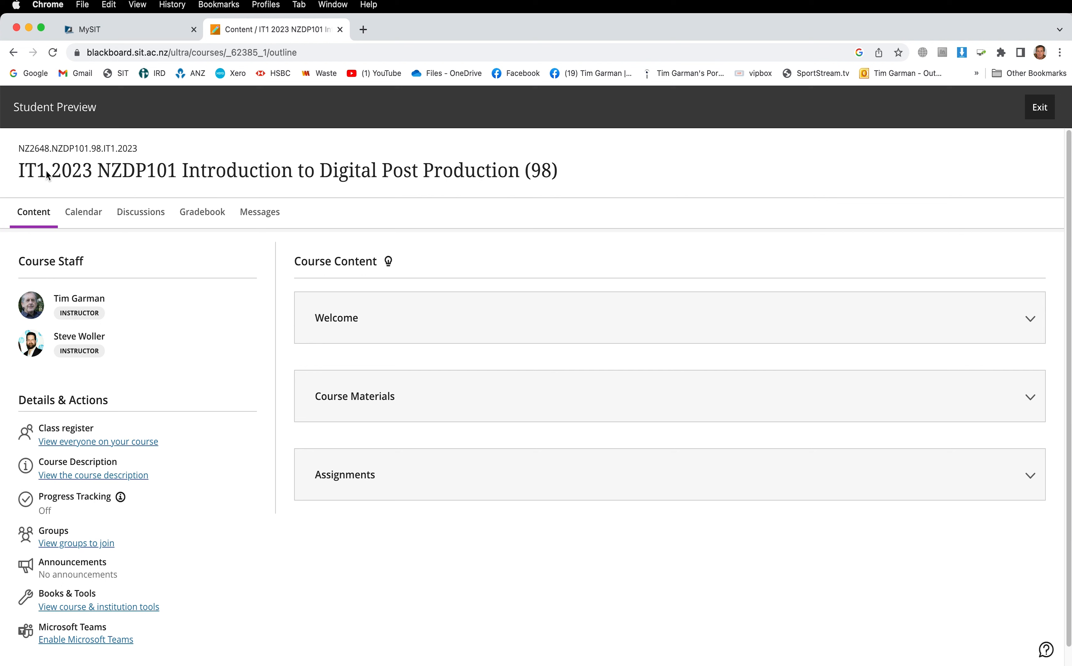
mouse_move(67, 184)
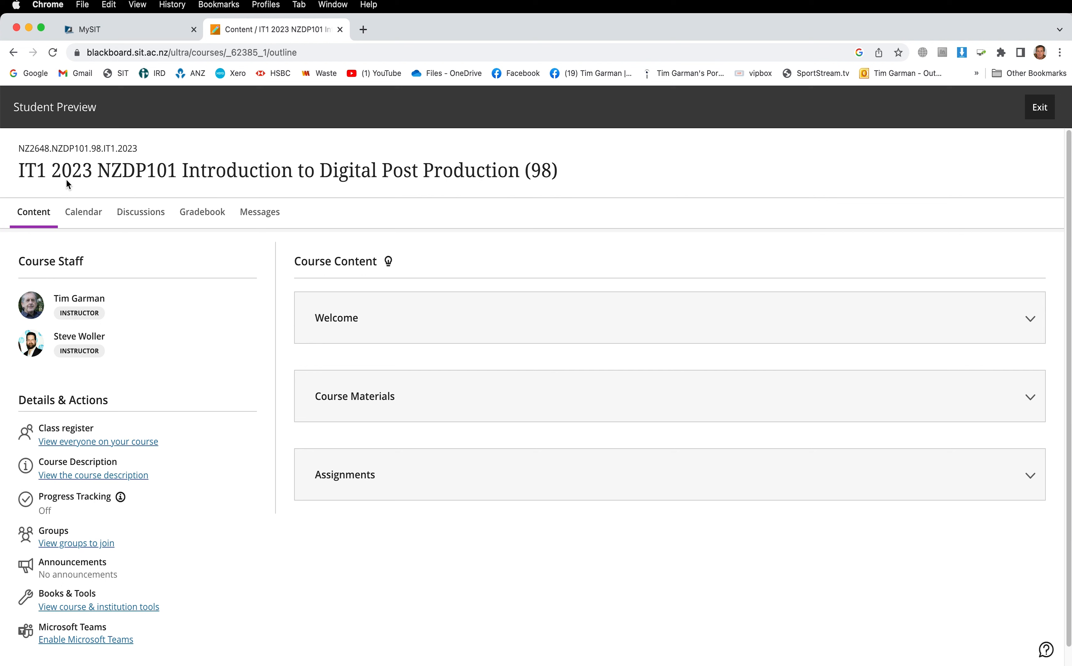
mouse_move(159, 187)
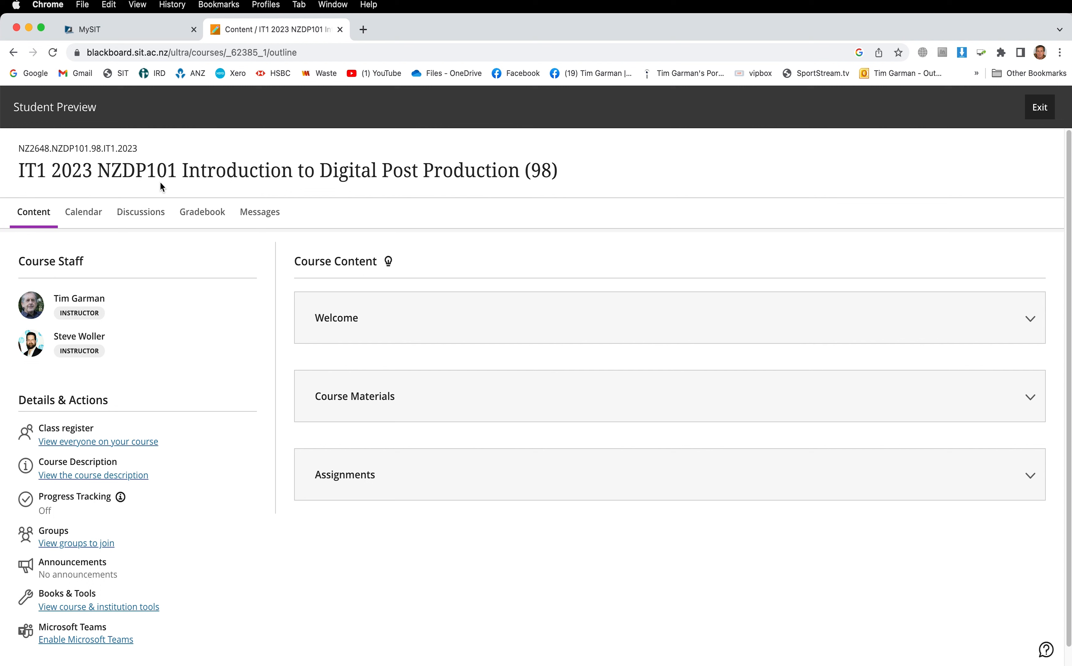
mouse_move(175, 185)
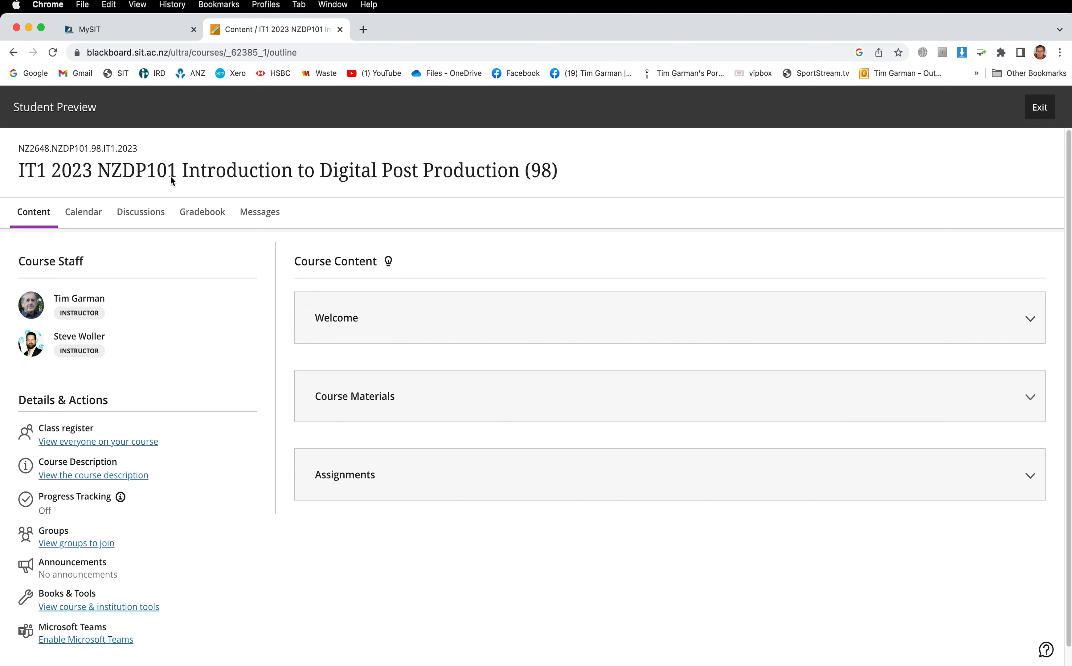
mouse_move(173, 183)
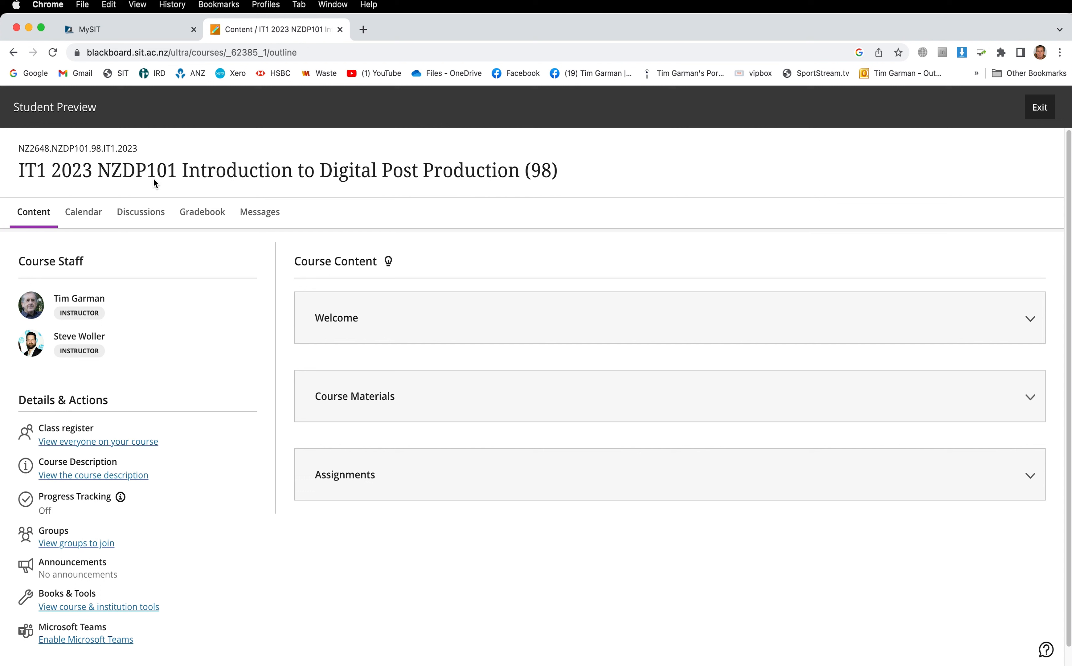
mouse_move(172, 186)
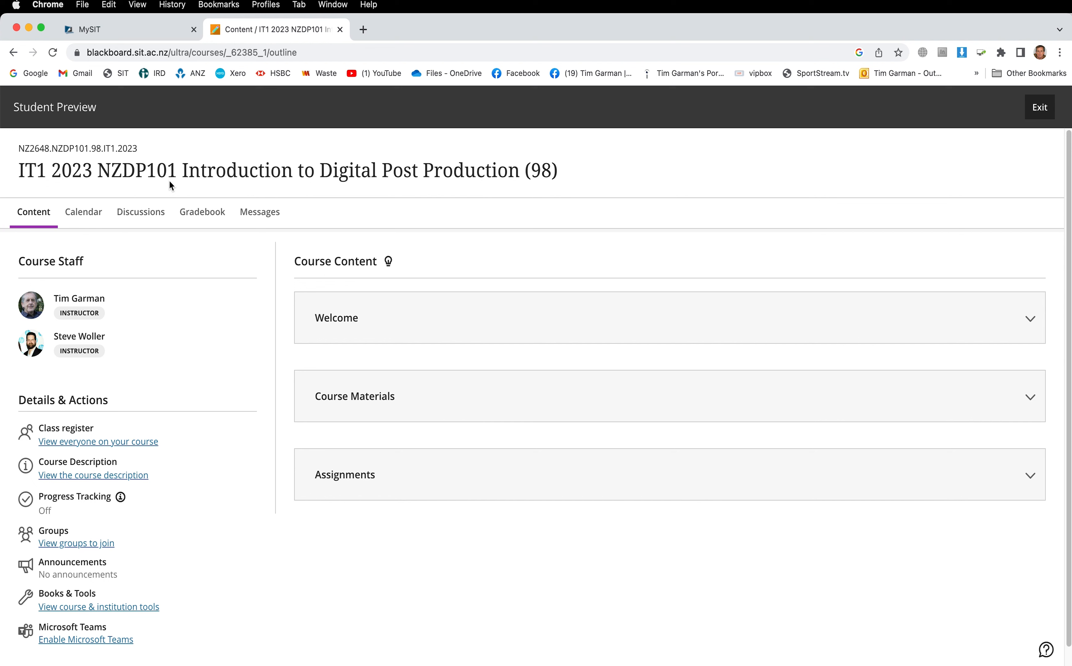
mouse_move(164, 190)
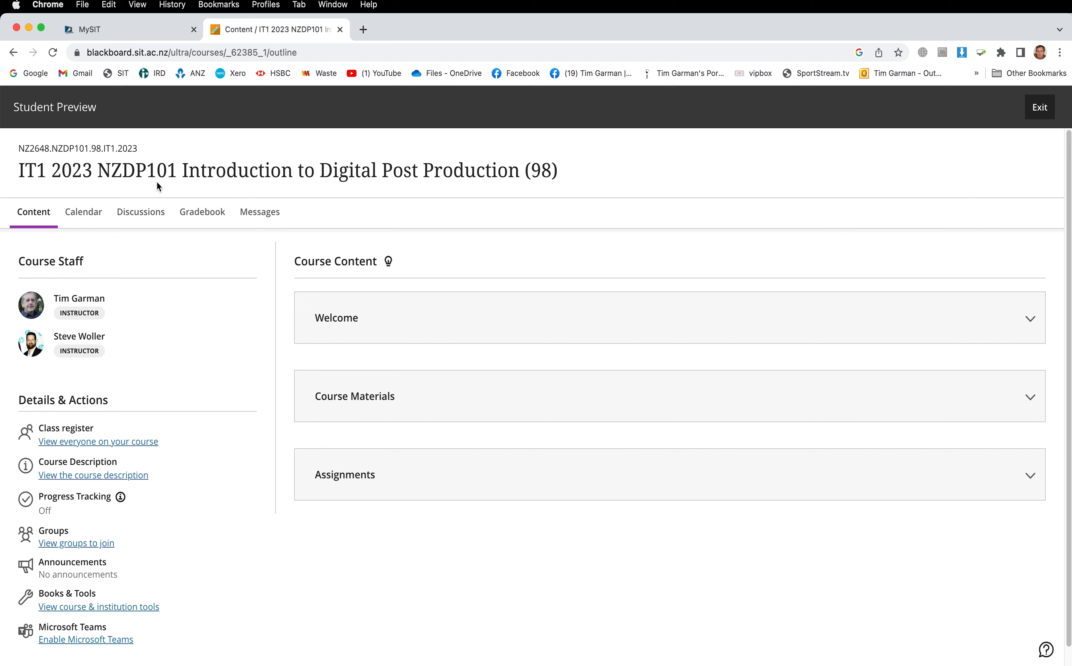
mouse_move(172, 187)
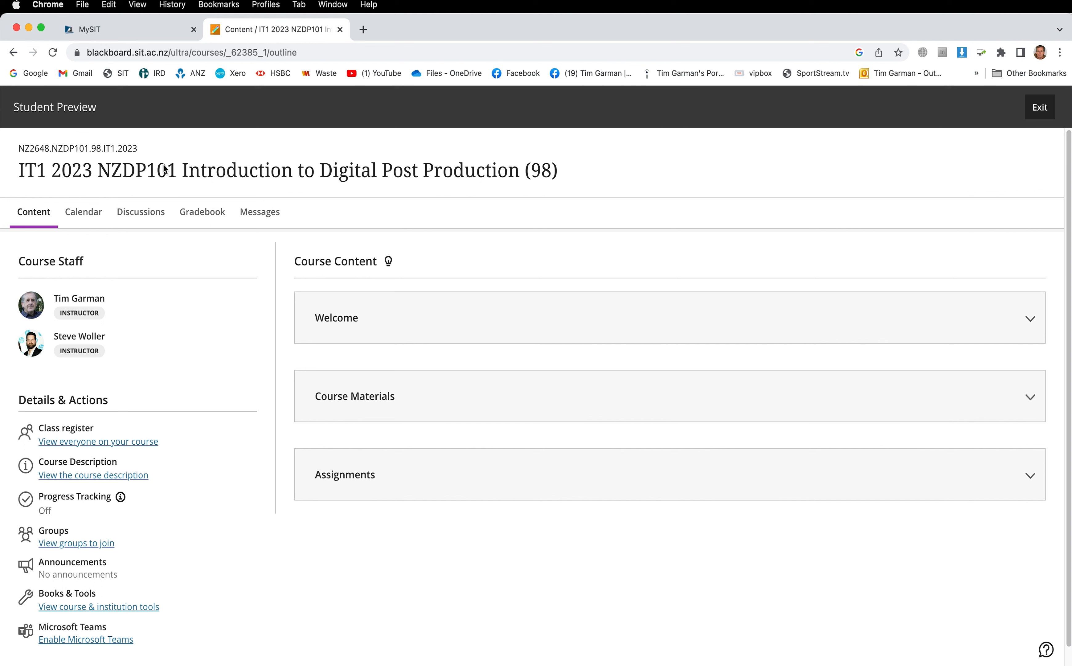
mouse_move(163, 191)
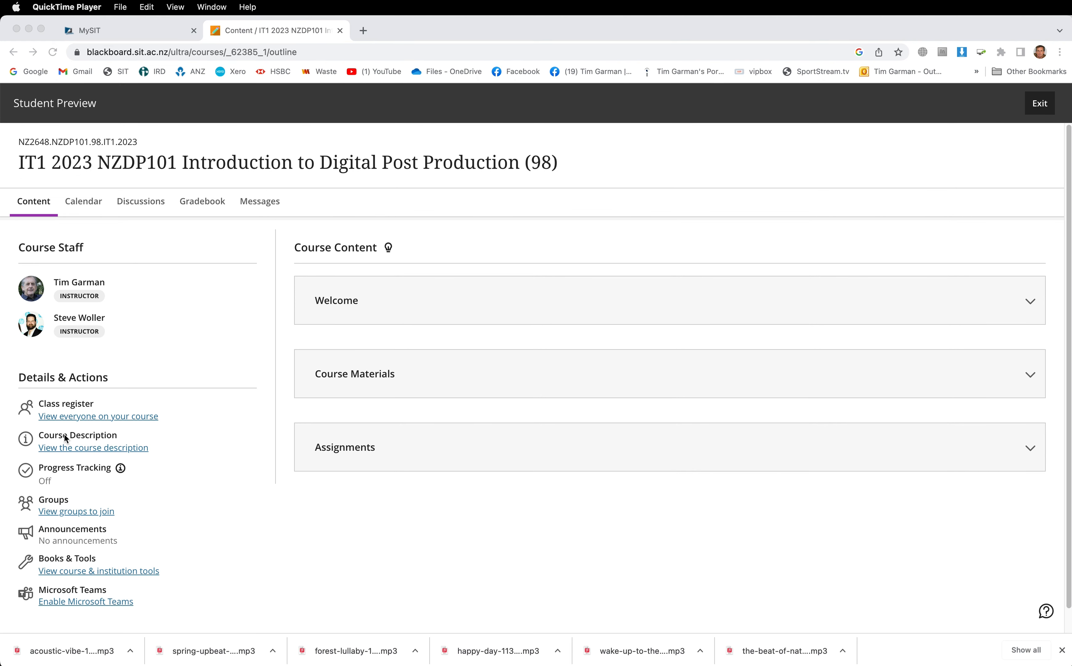
mouse_move(69, 557)
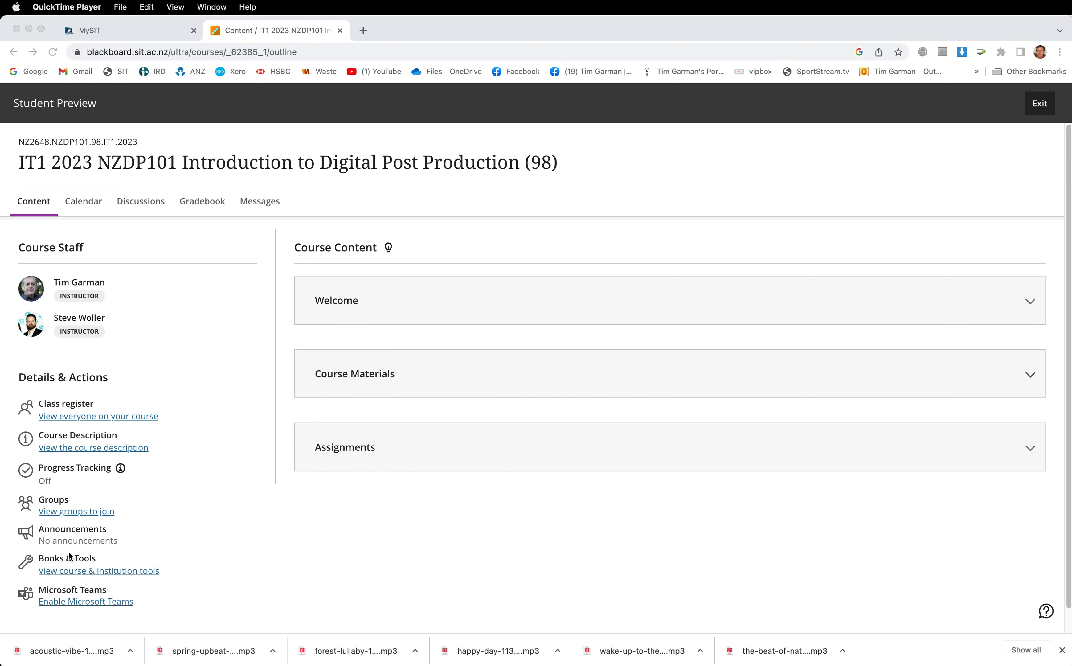
mouse_move(70, 553)
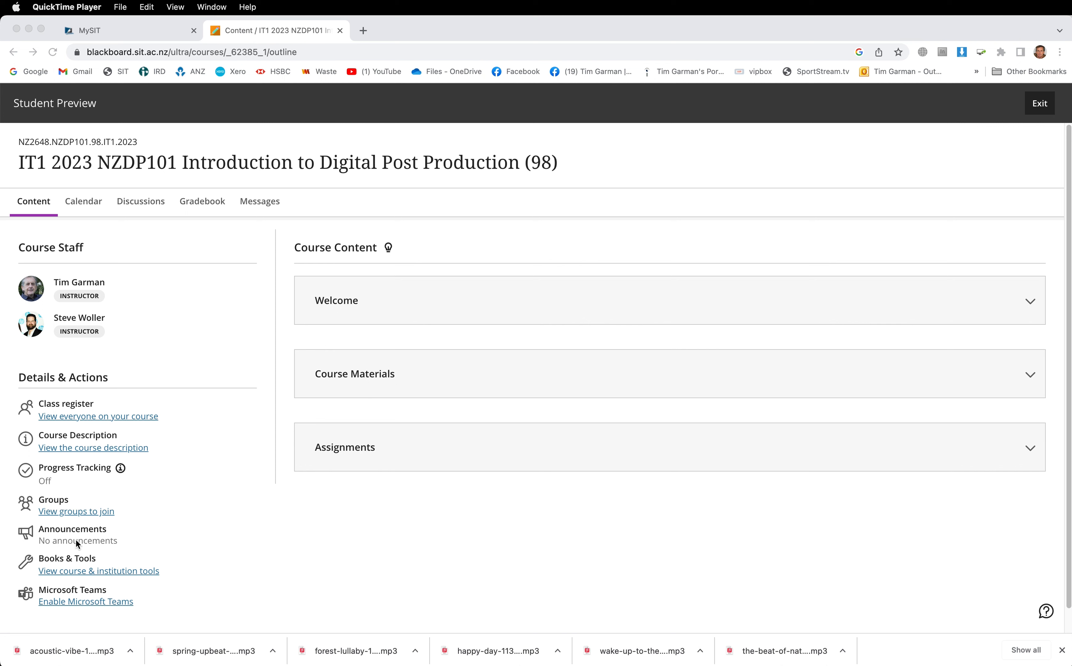
mouse_move(439, 368)
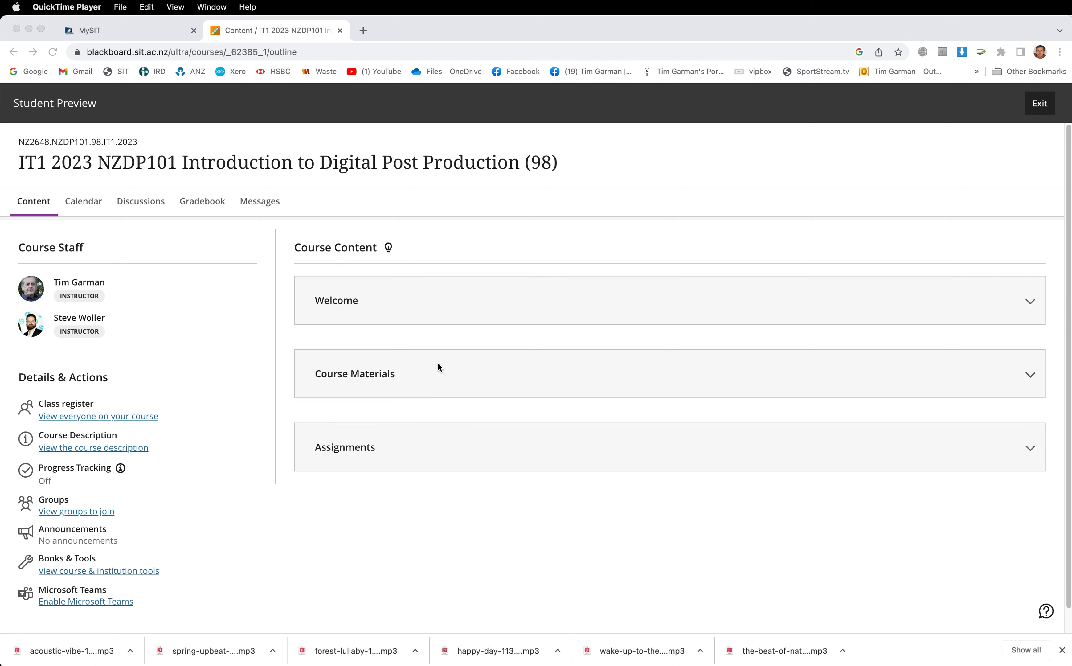
mouse_move(1030, 303)
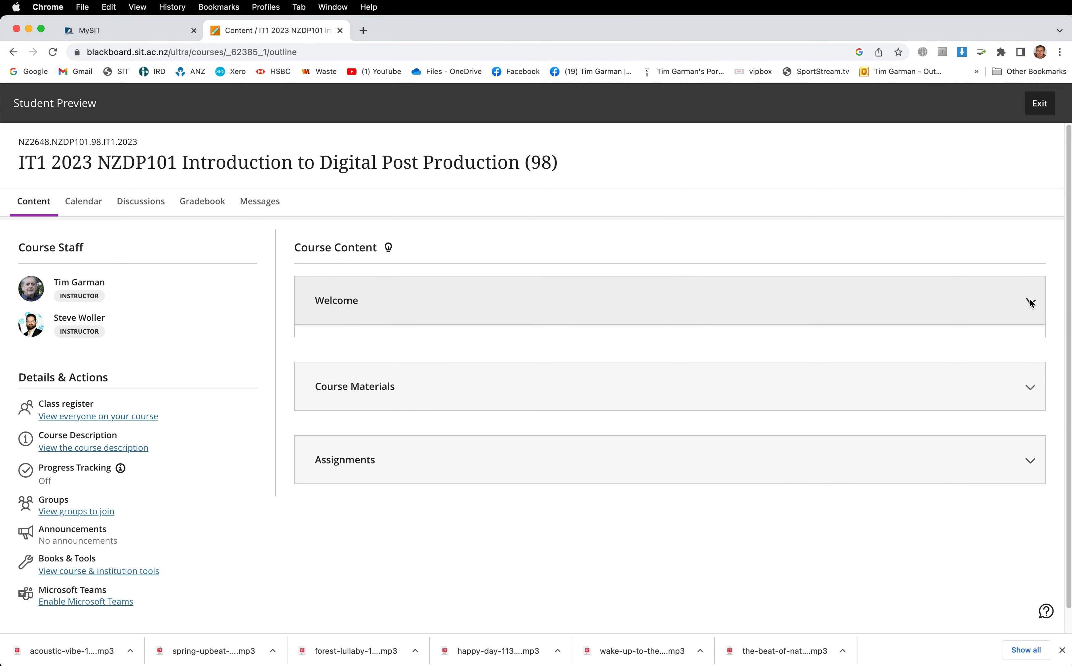
- View the Welcome to NZDP101 Digital Post Production page, close it, and collapse the Welcome section
left_click(1030, 303)
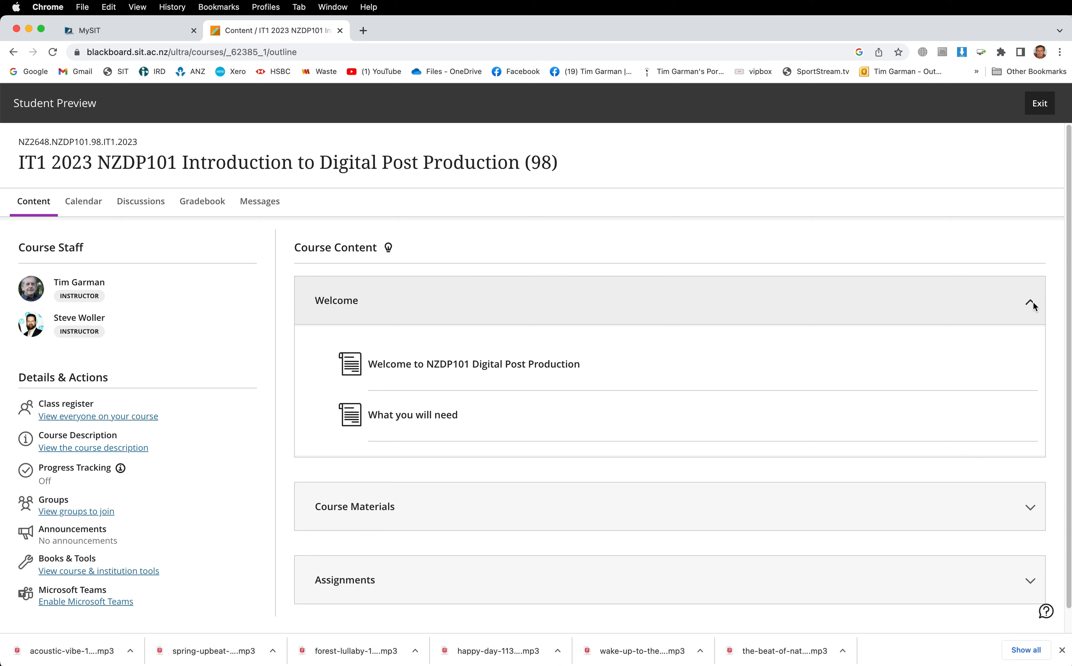
mouse_move(497, 451)
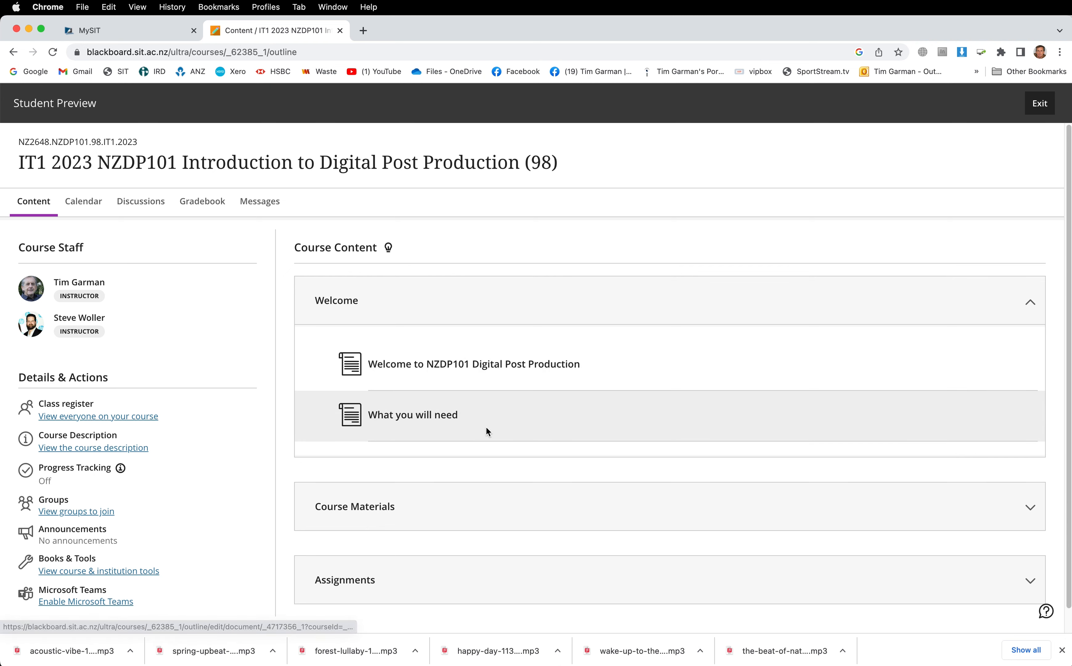
mouse_move(486, 453)
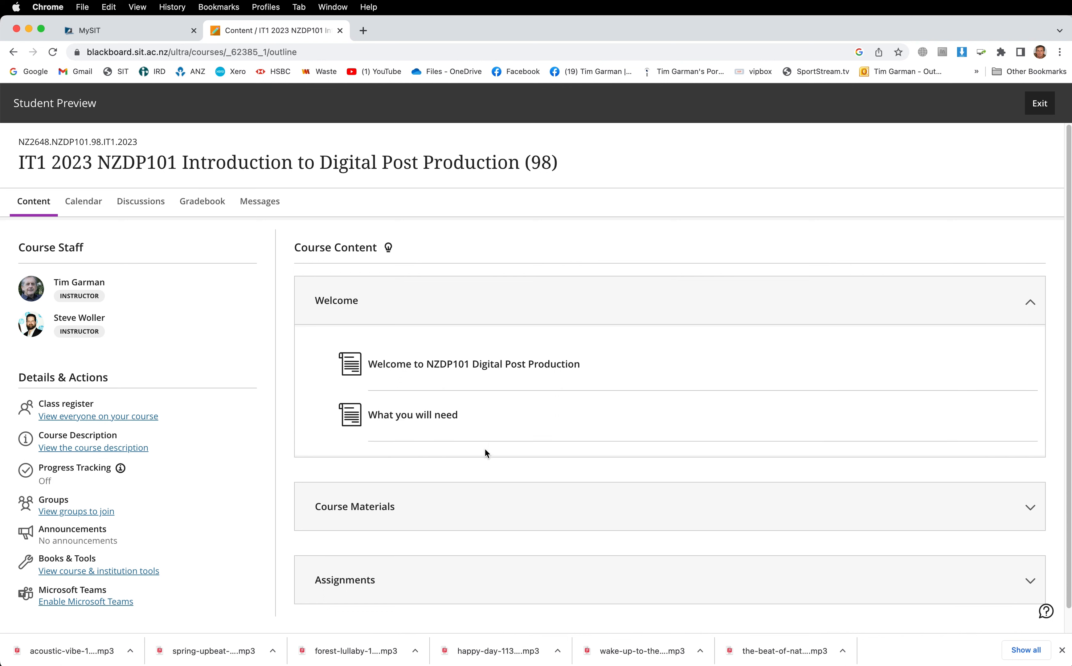
mouse_move(448, 446)
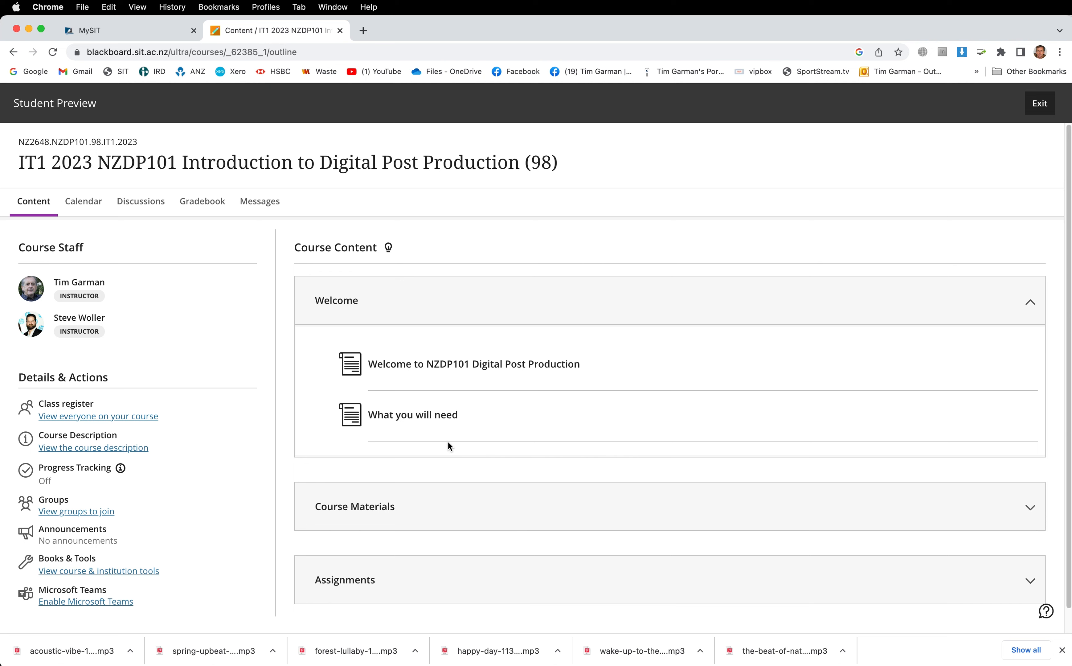
mouse_move(688, 442)
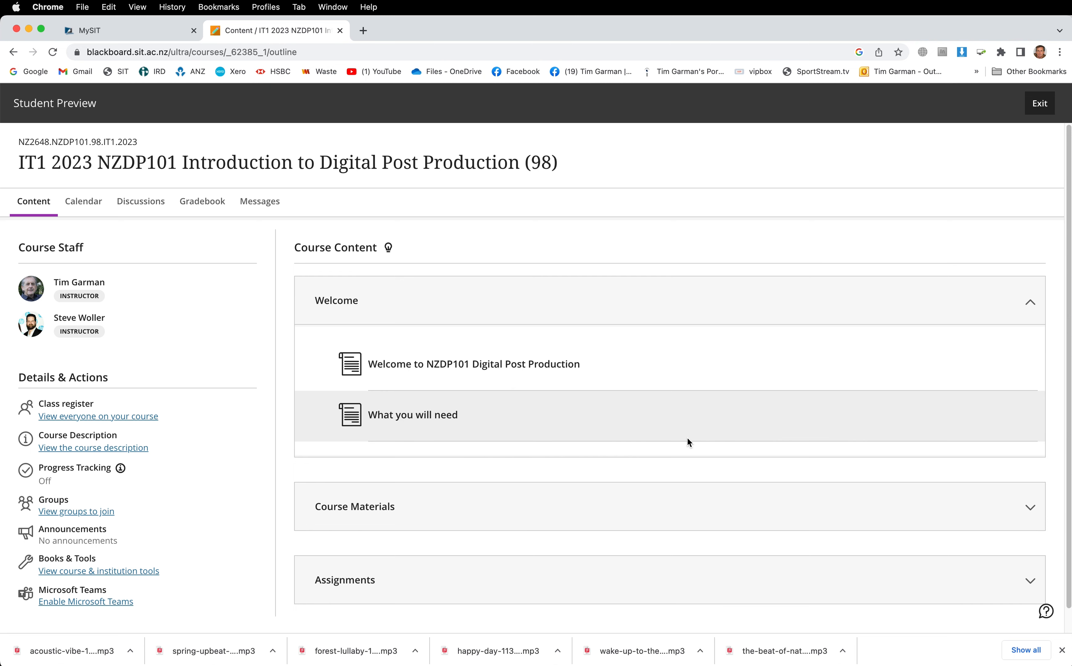
mouse_move(430, 369)
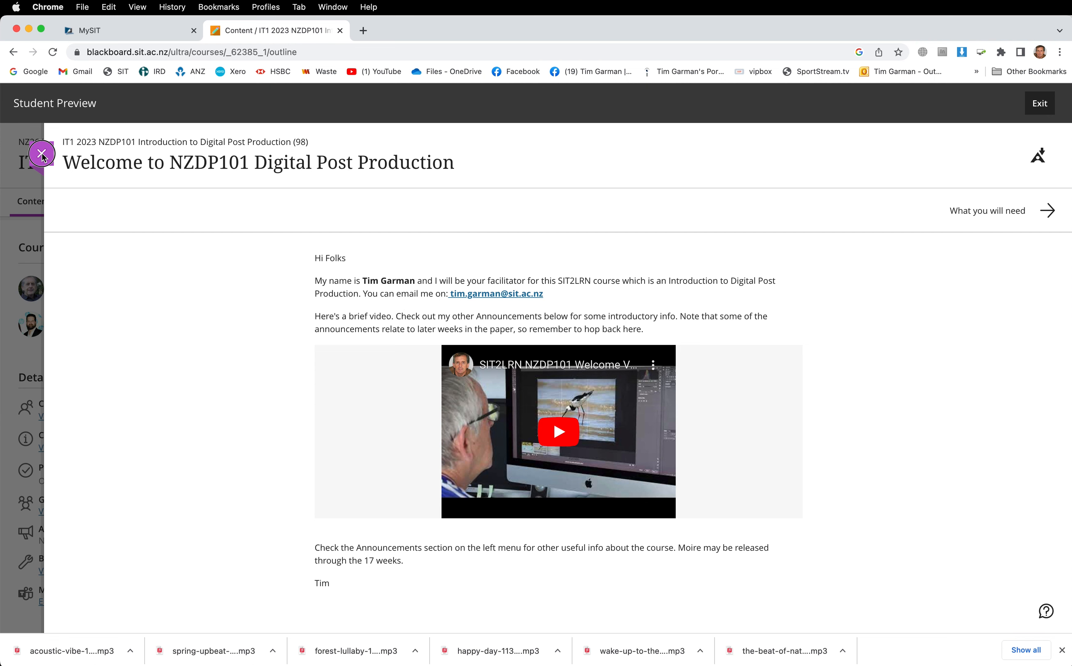
left_click(42, 153)
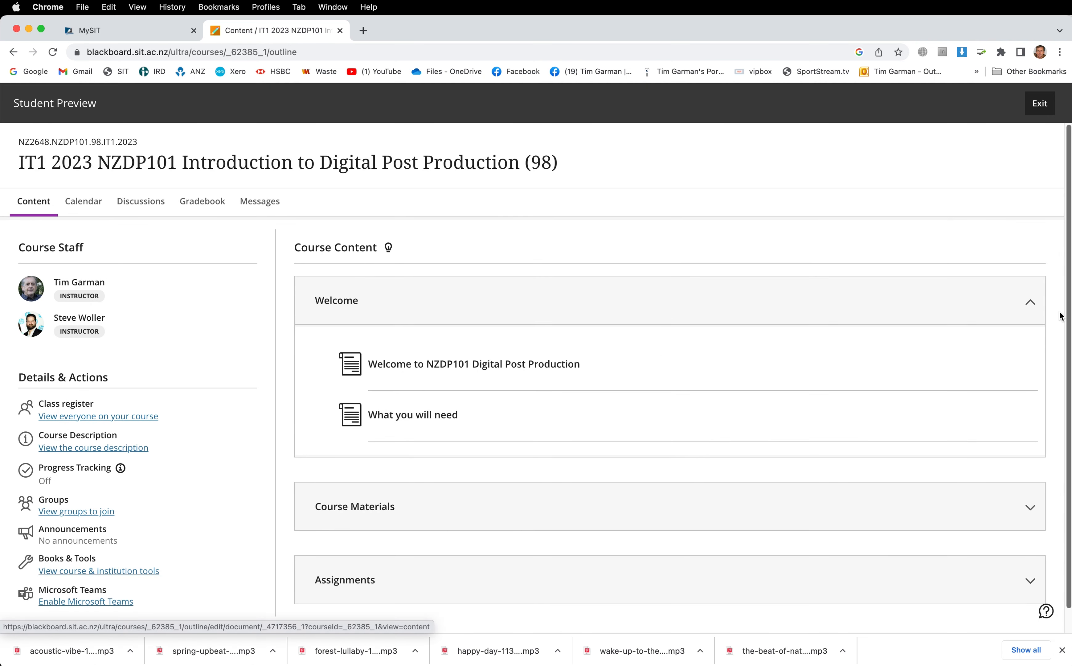
left_click(1029, 302)
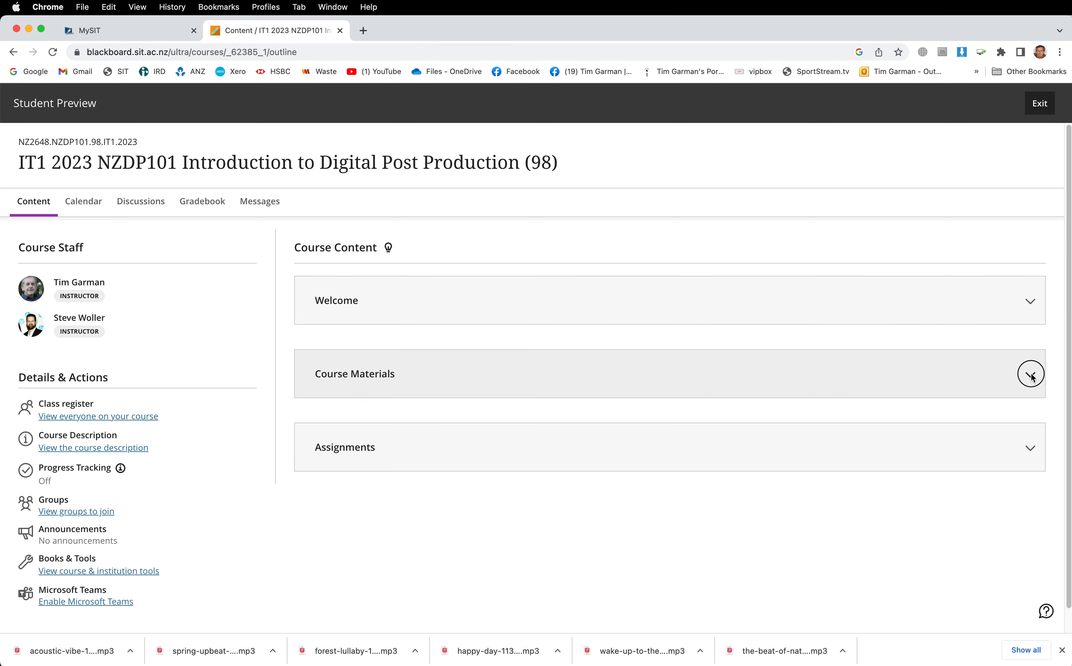
- Expand Course Materials and browse its items: Creative Cloud purchase, paper descriptor, schedule, discussion board, weekly folders
left_click(1029, 373)
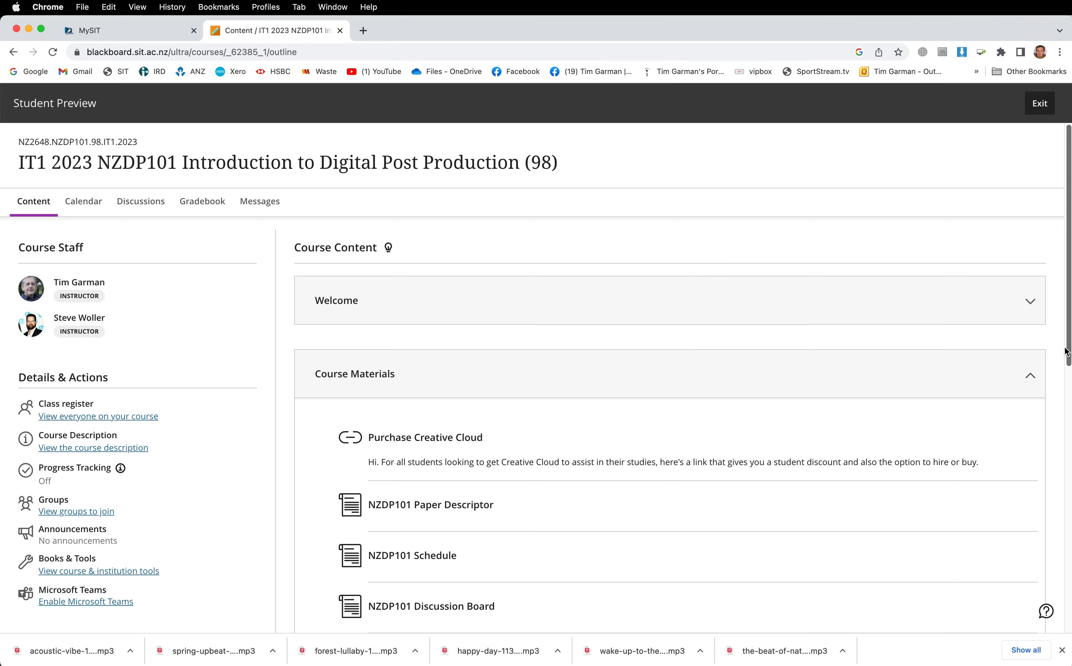
scroll("down", 3)
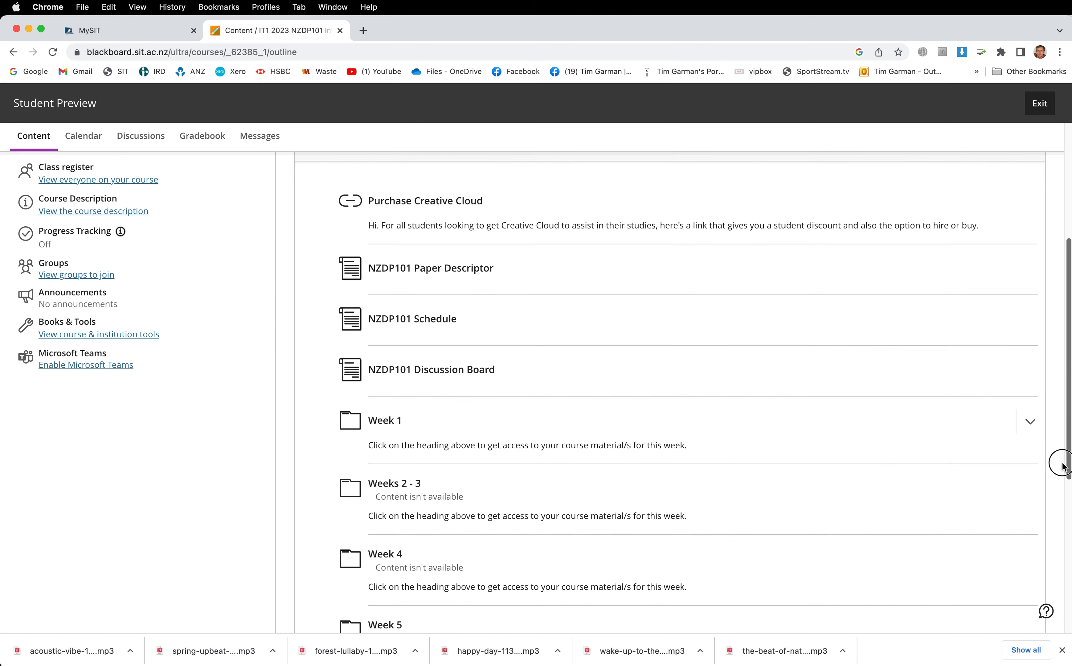
scroll("down", 3)
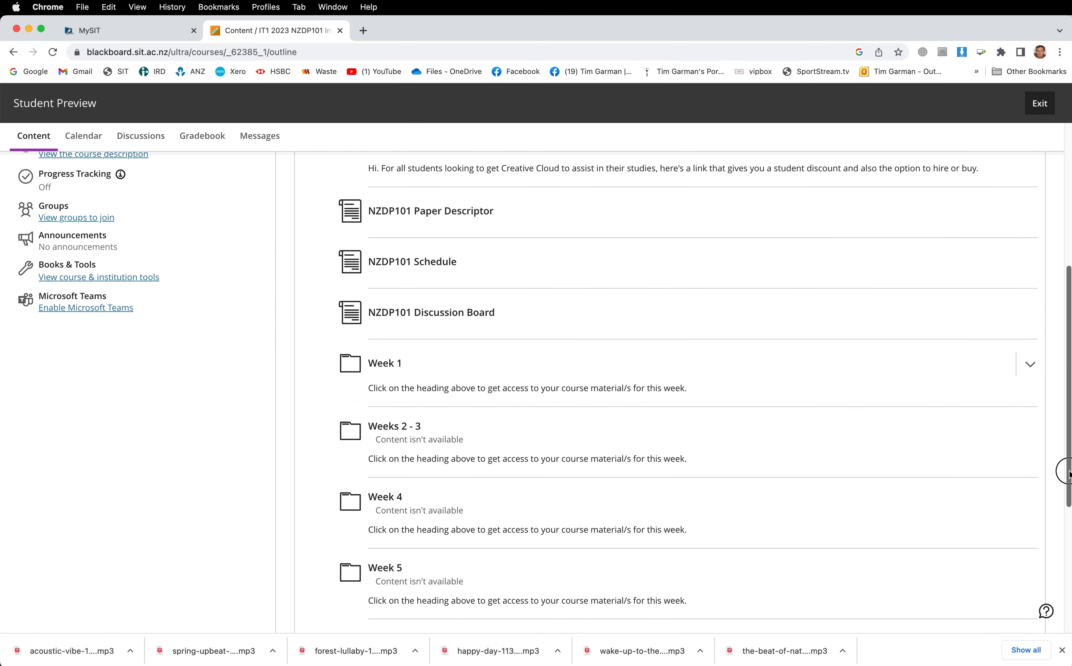
scroll("up", 3)
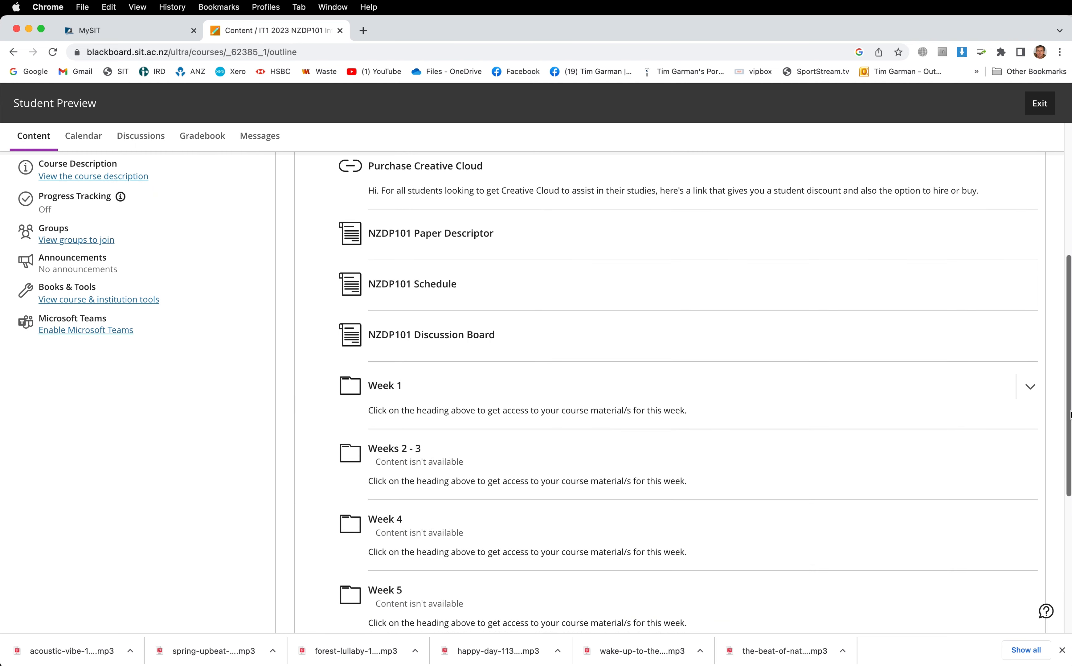
scroll("up", 3)
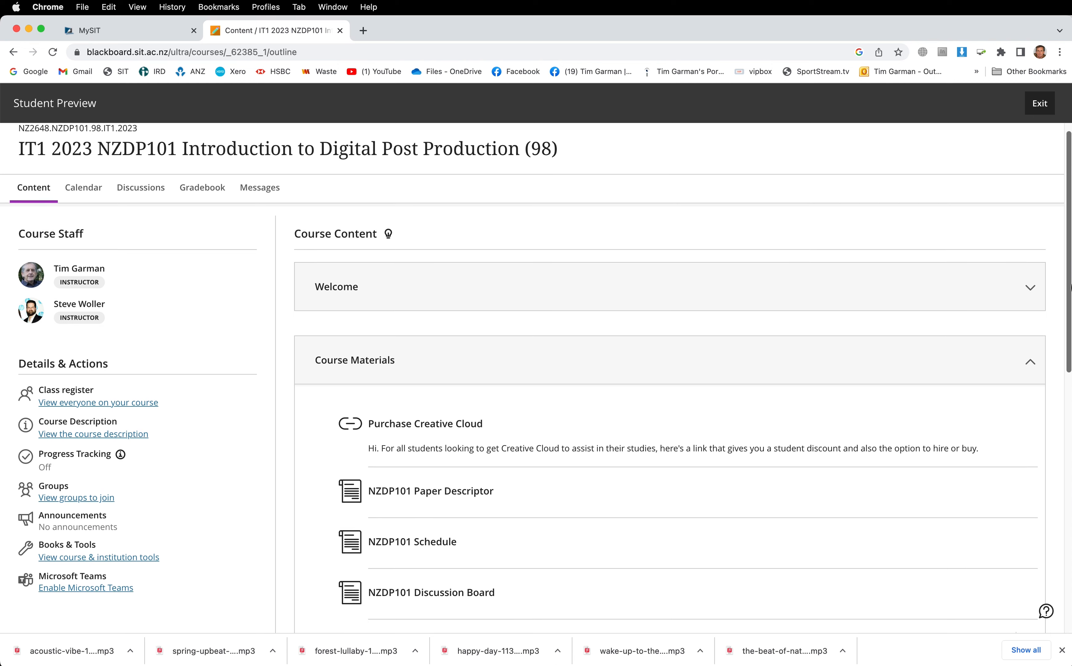
scroll("down", 3)
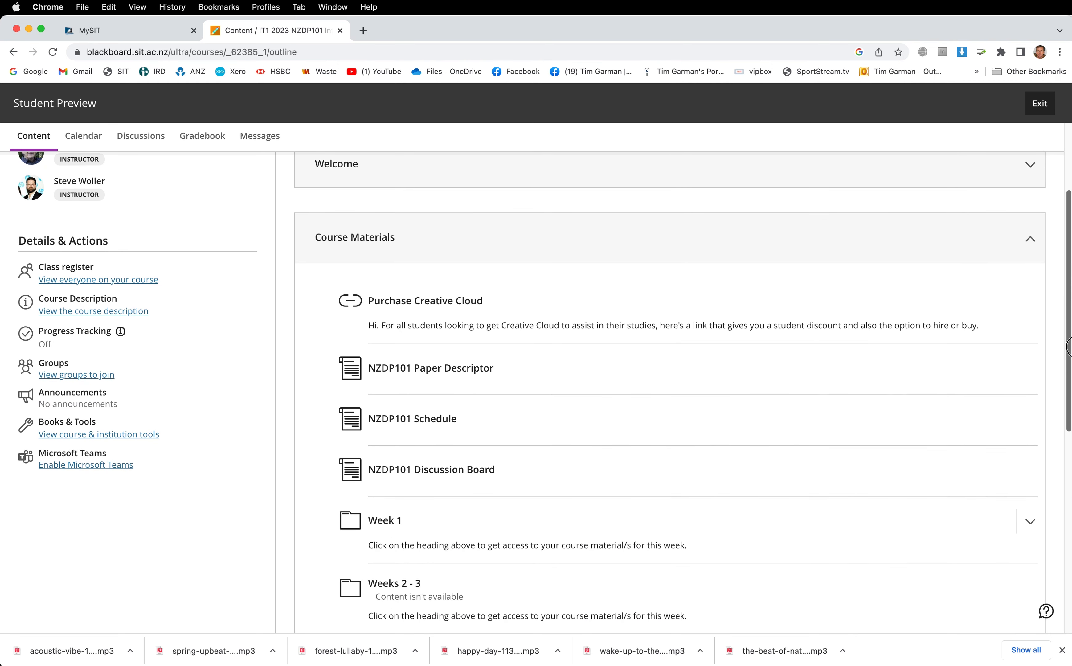
scroll("up", 3)
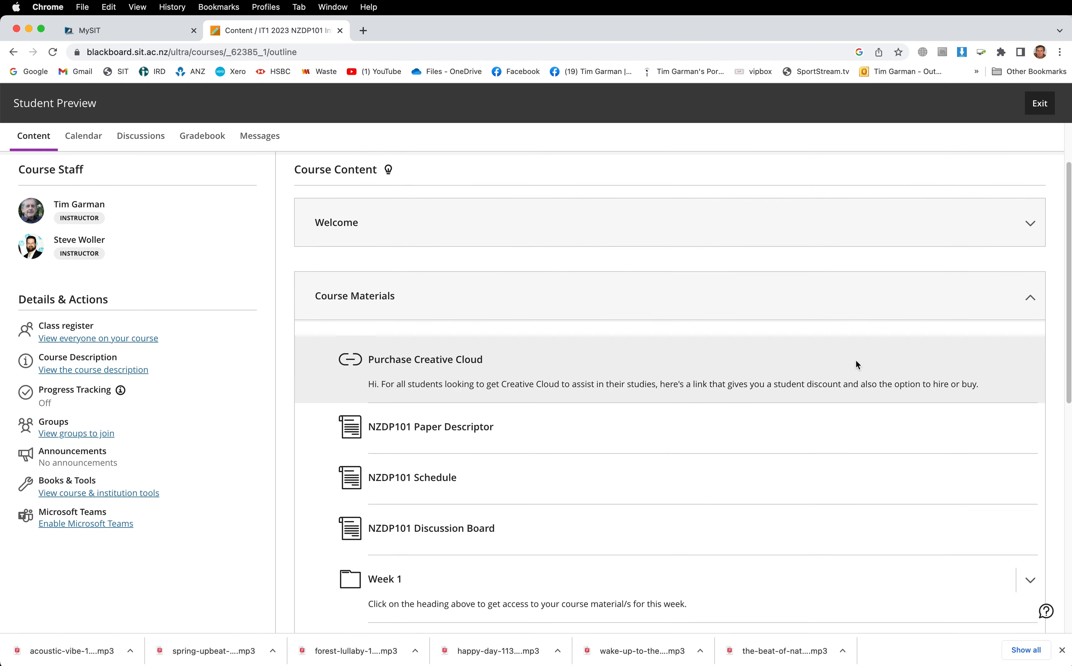
mouse_move(462, 385)
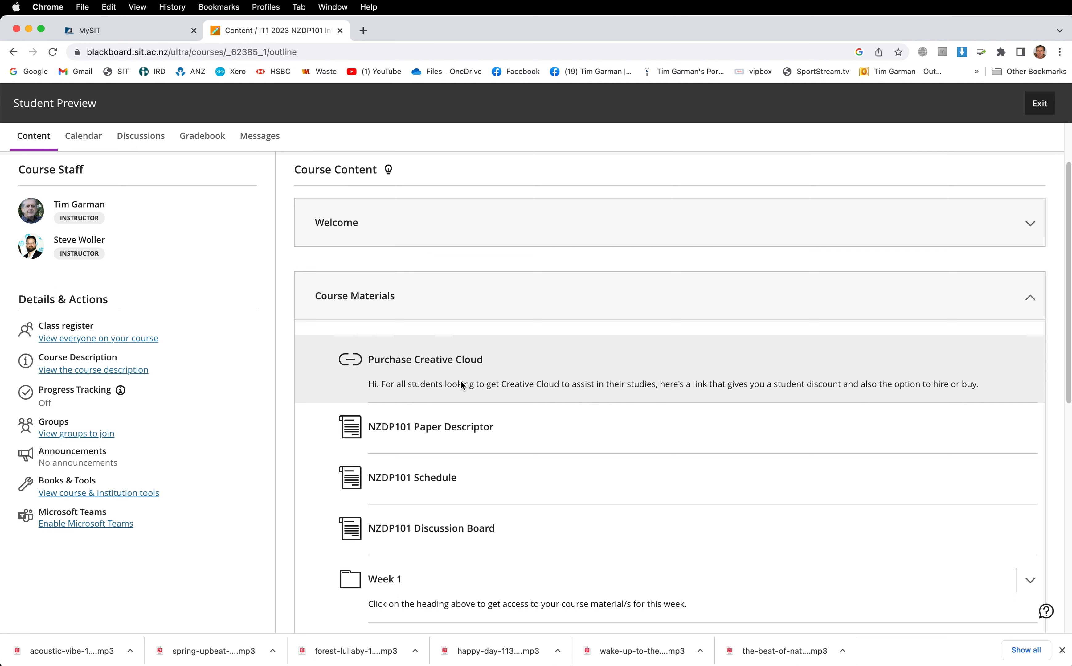
mouse_move(718, 381)
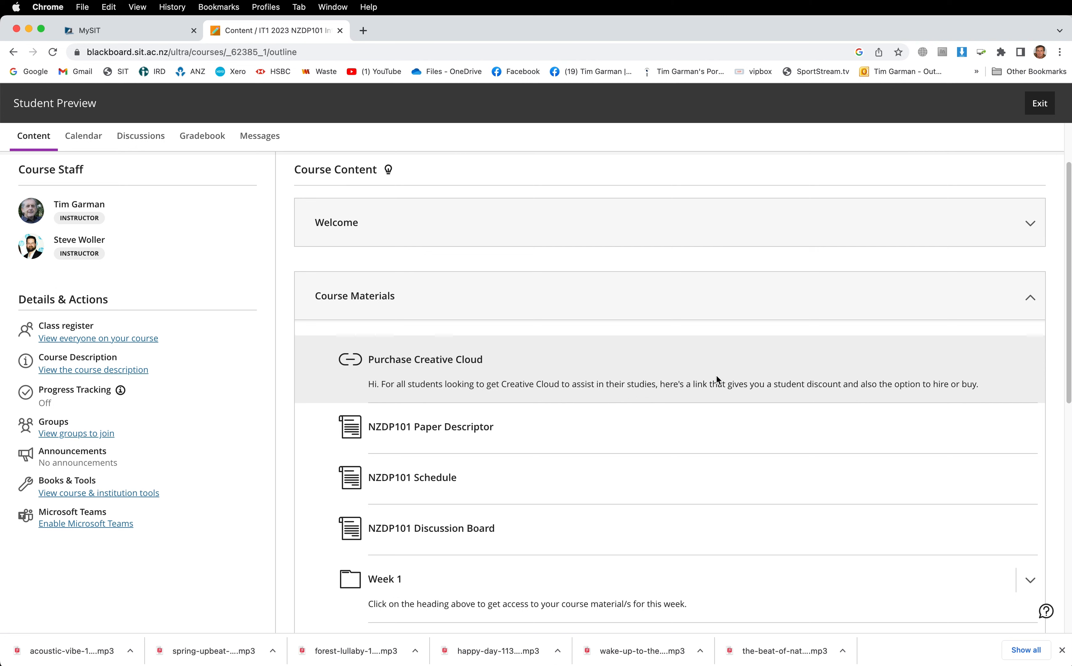
mouse_move(839, 391)
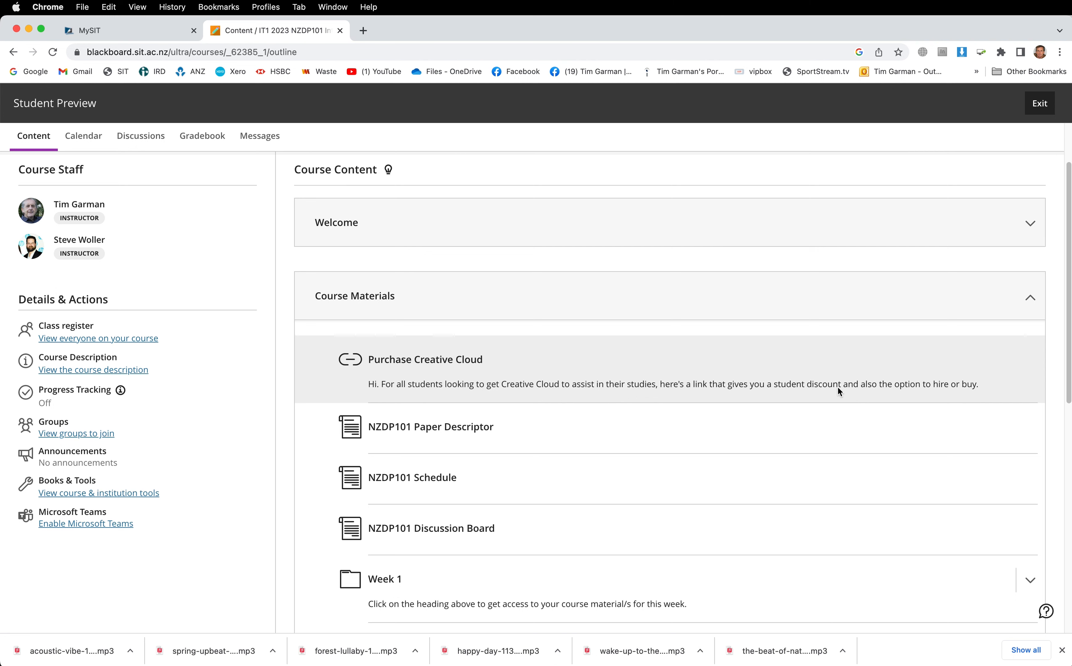
mouse_move(601, 429)
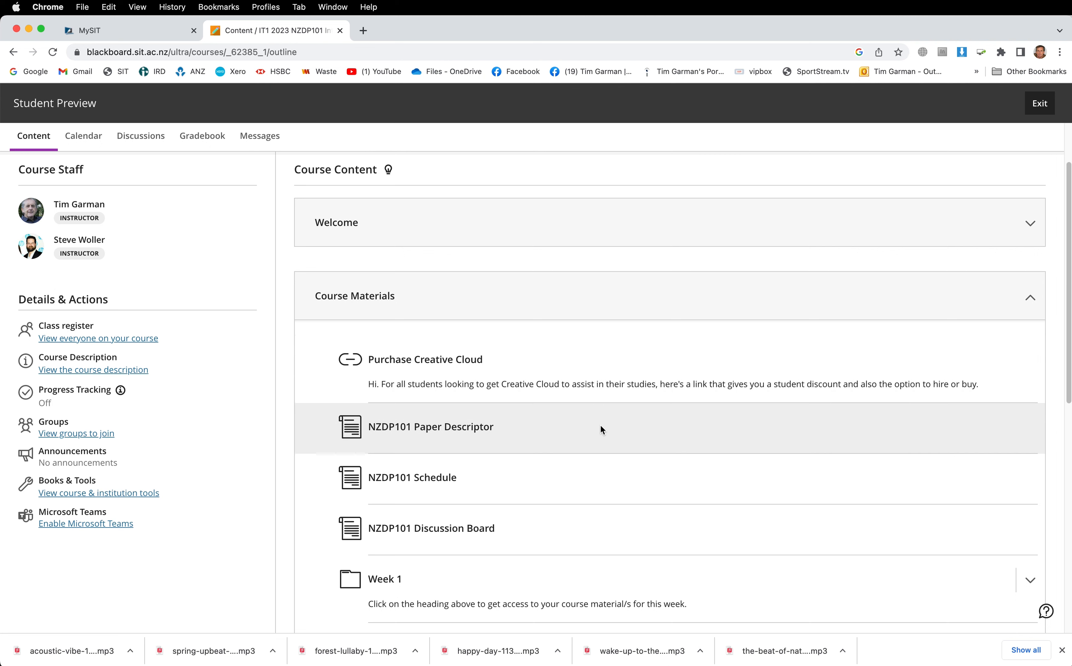
mouse_move(502, 436)
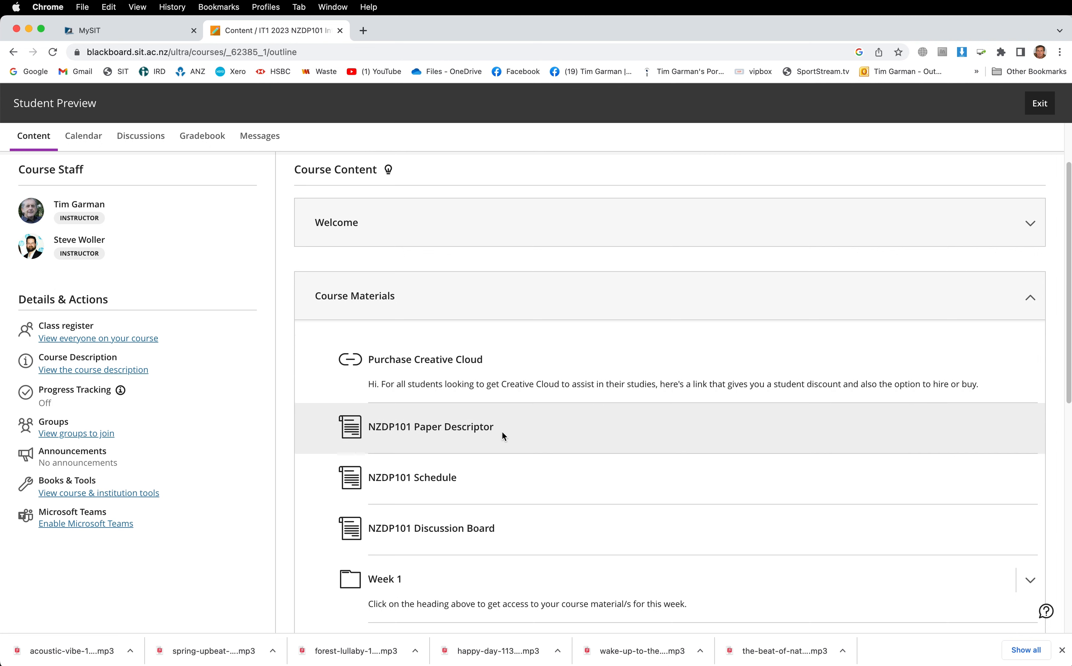
mouse_move(482, 538)
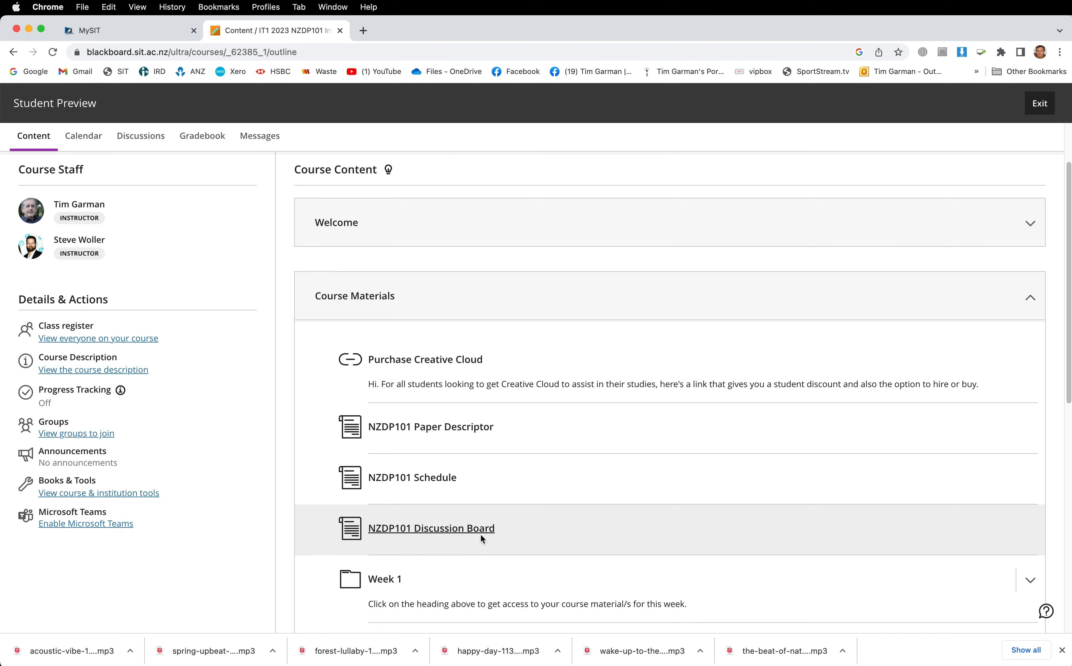
mouse_move(450, 536)
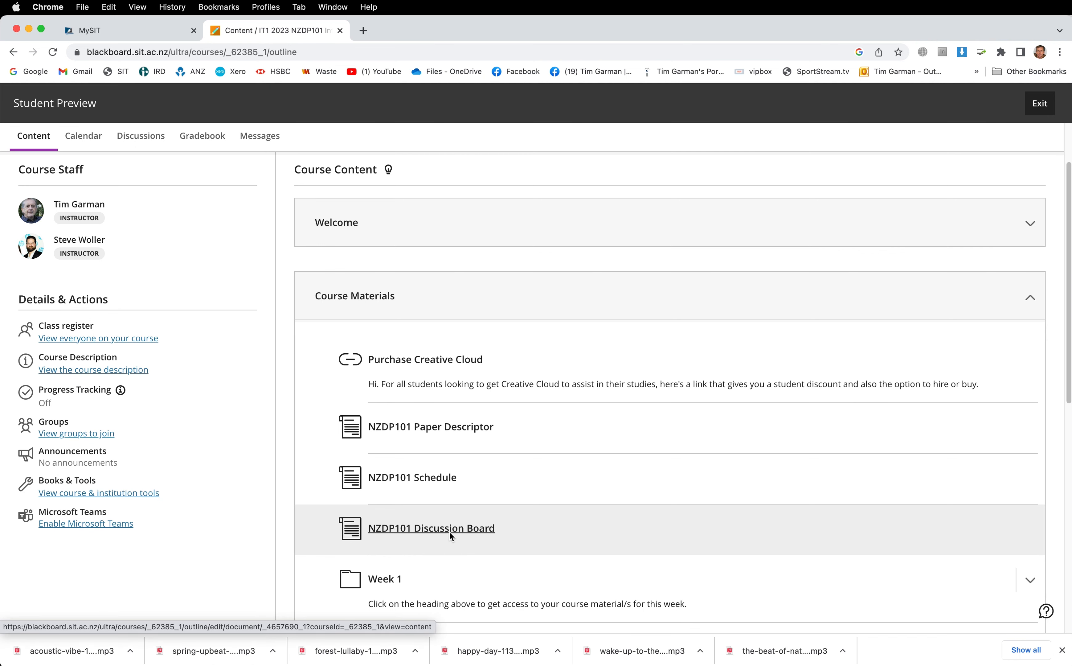
- Open NZDP101 Discussion Board, preview its assignment PDF inline, and check then dismiss the download options
left_click(431, 527)
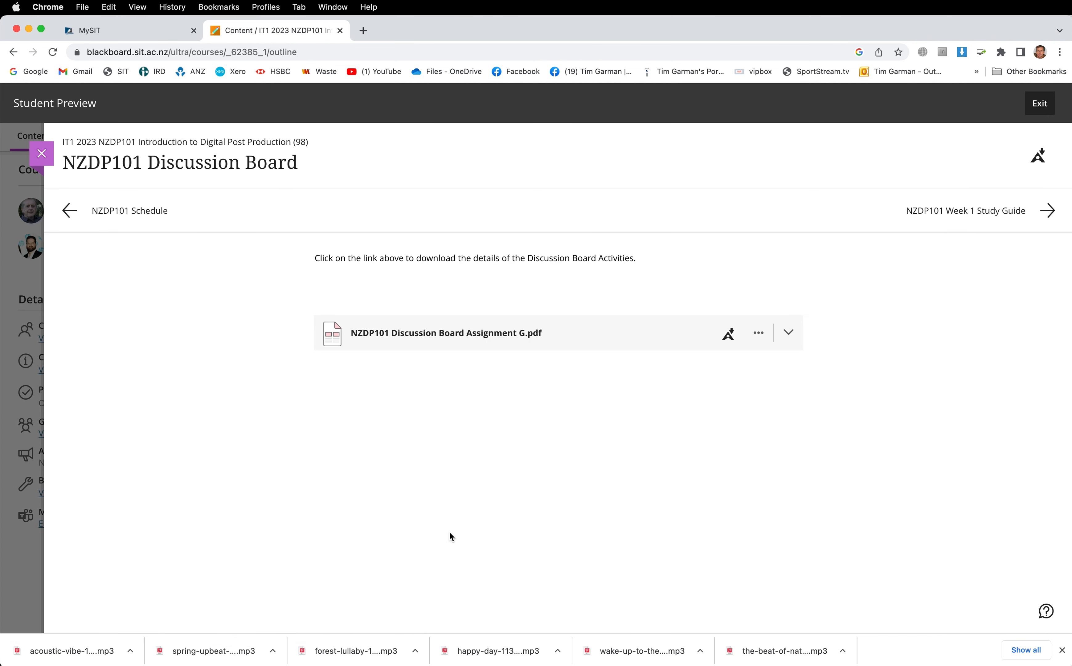
mouse_move(365, 389)
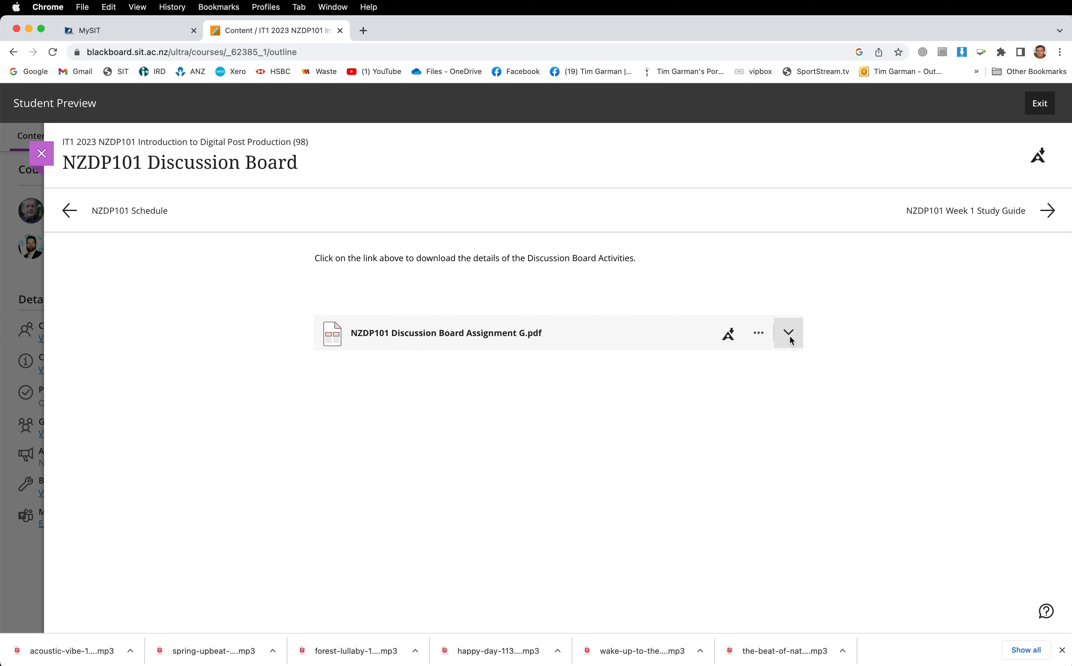
left_click(787, 332)
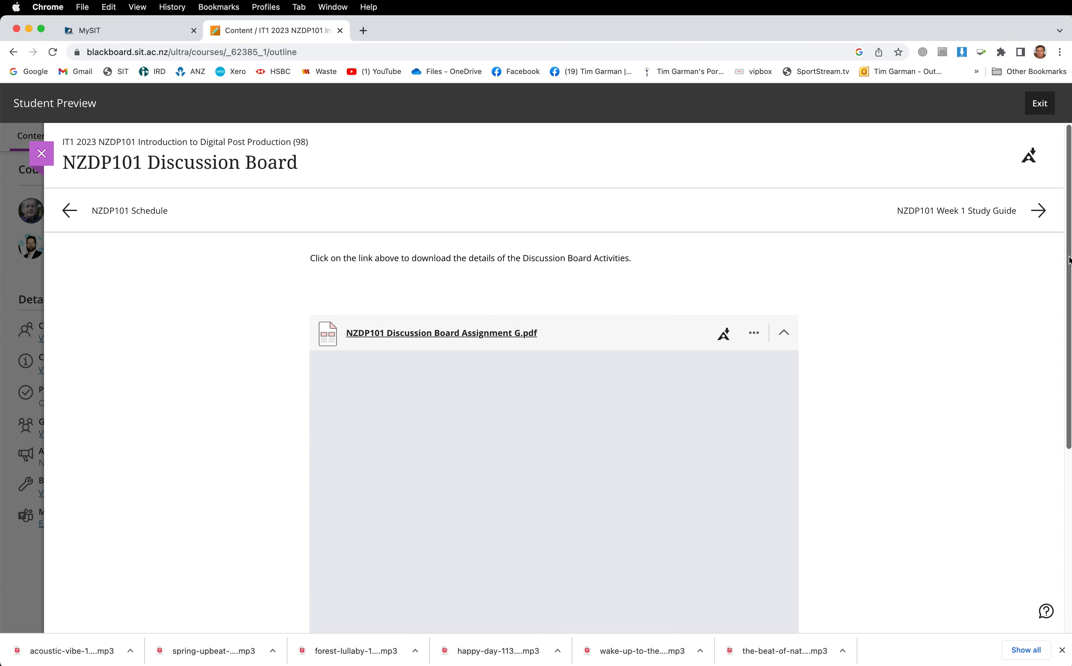
left_click(440, 332)
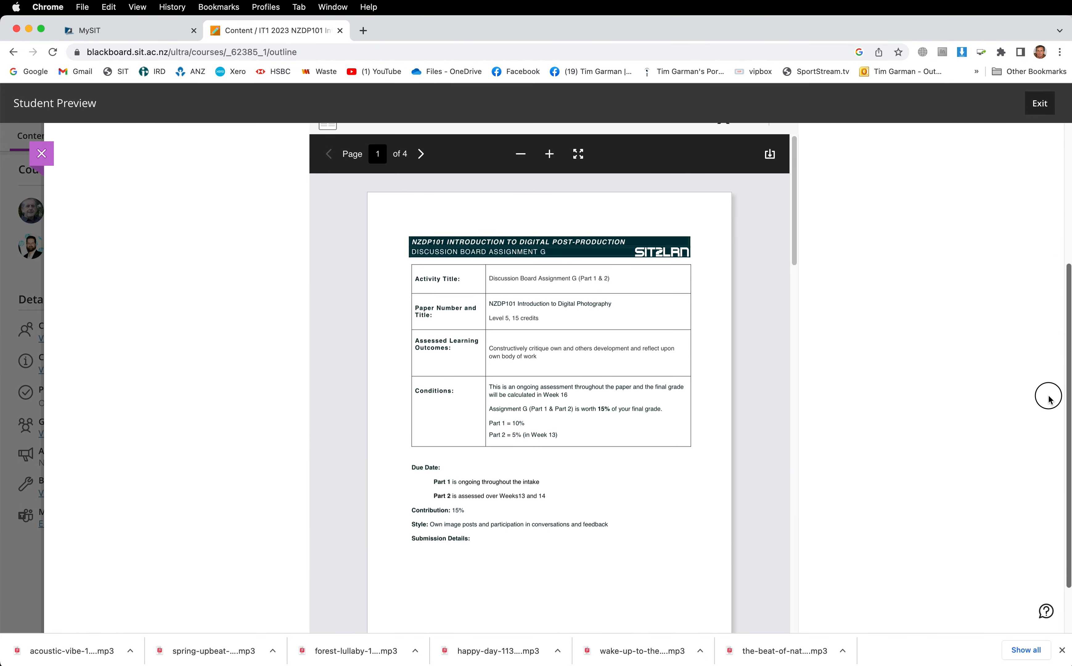
scroll("up", 3)
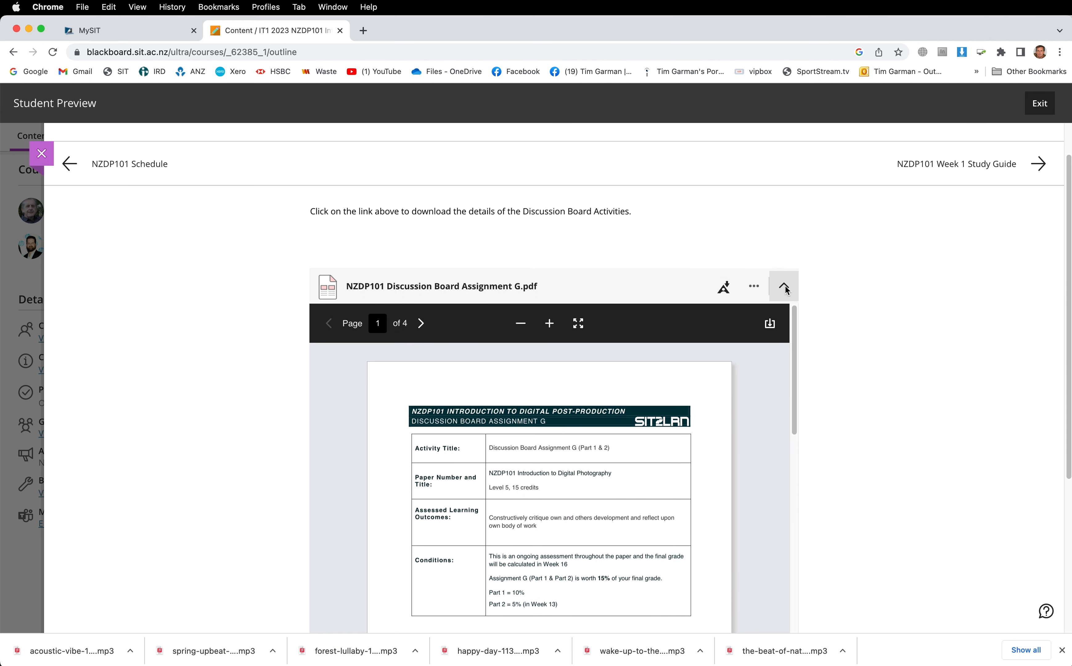
left_click(753, 285)
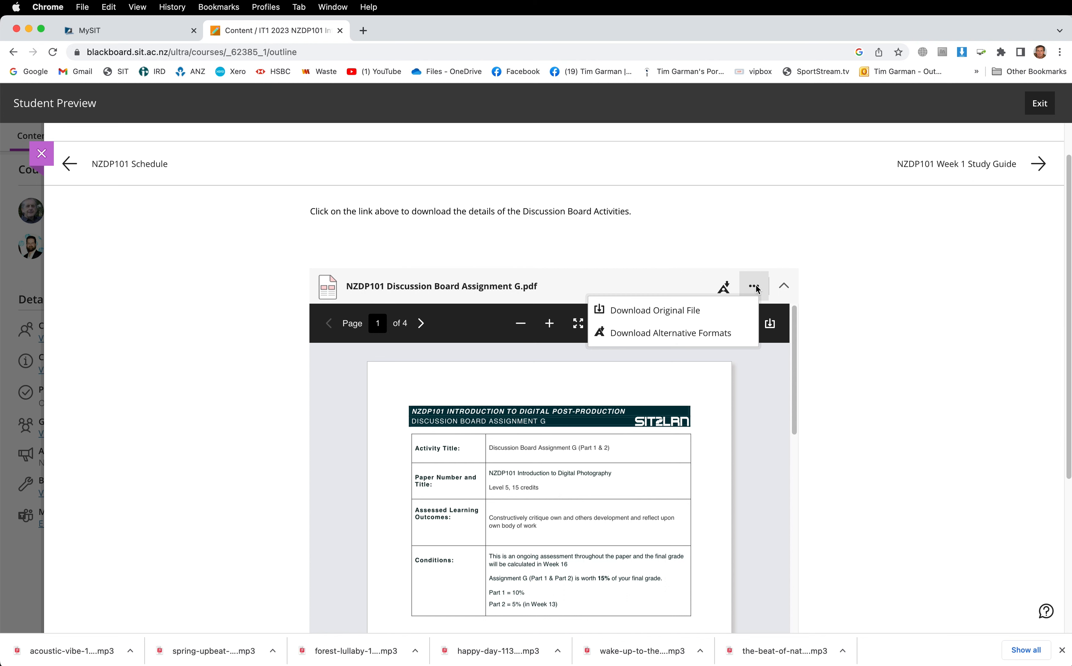
mouse_move(653, 310)
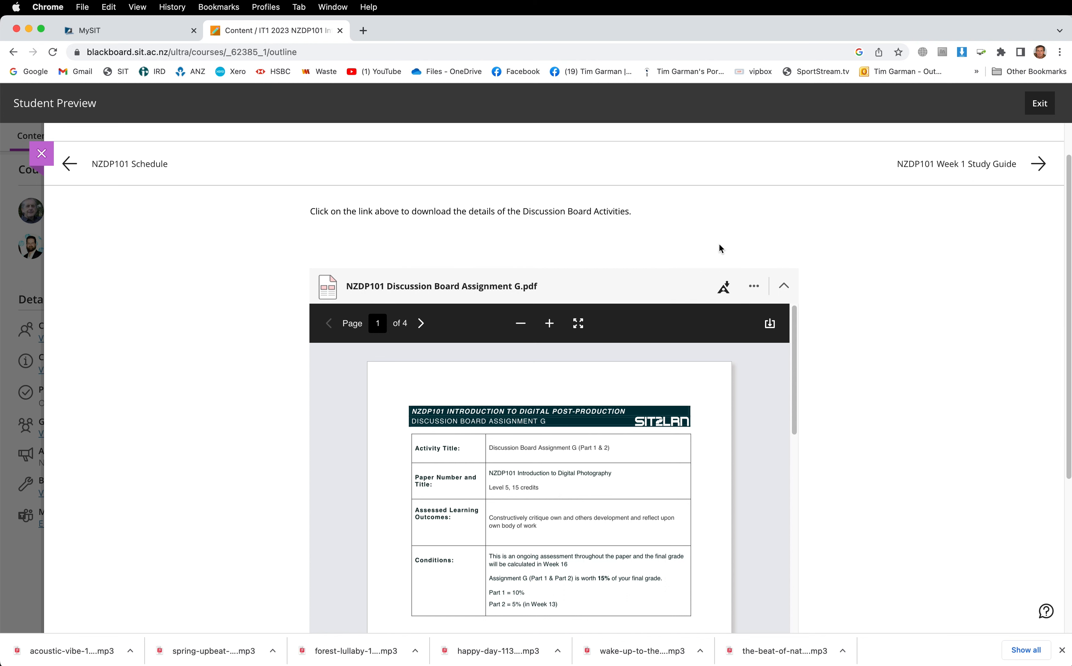
left_click(42, 153)
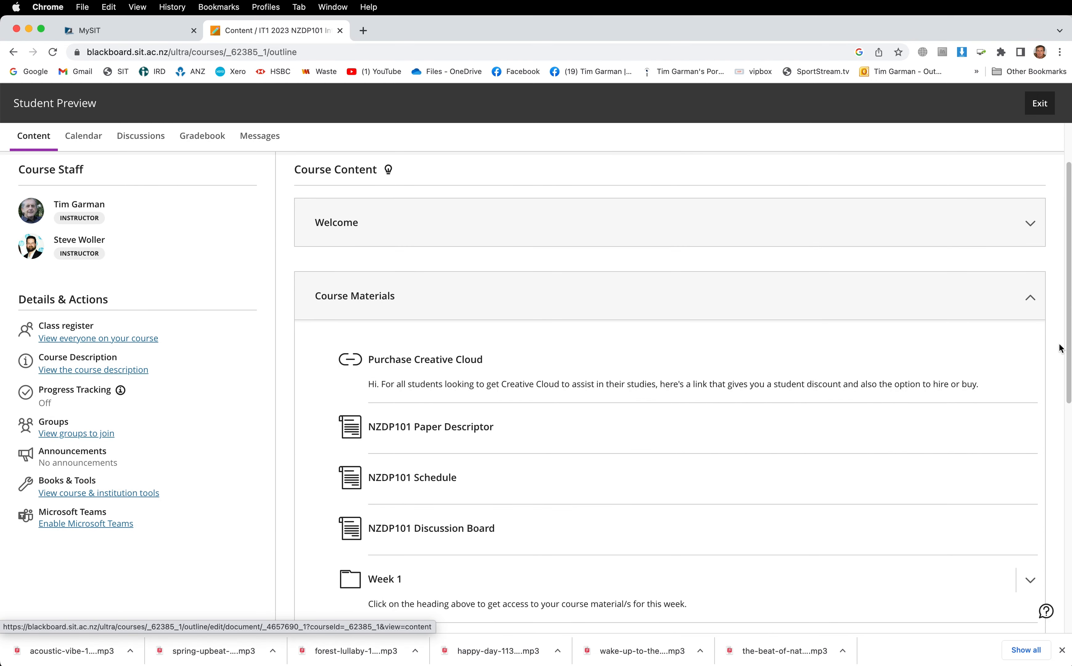
- Expand the Week 1 folder to show its study guide, additional materials and video tutorials
scroll("down", 3)
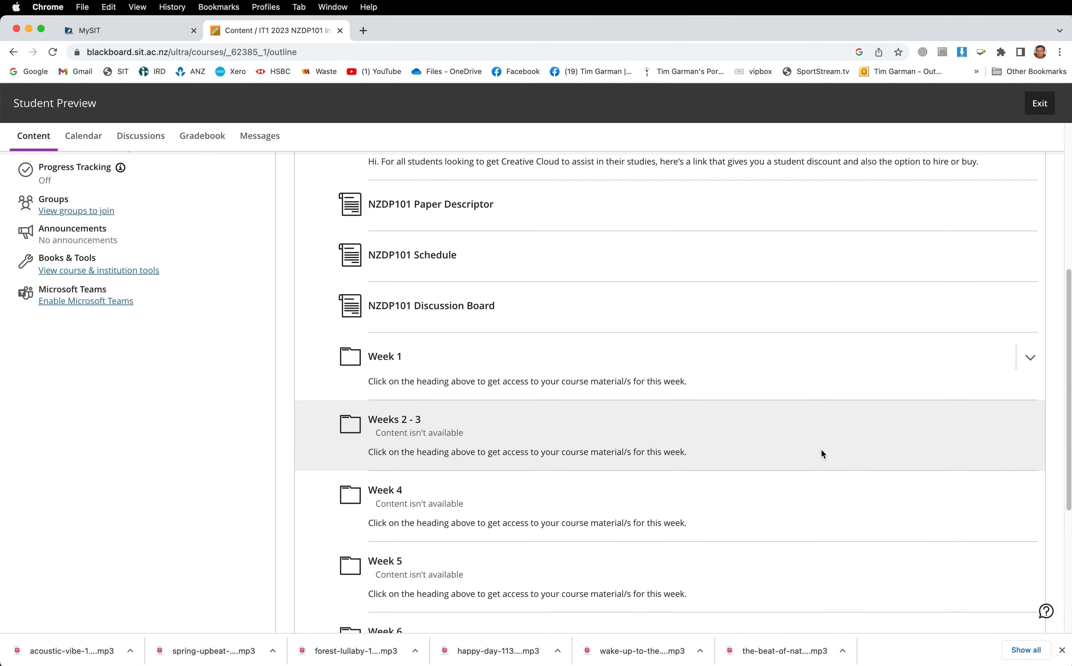
mouse_move(1061, 352)
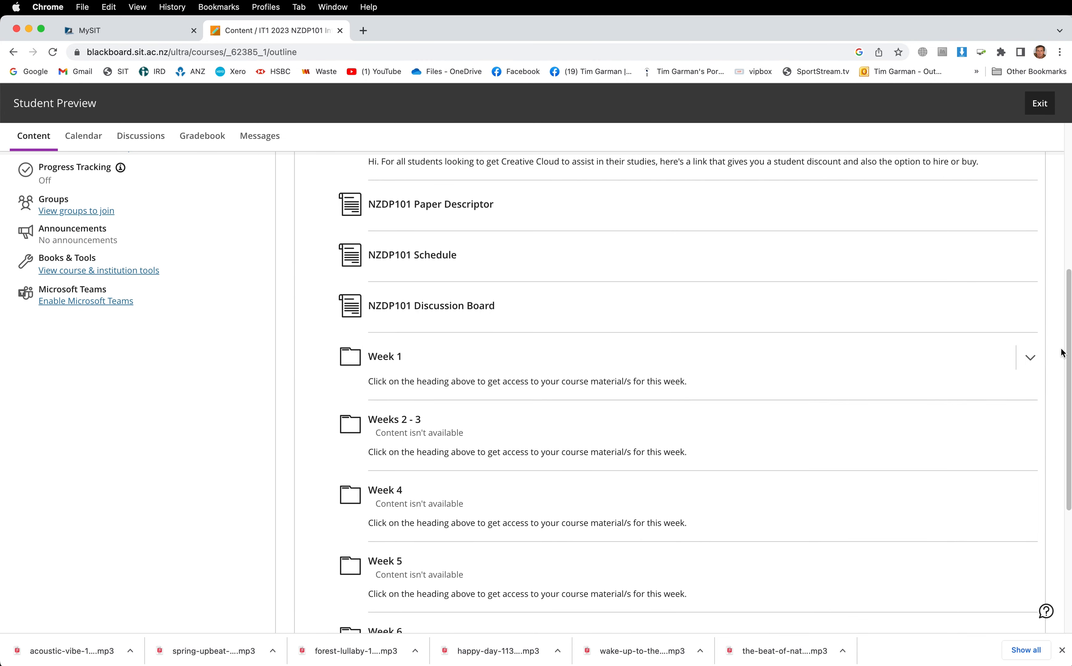
mouse_move(406, 363)
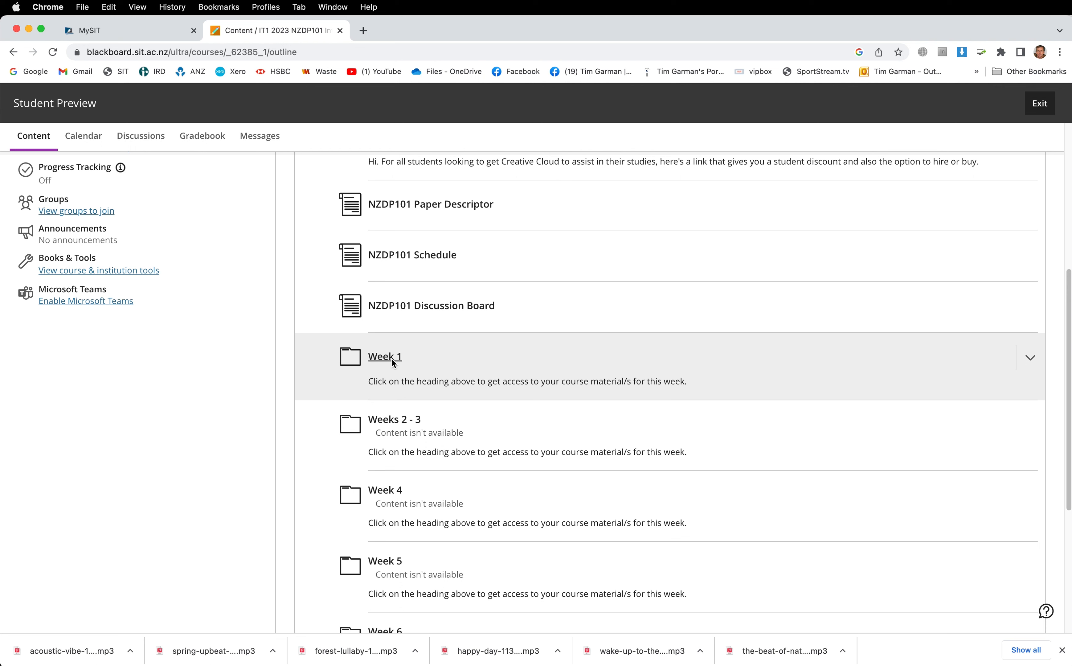
left_click(384, 356)
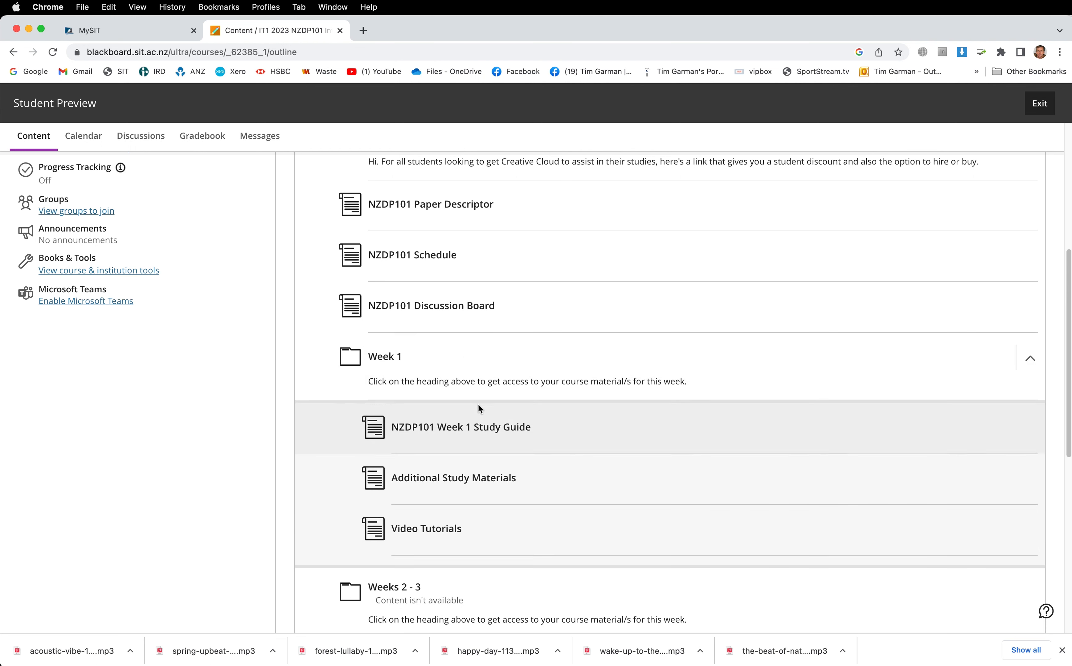
mouse_move(461, 426)
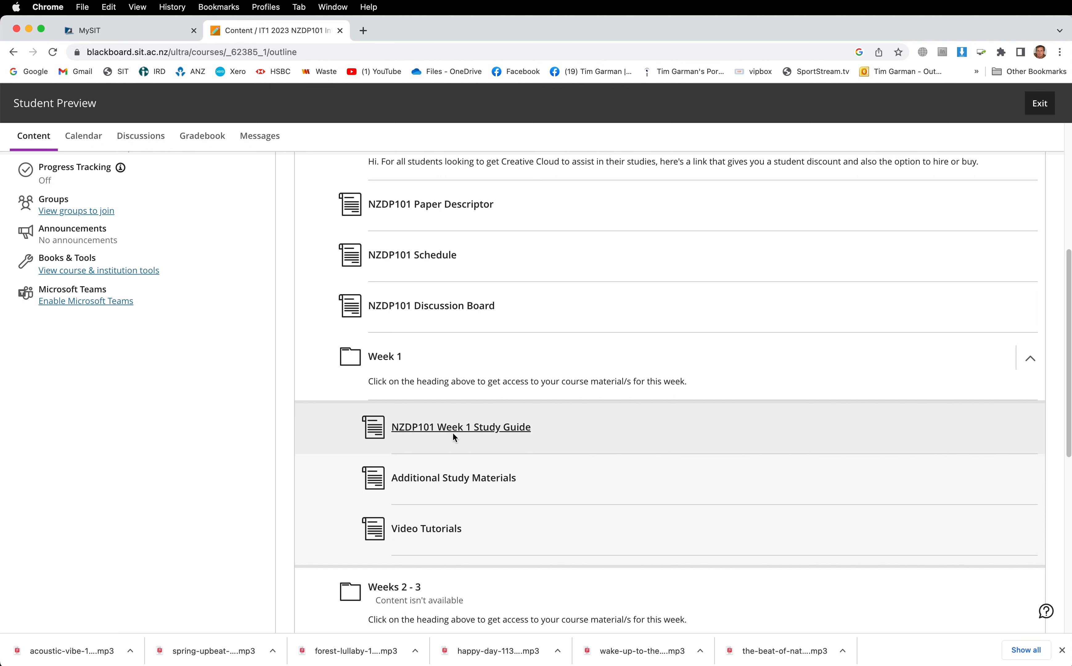
mouse_move(528, 437)
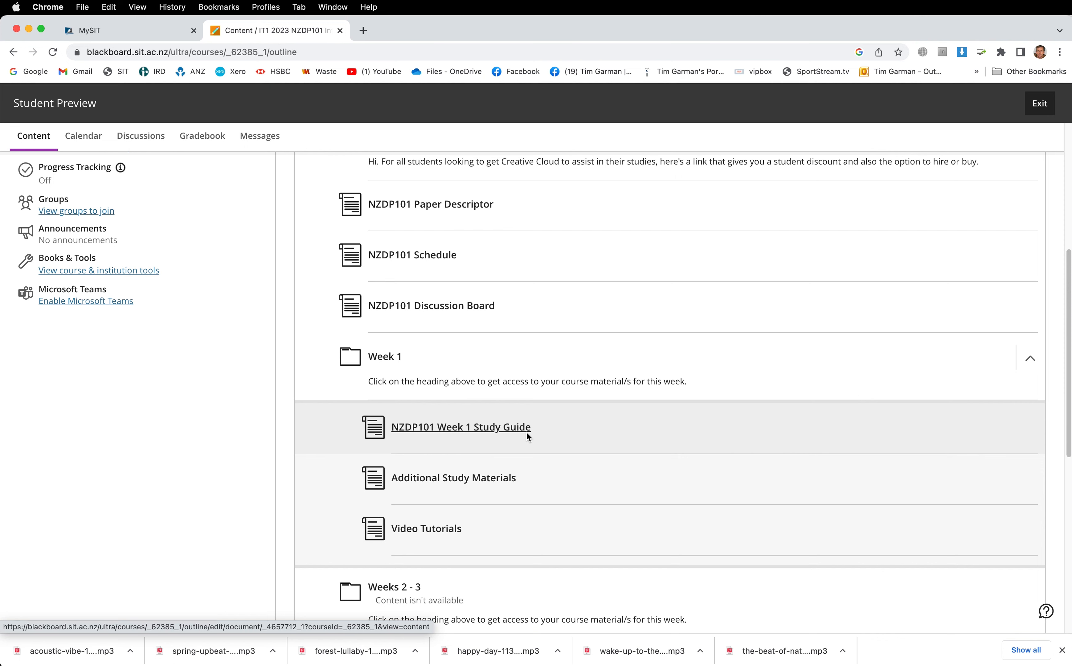
- Open the NZDP101 Week 1 Study Guide, preview its 31-page PDF inline and page forward to page 5
left_click(461, 427)
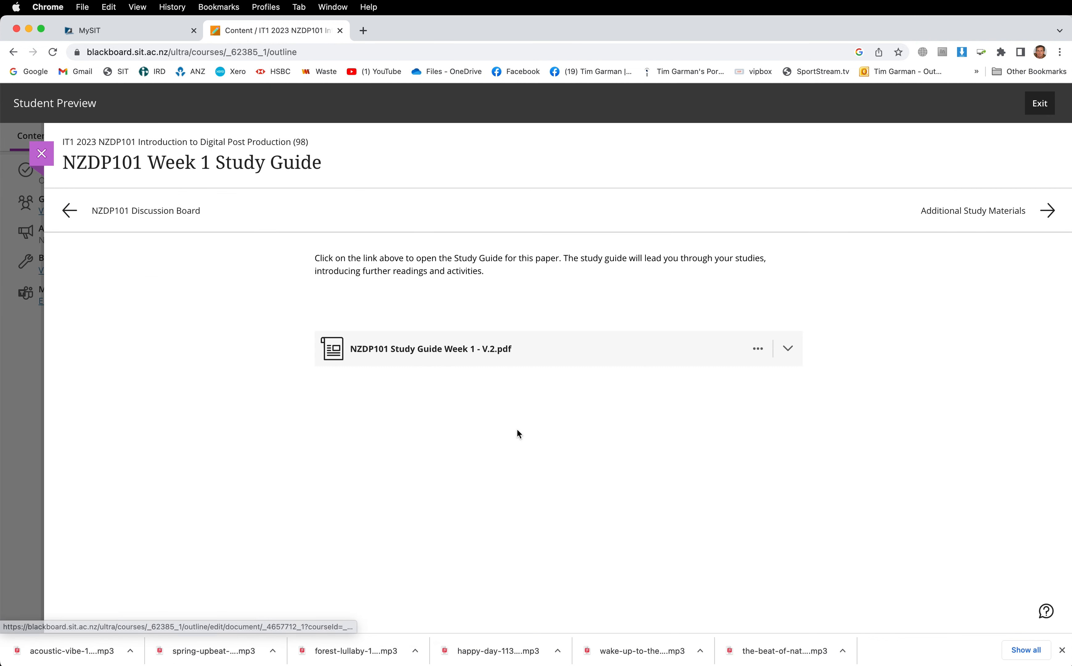
left_click(786, 349)
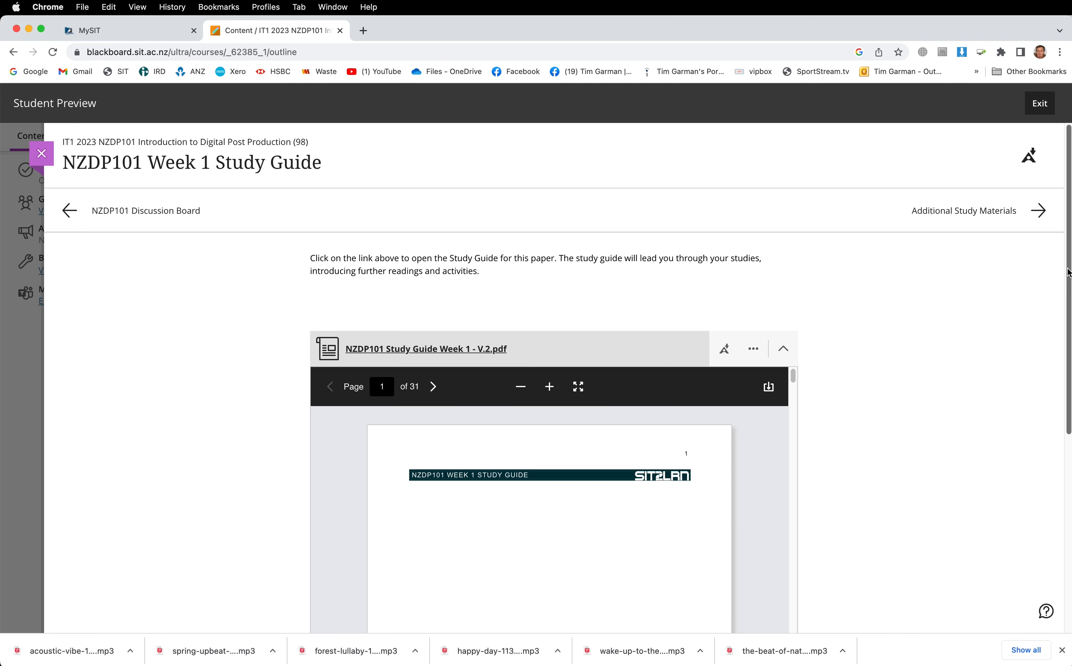
scroll("down", 3)
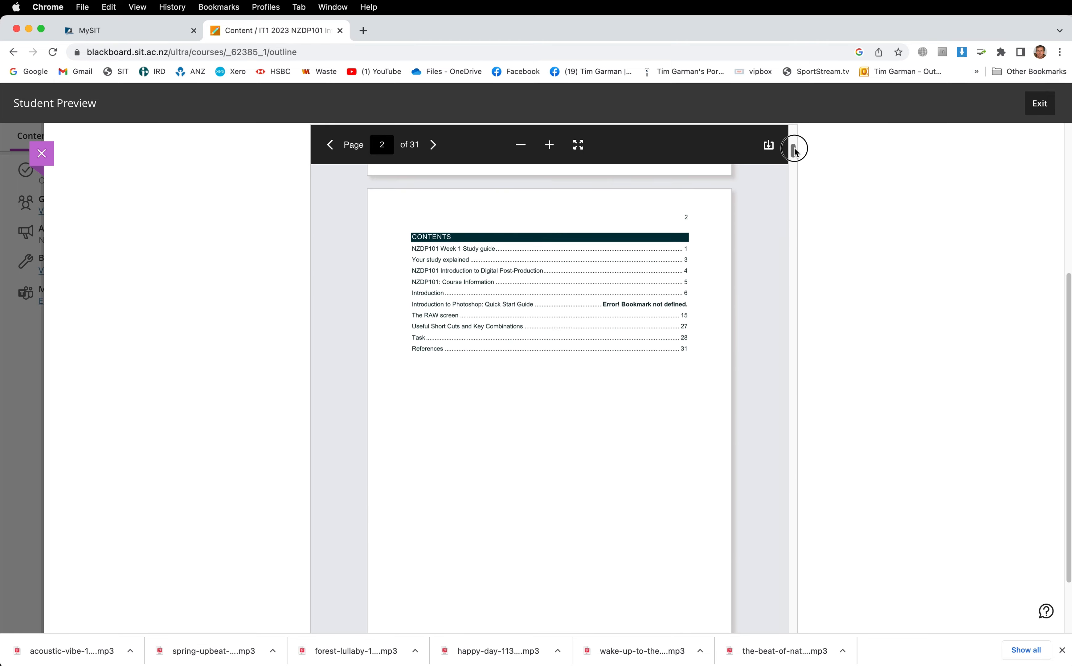
left_click(433, 145)
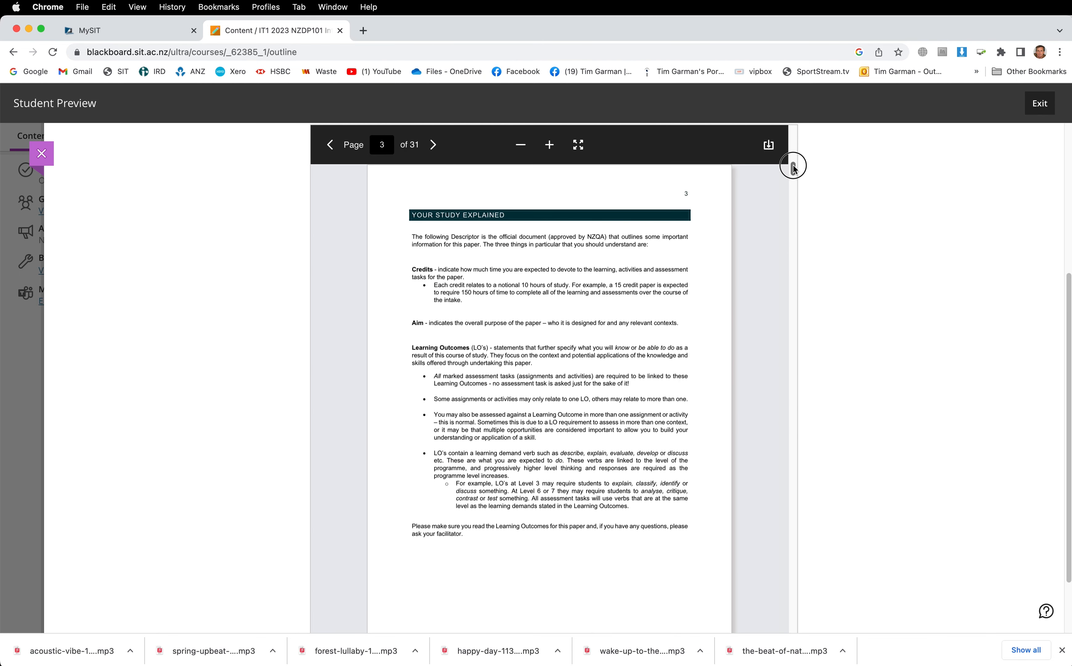
left_click(433, 144)
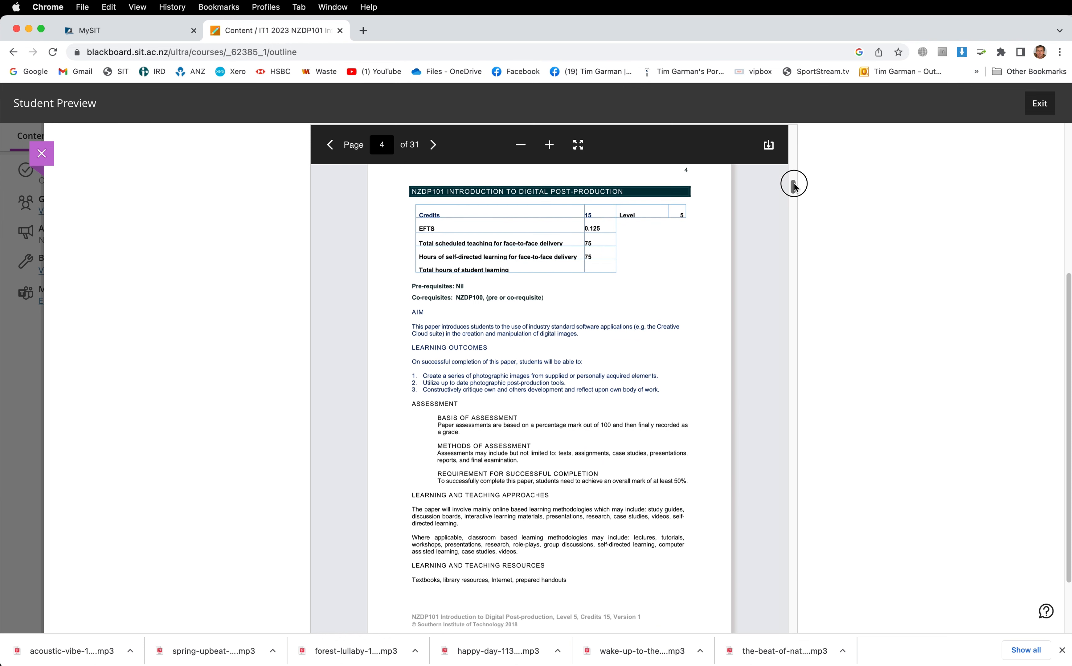
left_click(433, 144)
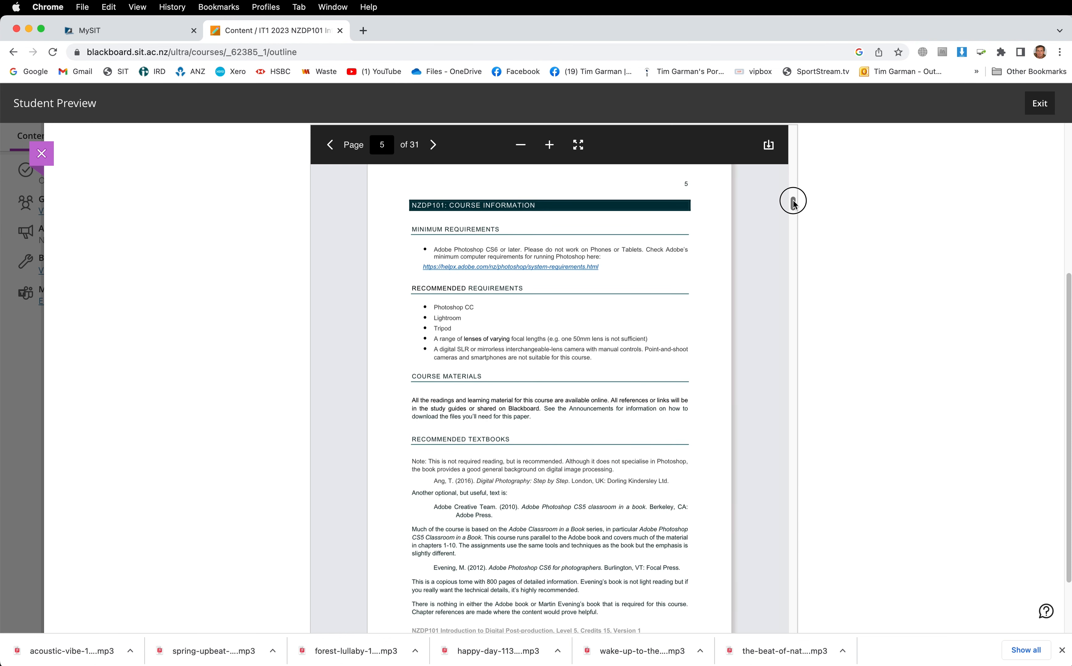
- Read on through the study guide to page 10's guidelines on formatting images for submission
scroll("down", 3)
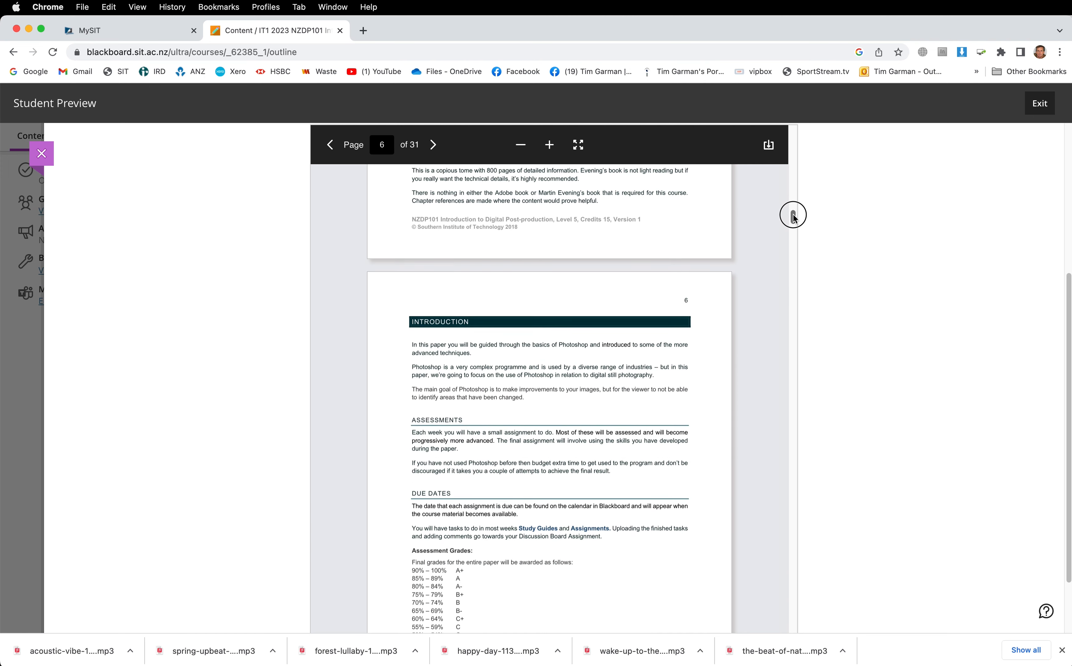
scroll("down", 3)
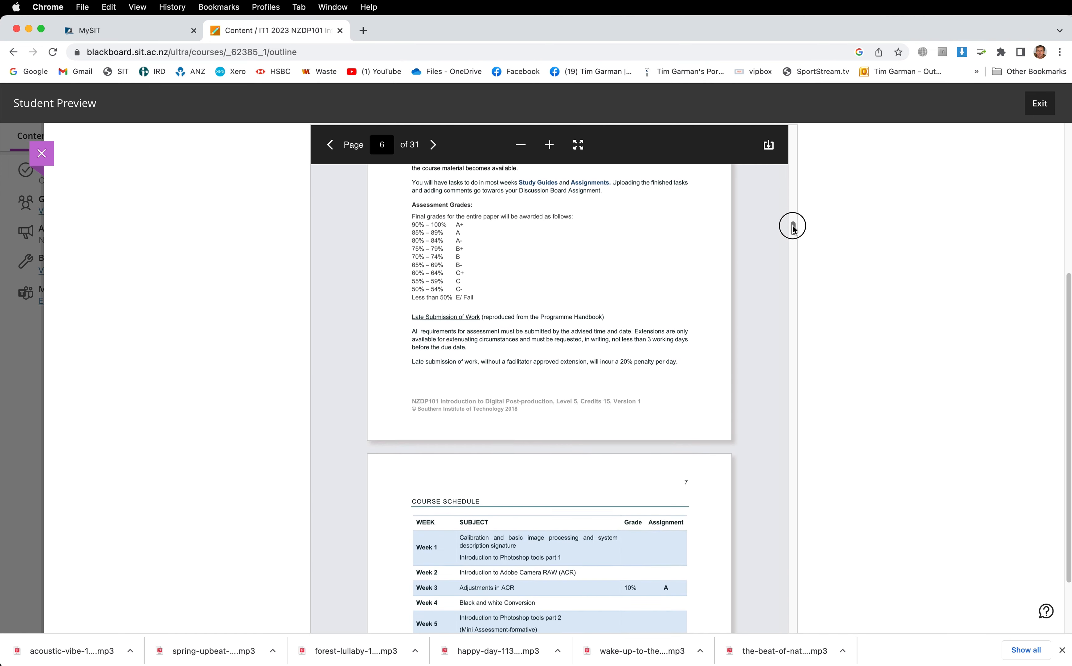
scroll("down", 3)
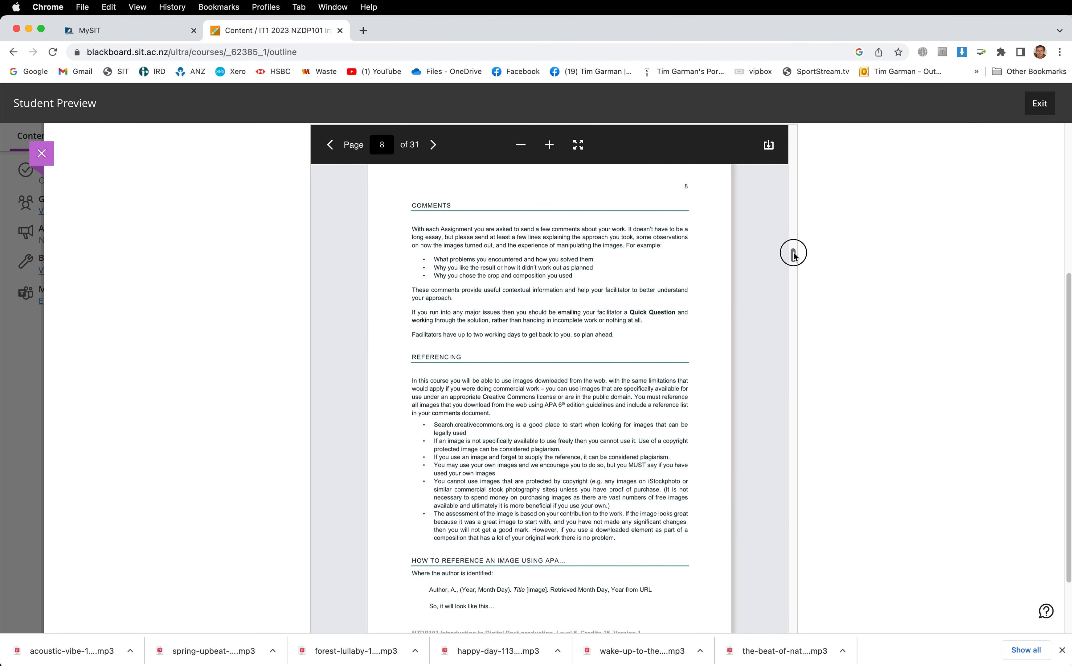
scroll("down", 3)
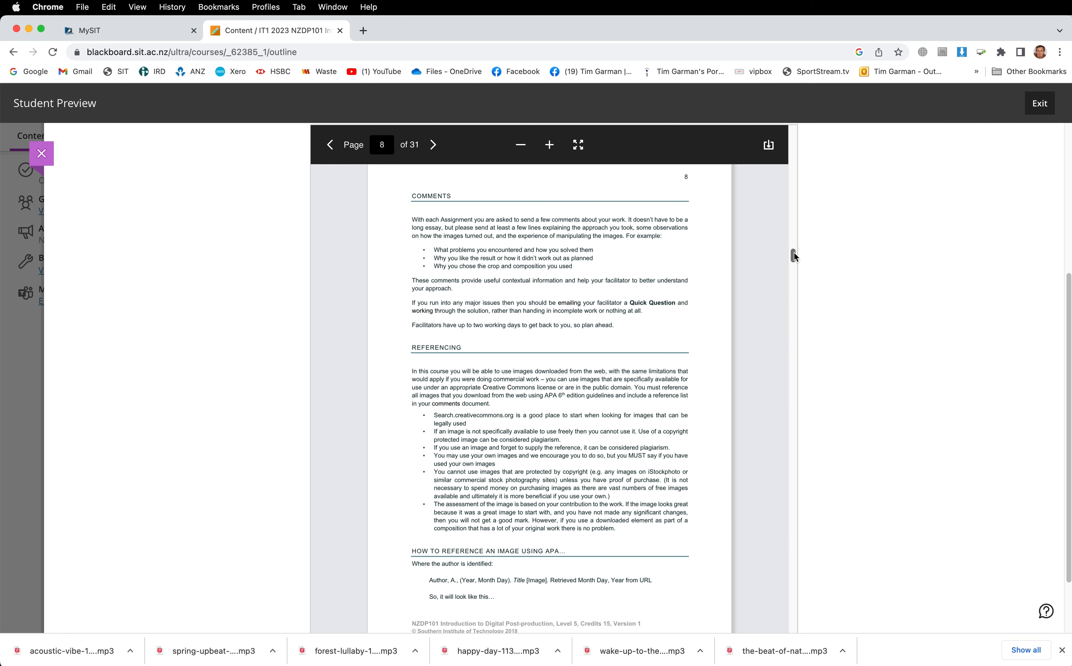
scroll("up", 3)
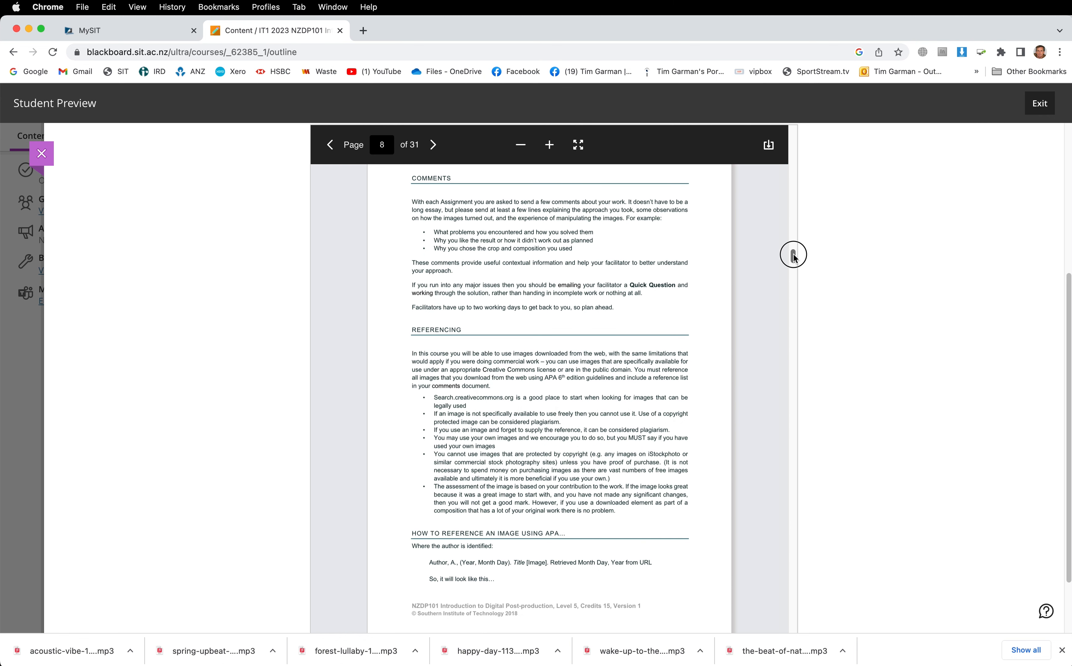
scroll("down", 3)
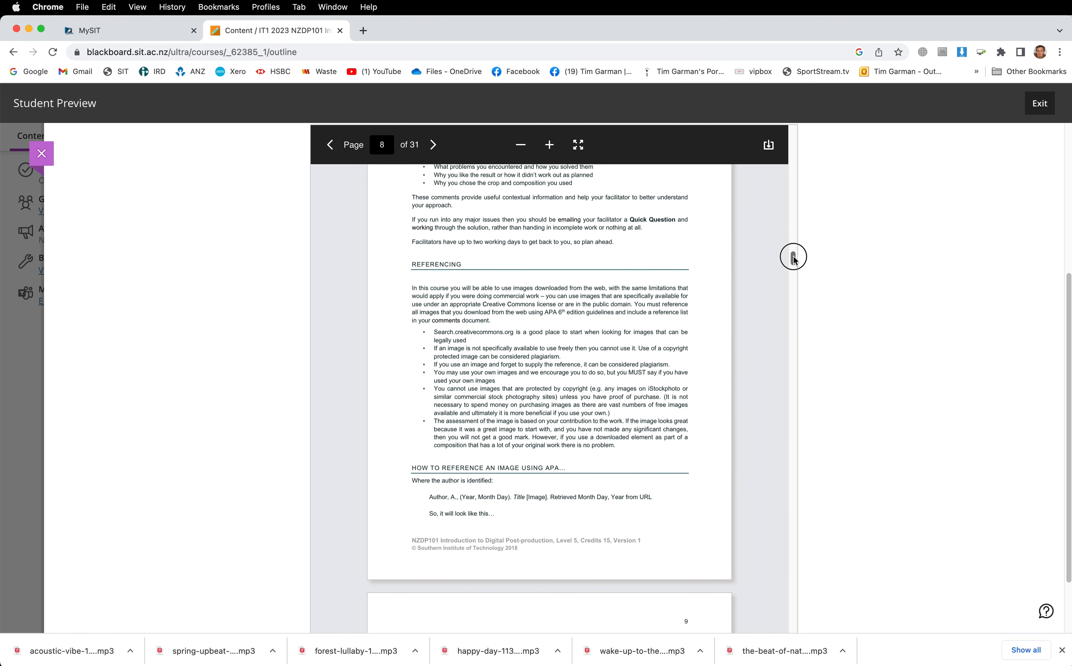
scroll("down", 3)
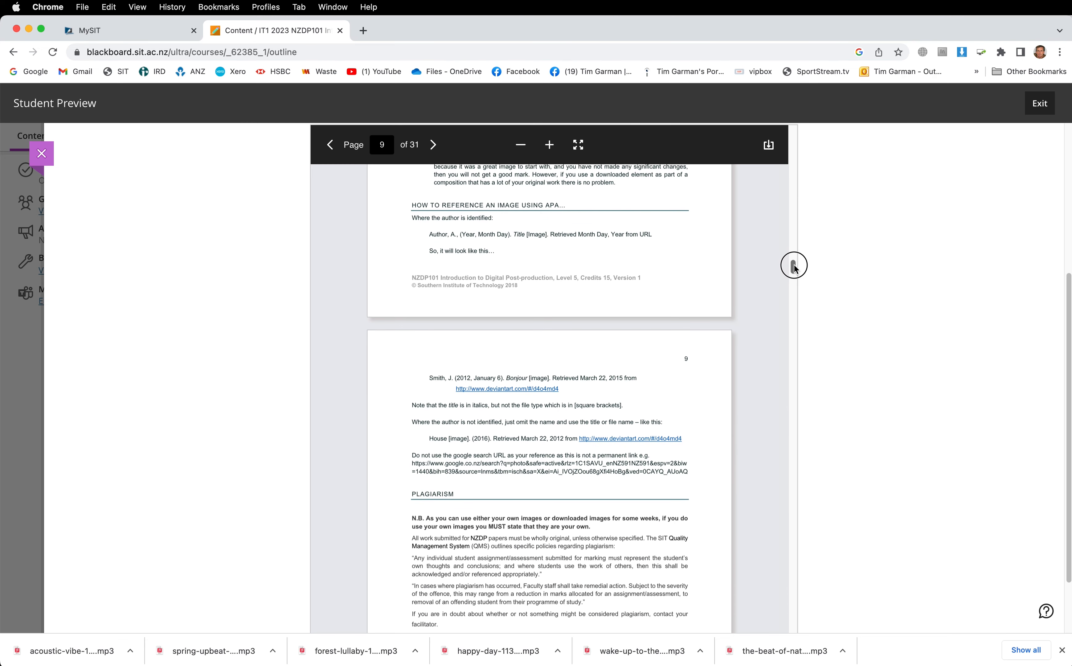
scroll("down", 3)
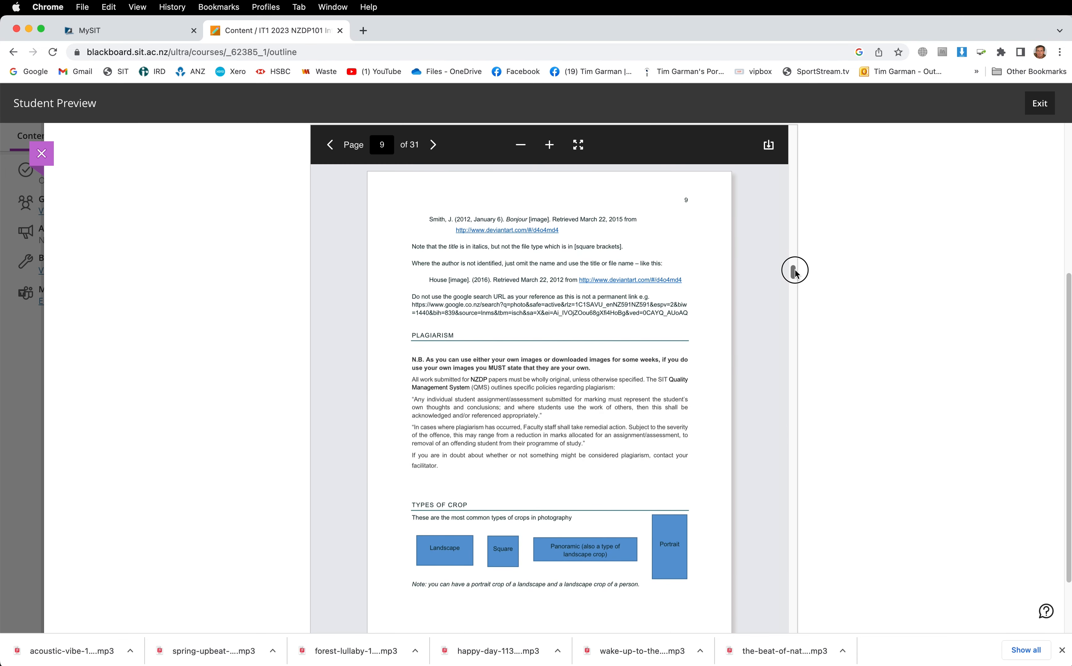
scroll("down", 3)
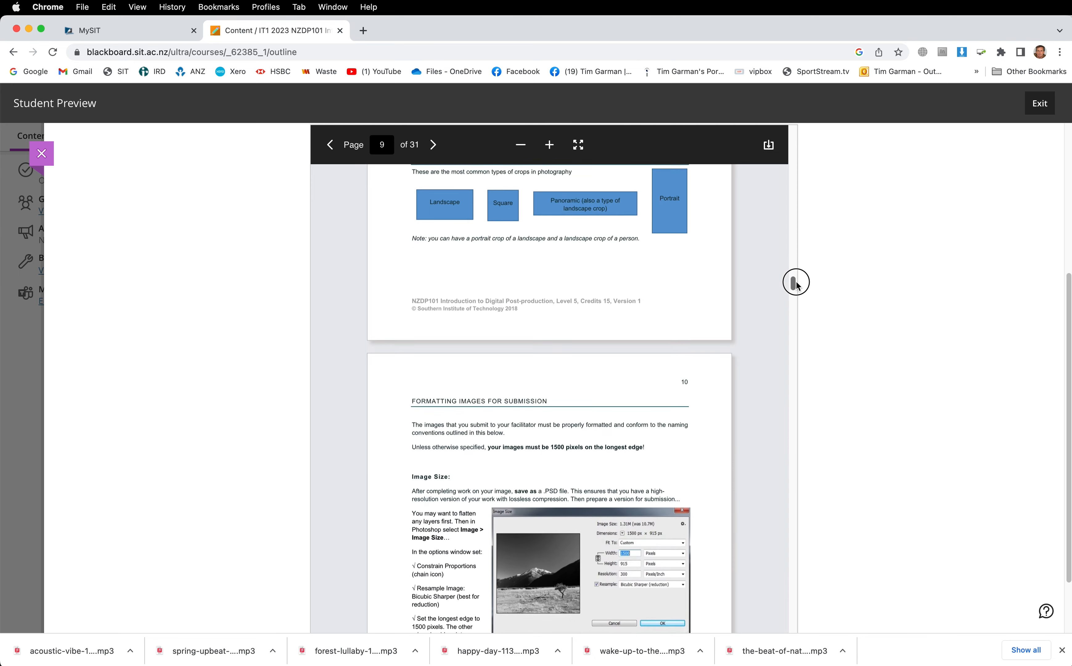
scroll("down", 3)
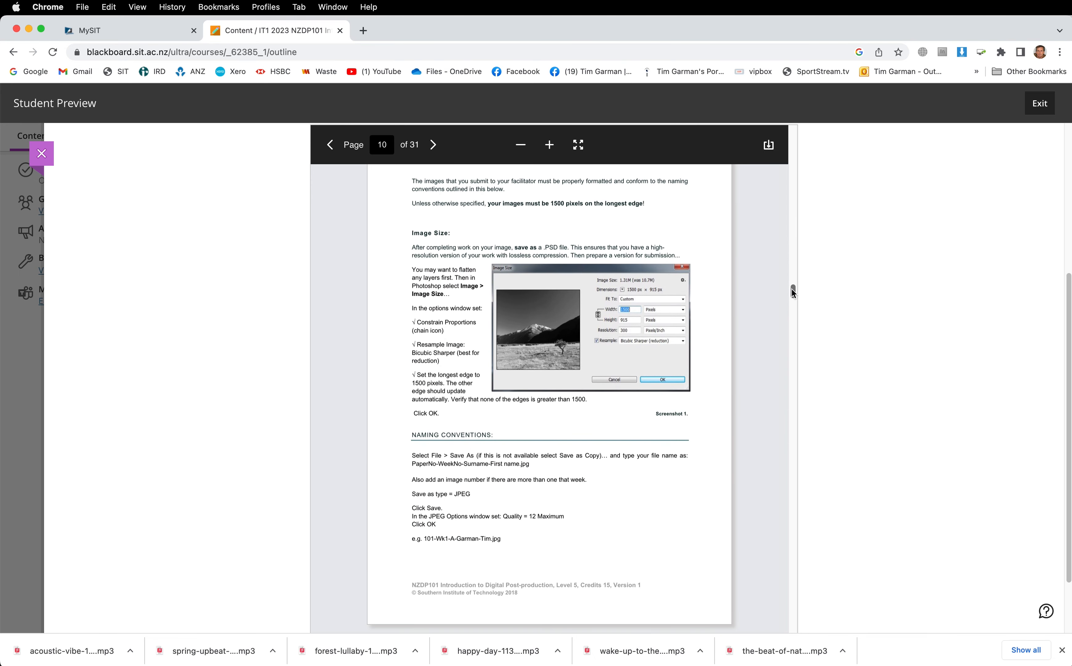
mouse_move(629, 420)
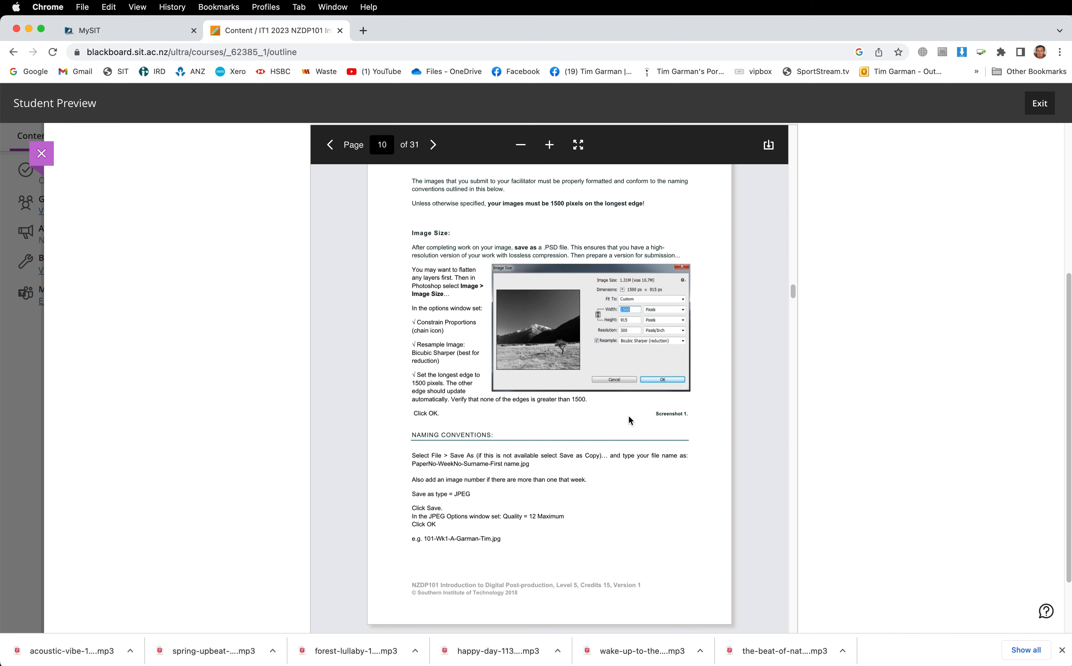
mouse_move(578, 420)
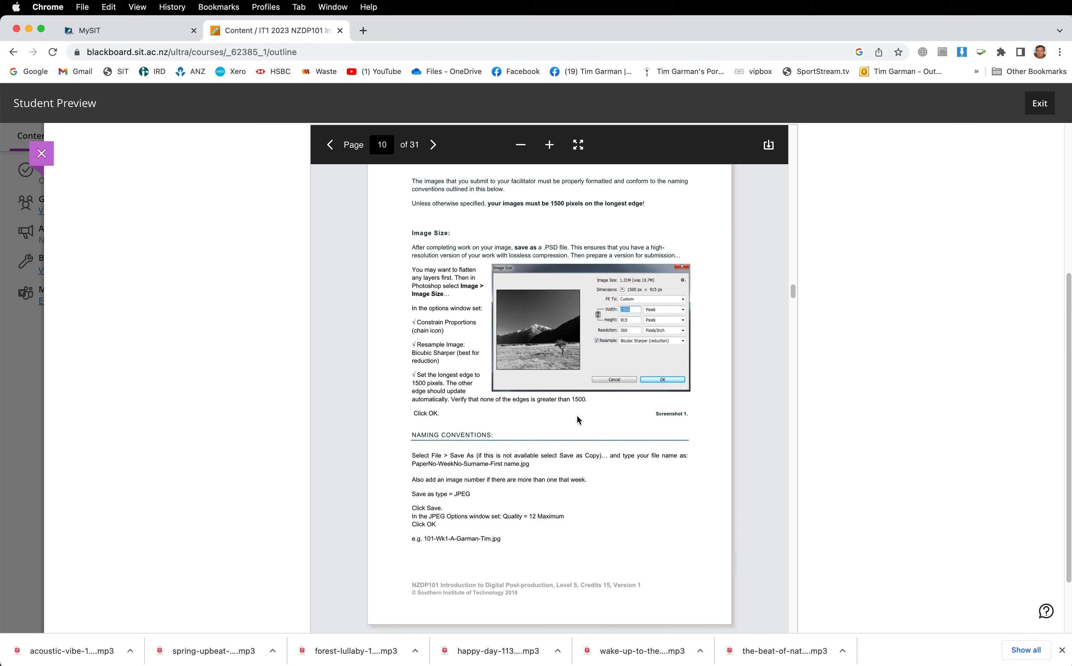
mouse_move(572, 418)
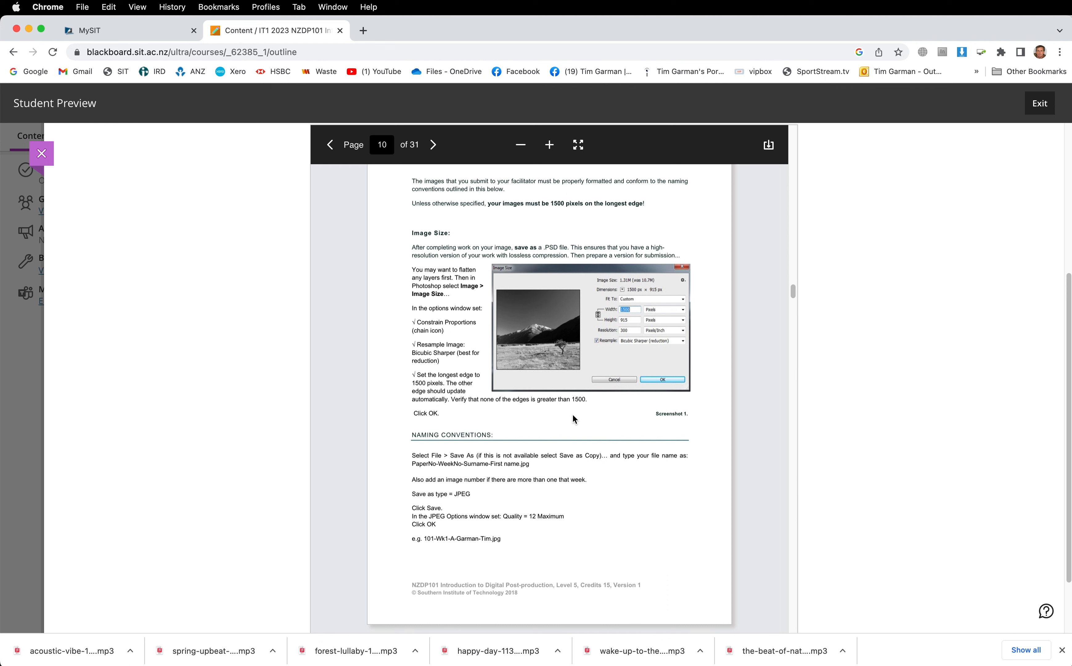
mouse_move(437, 398)
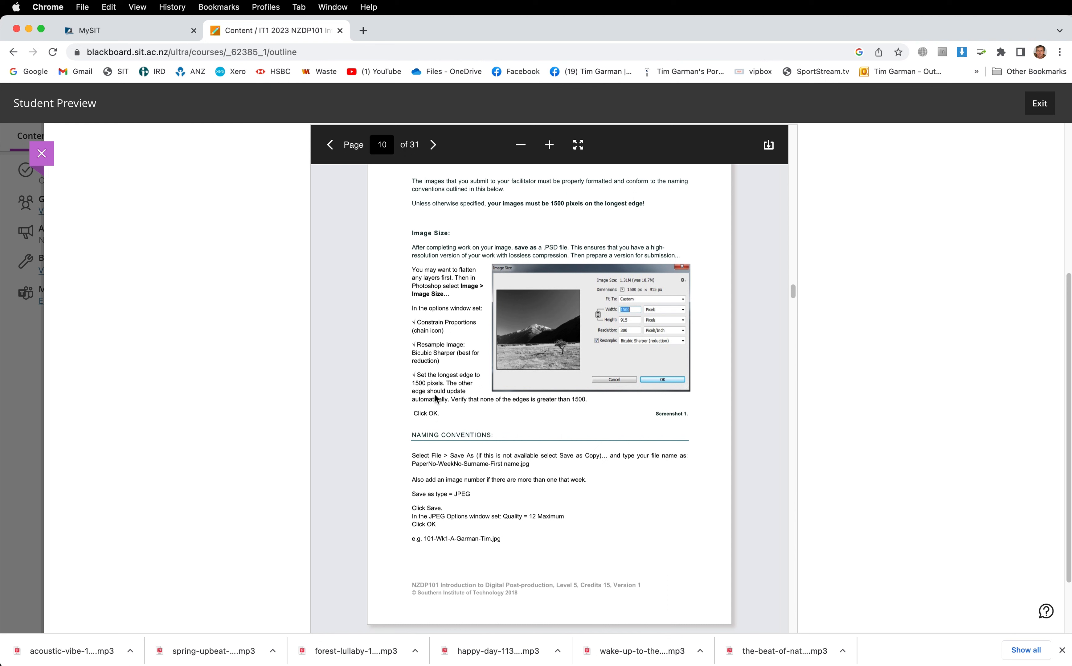
mouse_move(408, 290)
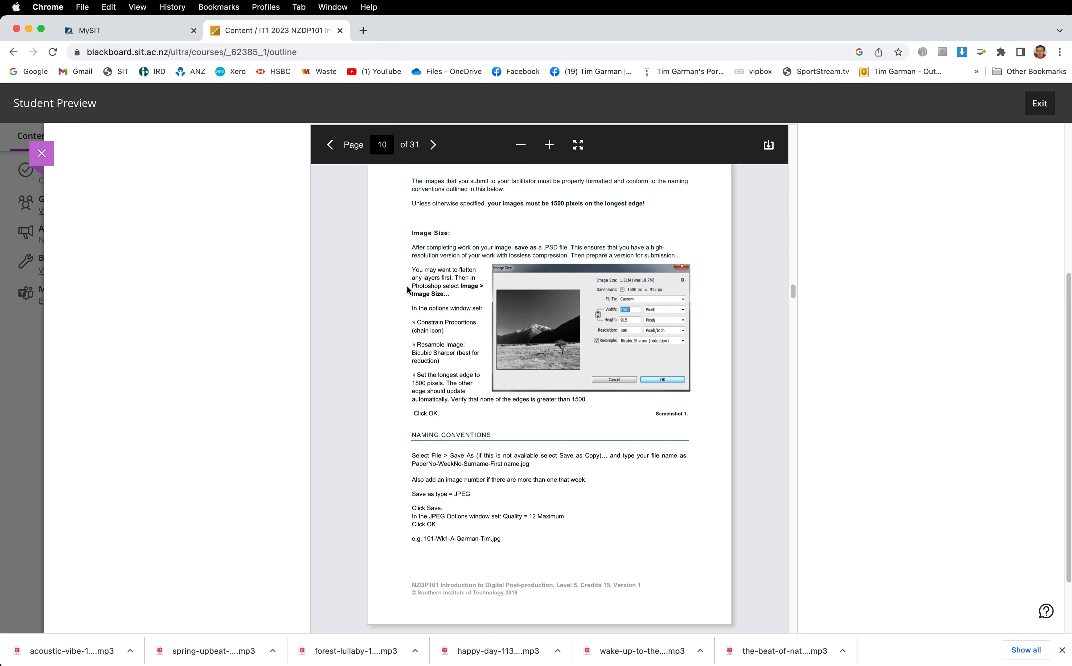
mouse_move(530, 547)
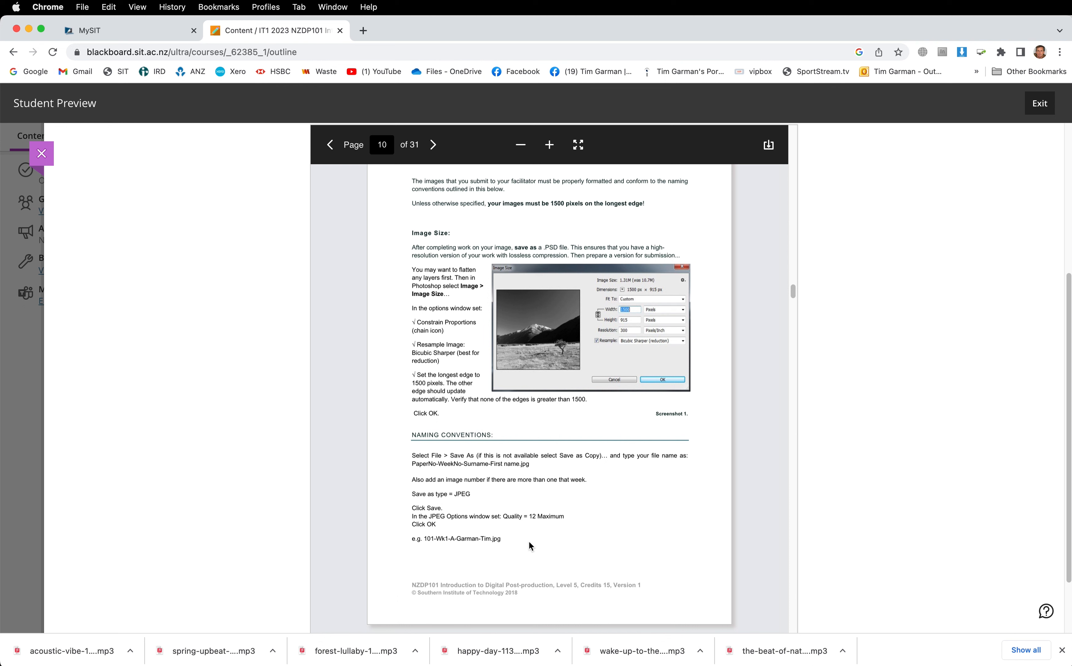
mouse_move(541, 503)
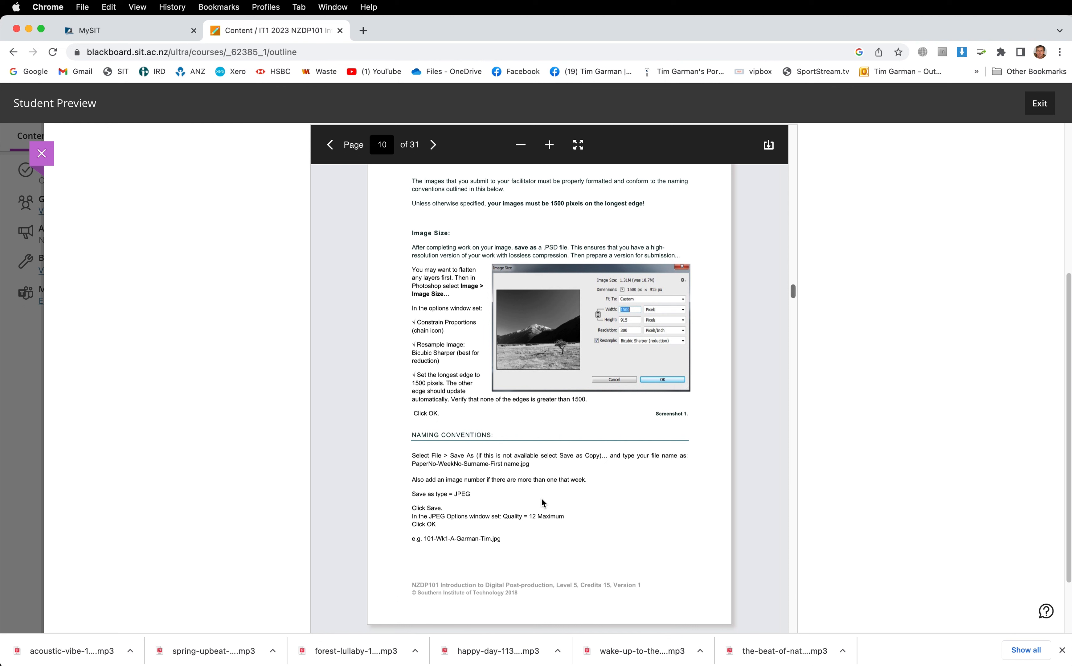
mouse_move(794, 292)
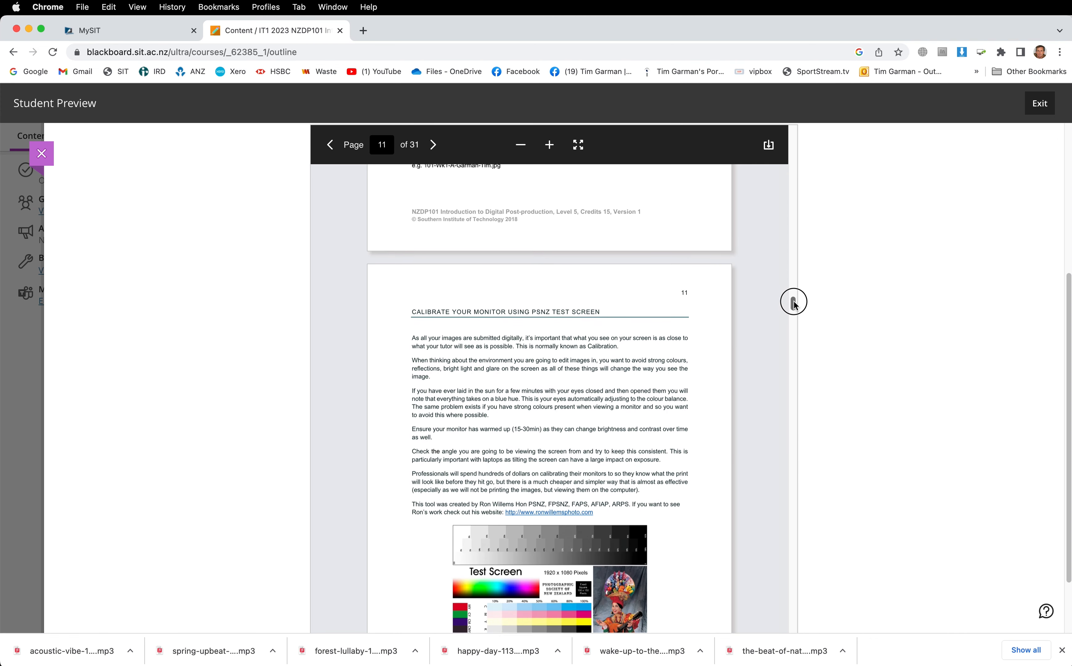
- Read the study guide from page 11 down to page 28's Task section and Part 1 signature instructions
scroll("down", 3)
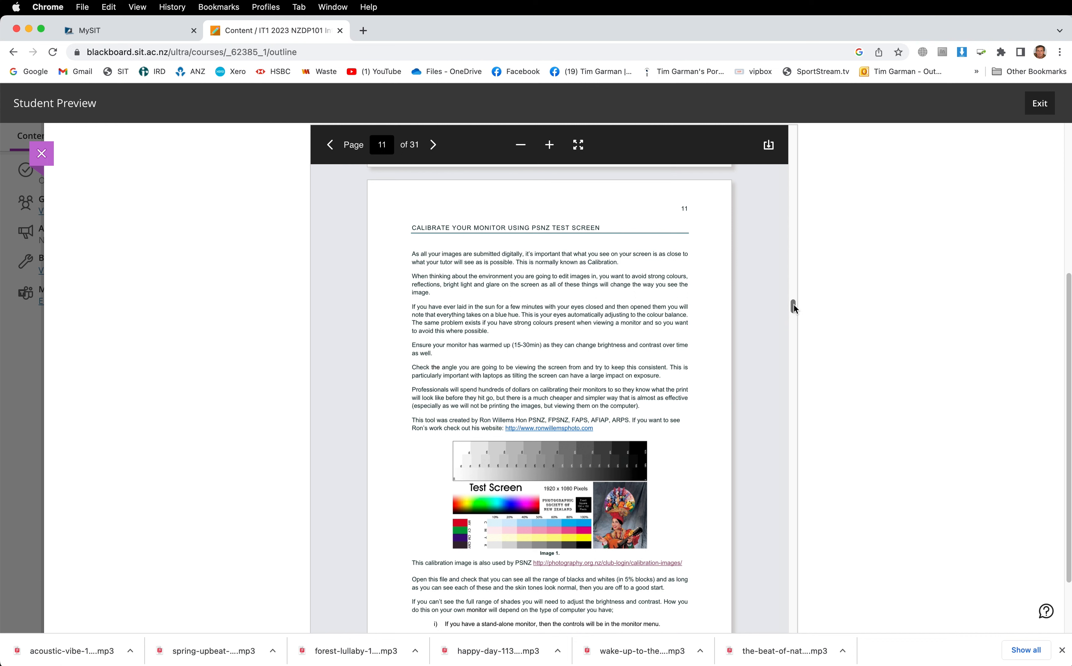
scroll("down", 3)
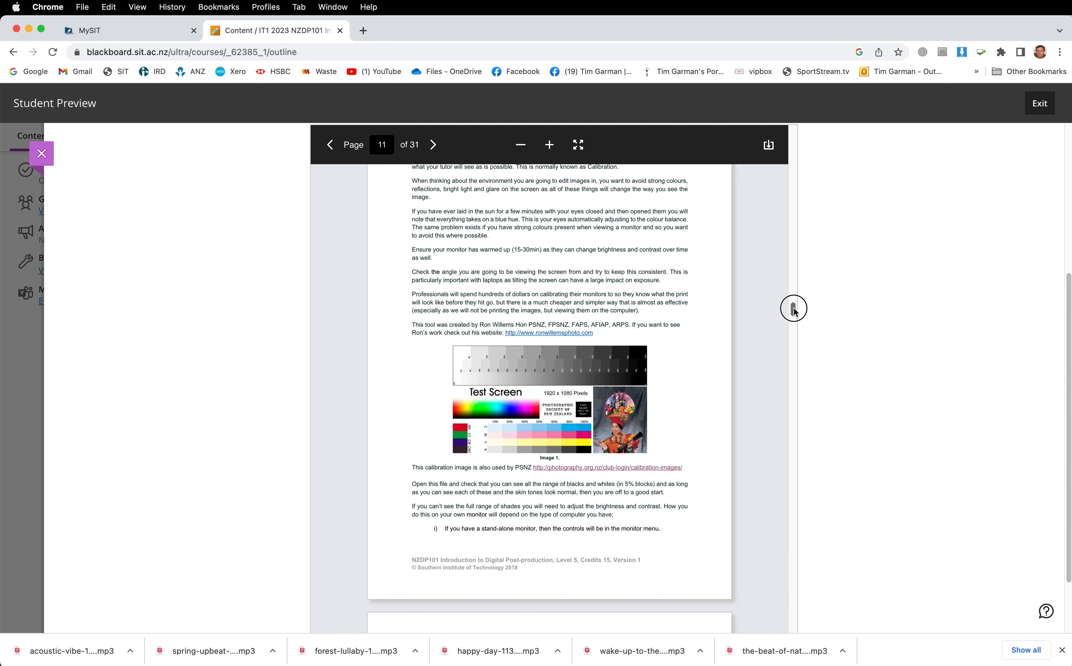
scroll("down", 3)
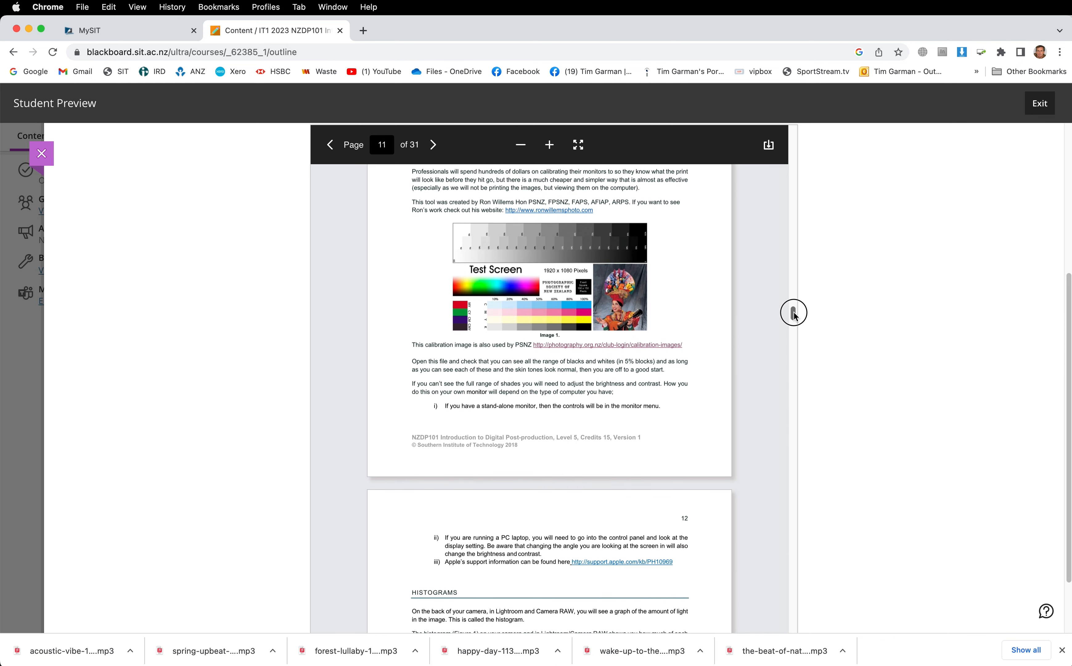
scroll("down", 3)
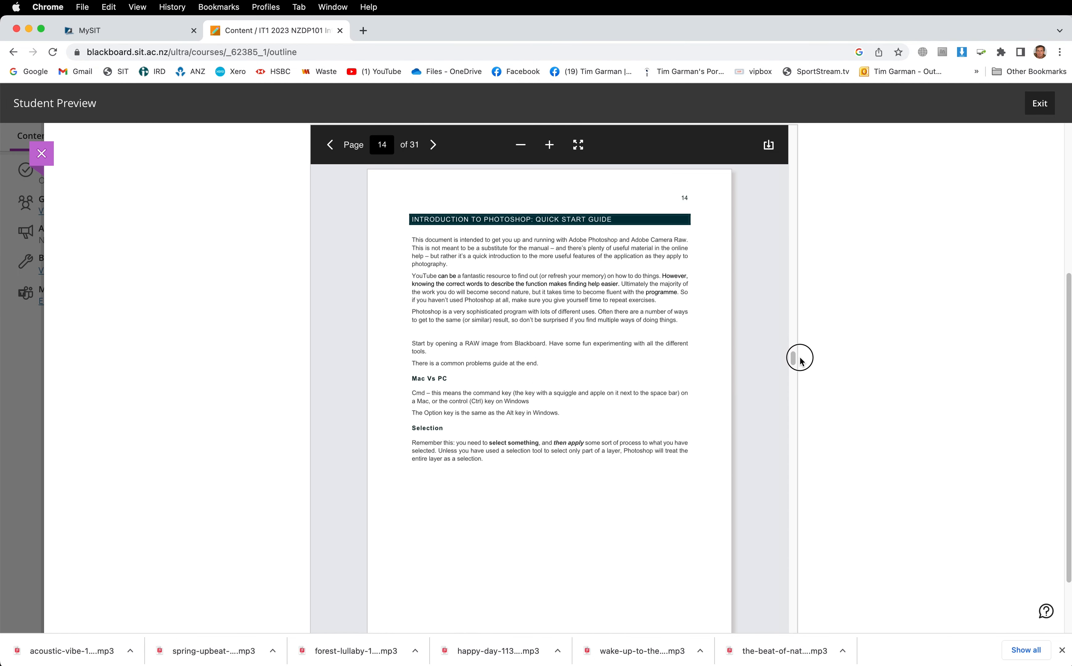
scroll("down", 3)
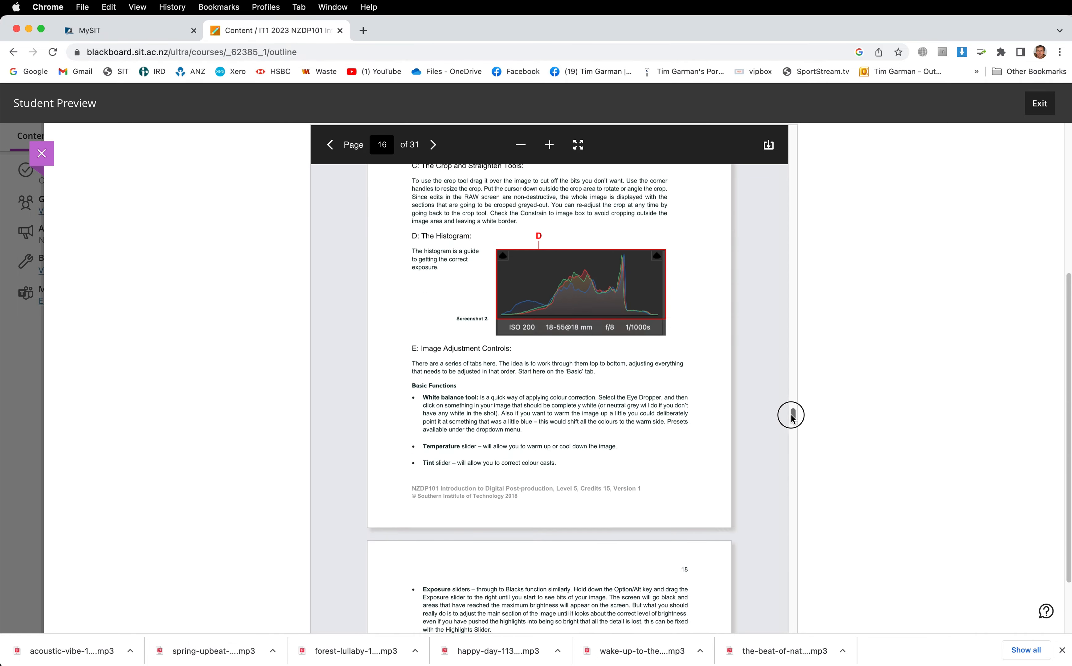
scroll("down", 3)
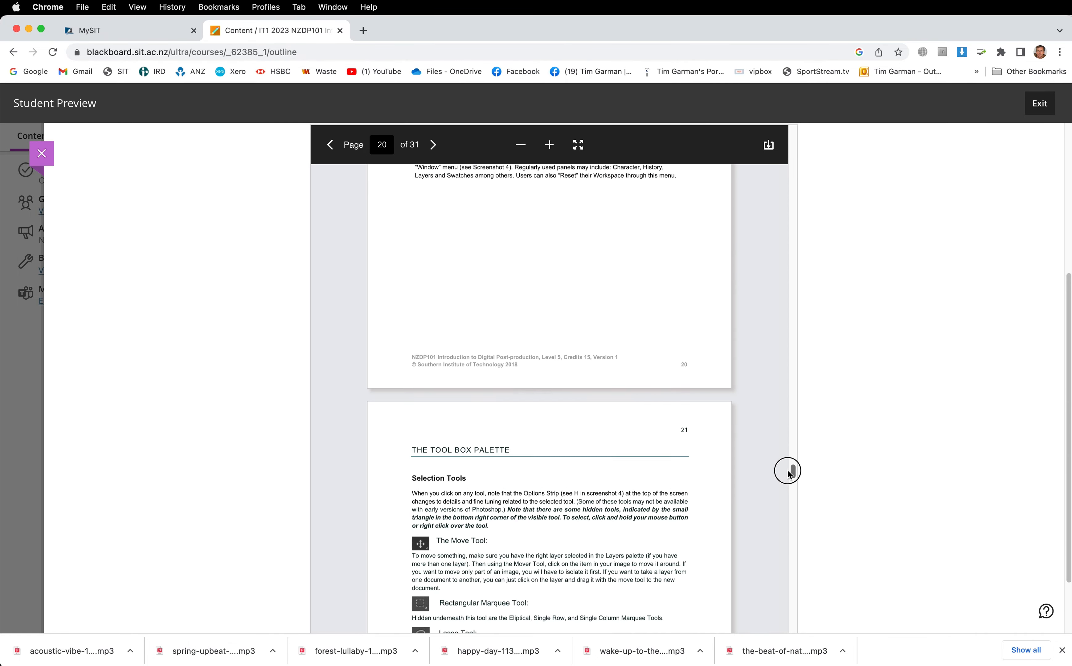
scroll("down", 3)
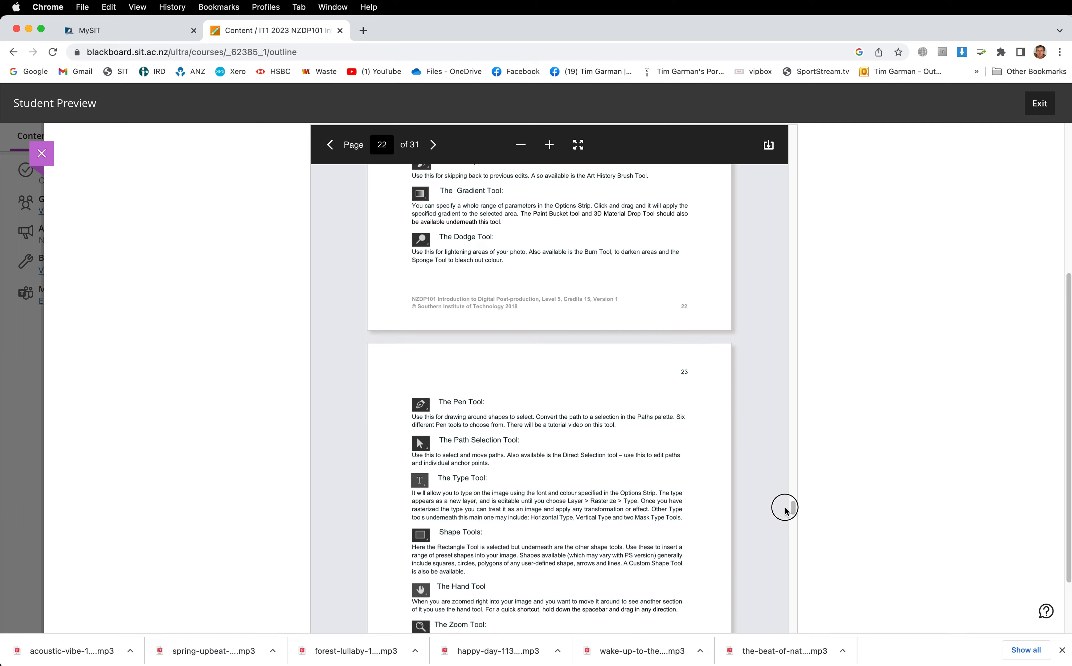
scroll("down", 3)
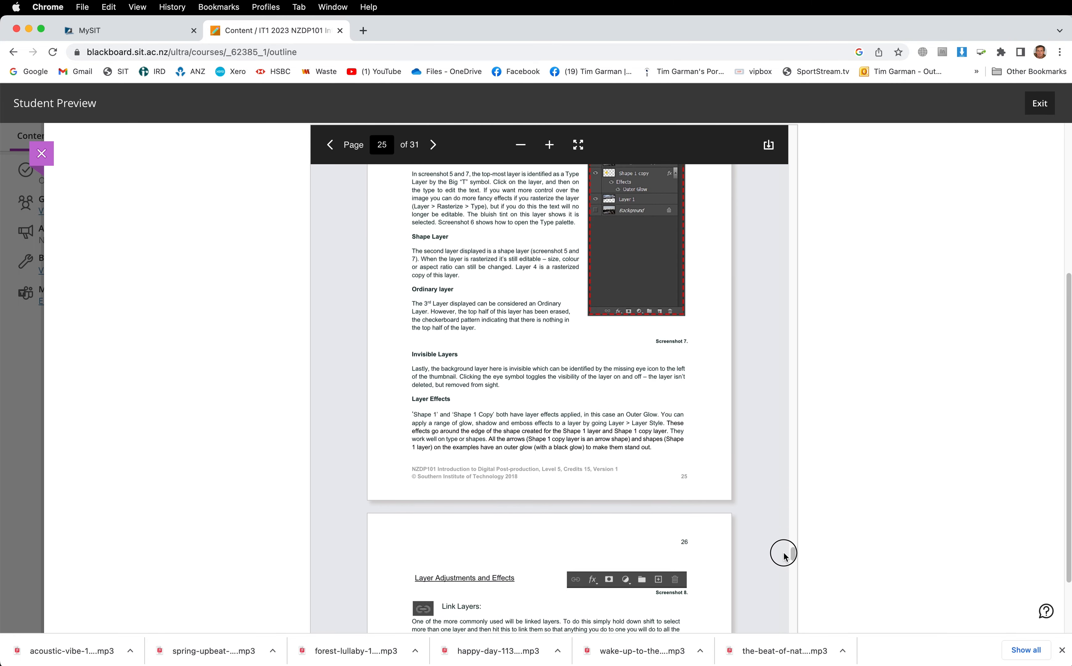
scroll("down", 3)
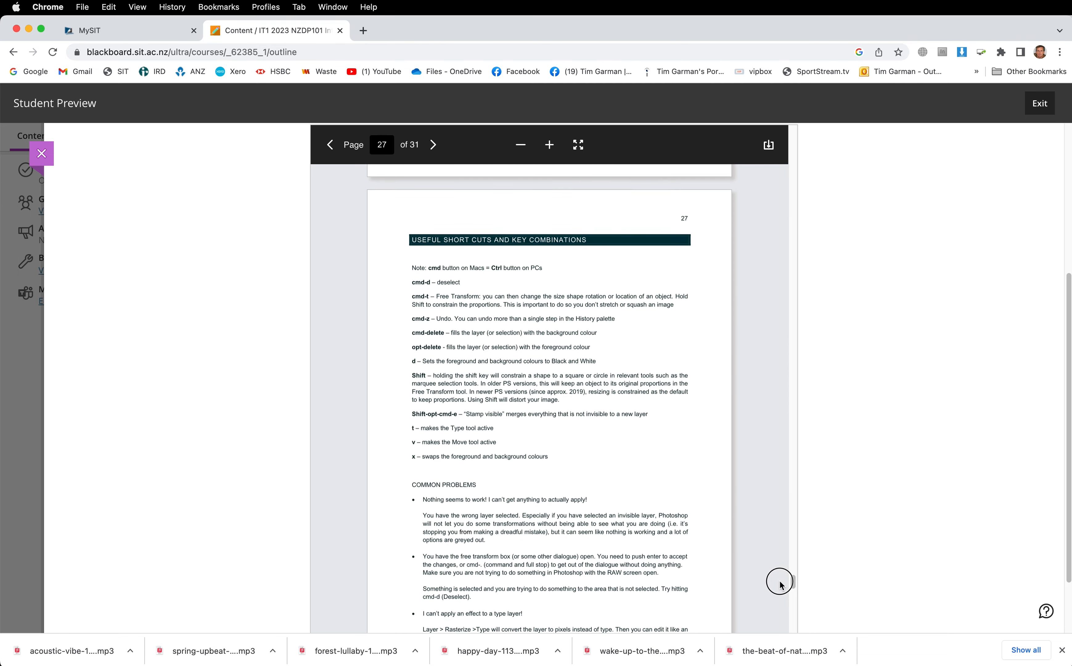
left_click(432, 145)
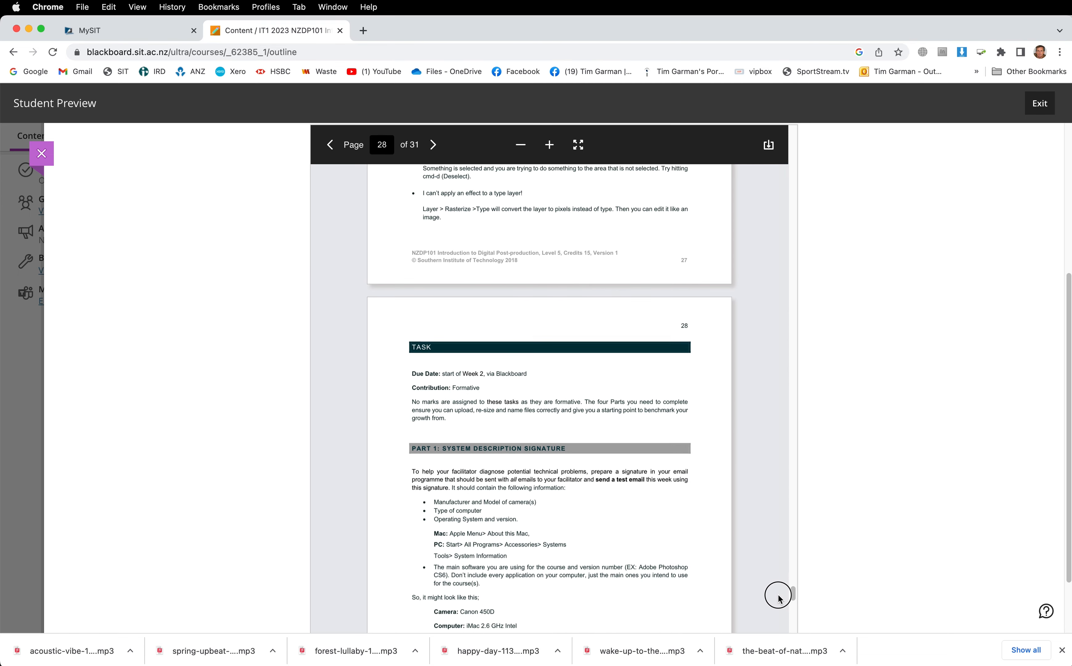
- Read past page 28's signature example to page 29 showing Part 2 and the Part 3 workspace photo task
scroll("down", 3)
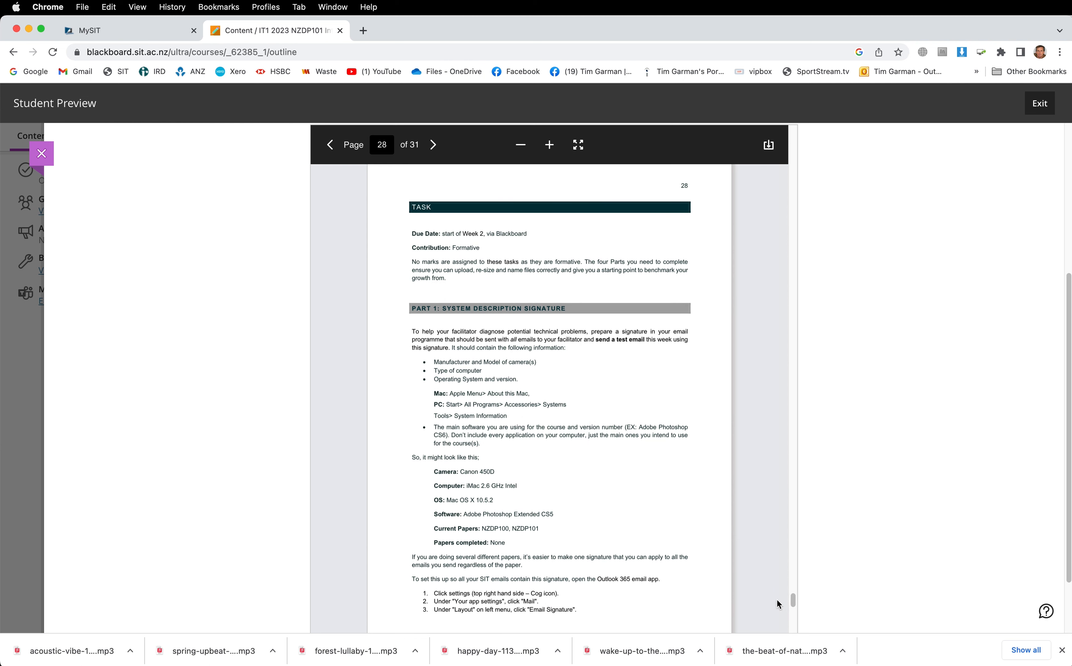
mouse_move(483, 418)
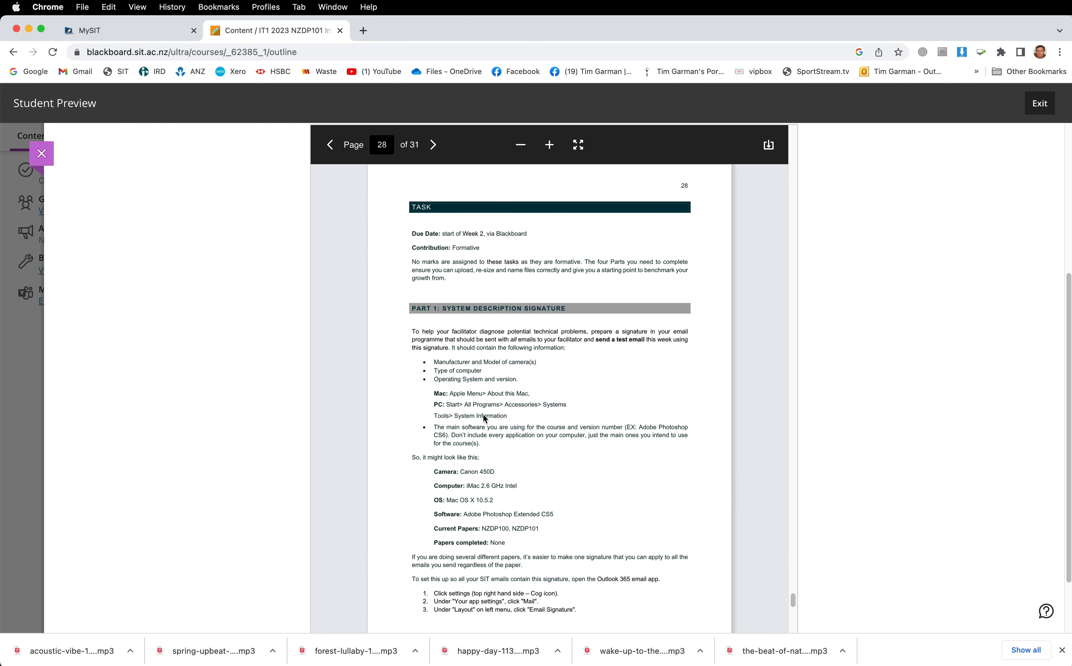
mouse_move(464, 376)
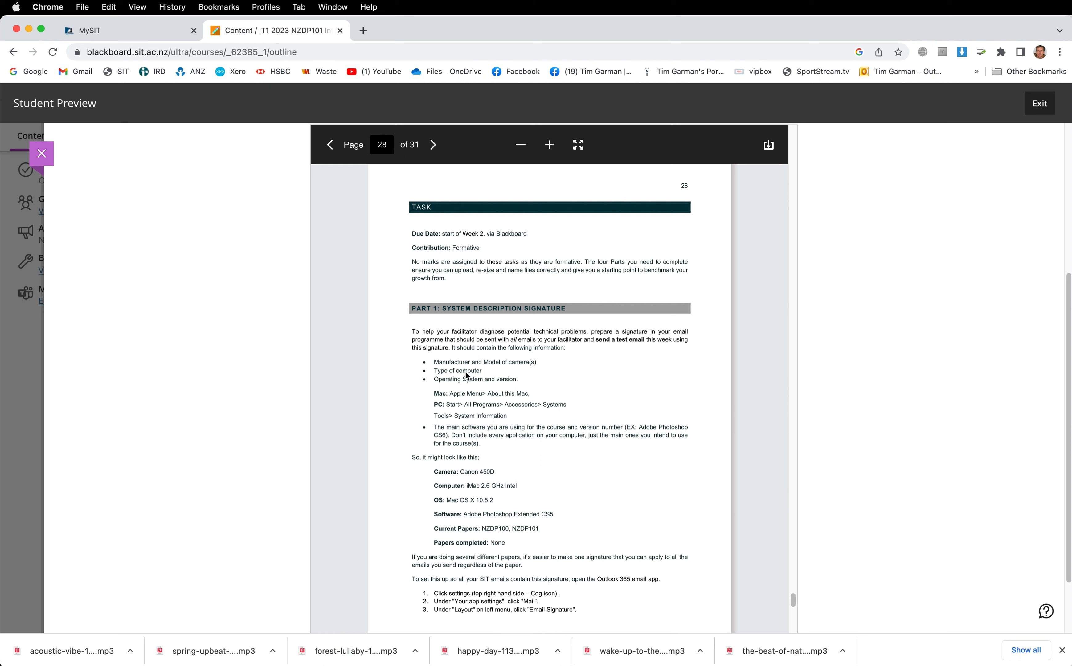
mouse_move(644, 389)
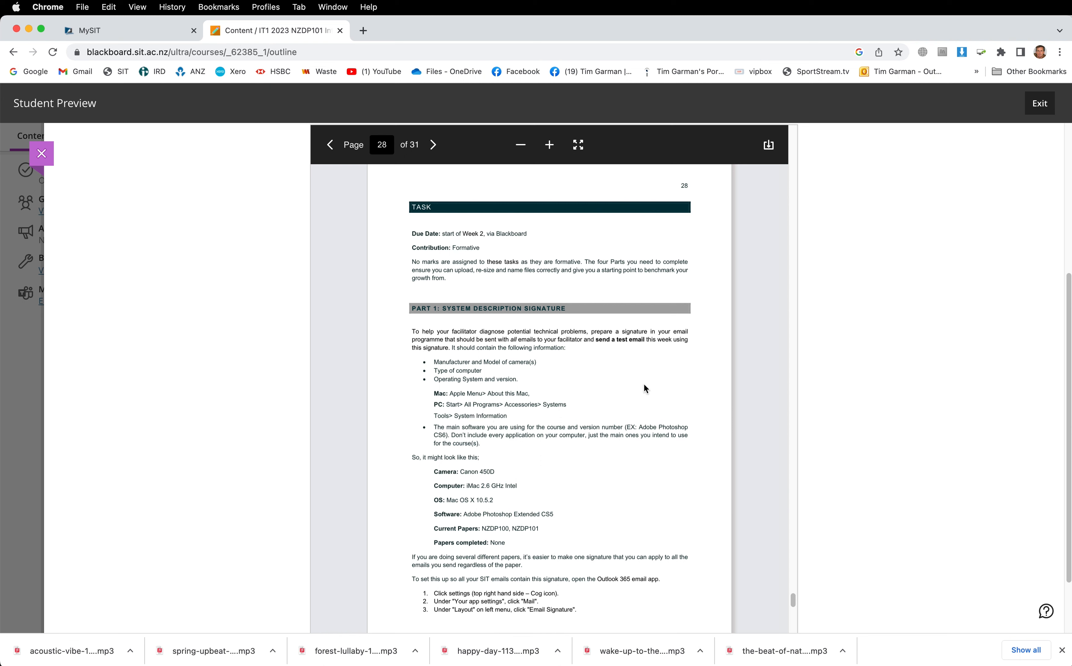
scroll("down", 3)
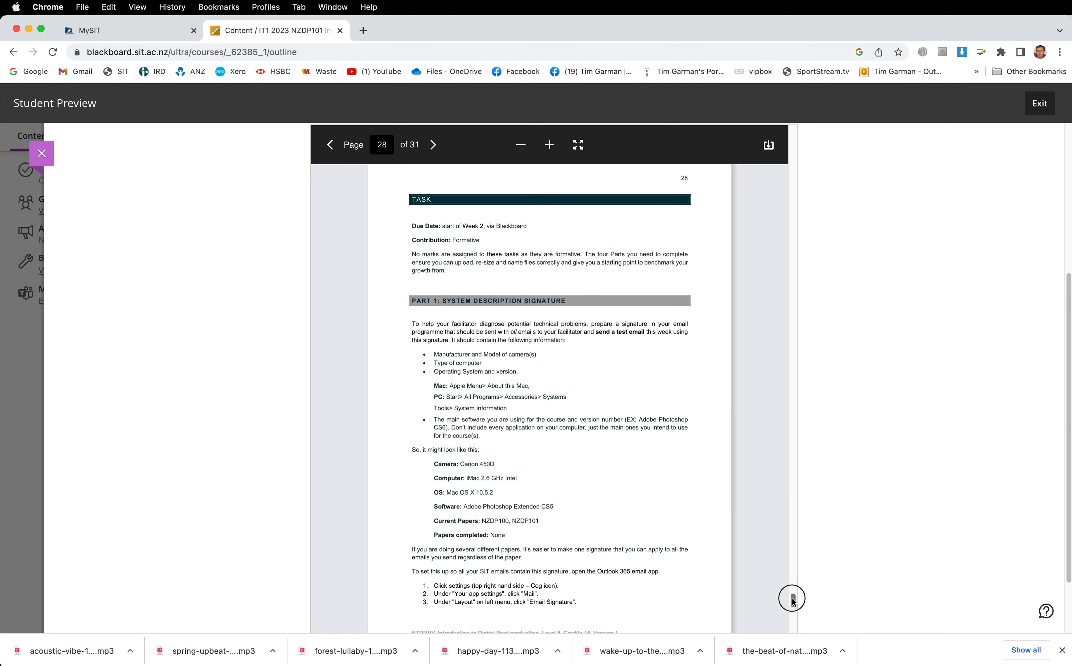
scroll("down", 3)
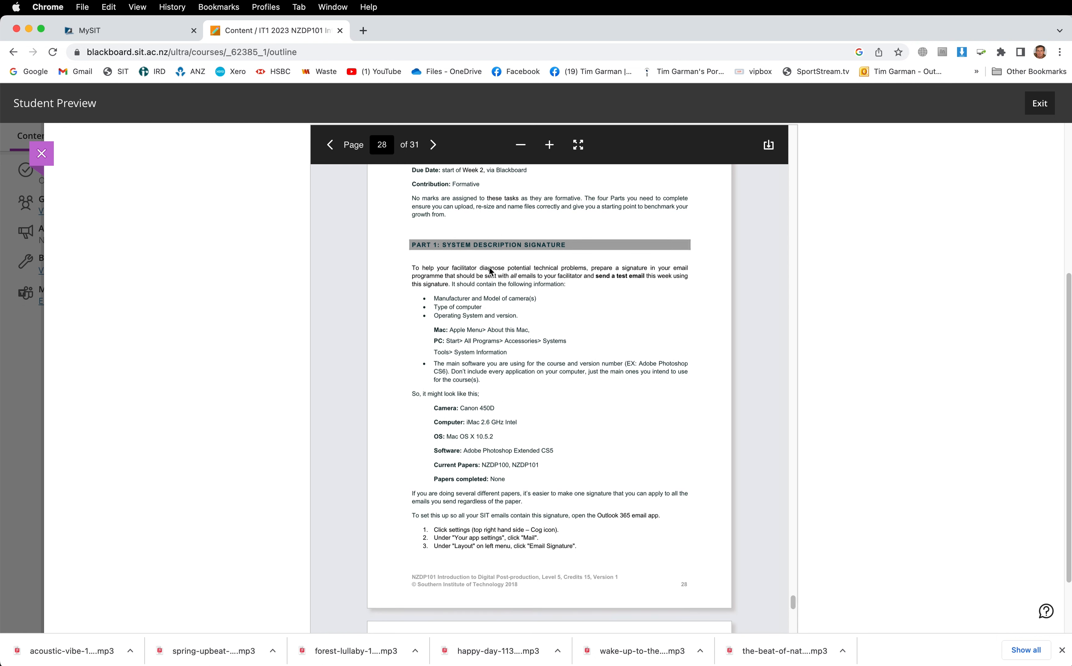
mouse_move(782, 453)
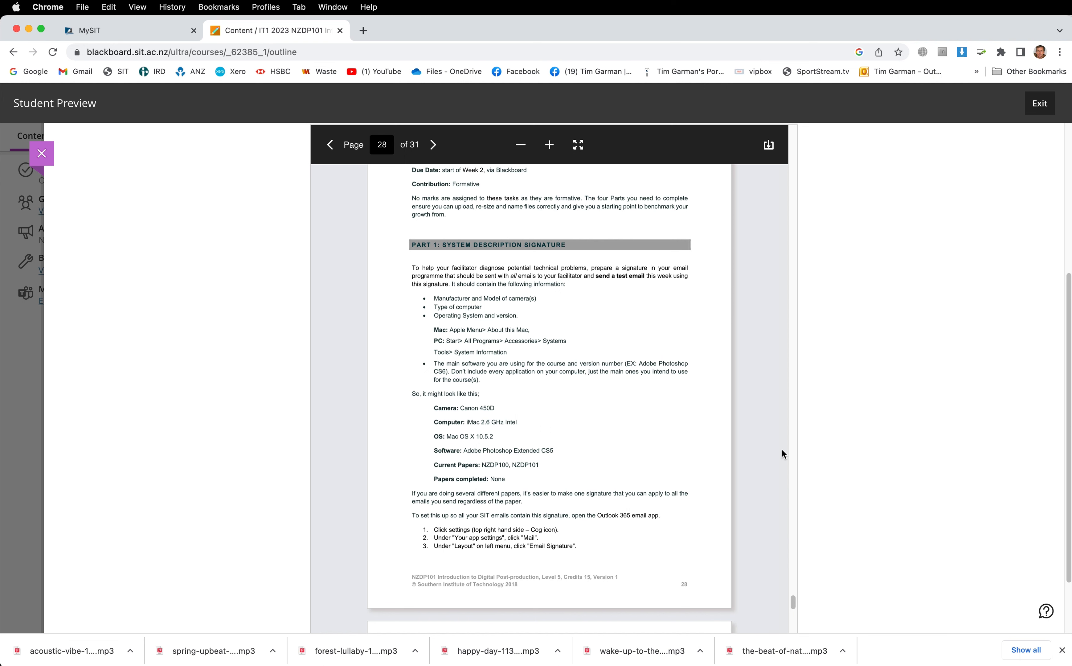
scroll("down", 3)
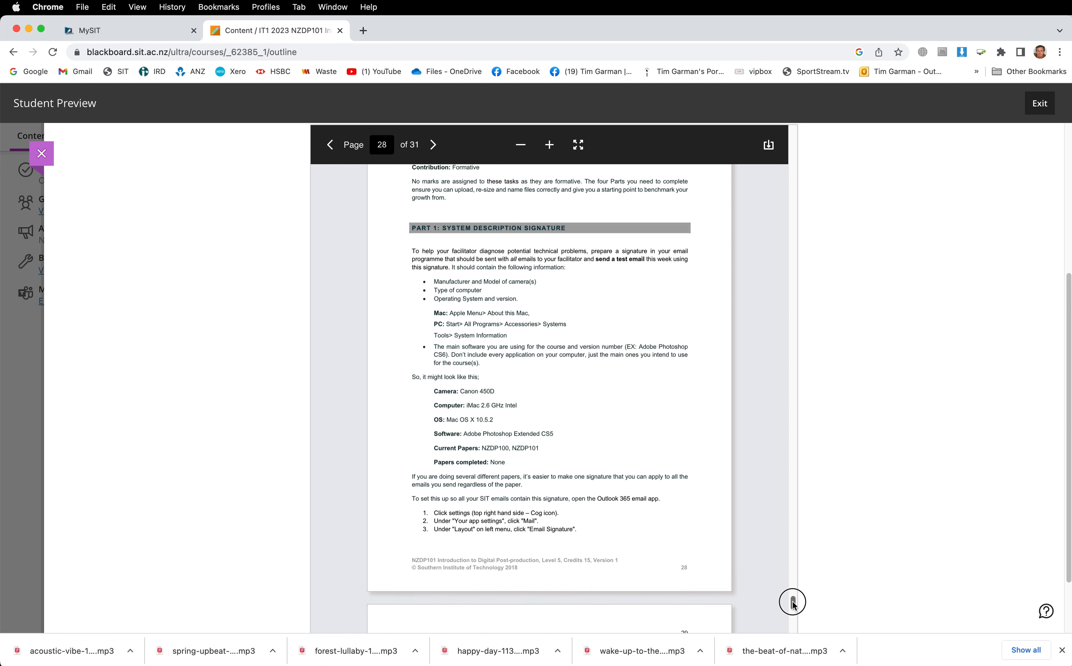
scroll("down", 3)
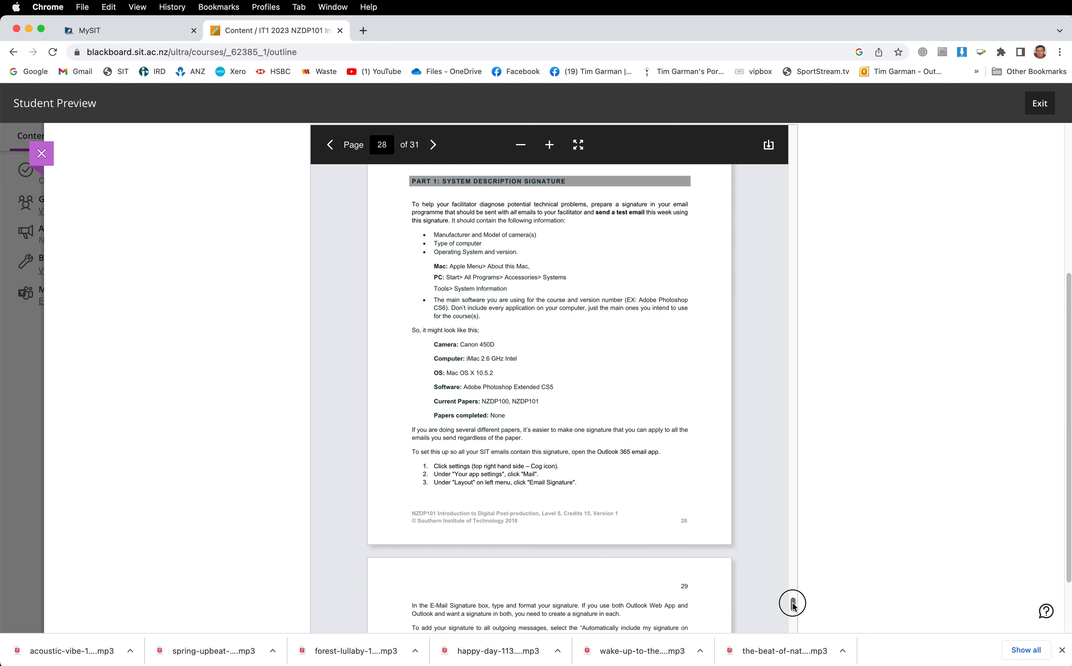
scroll("up", 3)
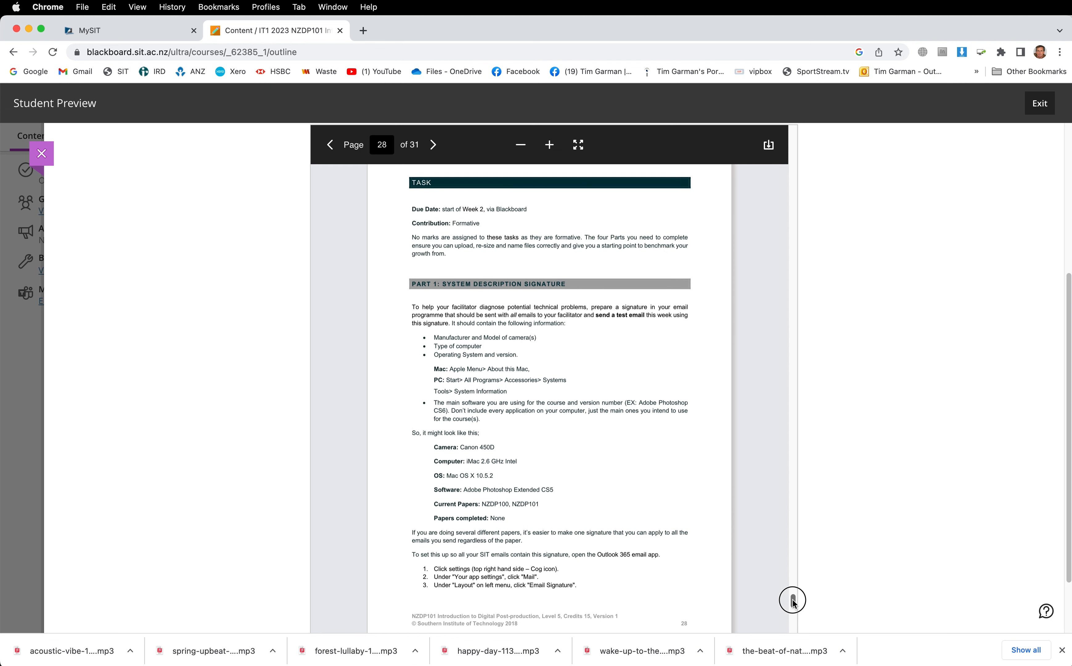
mouse_move(490, 427)
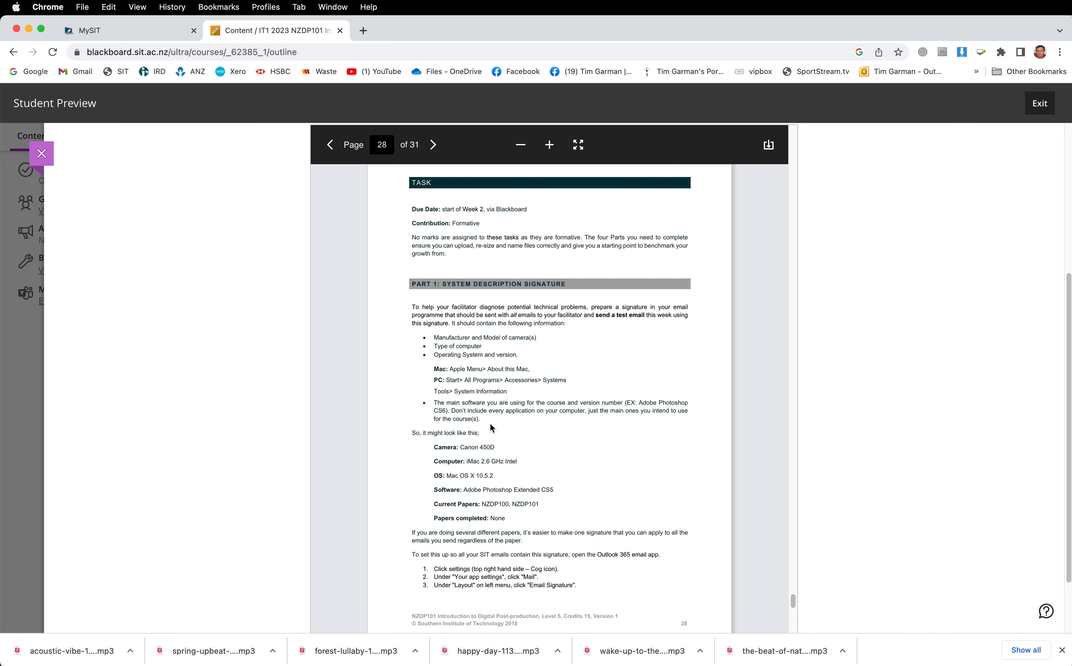
mouse_move(600, 528)
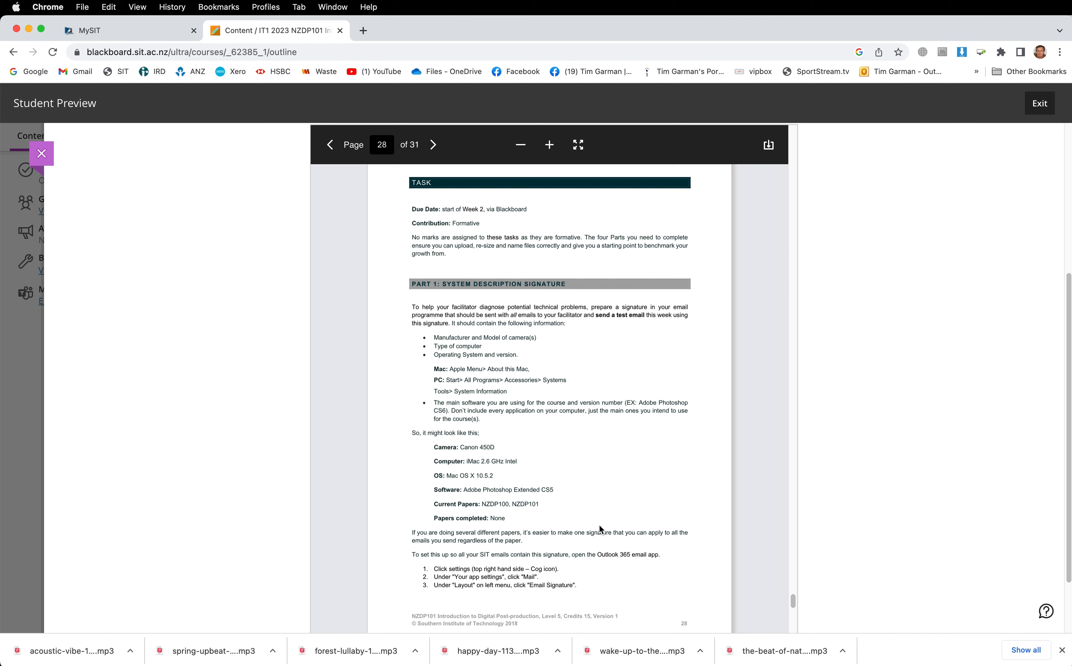
mouse_move(554, 519)
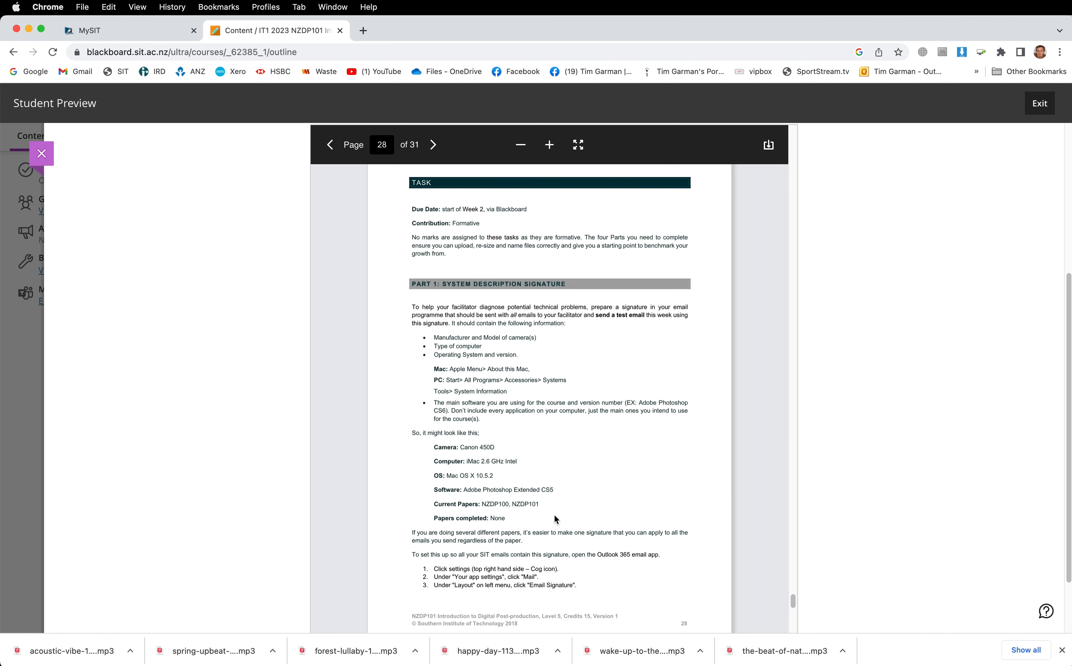
mouse_move(547, 515)
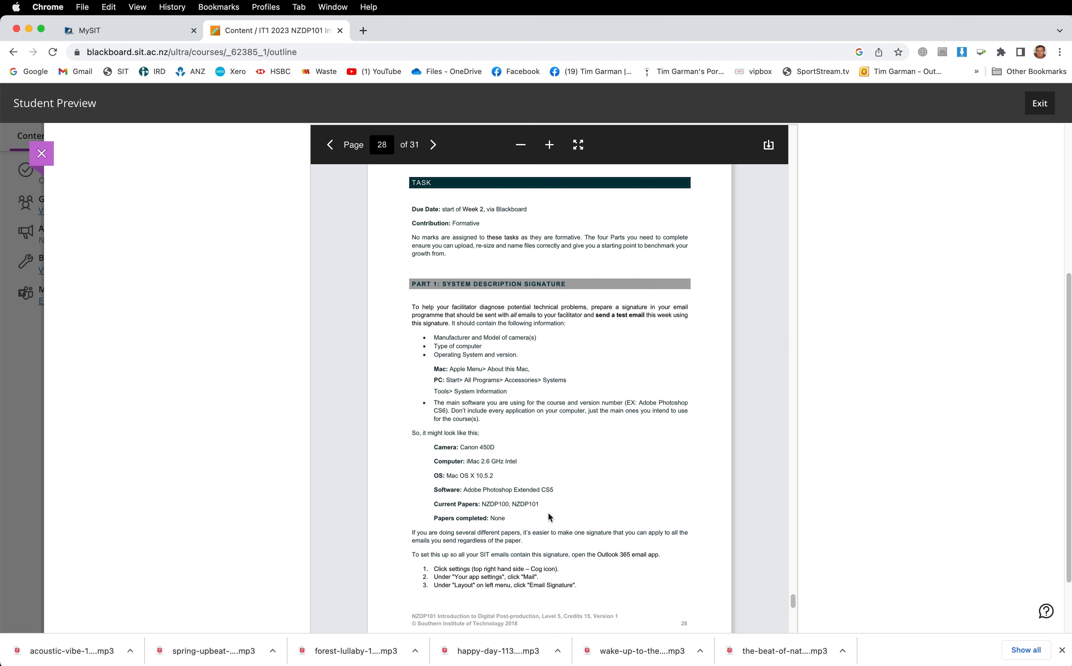
mouse_move(793, 600)
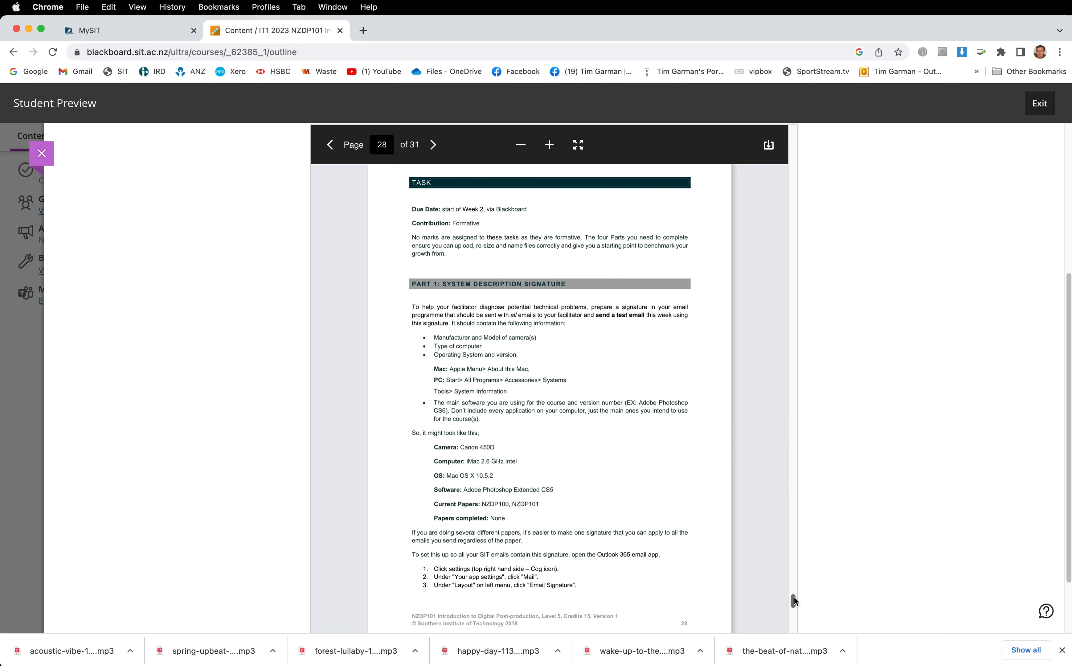
scroll("down", 3)
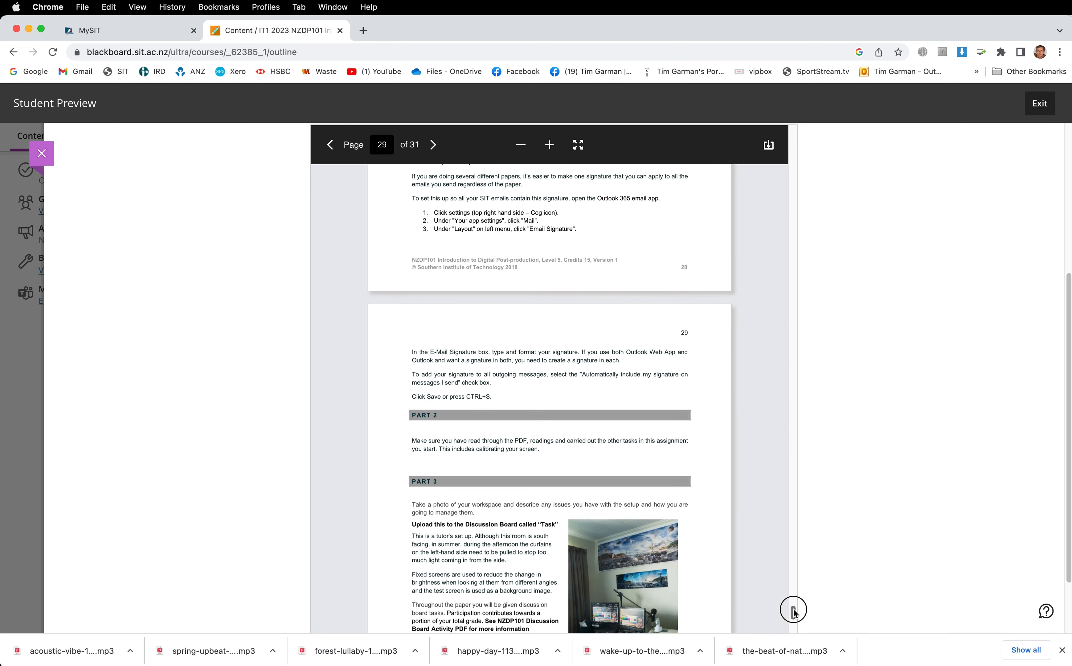
scroll("down", 3)
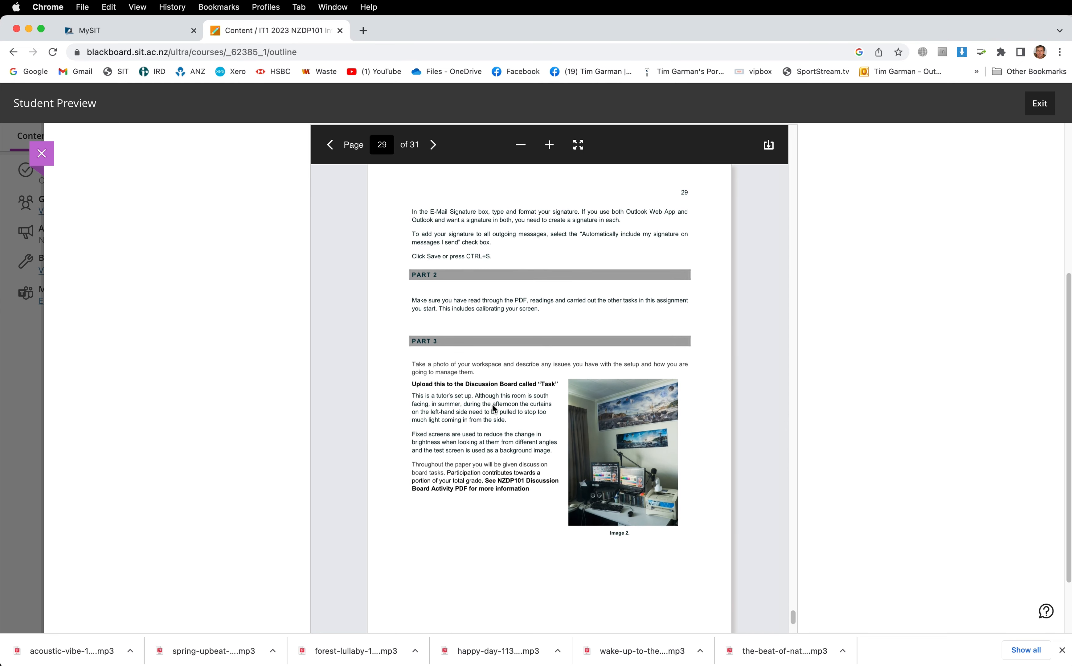
mouse_move(506, 320)
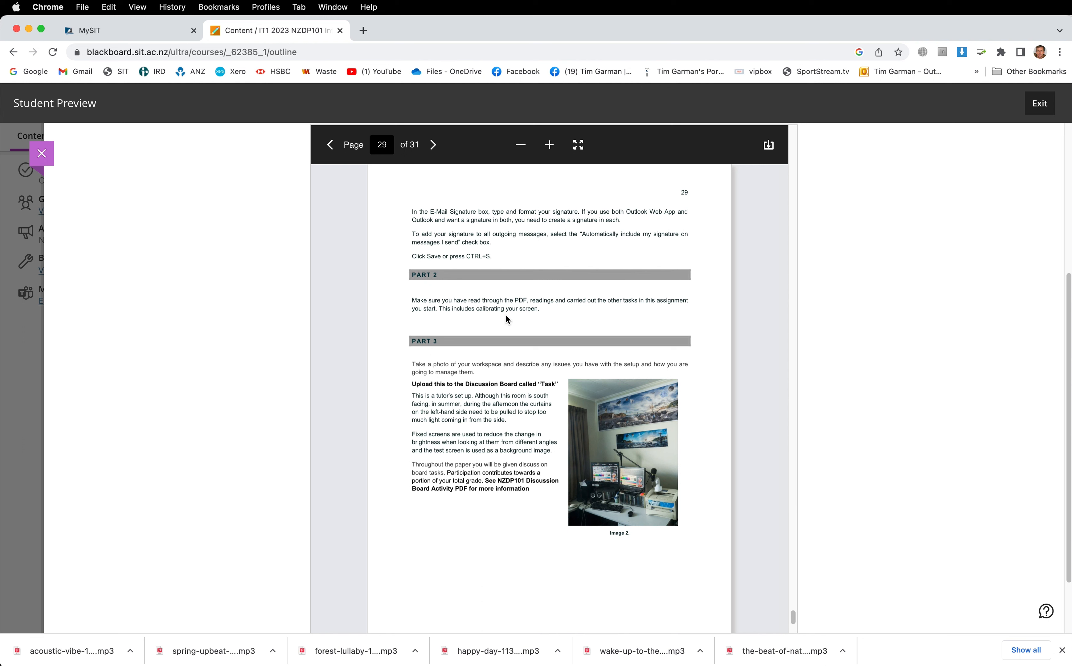
mouse_move(586, 448)
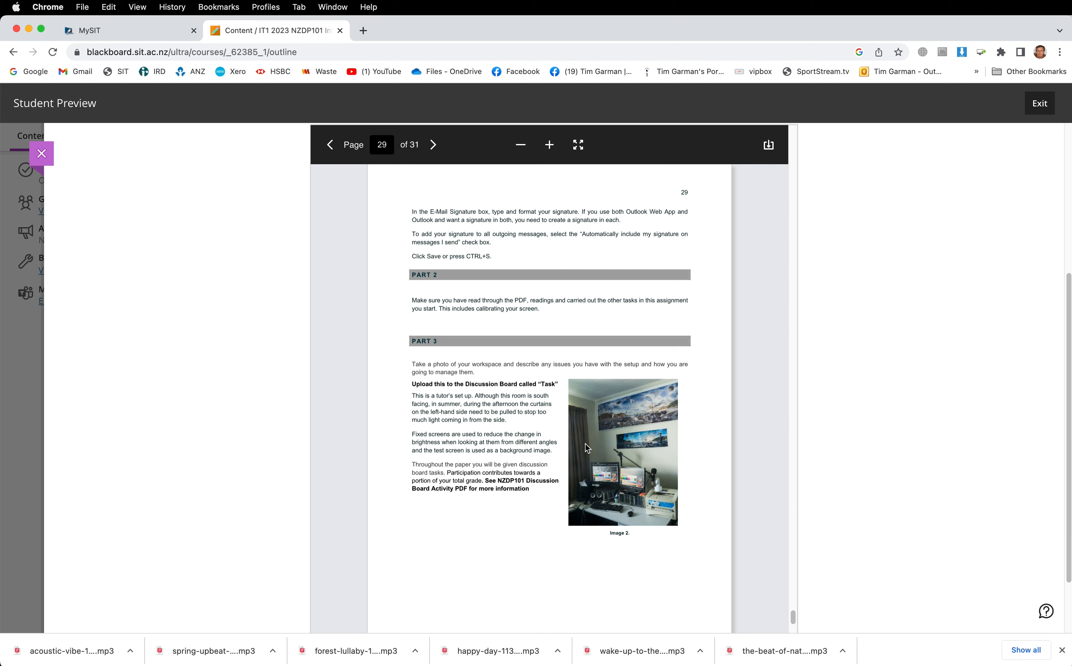
mouse_move(575, 449)
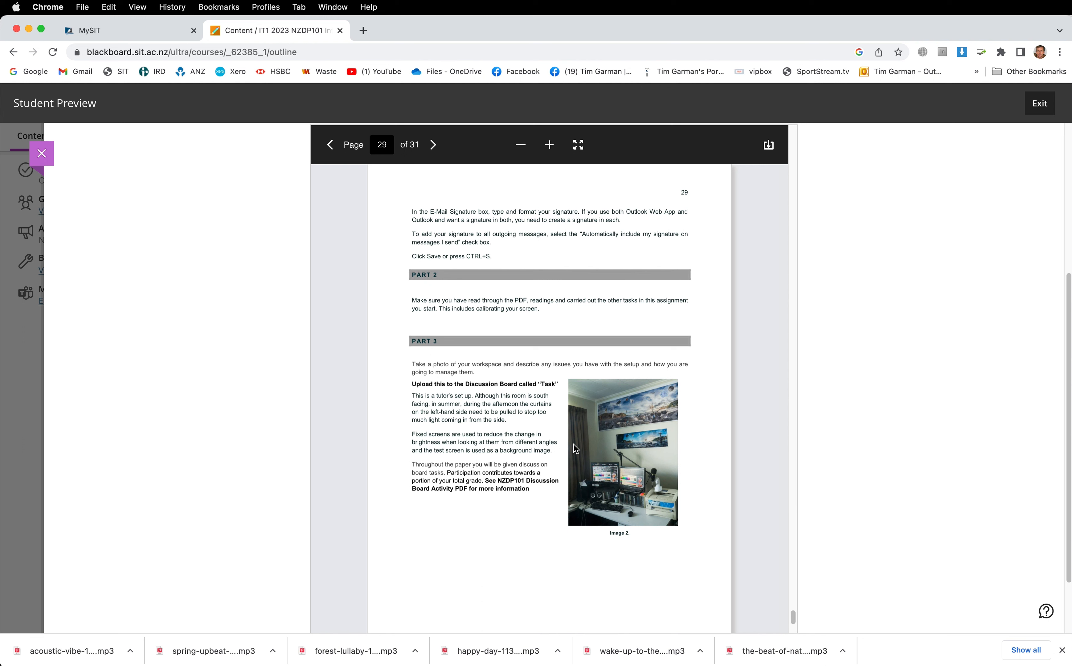
mouse_move(474, 392)
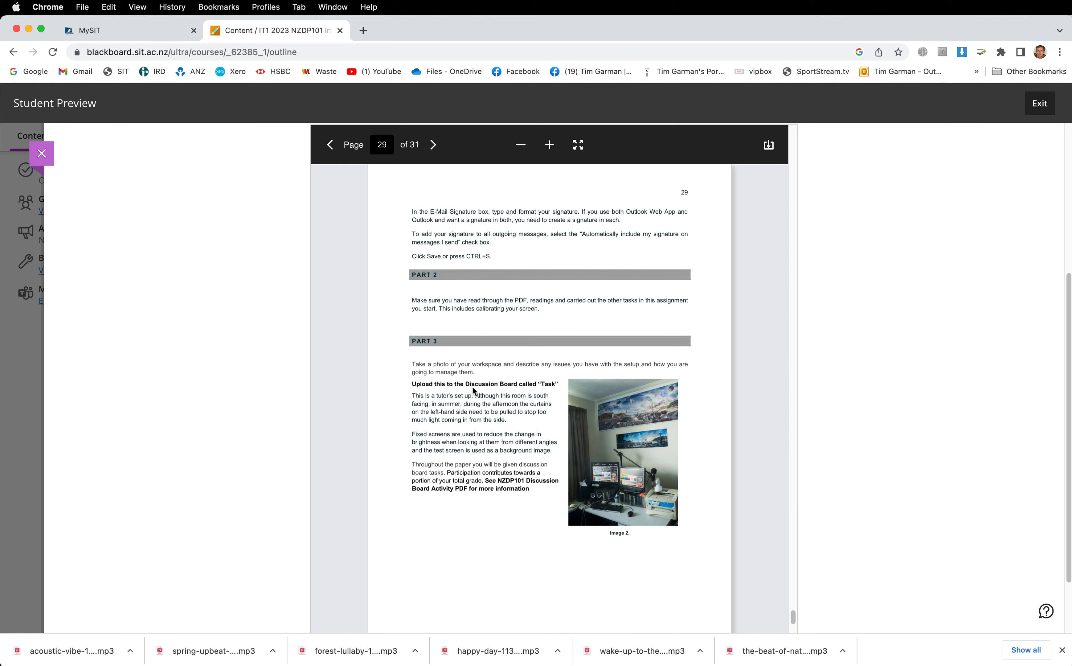
mouse_move(666, 534)
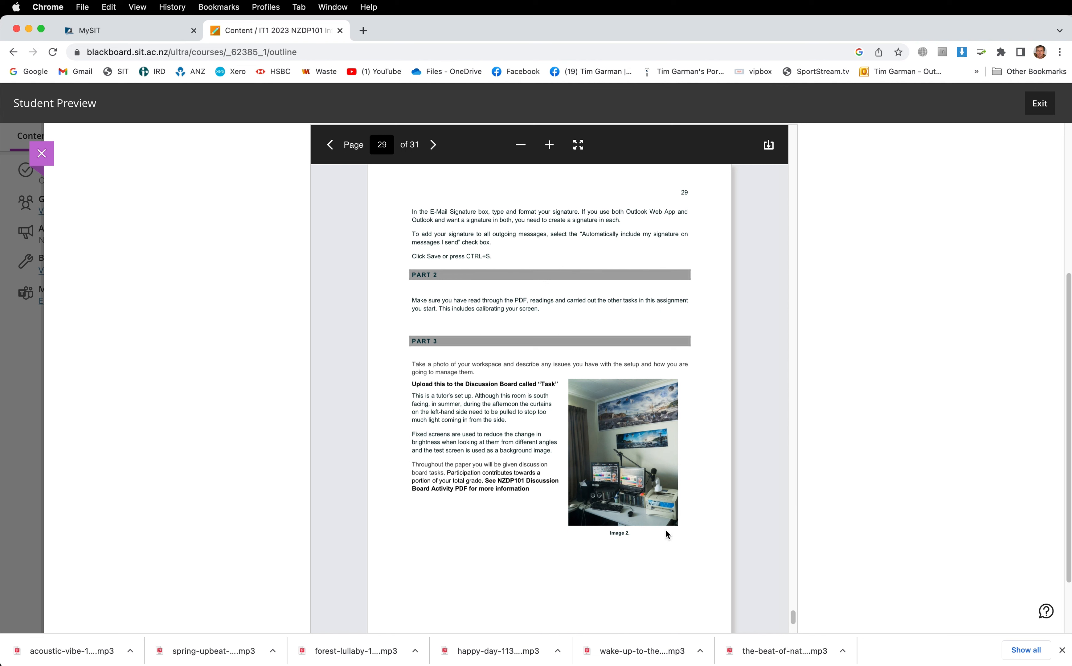
mouse_move(540, 514)
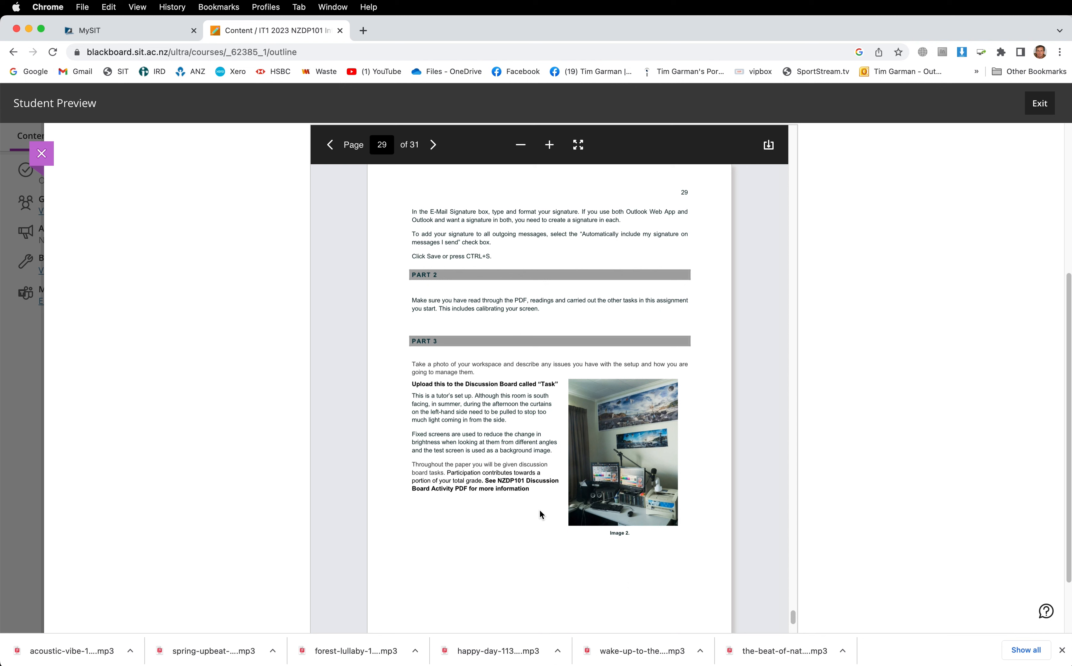
mouse_move(485, 452)
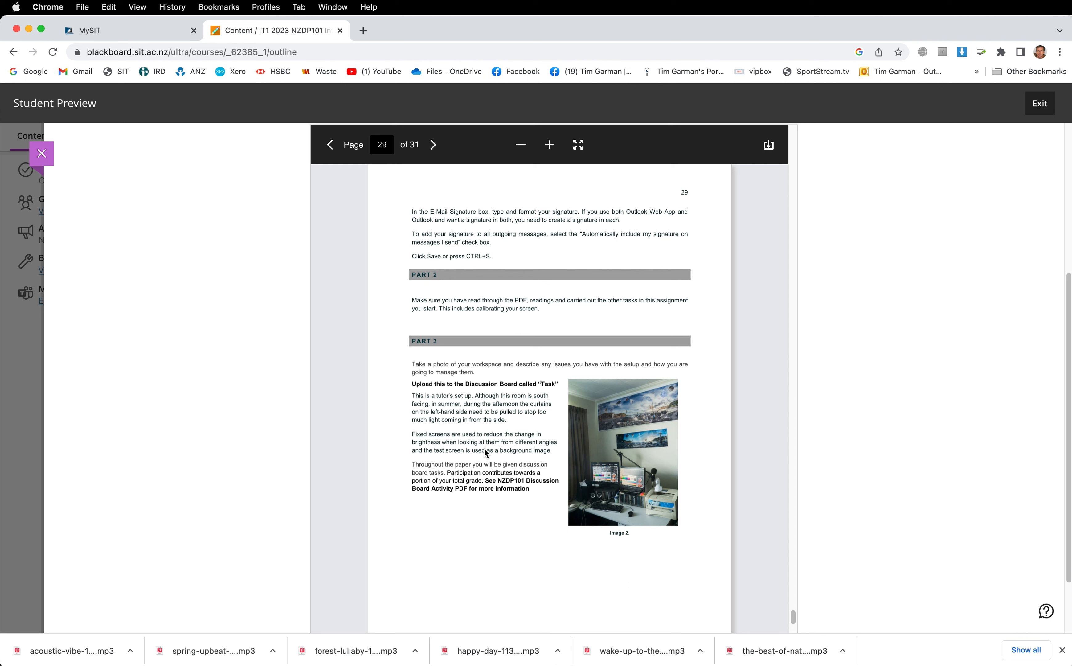
mouse_move(535, 405)
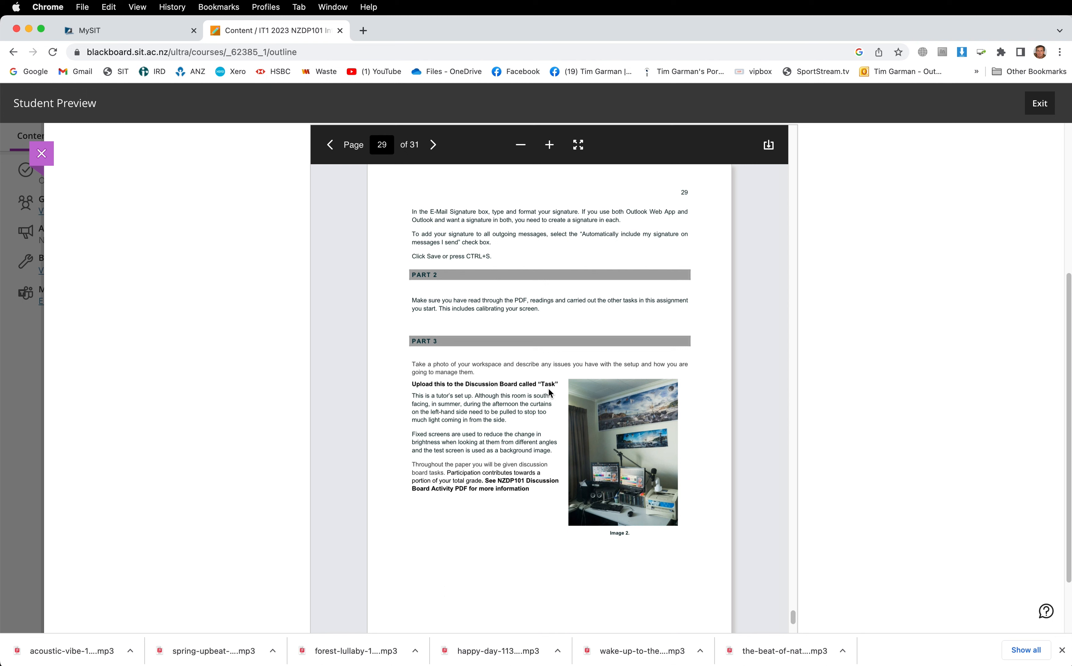
mouse_move(817, 589)
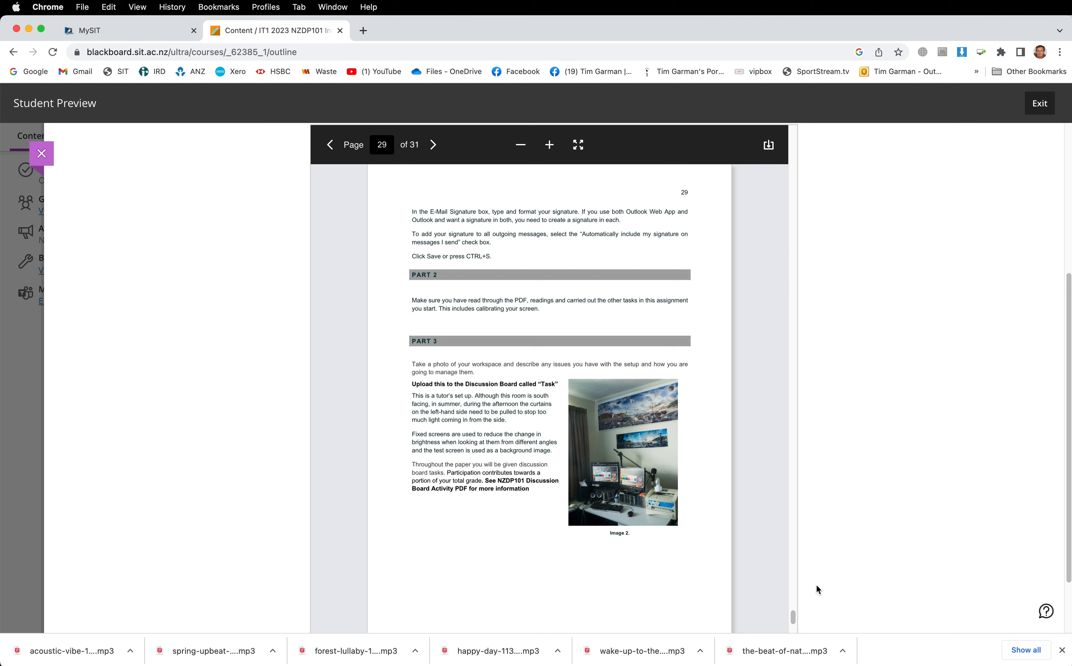
mouse_move(542, 395)
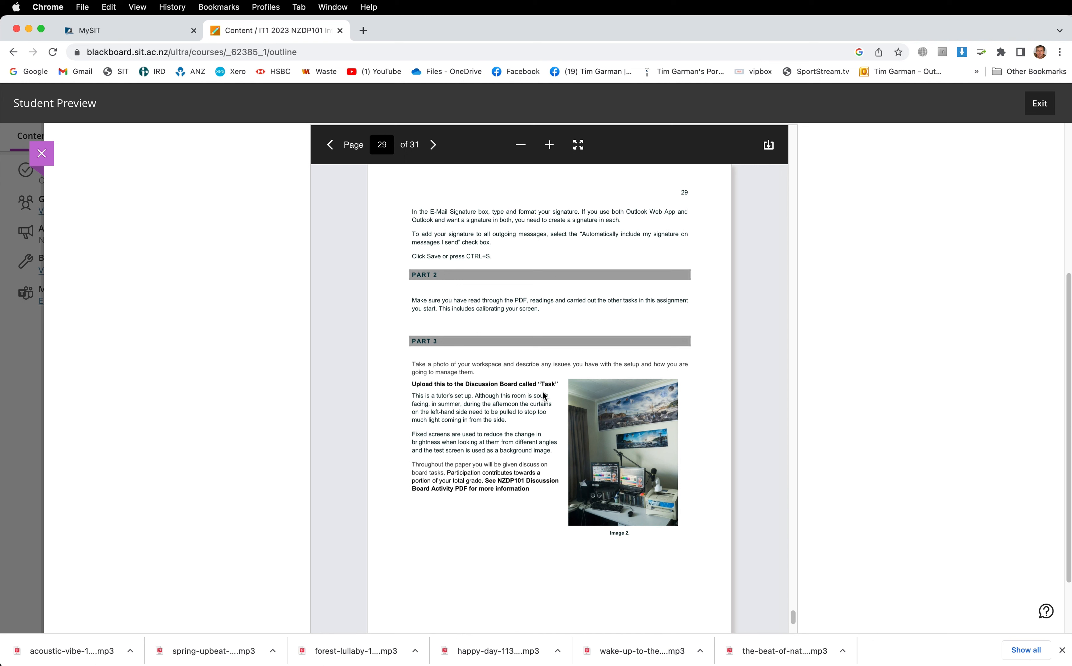
mouse_move(650, 538)
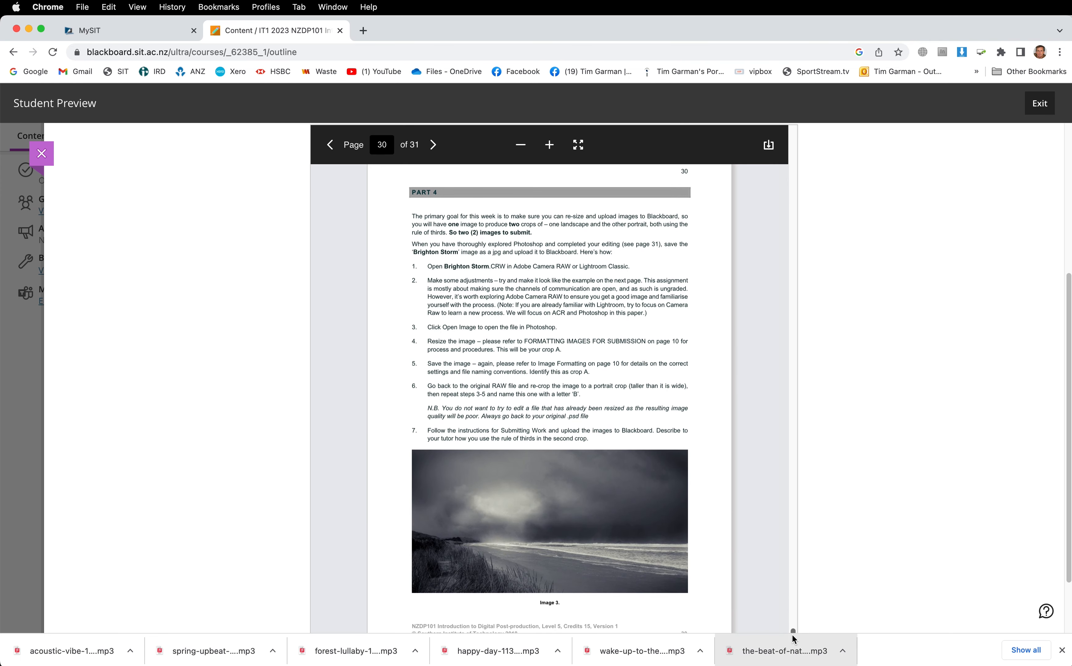
mouse_move(610, 545)
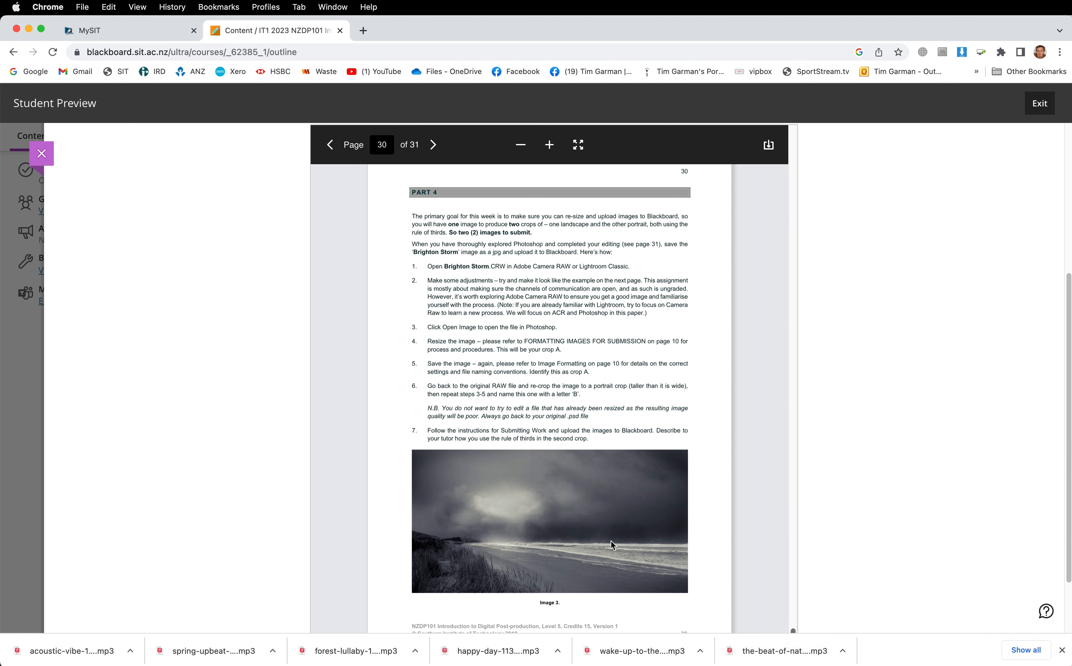
mouse_move(664, 582)
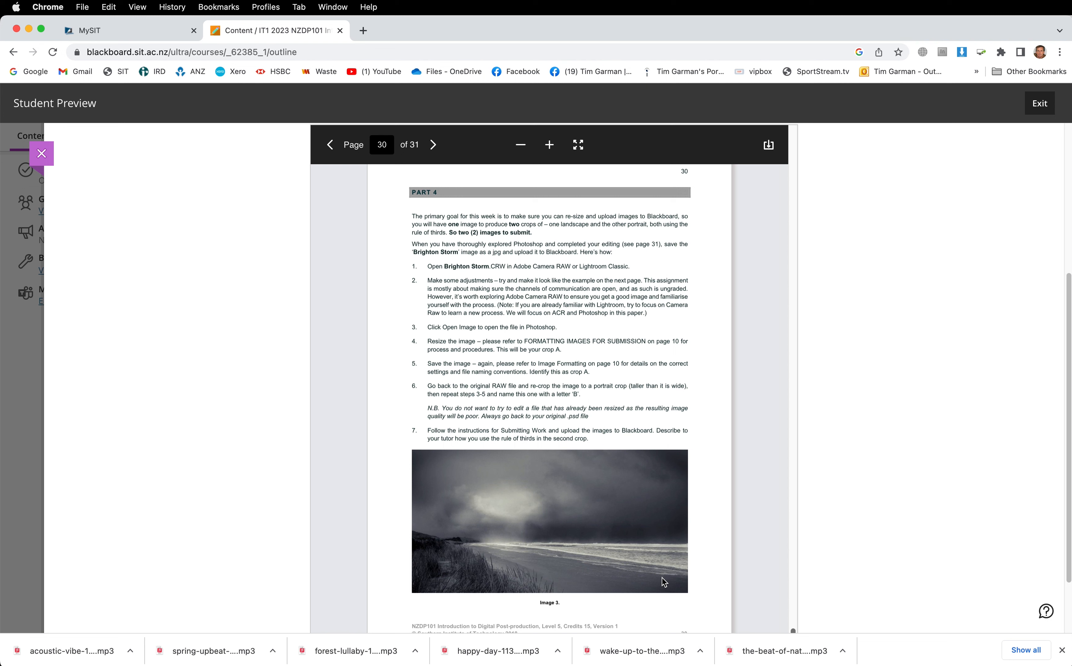
mouse_move(493, 470)
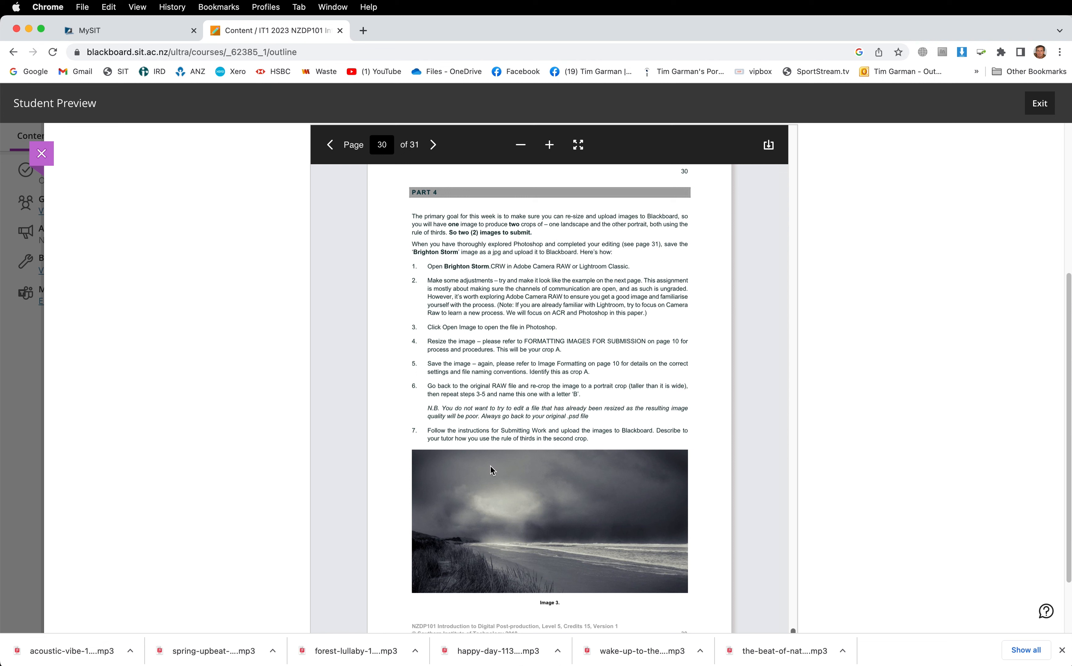
mouse_move(578, 582)
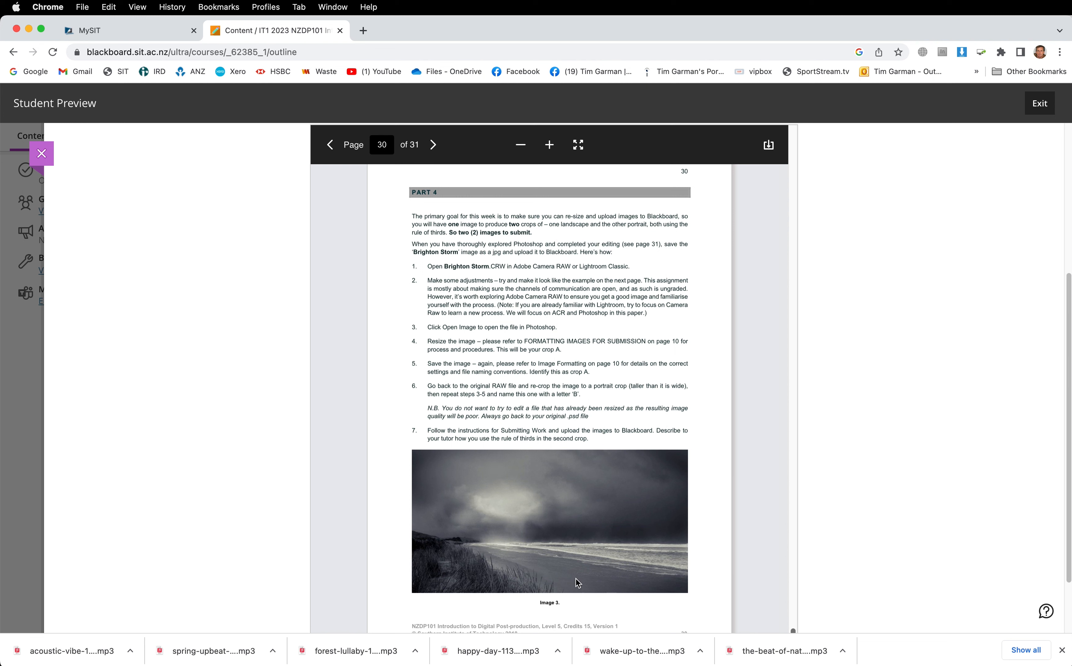
mouse_move(596, 586)
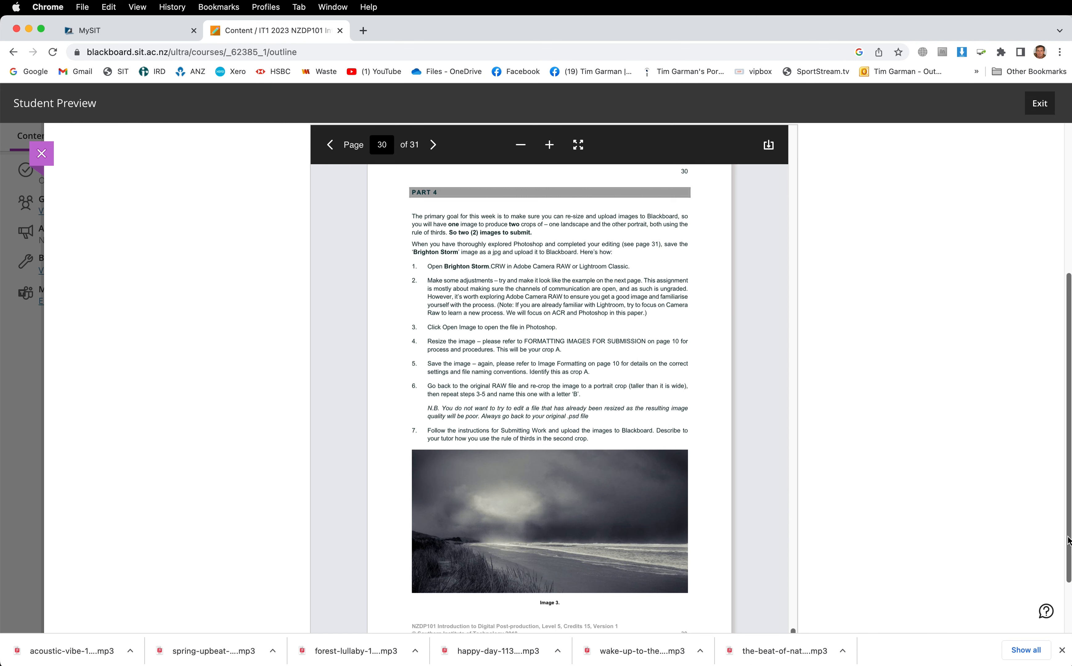
- View page 30's Part 4 Brighton Storm crop task, then return to the page 1 title cover
scroll("down", 3)
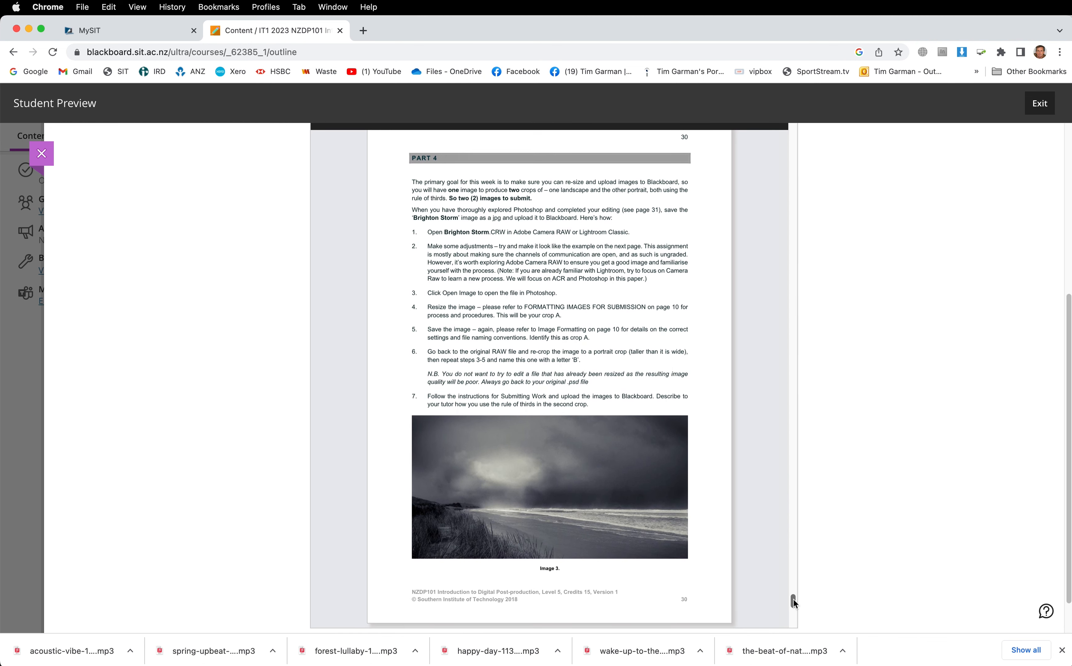
scroll("down", 3)
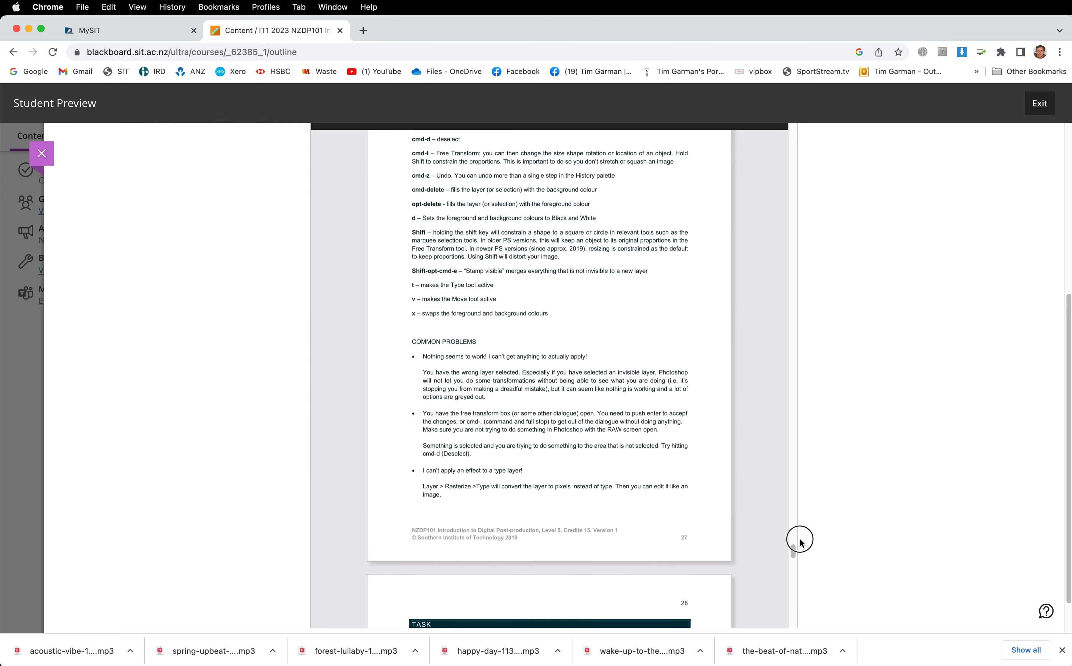
scroll("up", 3)
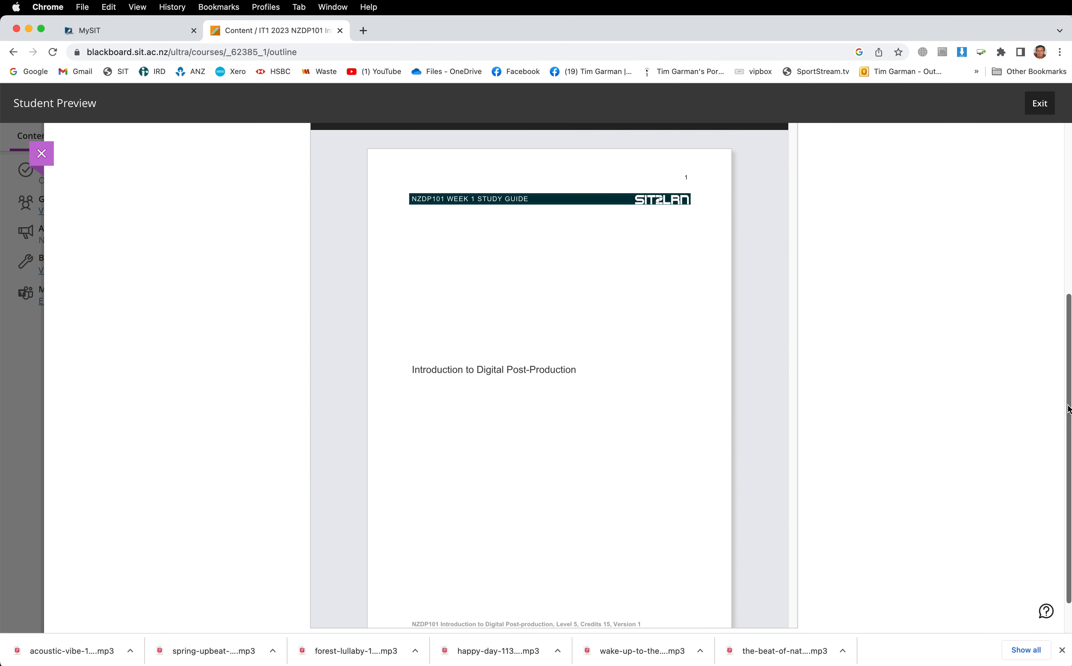
- Scroll the course content back up to the expanded Week 1 folder
scroll("up", 3)
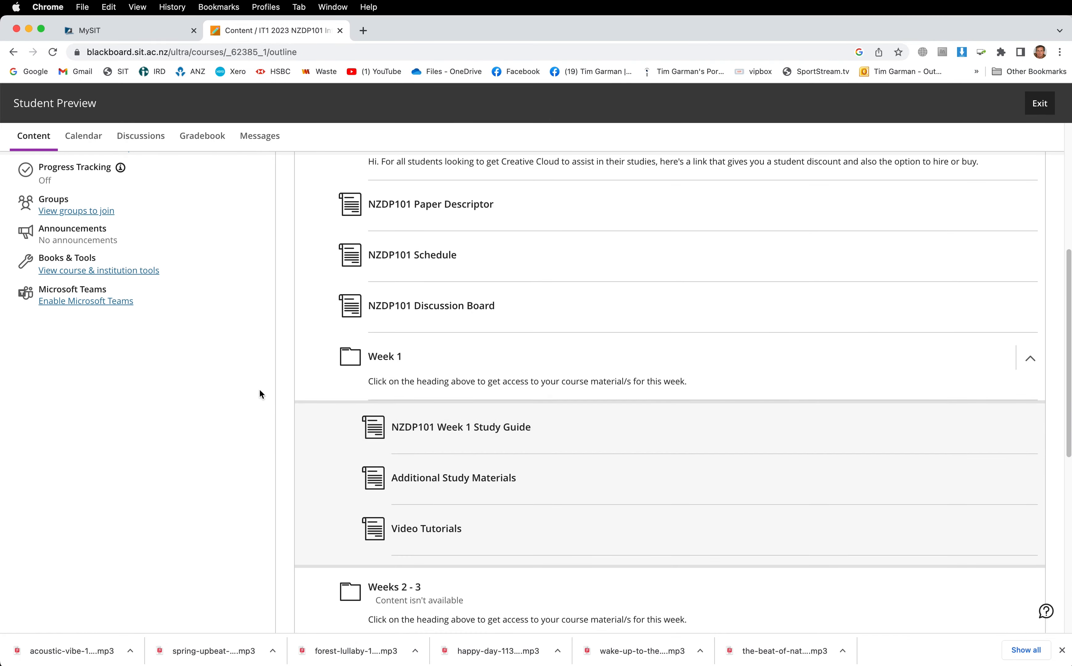
mouse_move(453, 477)
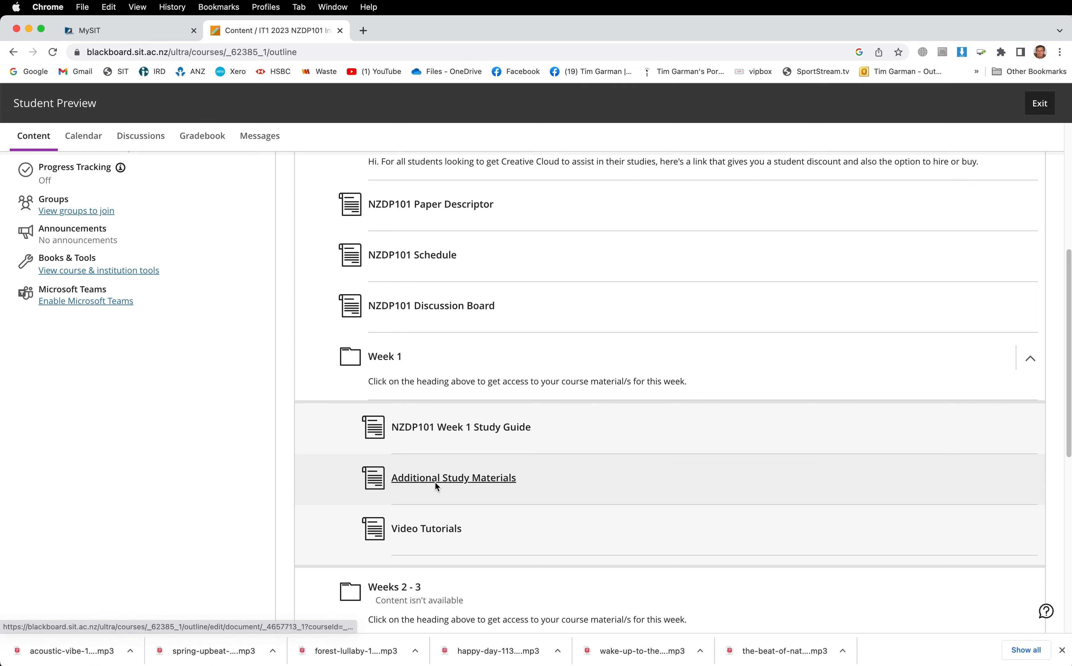
mouse_move(411, 373)
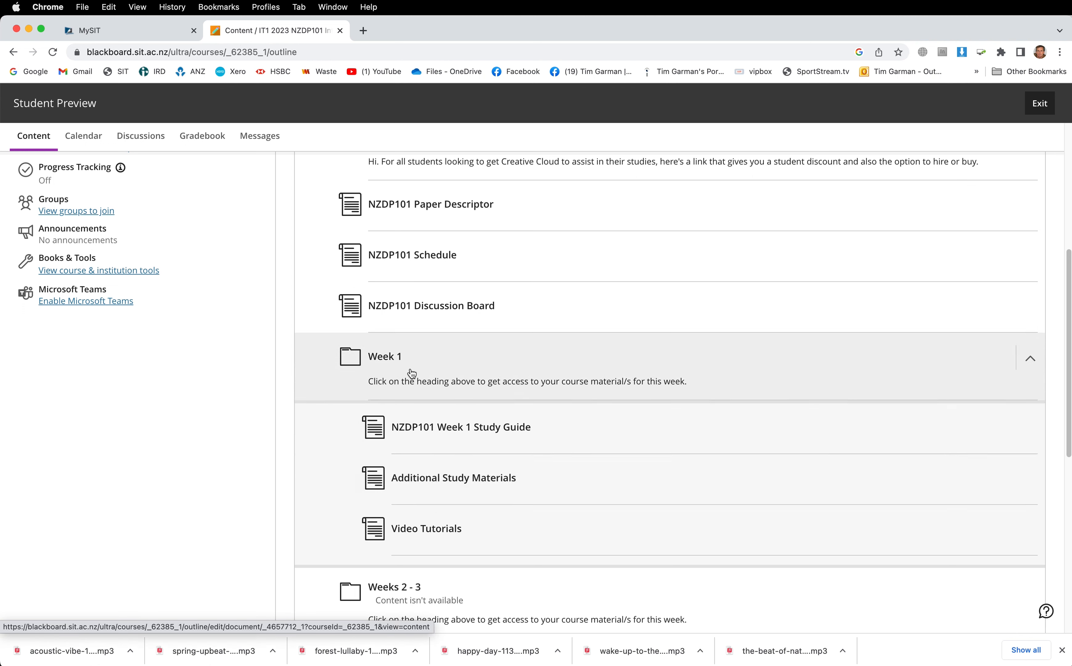
- View the Additional Study Materials page with its test screen image and Brighton Storm.CRW file
left_click(453, 477)
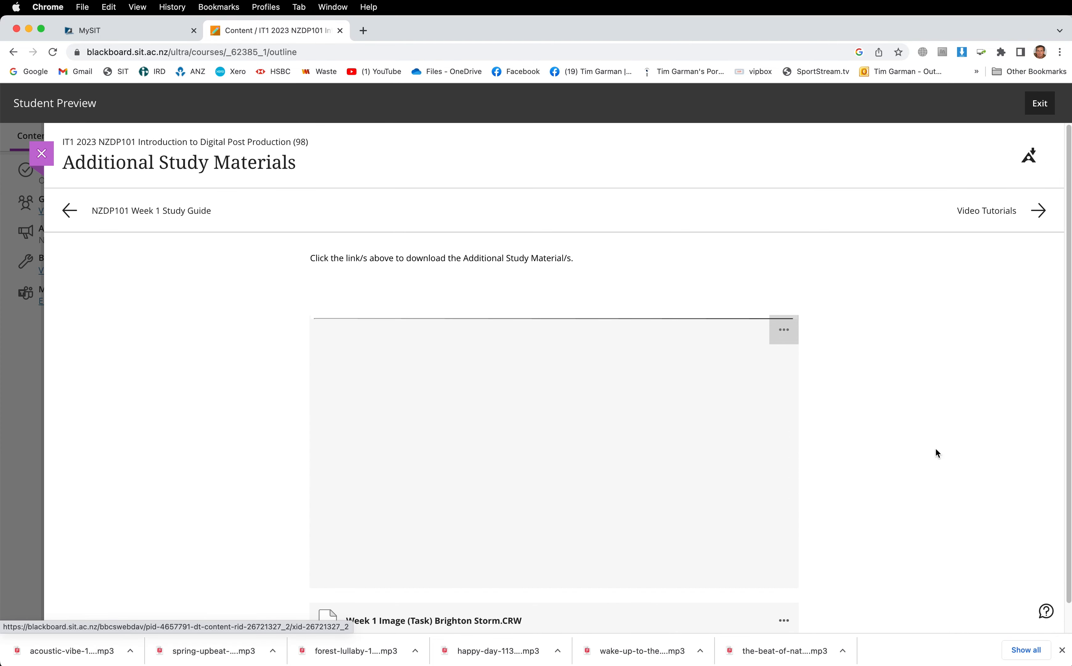
scroll("down", 3)
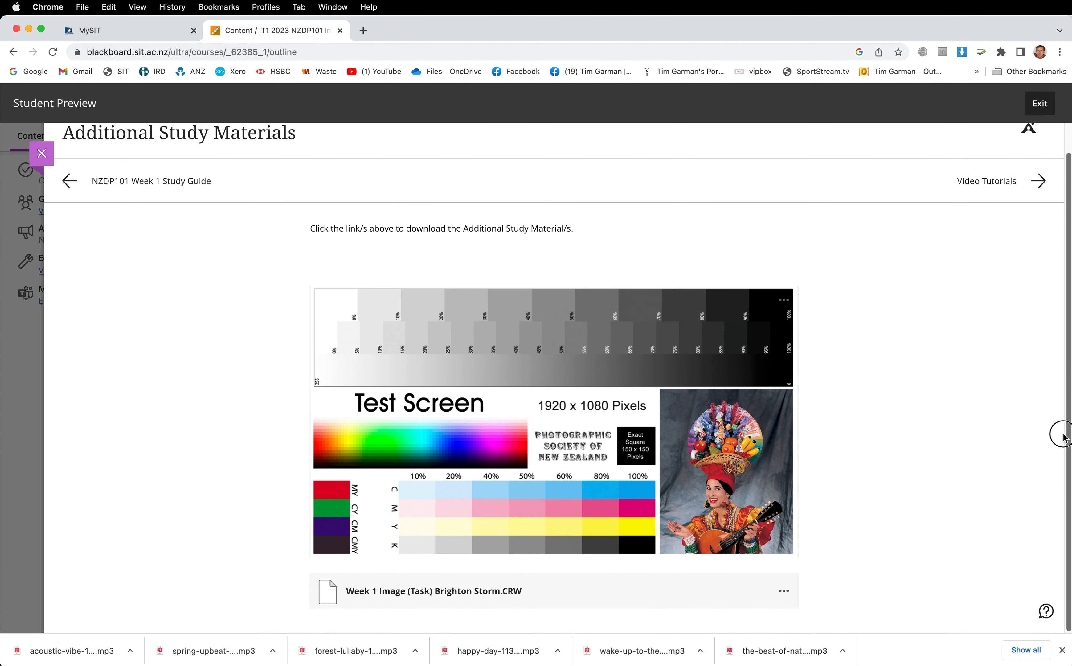
mouse_move(295, 354)
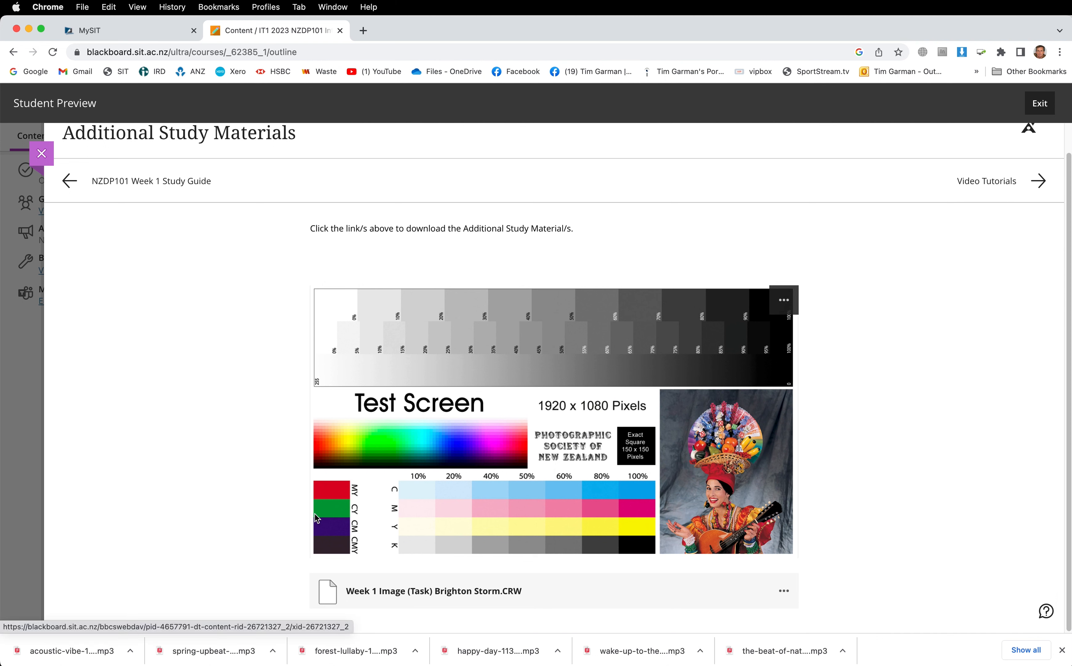
mouse_move(782, 417)
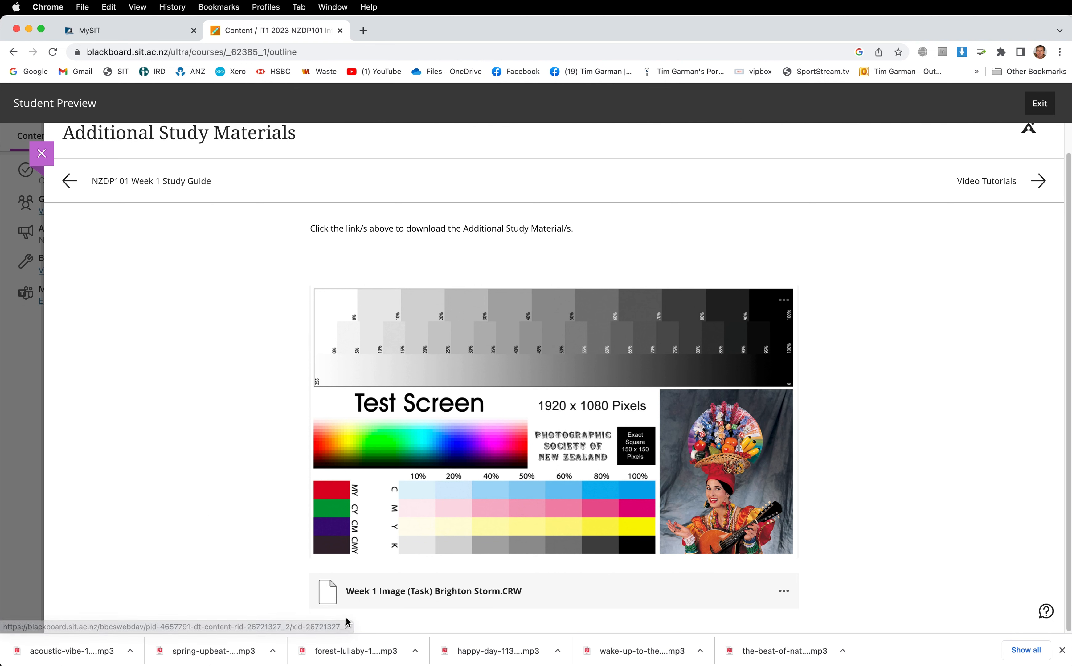
mouse_move(557, 600)
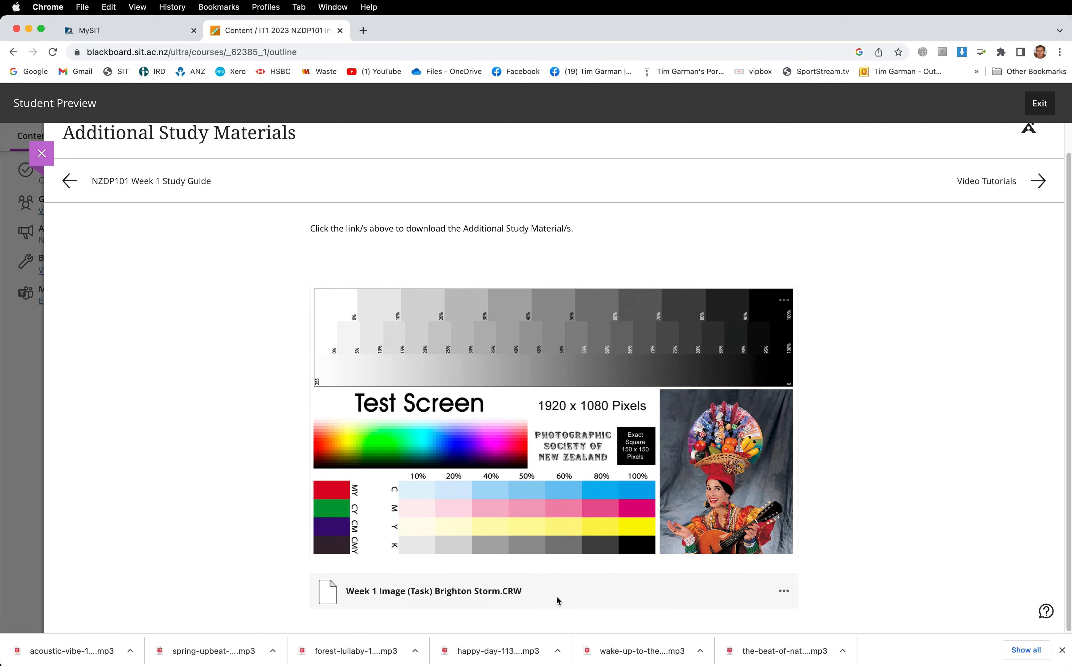
mouse_move(477, 598)
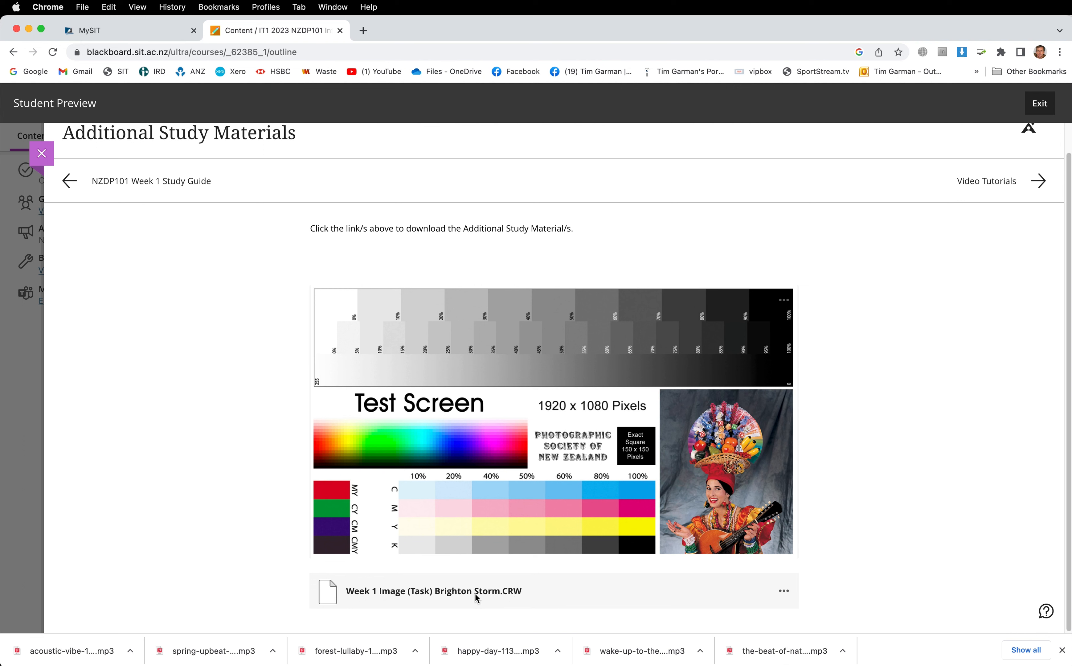
mouse_move(524, 598)
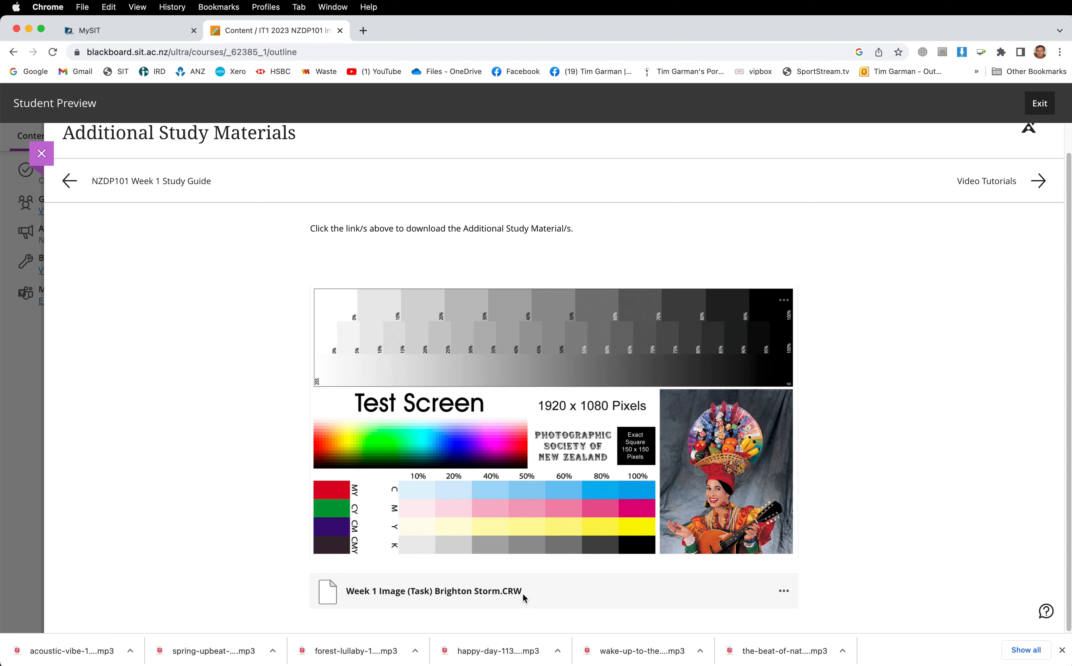
mouse_move(381, 596)
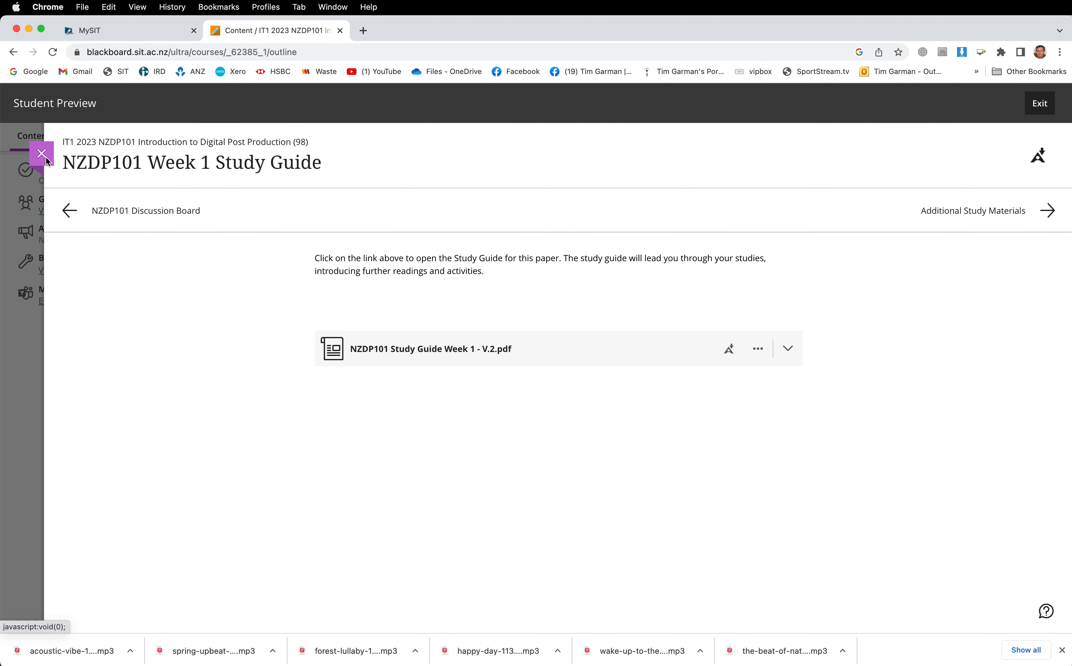
- Leave the study guide and view the Week 1 Video Tutorials with the Photoshop introduction videos
left_click(41, 153)
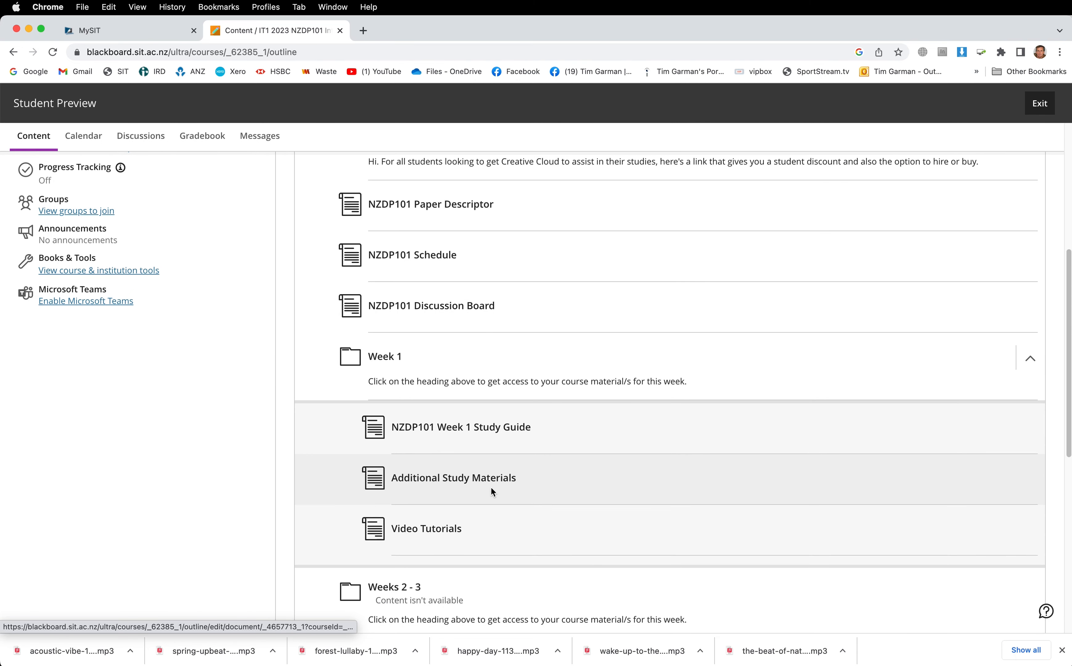
mouse_move(463, 509)
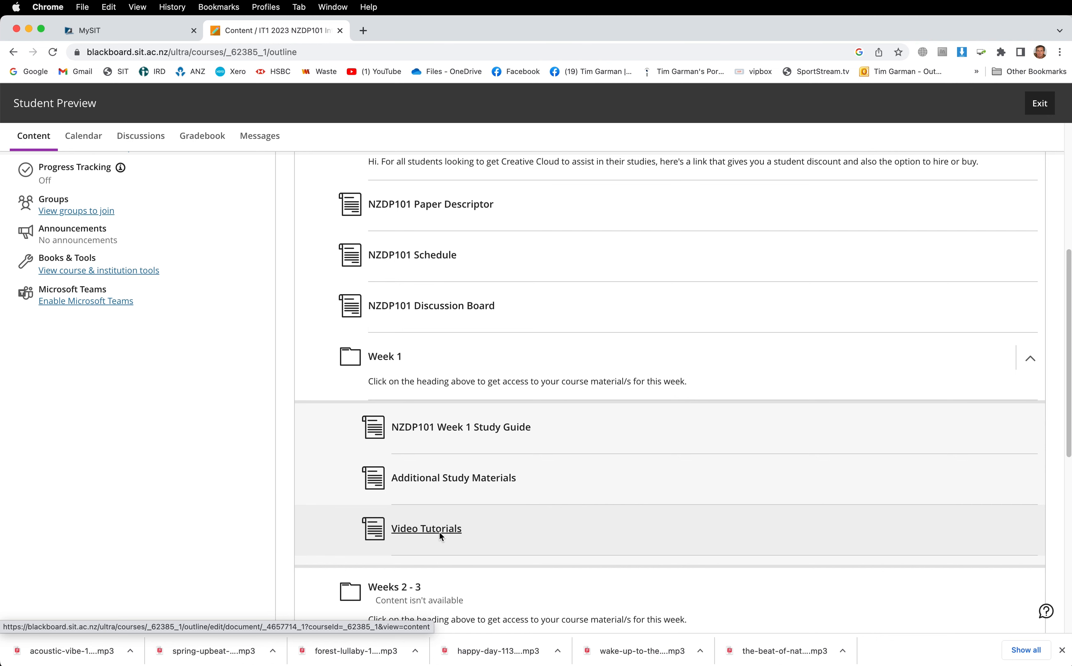
left_click(426, 527)
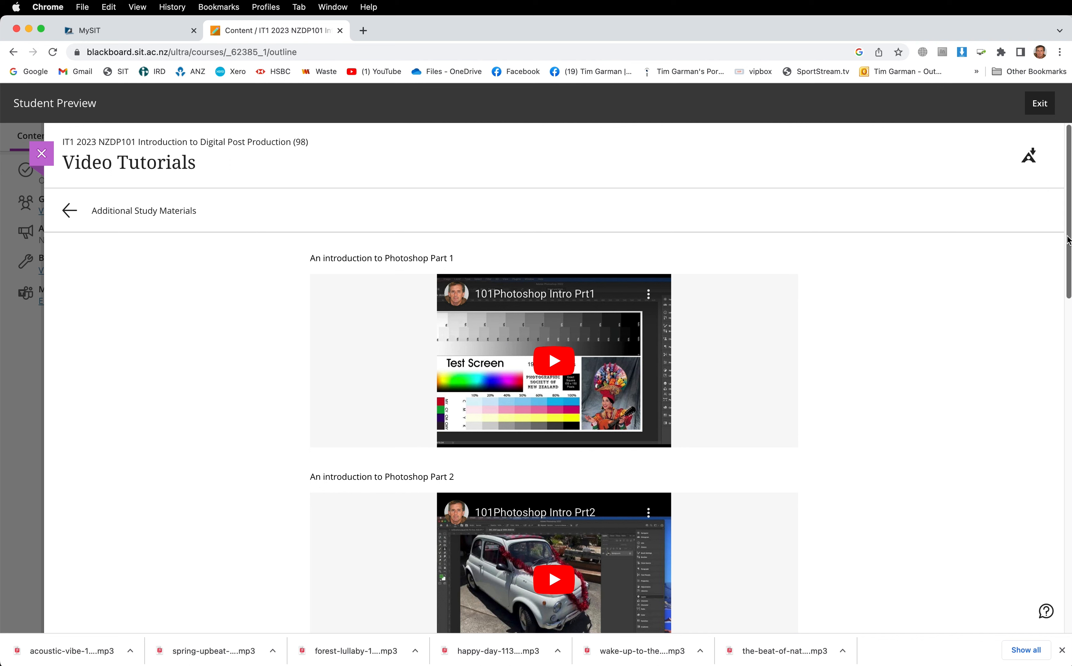
scroll("down", 3)
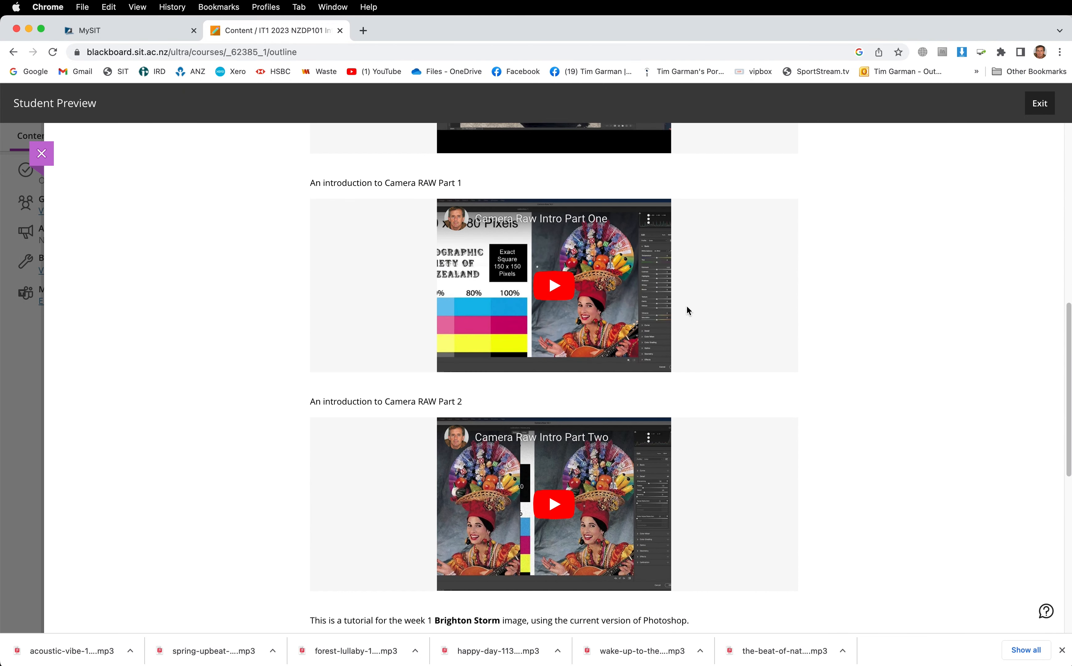
mouse_move(504, 232)
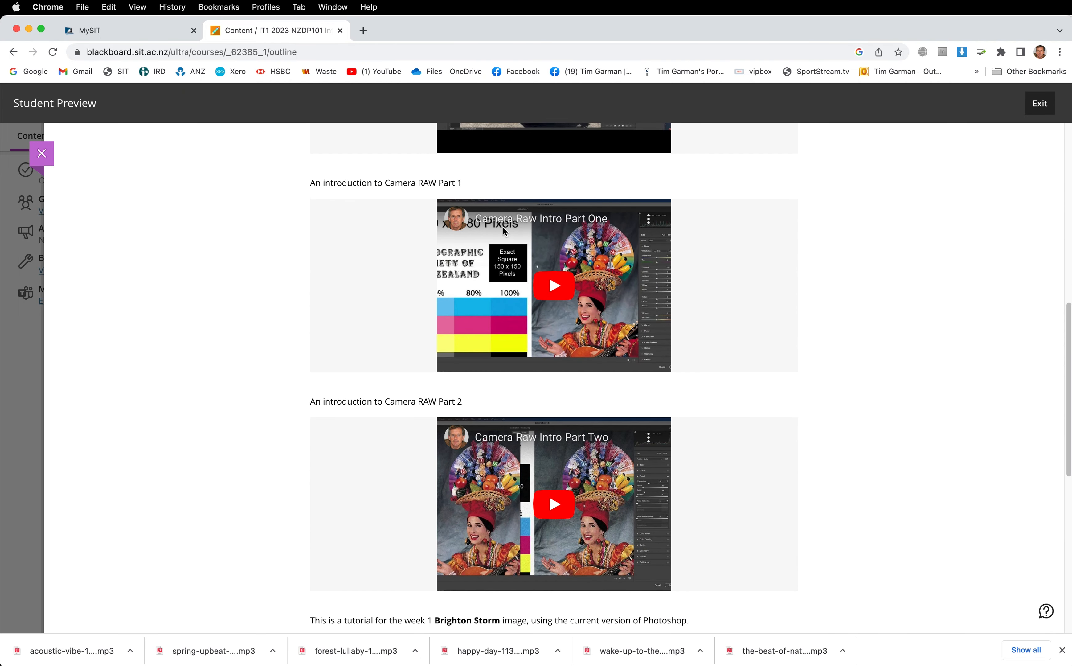
mouse_move(552, 445)
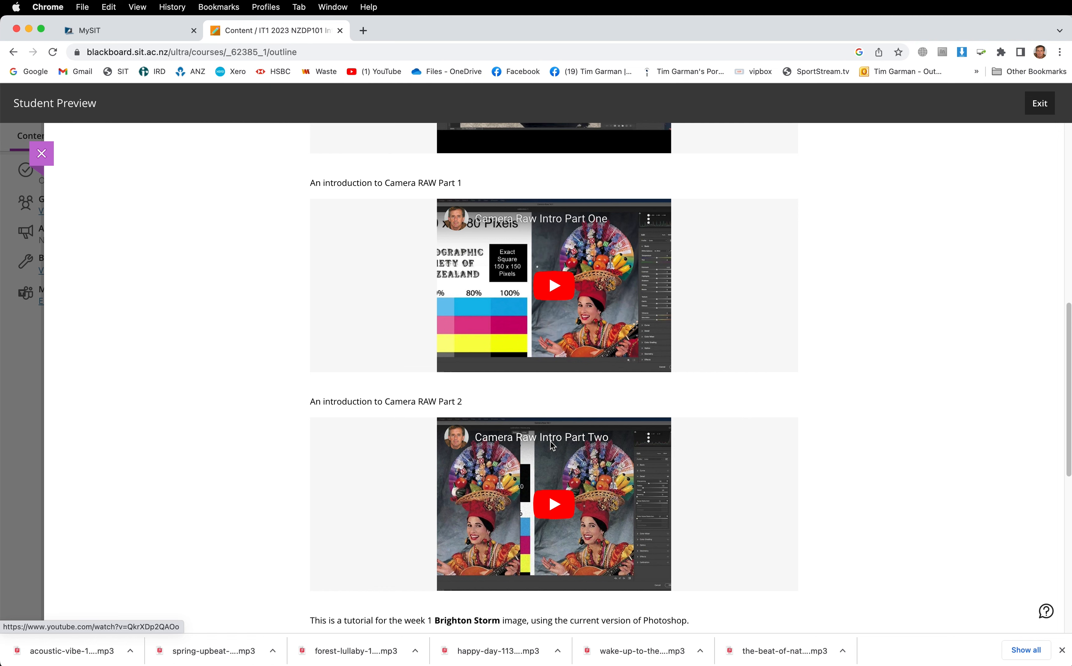
scroll("down", 3)
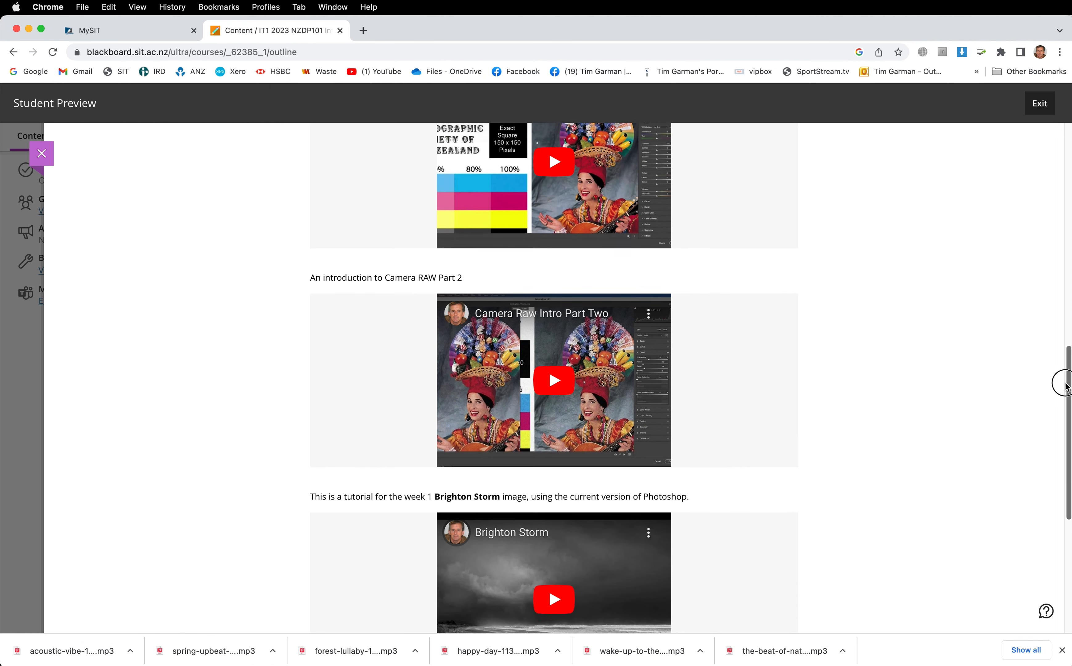
scroll("down", 3)
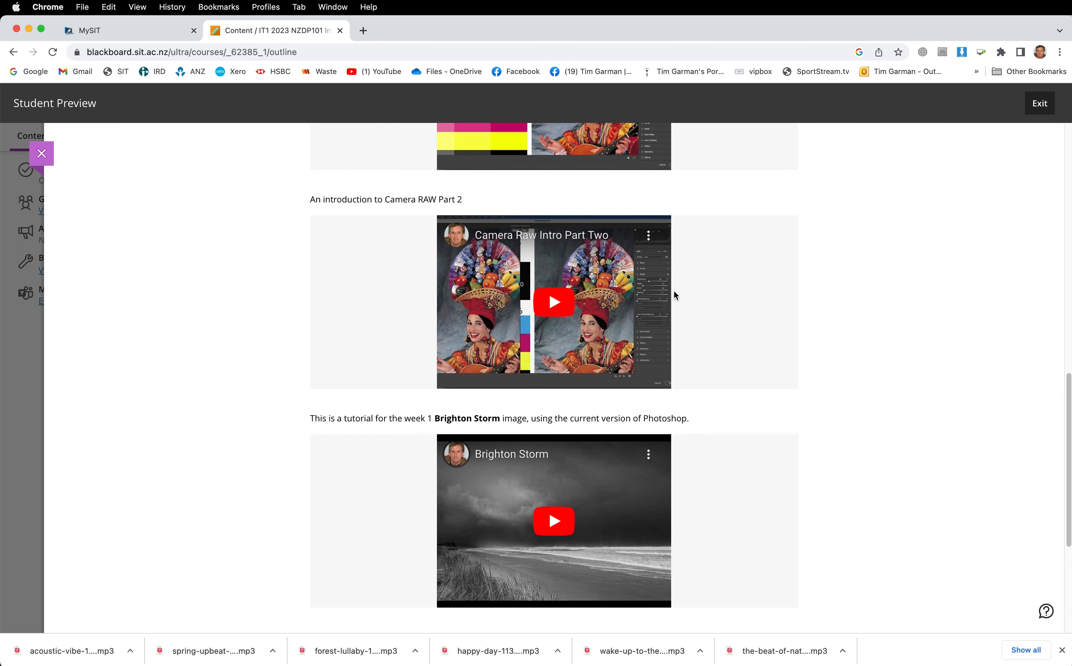
mouse_move(508, 247)
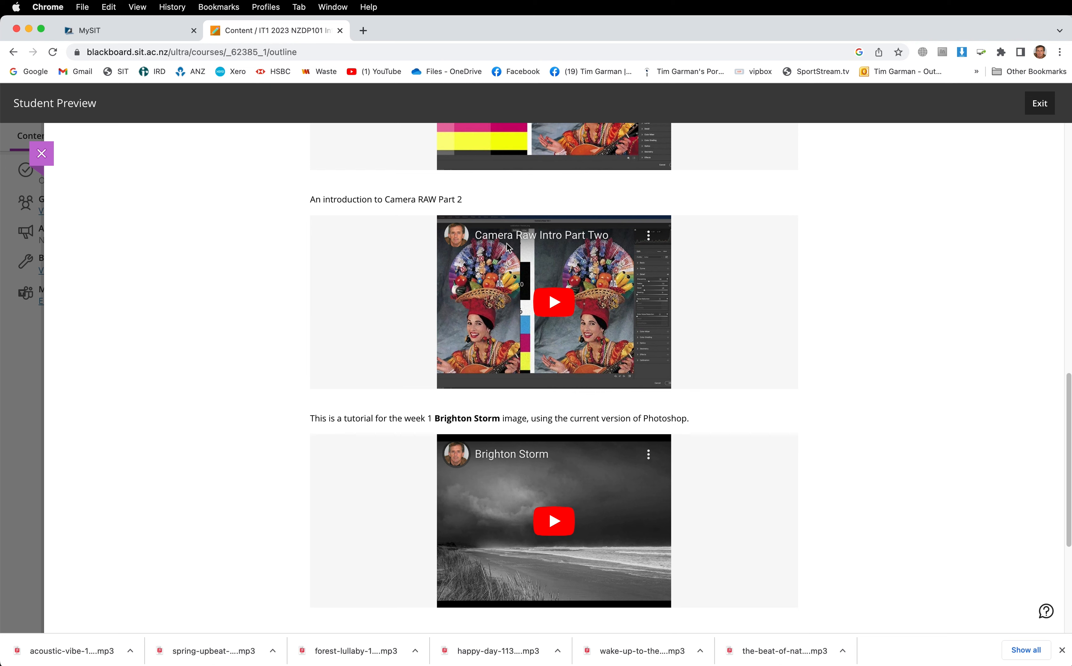
scroll("down", 3)
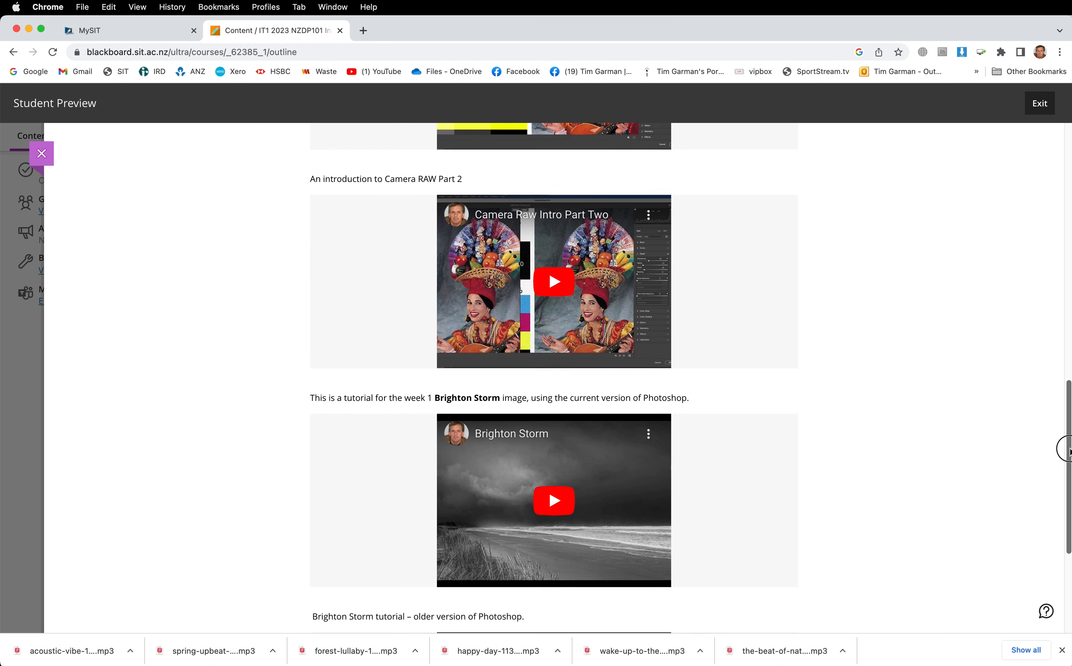
scroll("down", 3)
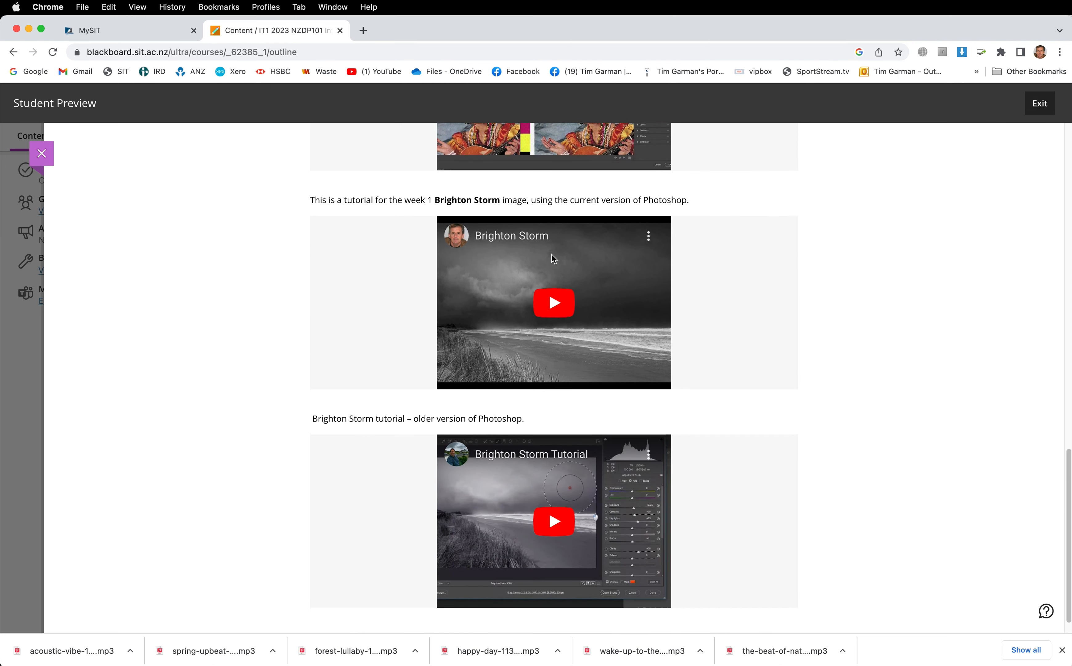
mouse_move(521, 516)
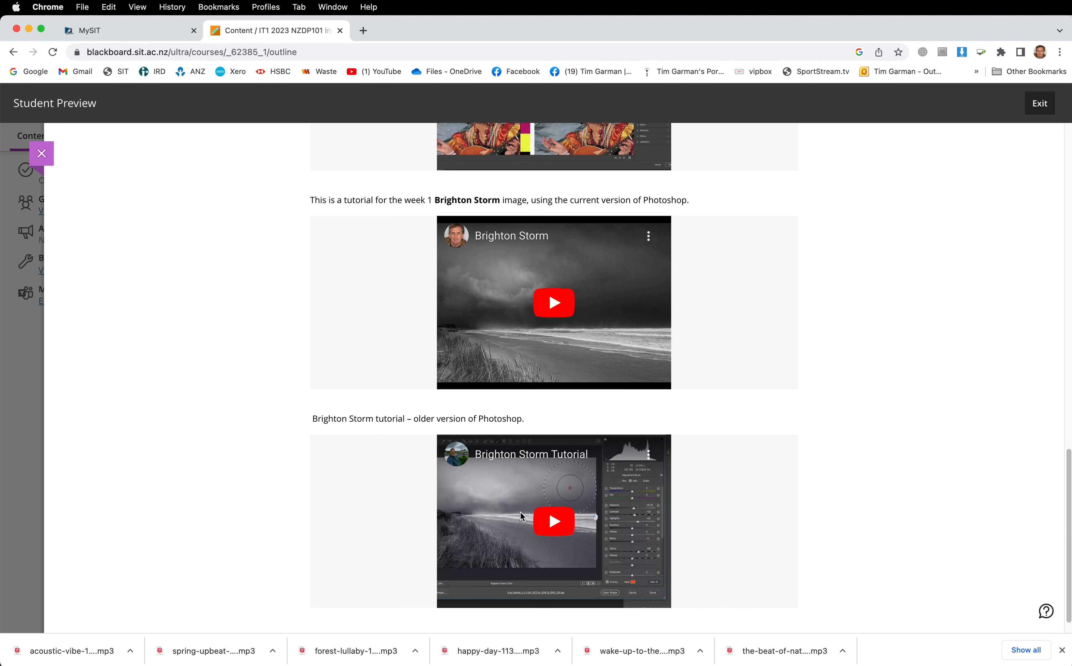
mouse_move(272, 456)
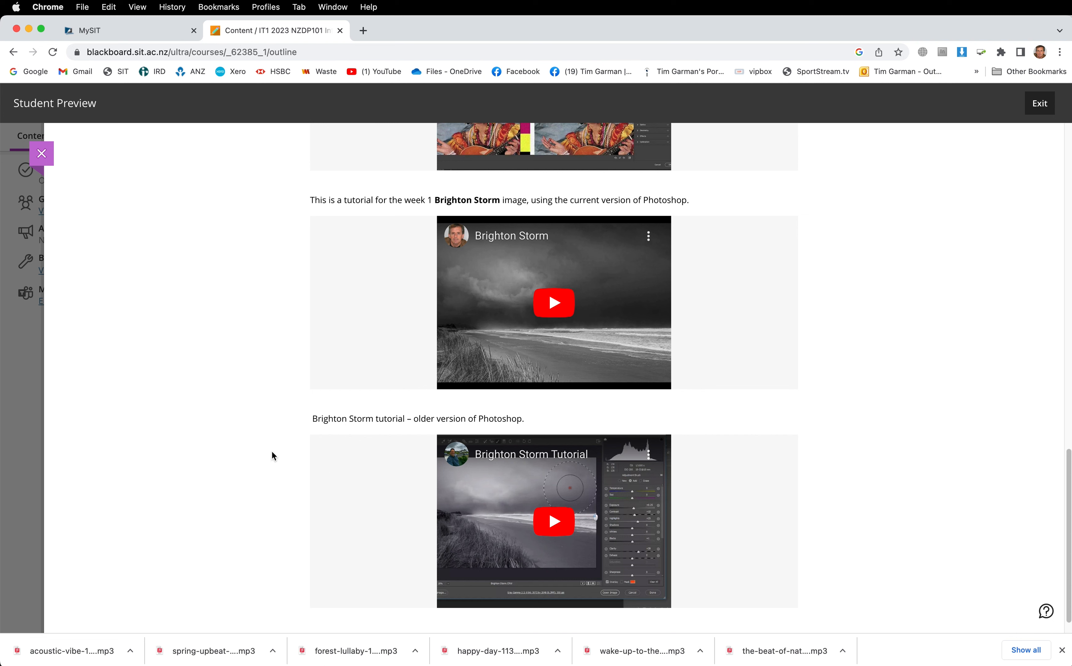
mouse_move(295, 429)
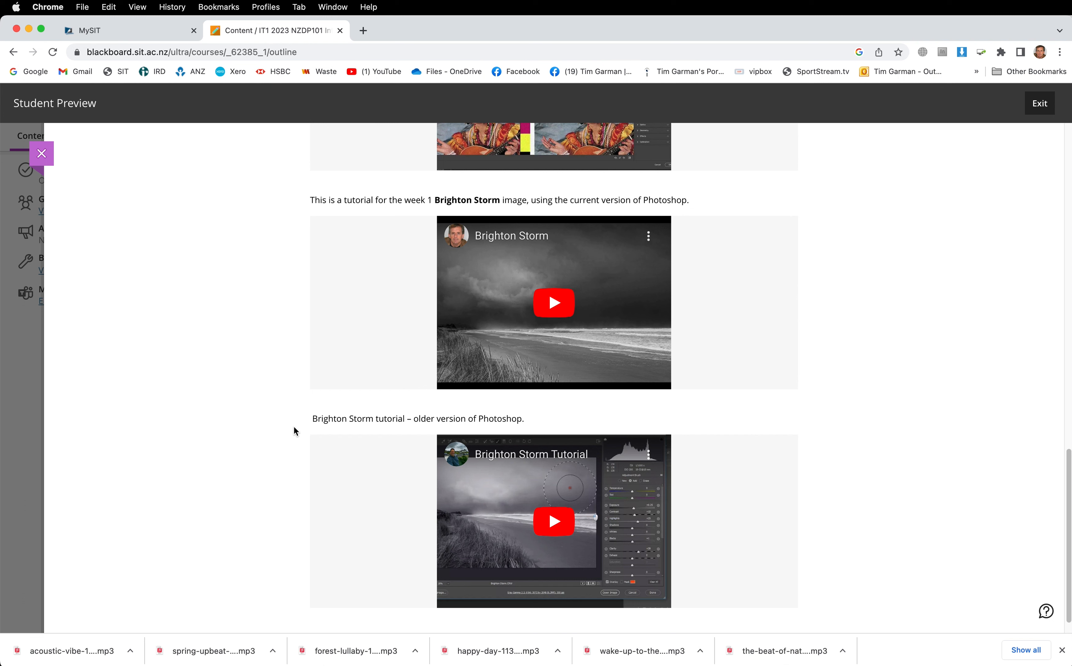
mouse_move(479, 429)
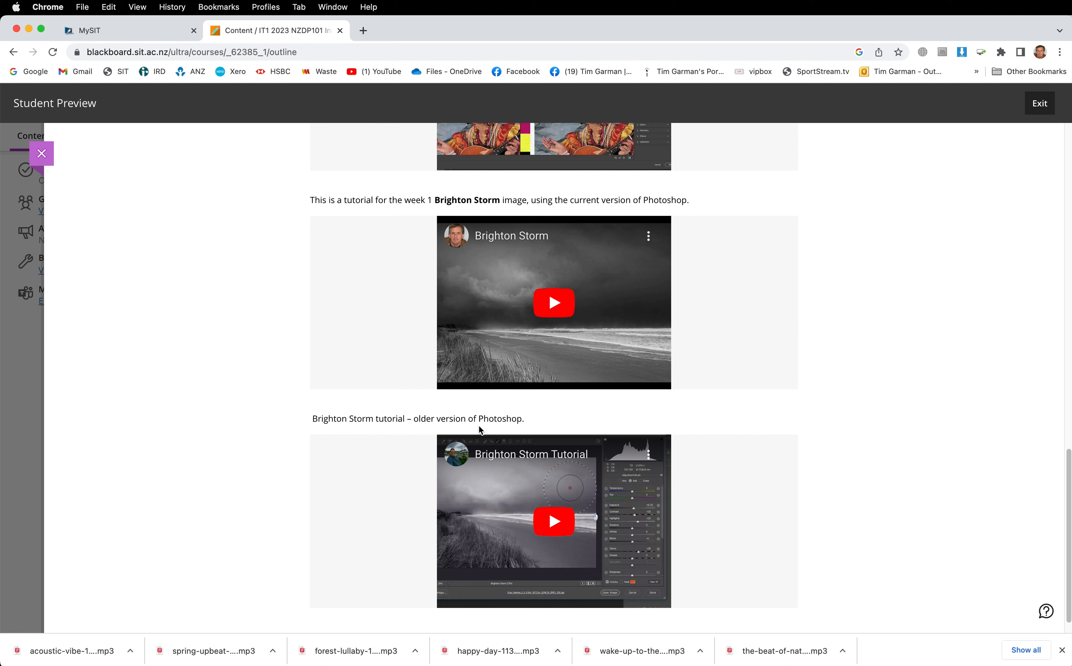
mouse_move(446, 427)
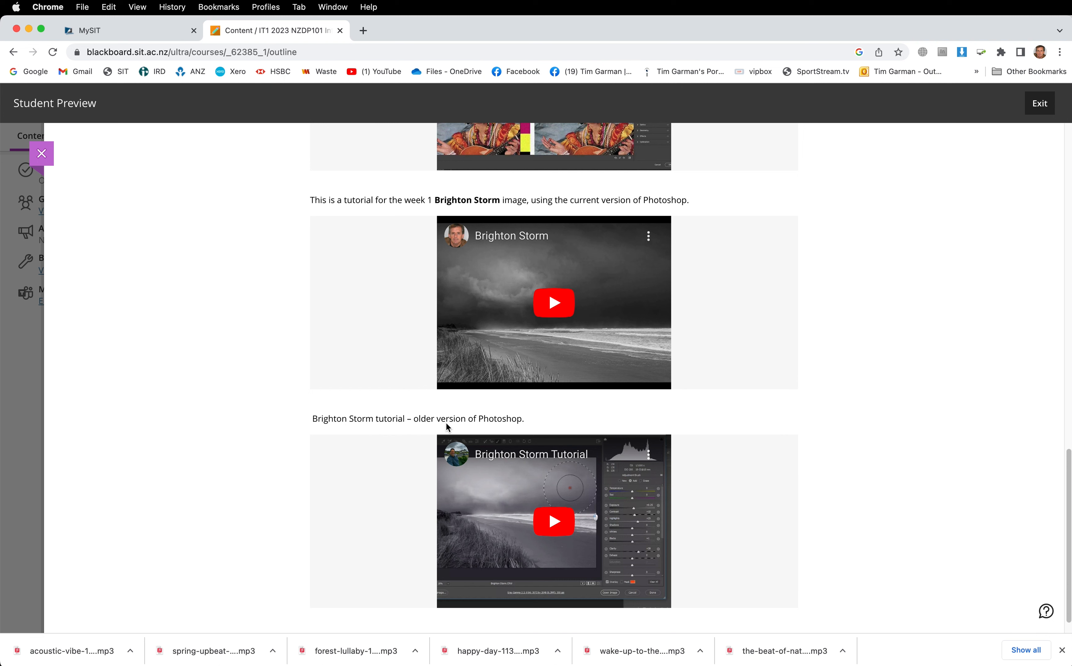
mouse_move(498, 426)
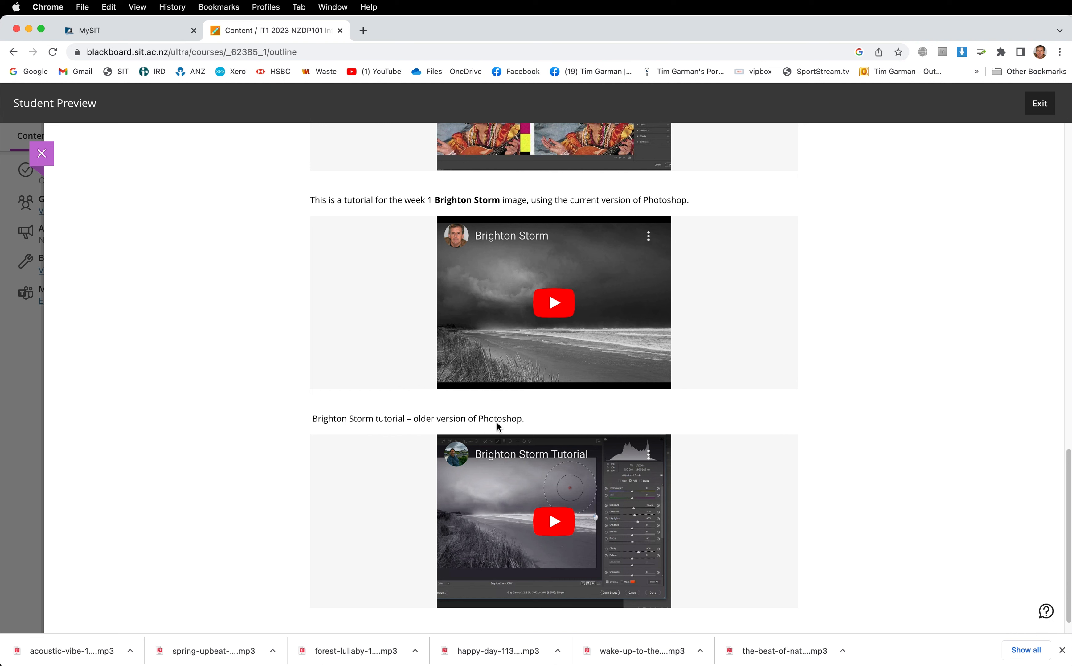
mouse_move(509, 291)
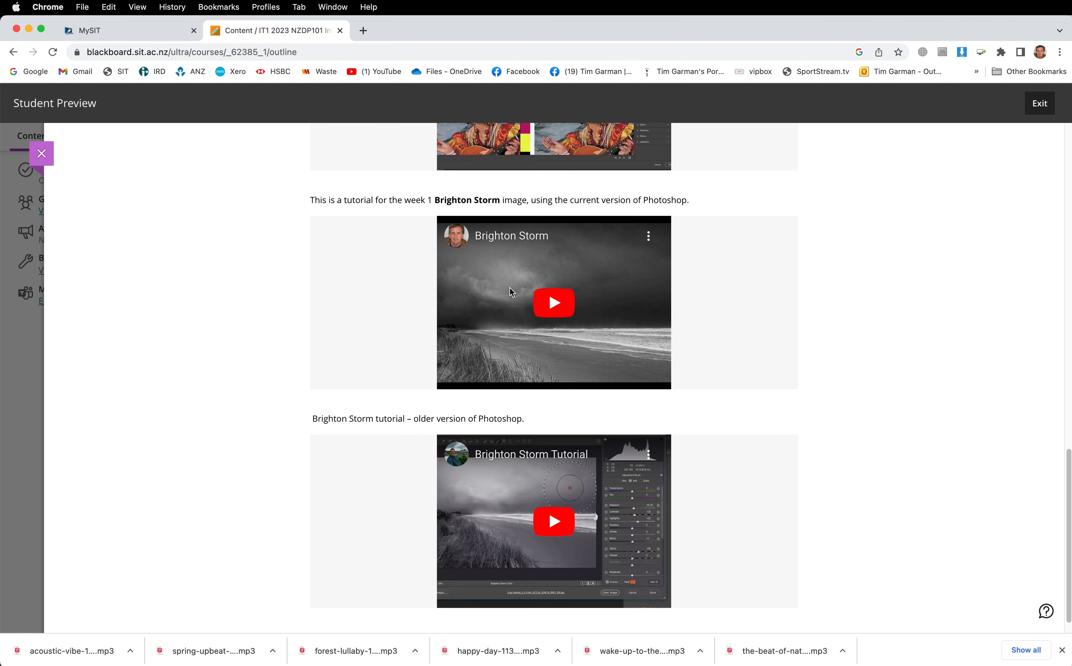
mouse_move(576, 328)
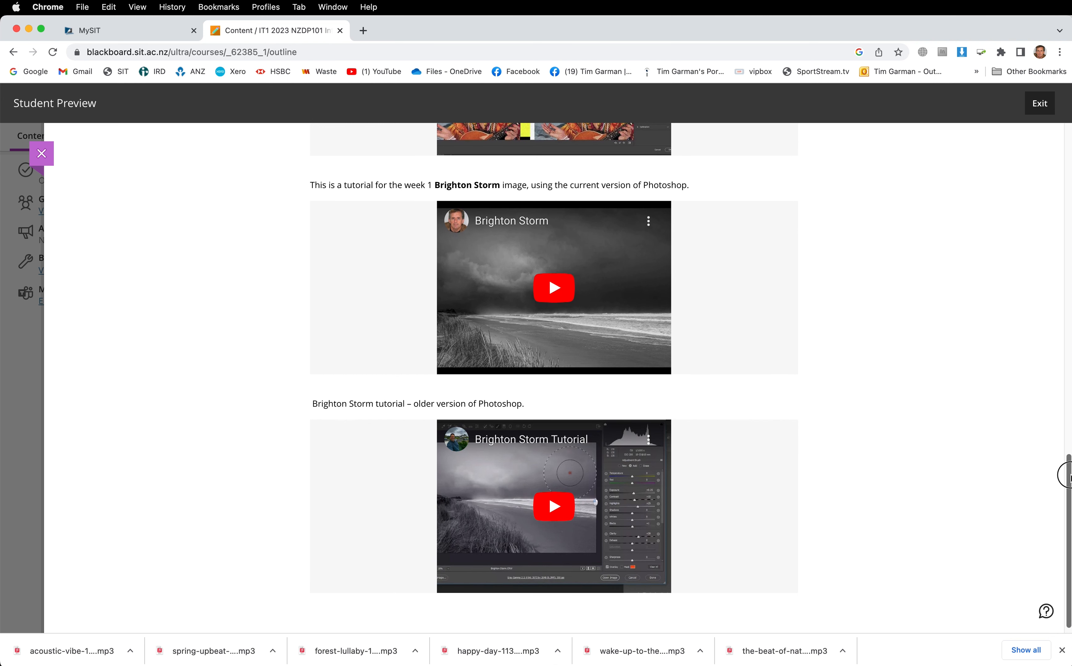
scroll("up", 3)
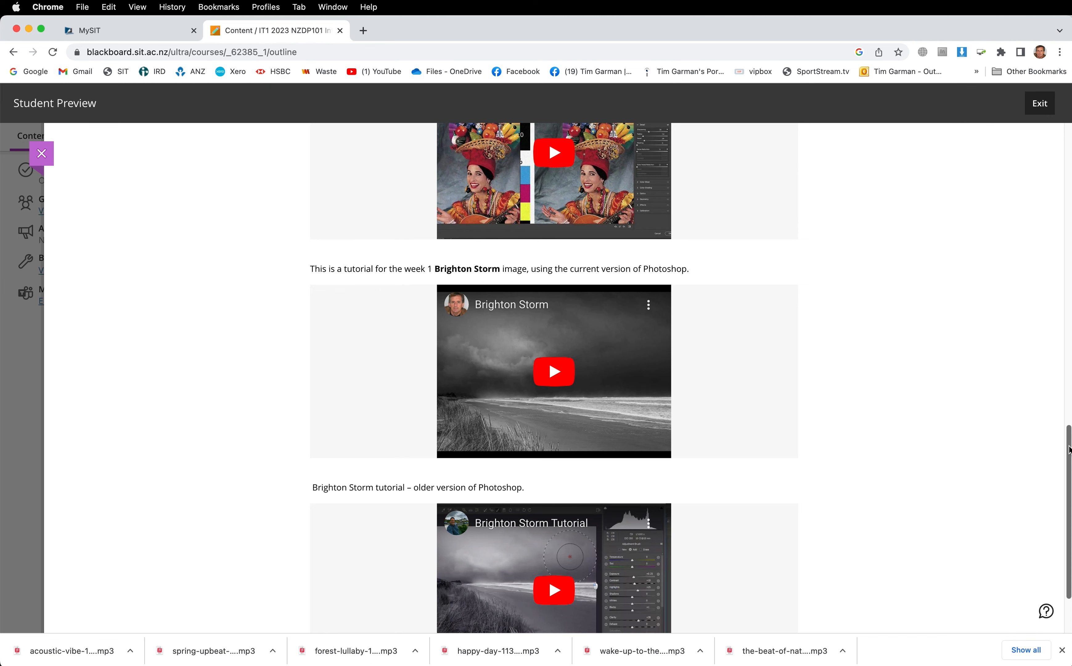
scroll("up", 3)
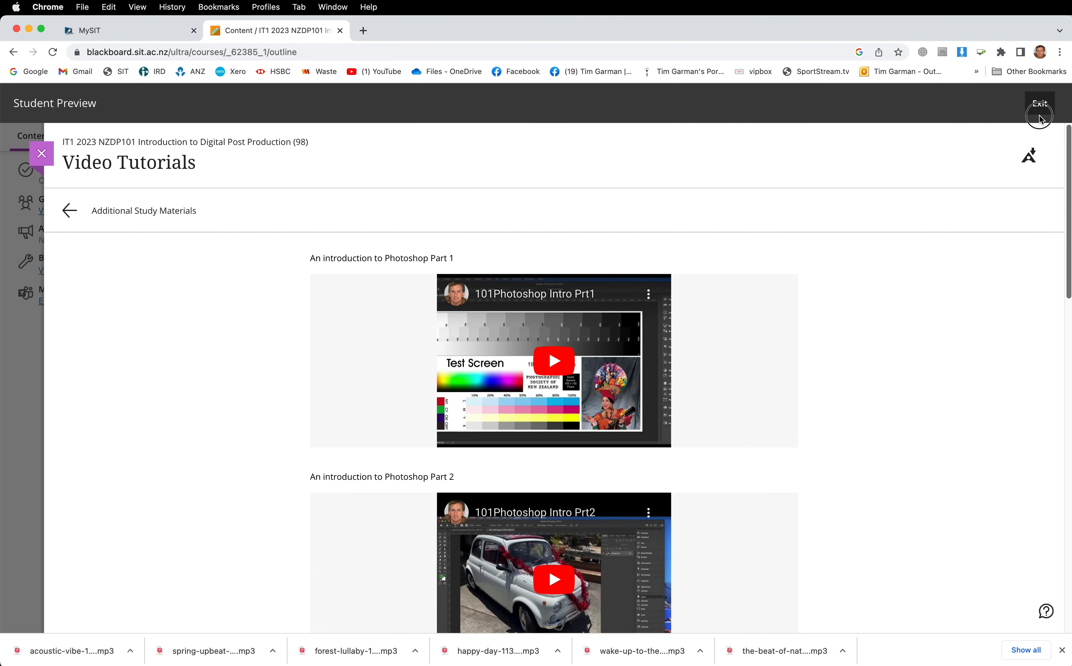
- Return to the course outline, collapse Week 1, and review the unavailable later week folders
left_click(41, 153)
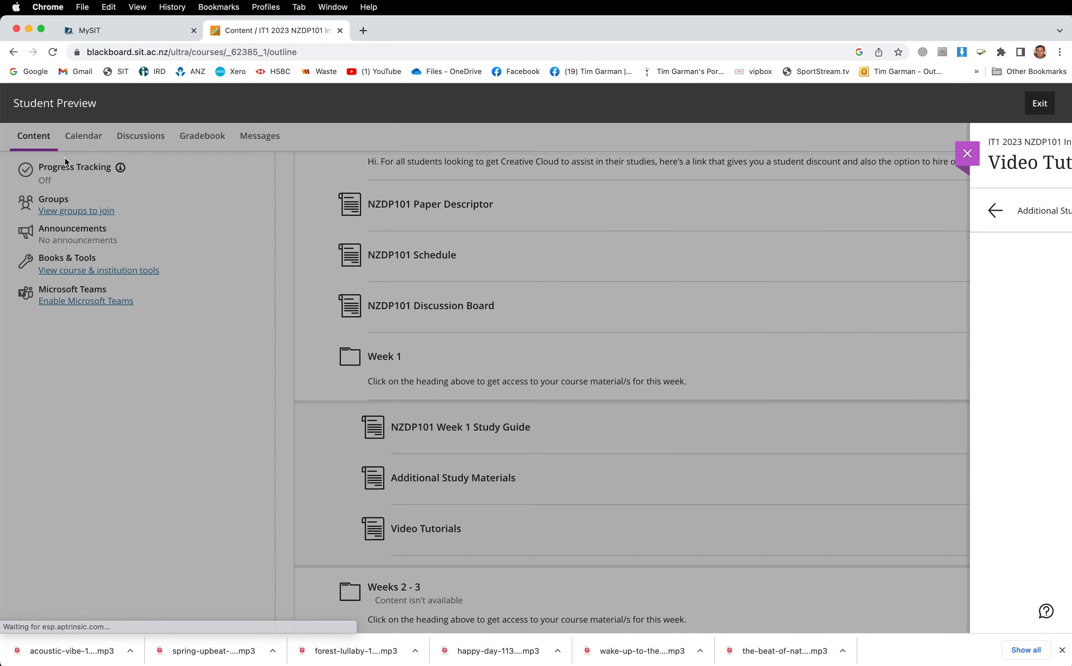
left_click(967, 152)
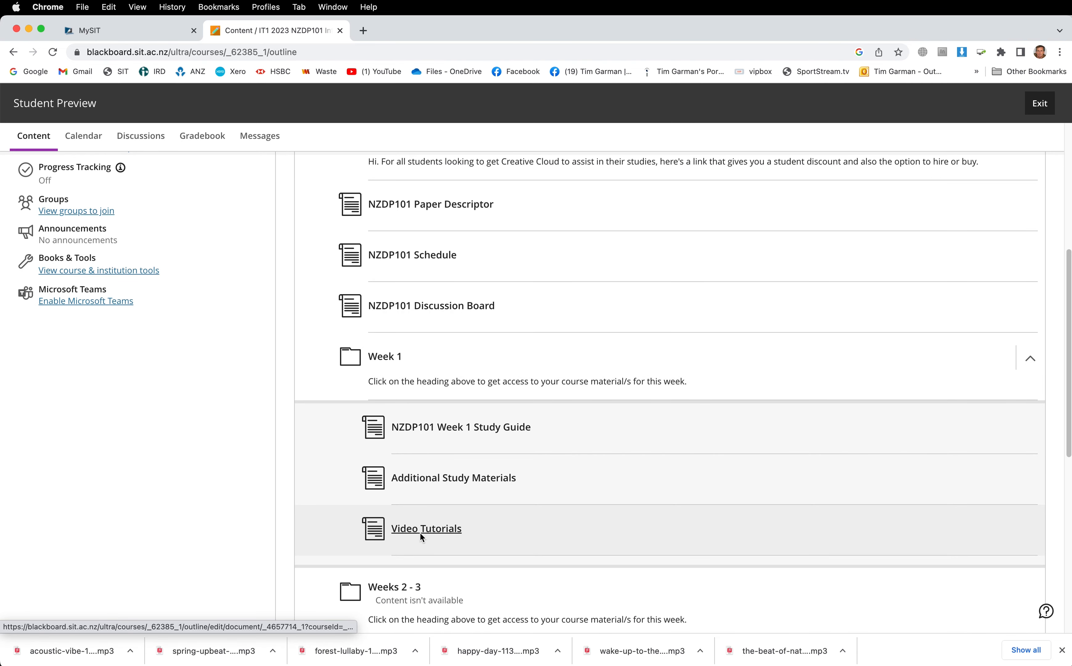
mouse_move(482, 427)
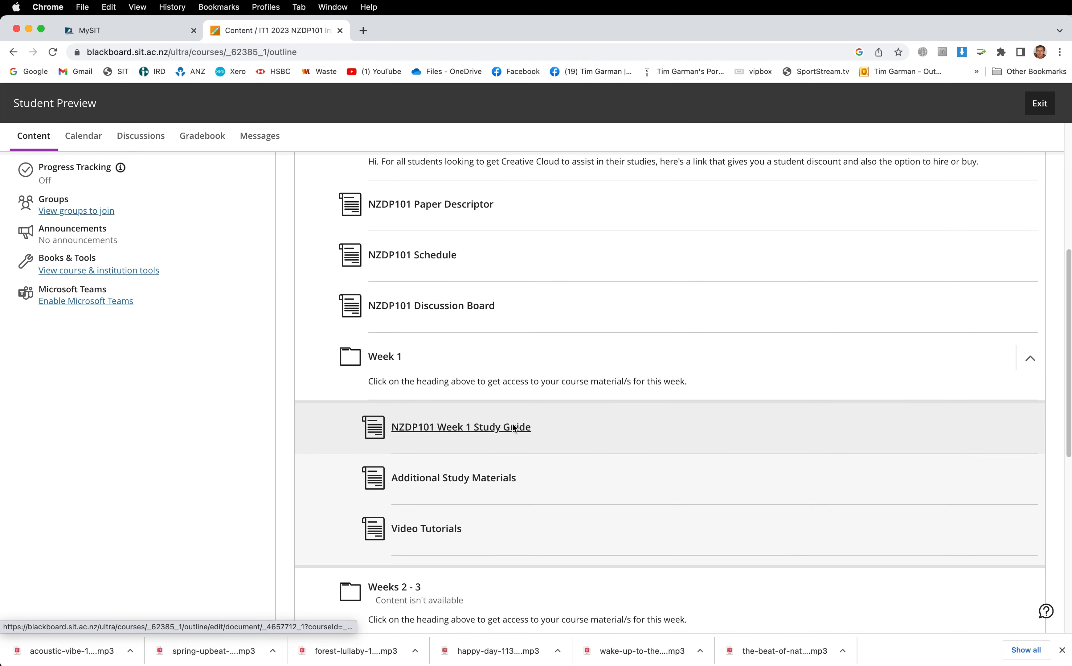
mouse_move(489, 482)
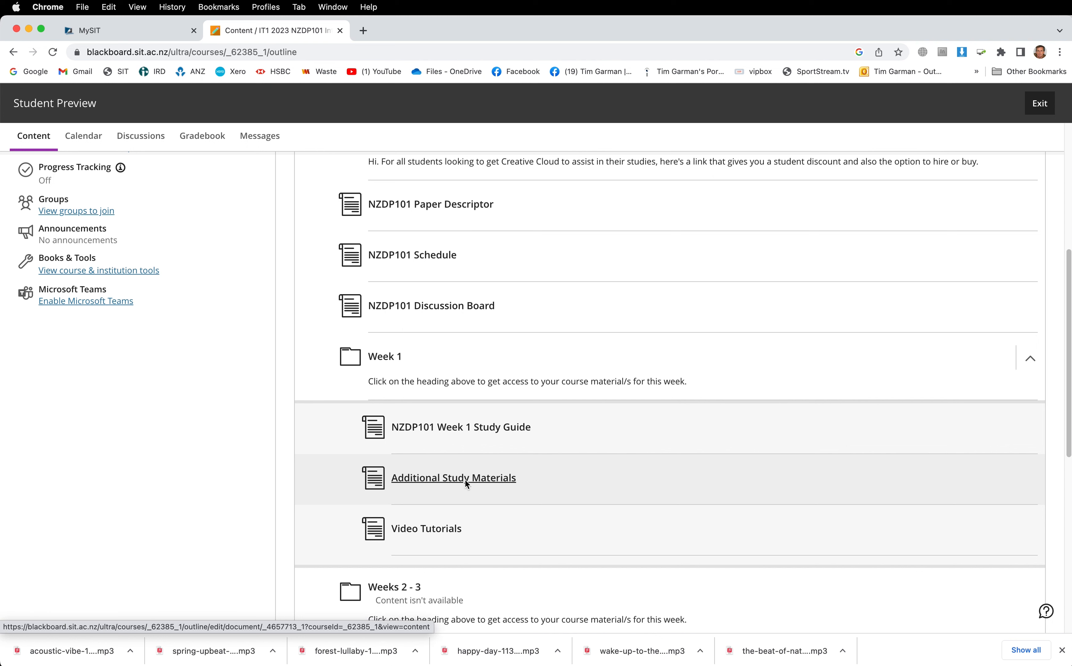
mouse_move(619, 546)
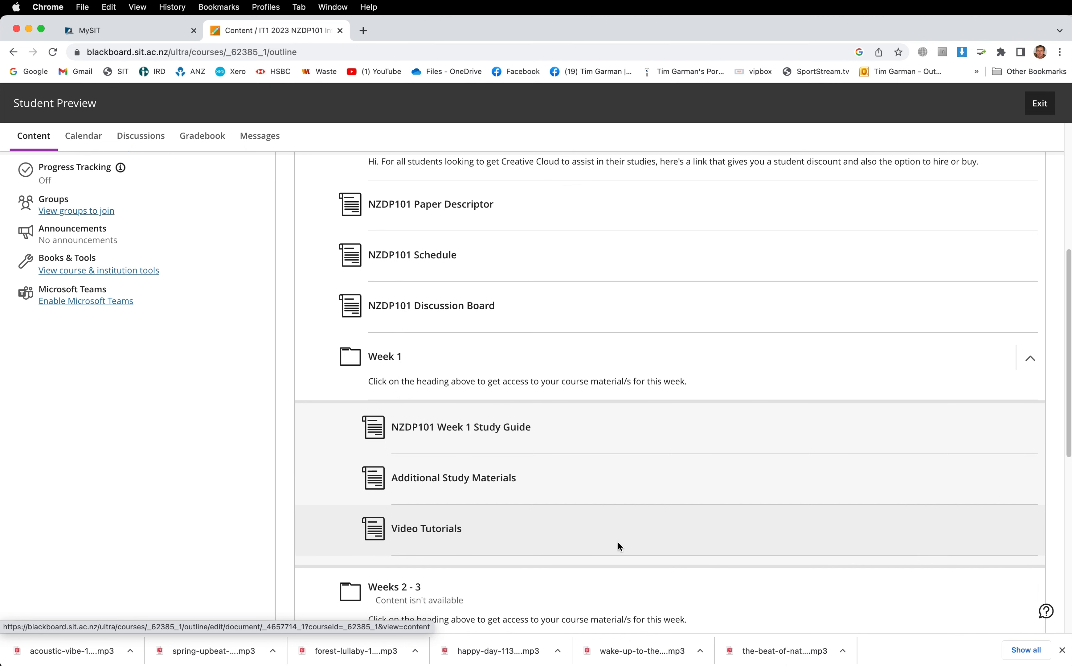
scroll("down", 3)
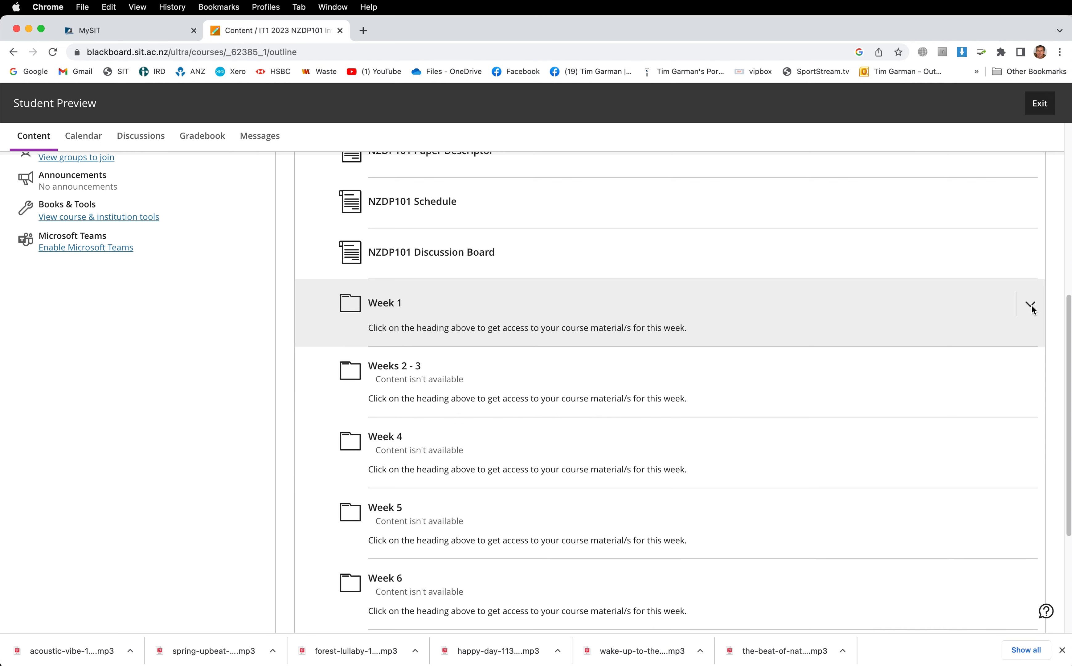
mouse_move(499, 395)
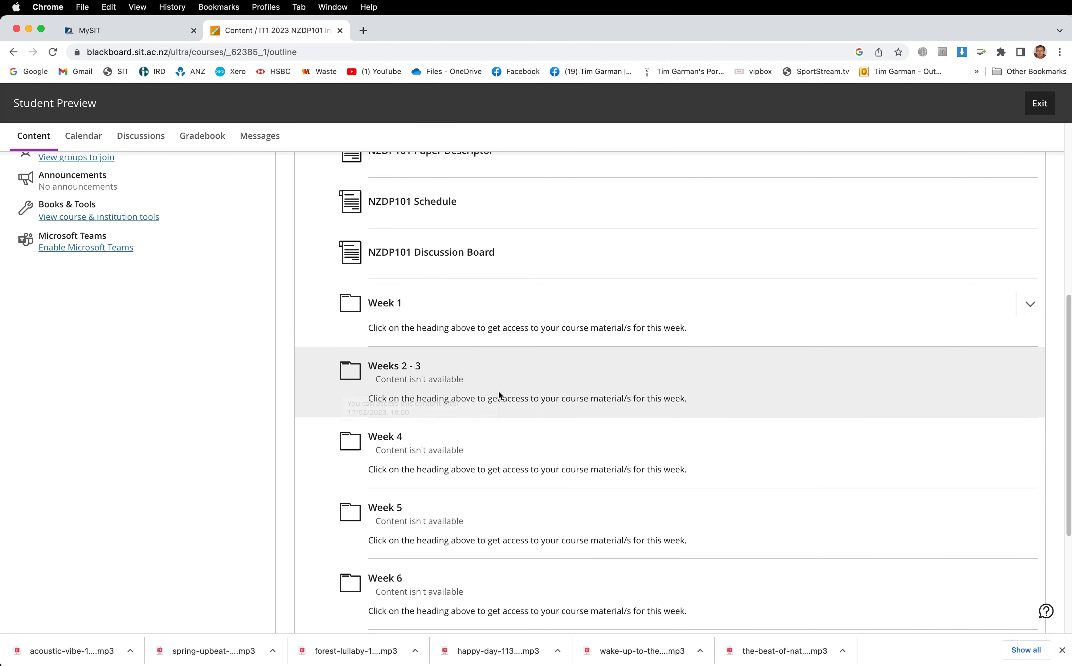
mouse_move(488, 384)
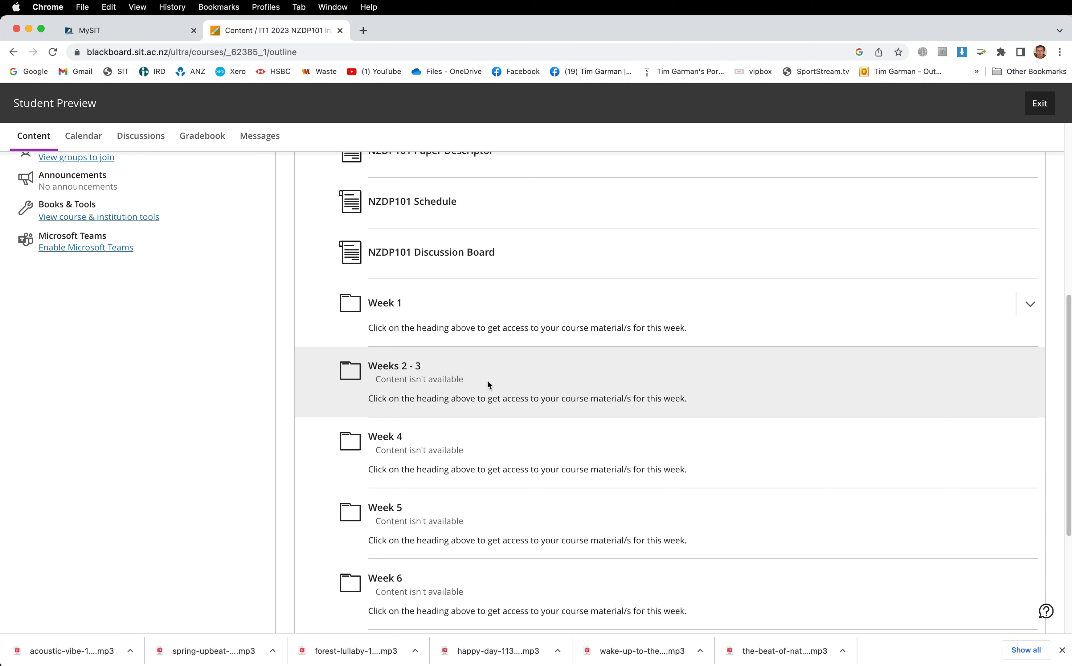
mouse_move(424, 365)
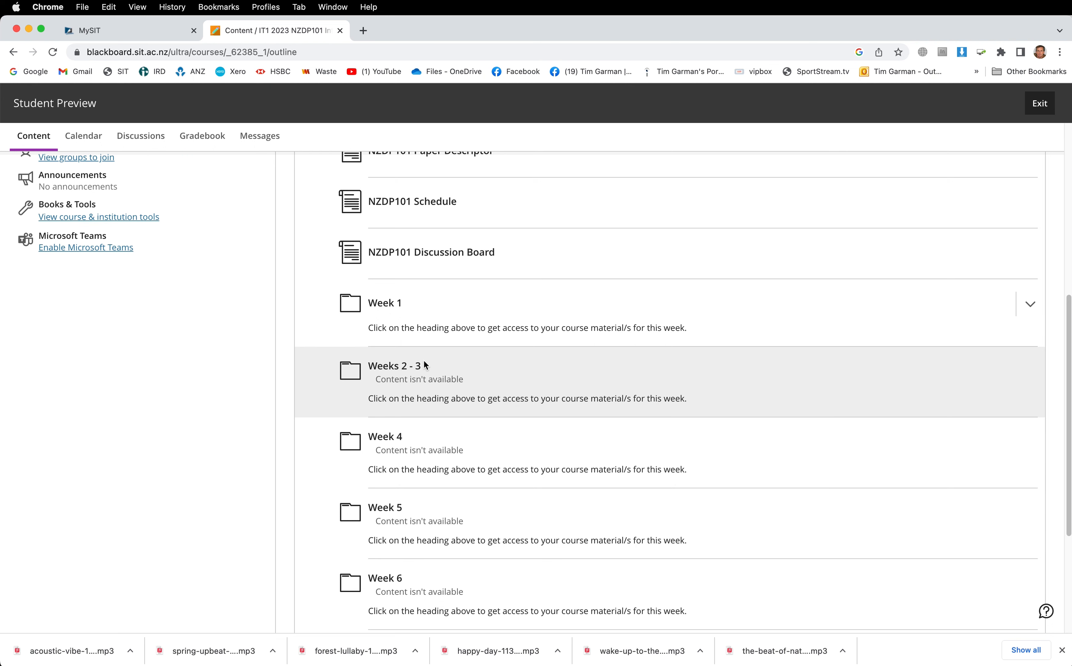
mouse_move(422, 371)
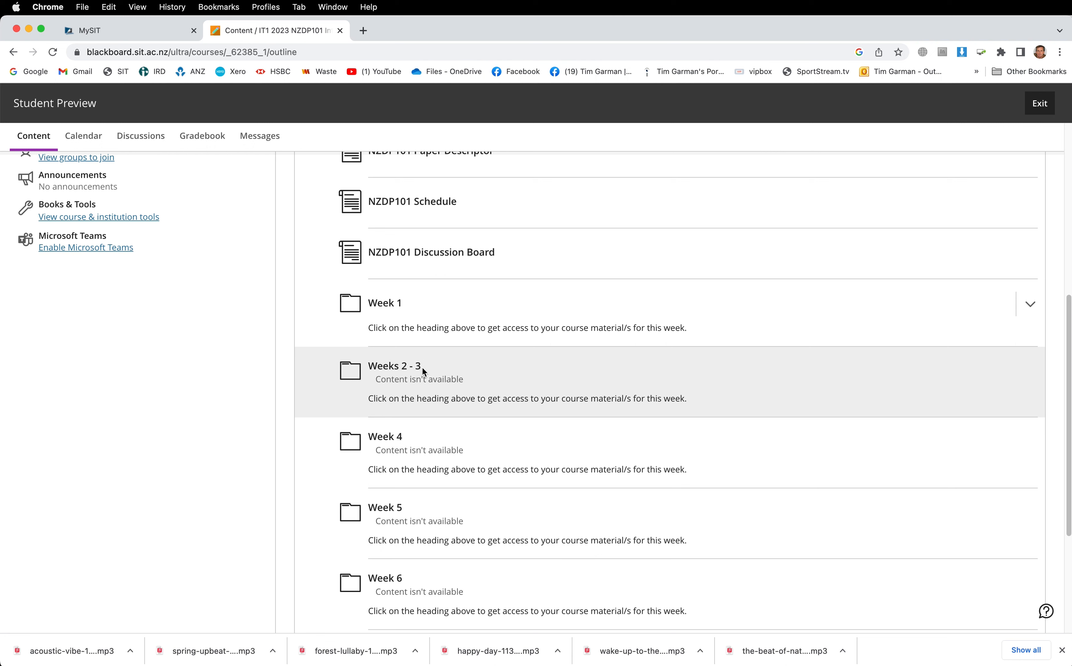
mouse_move(419, 378)
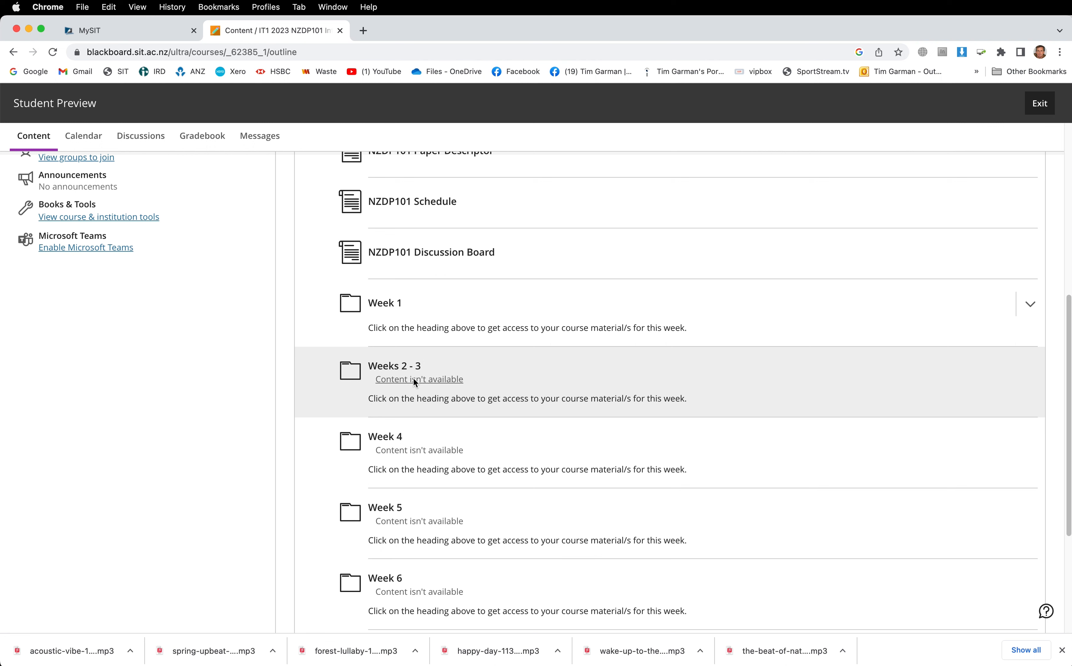
mouse_move(431, 374)
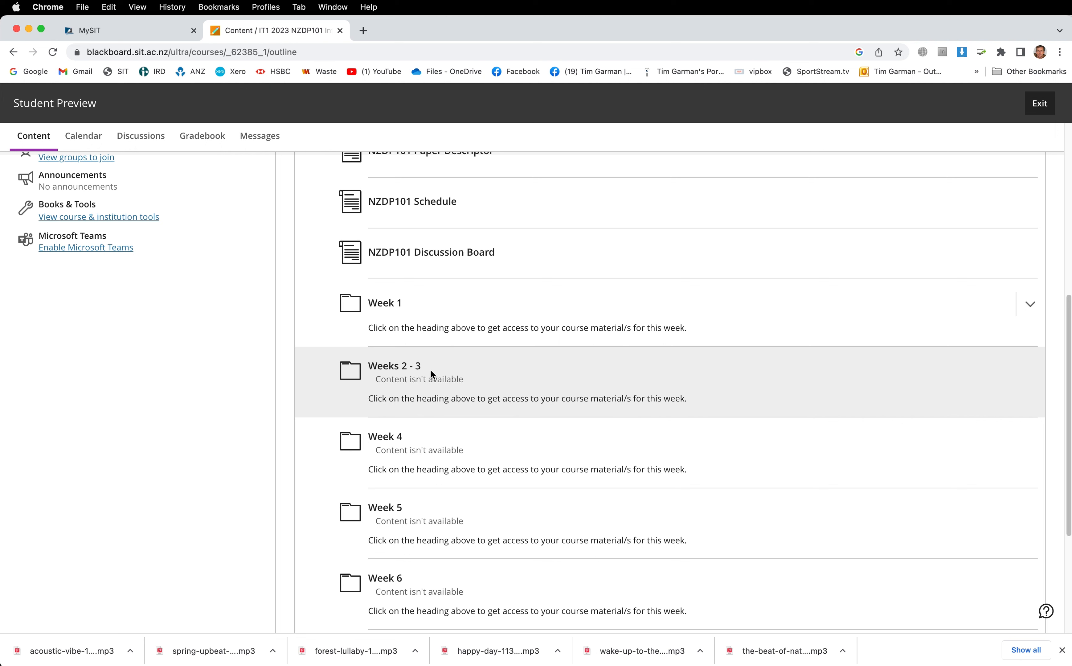
mouse_move(439, 359)
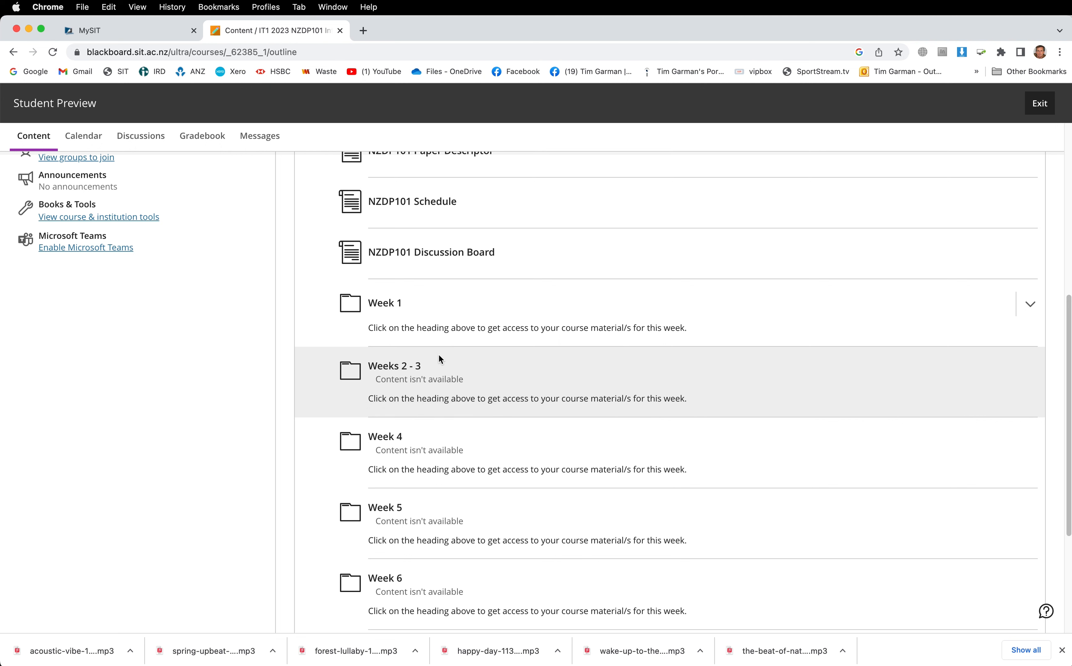
mouse_move(419, 450)
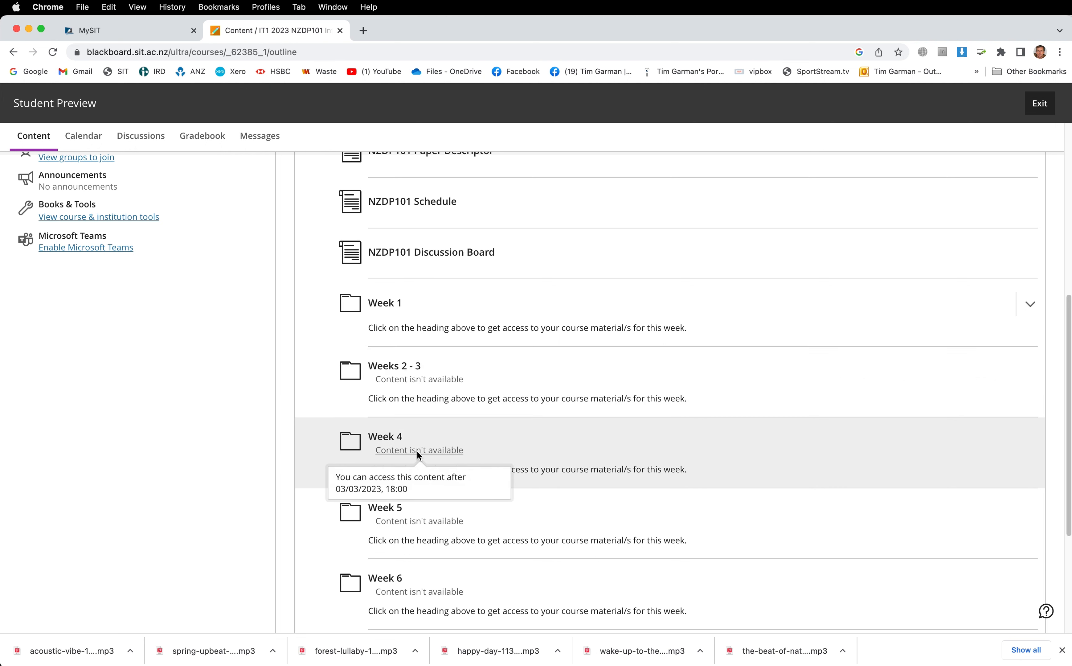
mouse_move(305, 429)
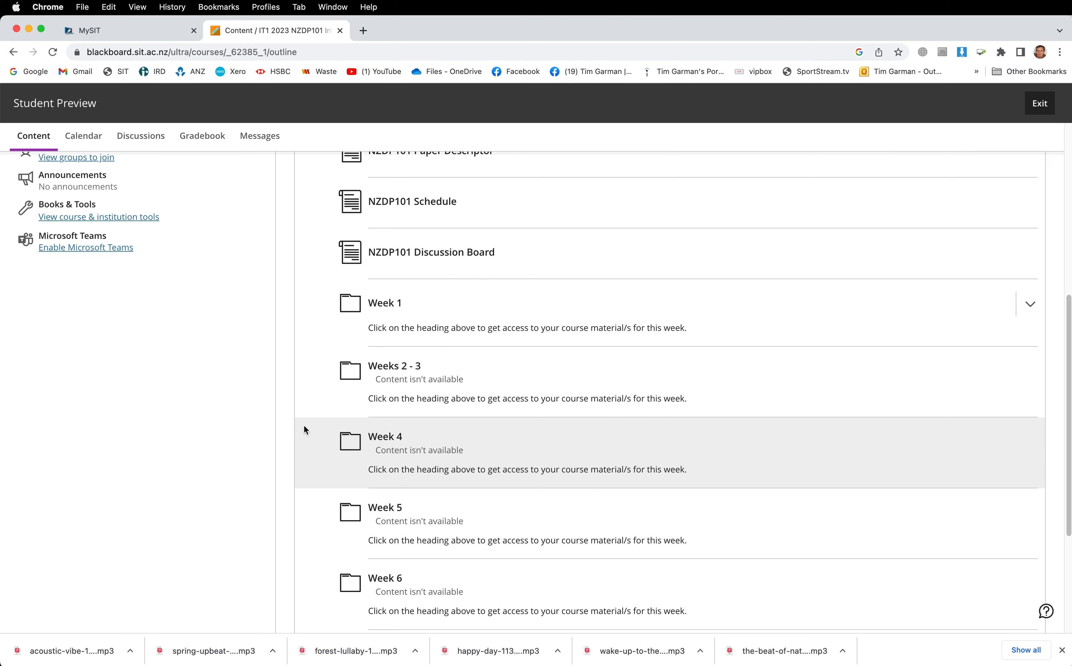
- Collapse the Course Materials section so Welcome, Course Materials and Assignments are all folded
scroll("up", 3)
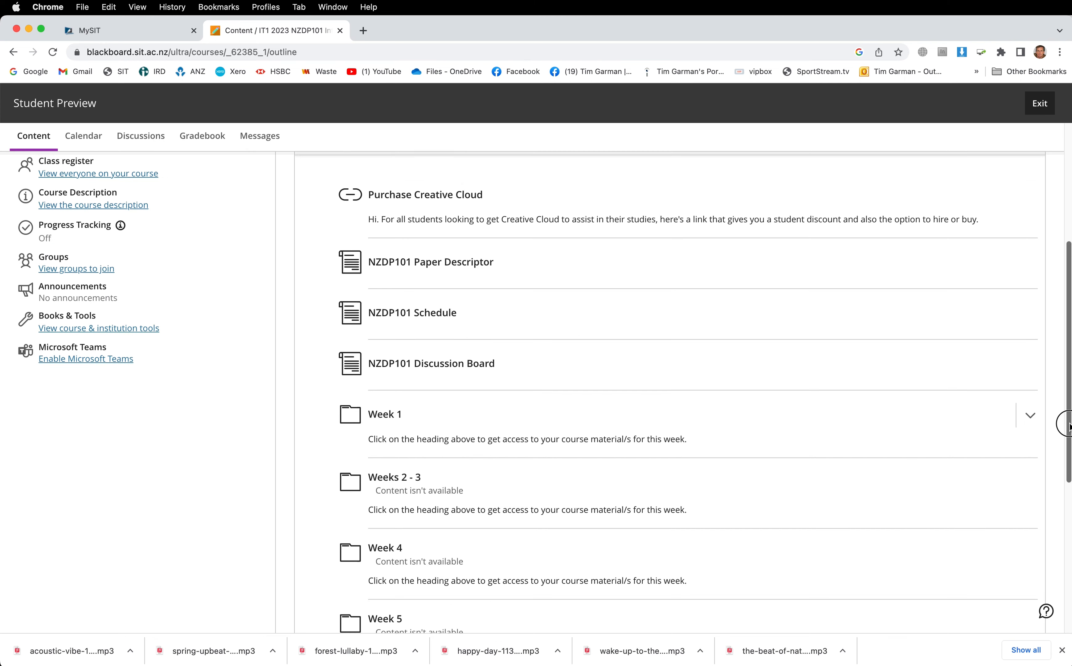
scroll("up", 3)
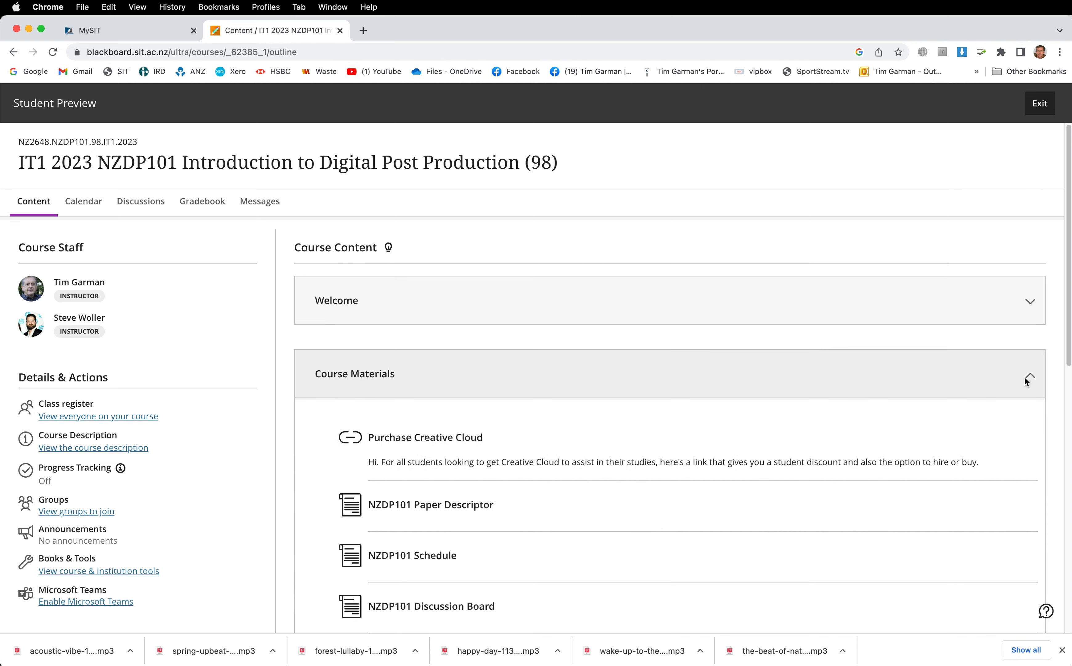
left_click(1028, 377)
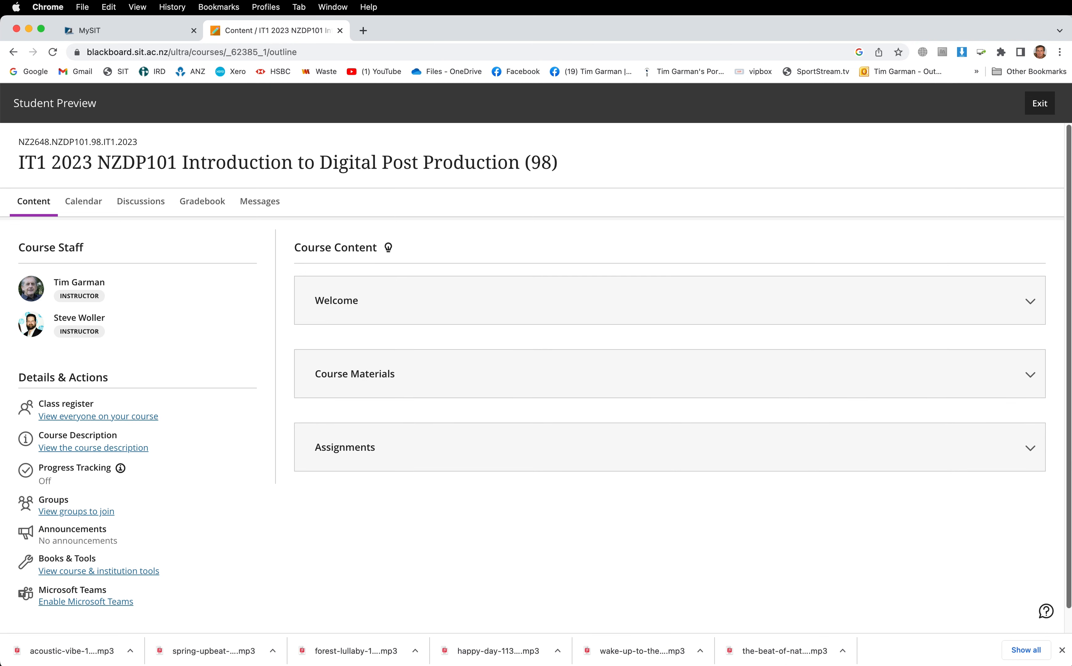
scroll("up", 3)
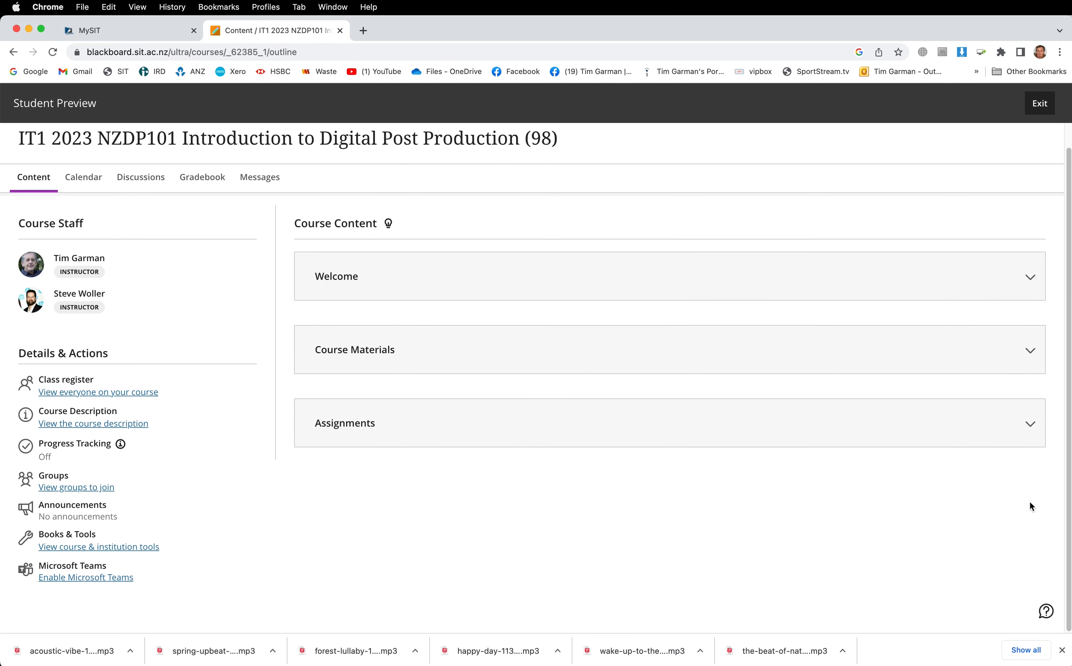
mouse_move(1030, 422)
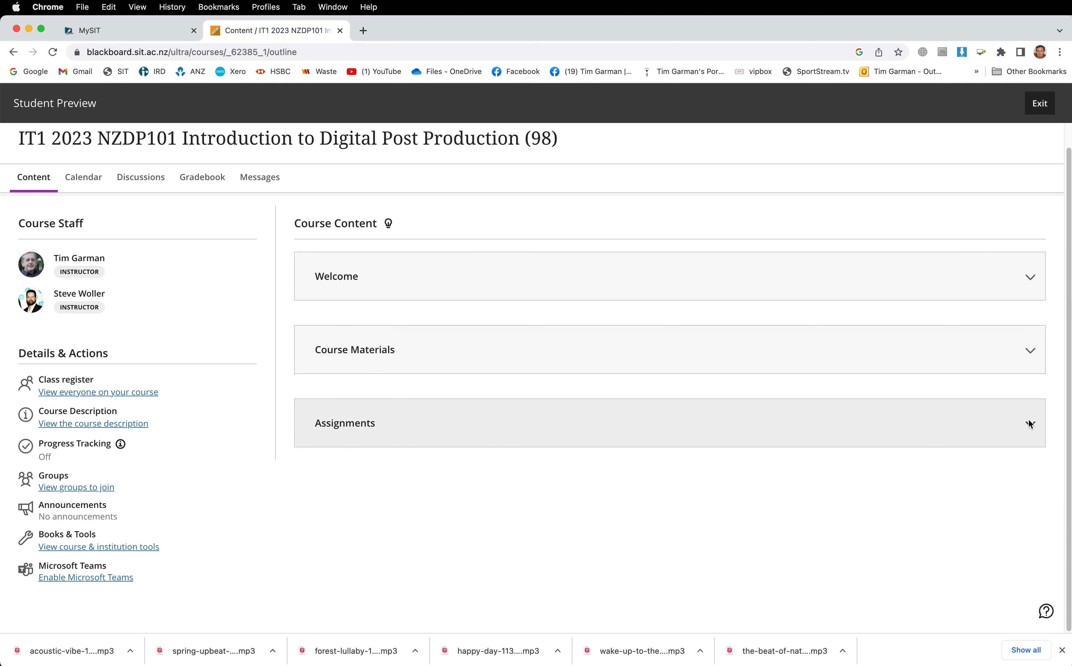
mouse_move(33, 176)
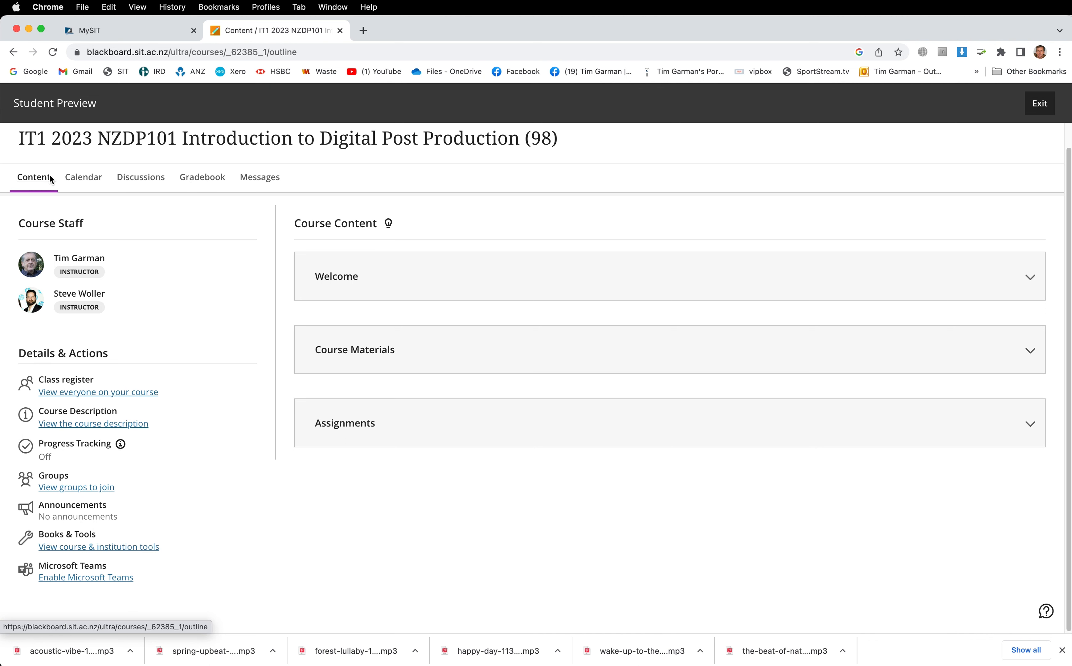
mouse_move(1020, 440)
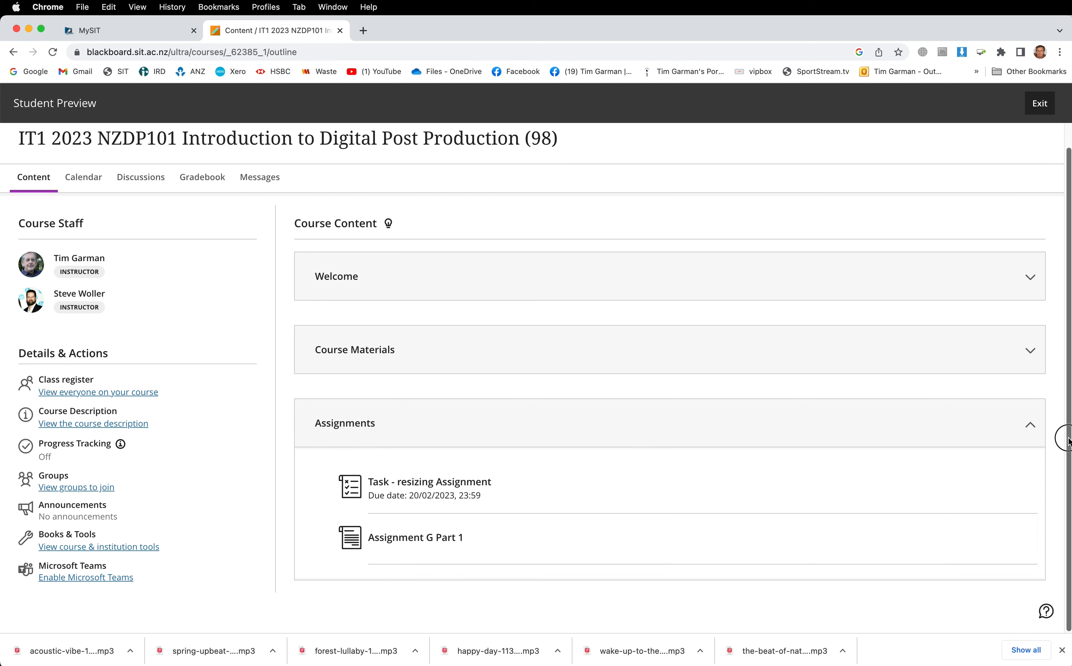
mouse_move(525, 487)
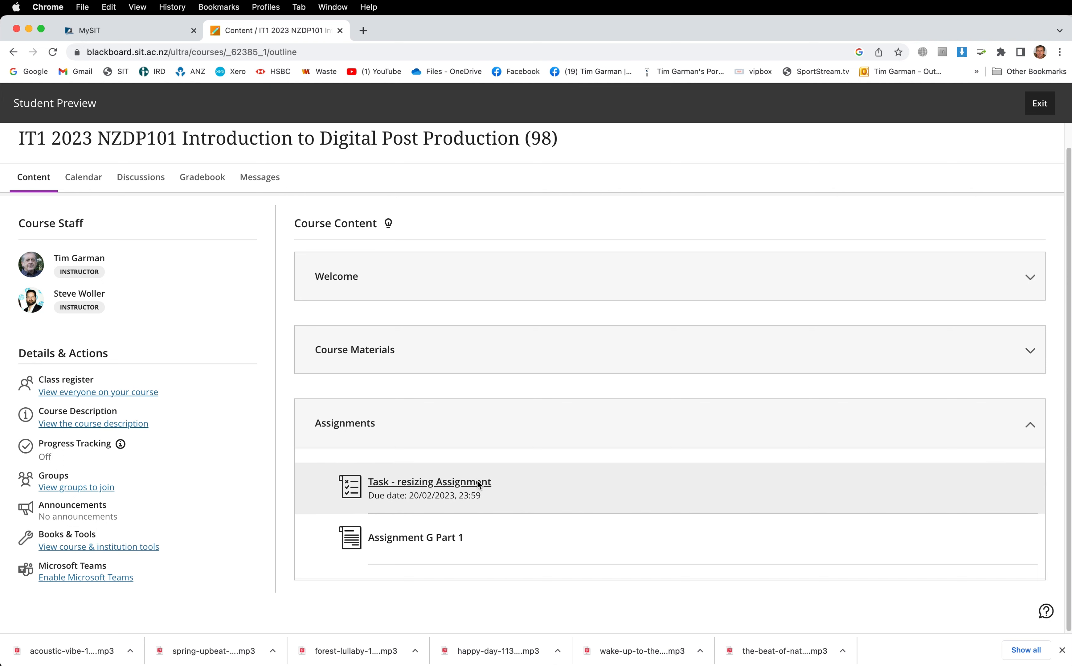
mouse_move(475, 594)
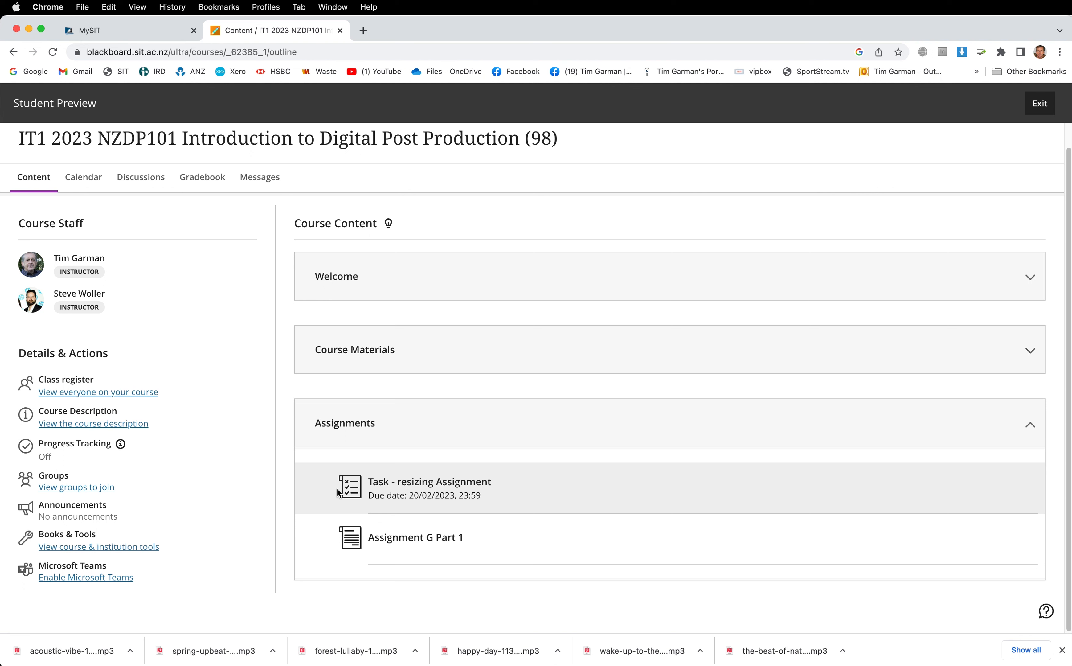
mouse_move(504, 491)
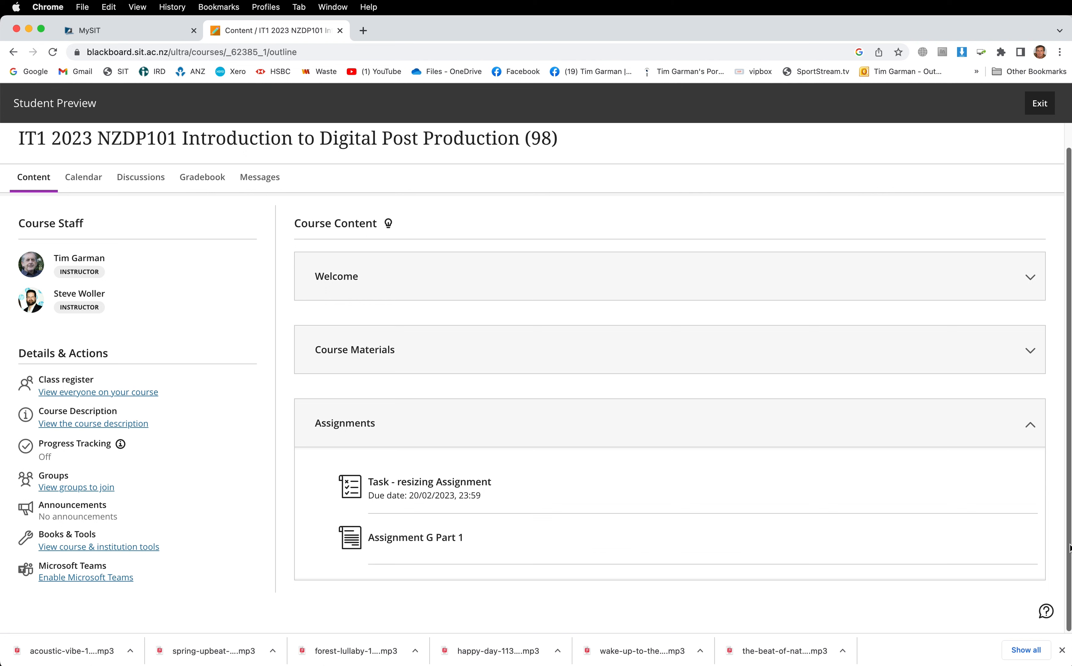
mouse_move(647, 552)
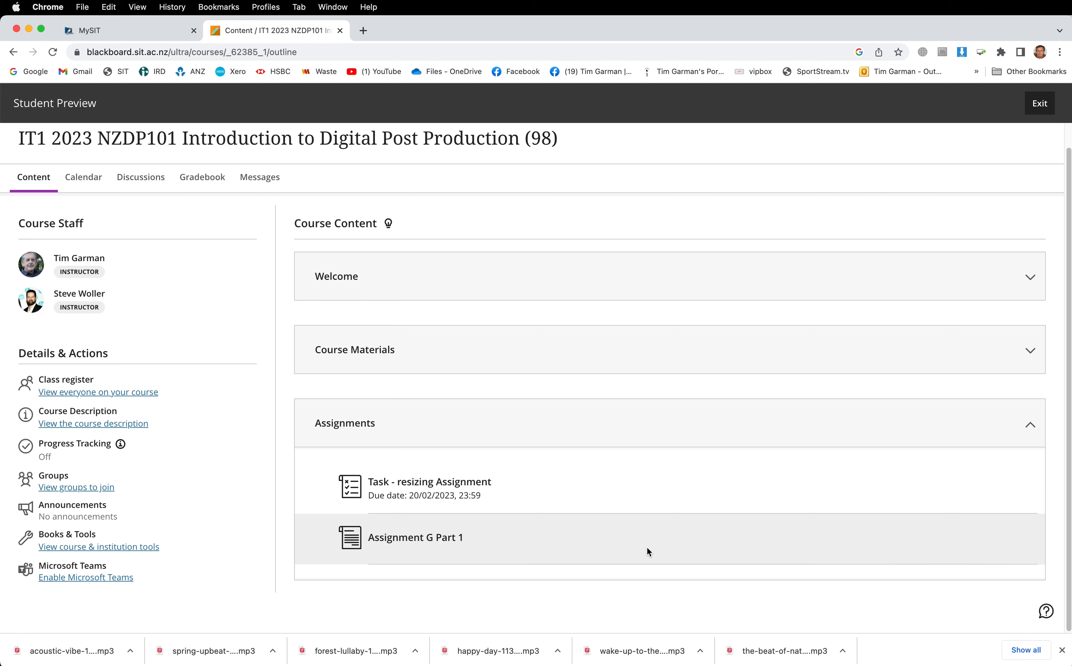
mouse_move(487, 548)
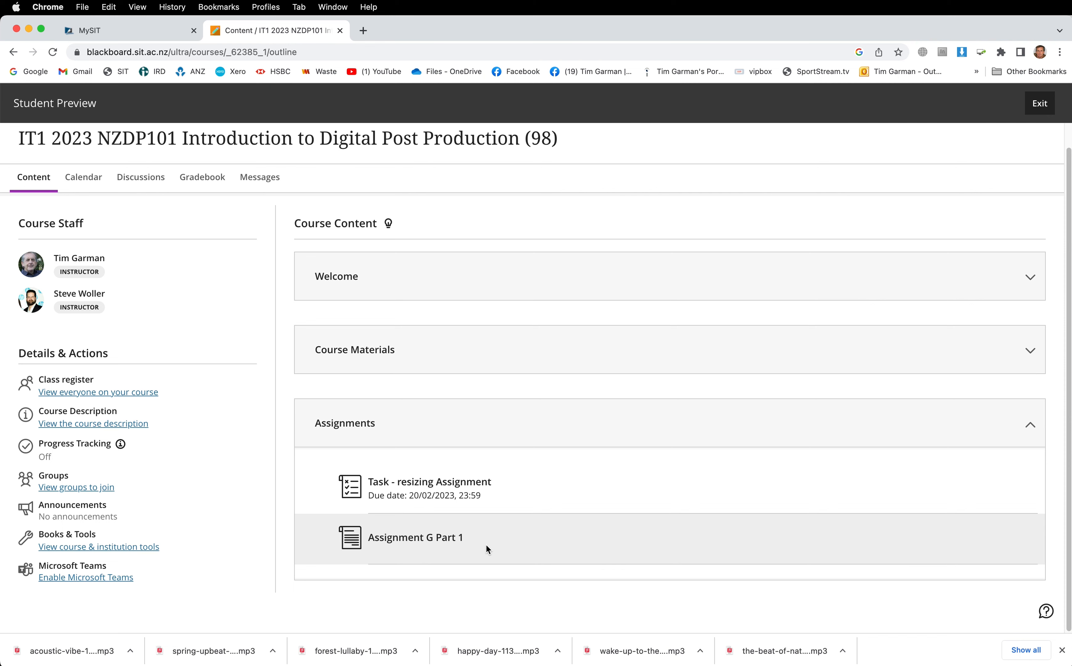
mouse_move(414, 538)
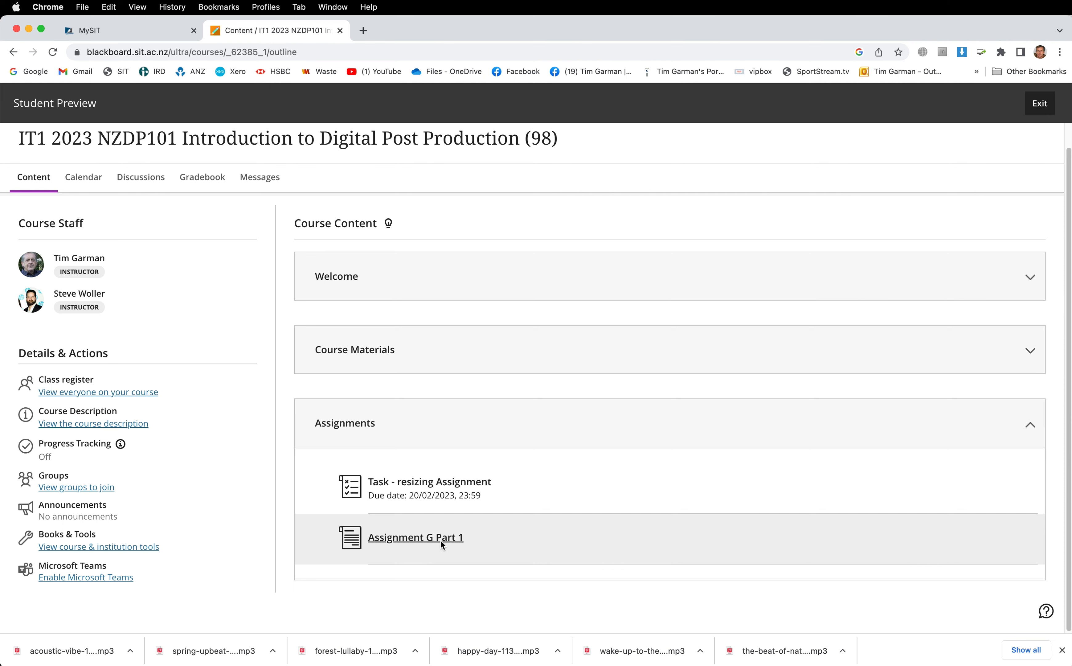
- View Assignment G Part 1 with its Discussion Board Assignment G v.2 PDF
left_click(414, 537)
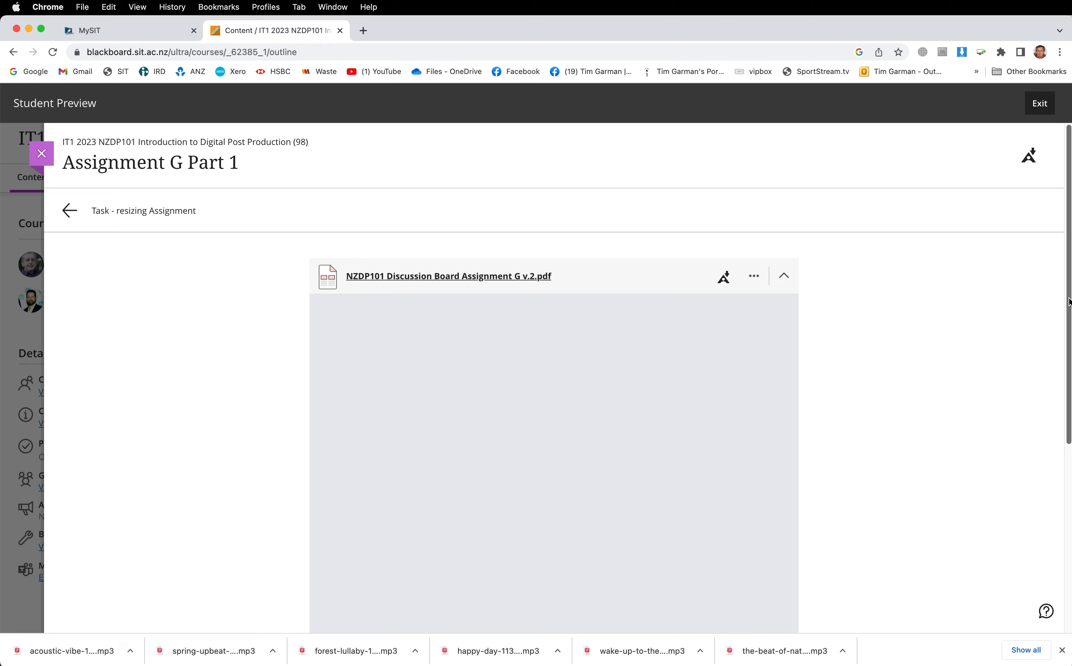
- Read through the Assignment G PDF's pages, then return to the NZDP101 course content
left_click(447, 275)
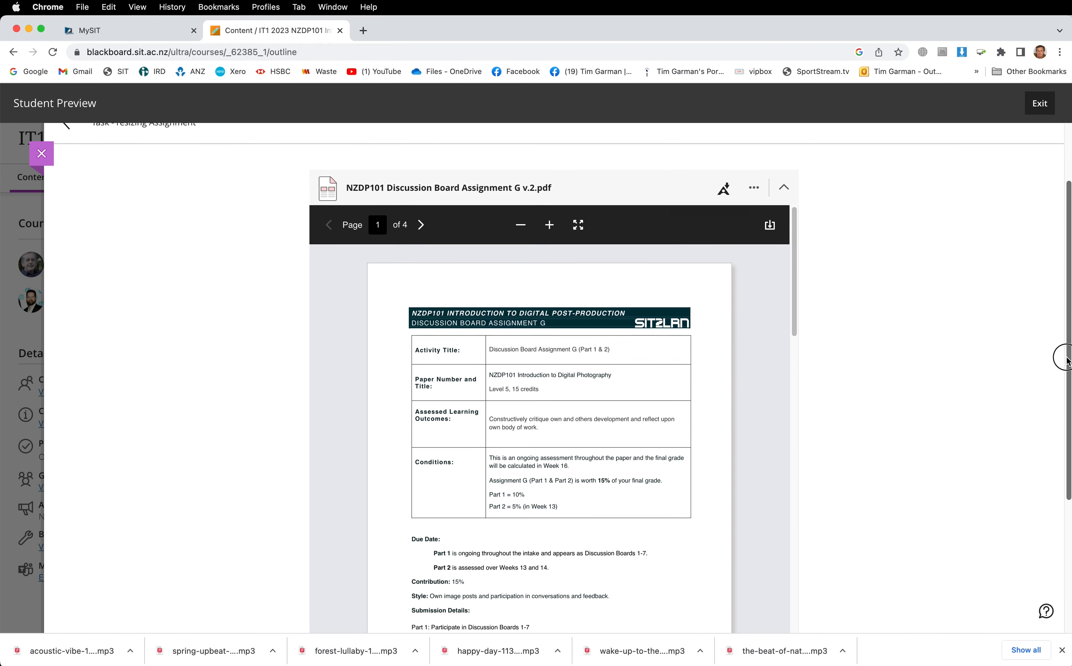
scroll("down", 3)
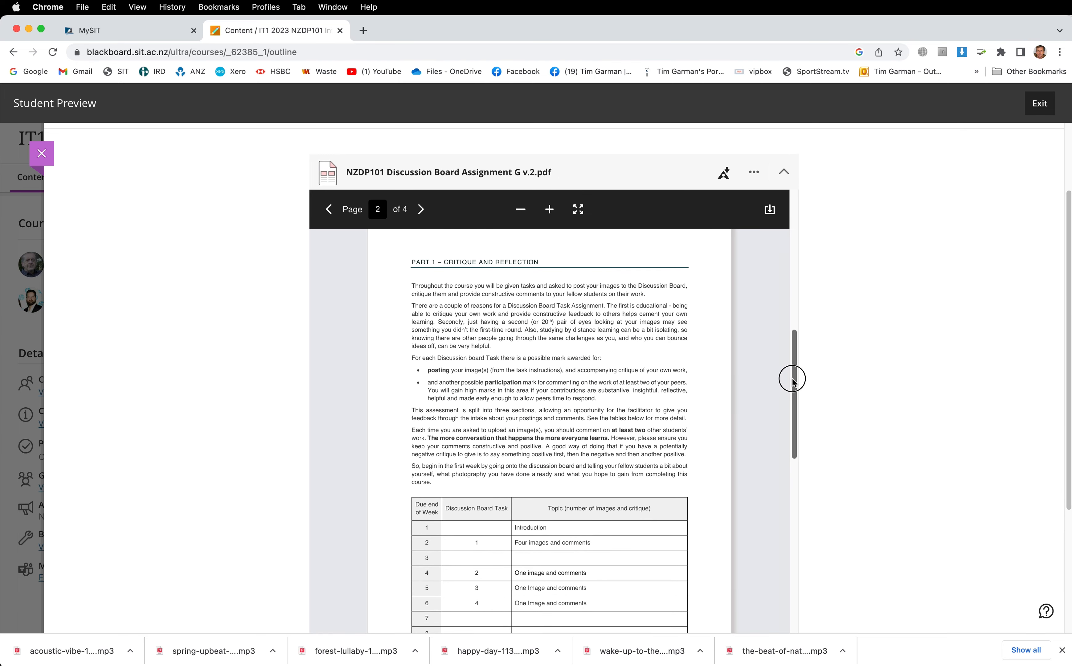
scroll("down", 3)
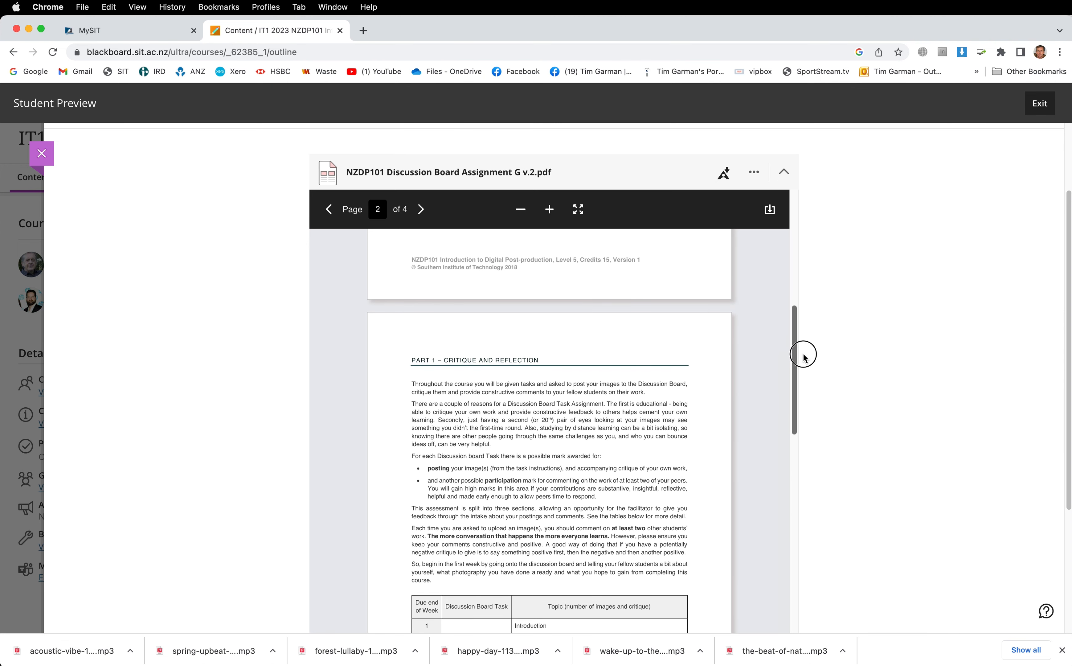
scroll("down", 3)
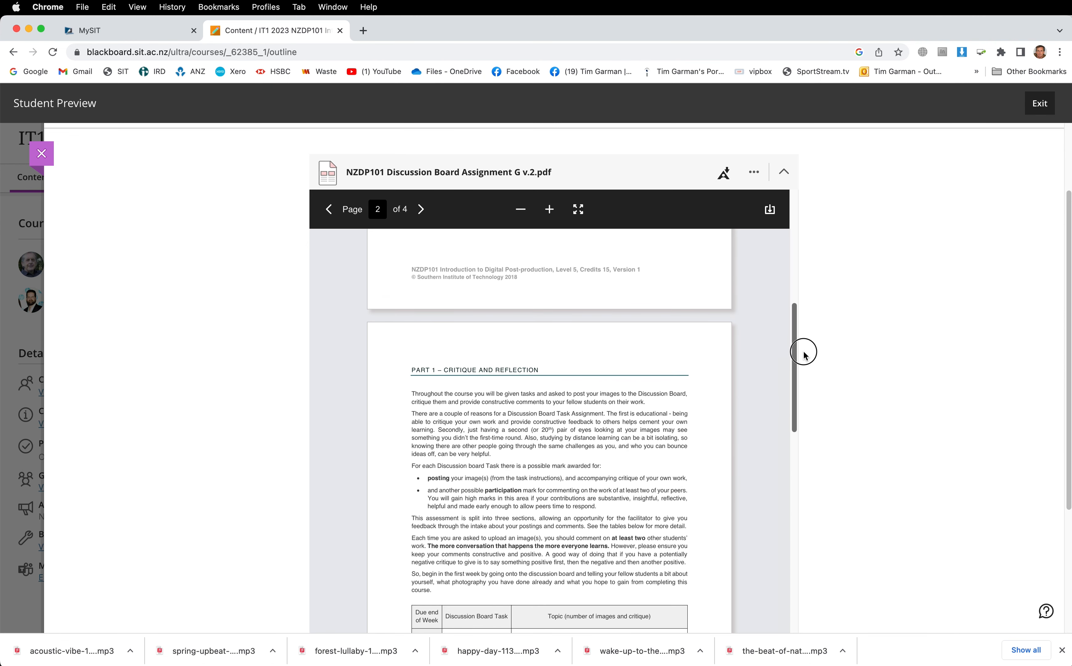
left_click(327, 209)
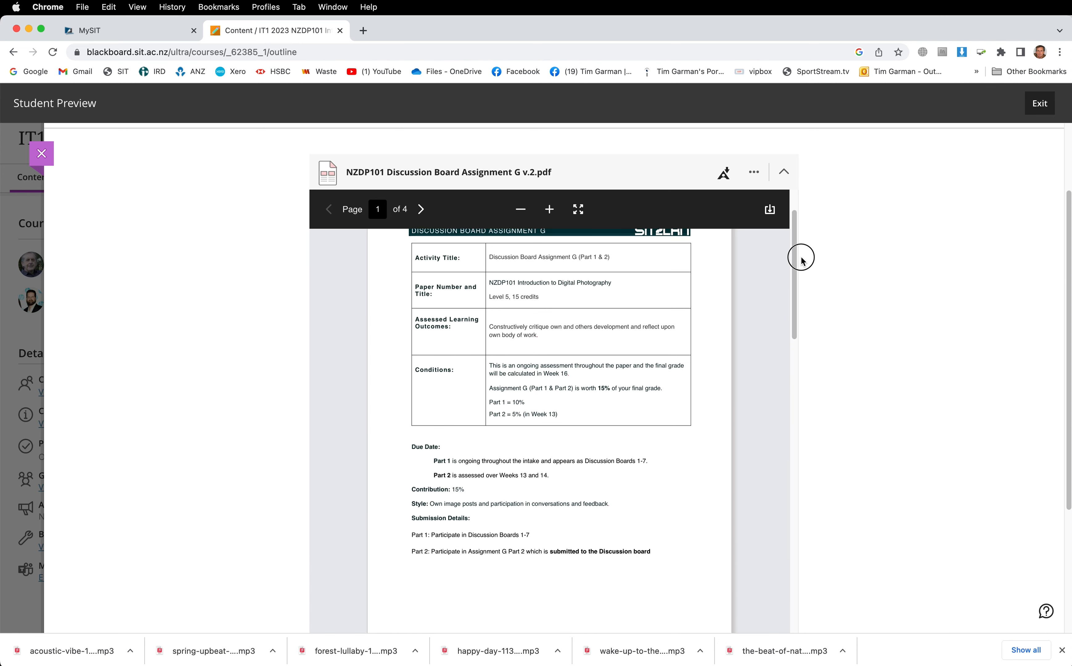
scroll("down", 3)
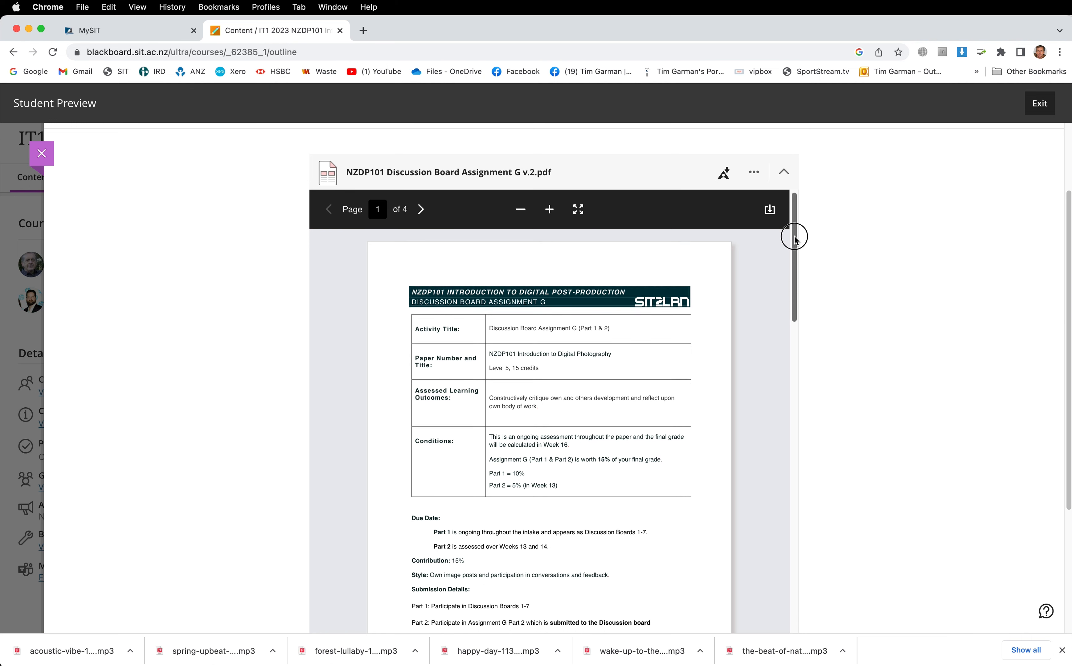
scroll("down", 3)
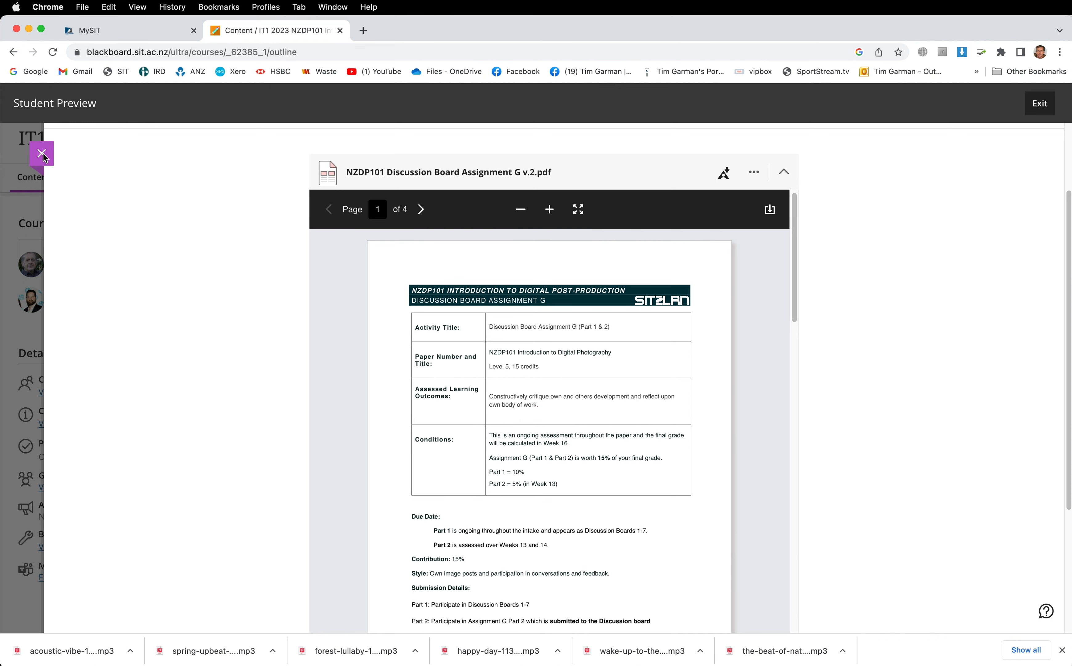
left_click(42, 152)
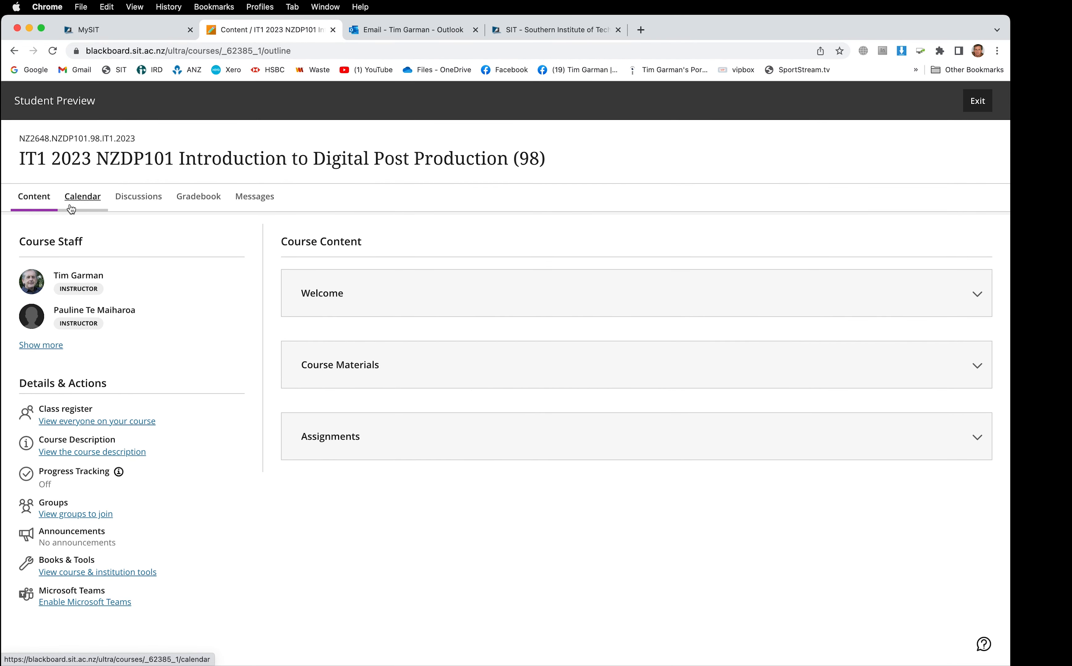
mouse_move(83, 208)
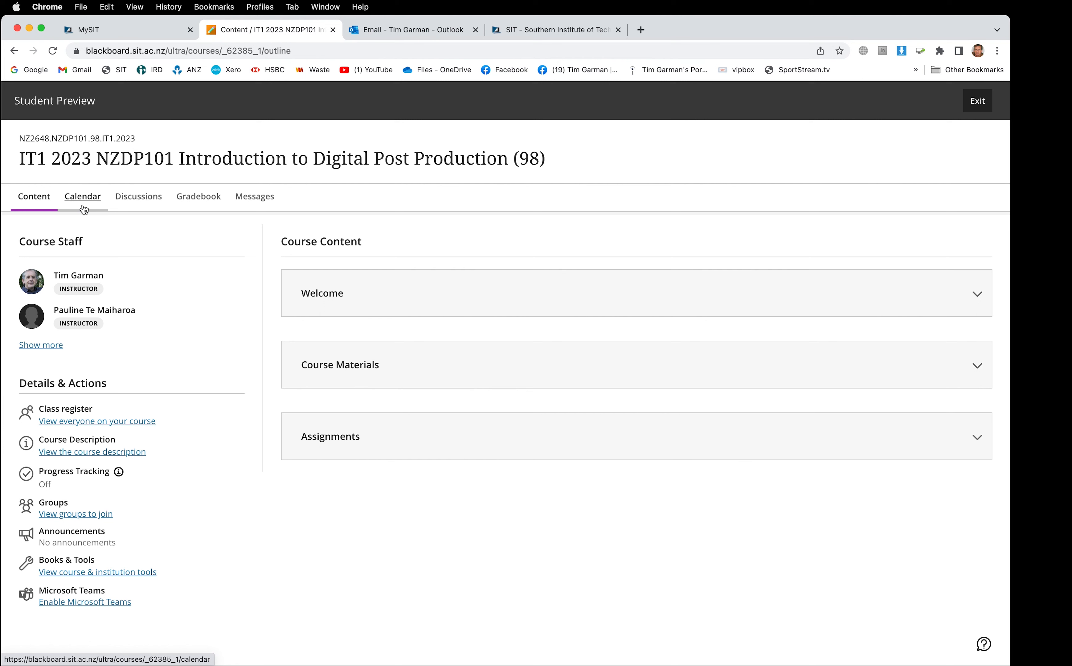
mouse_move(108, 228)
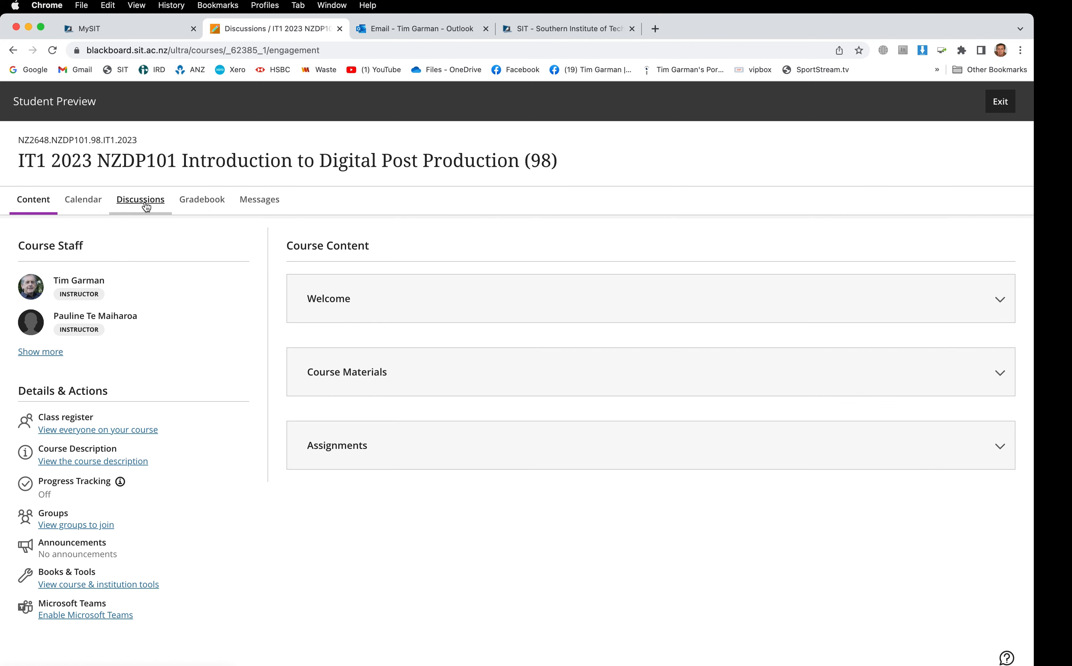
- On Discussions, show the Task folder's full description and expand it to reveal the Task post
left_click(139, 199)
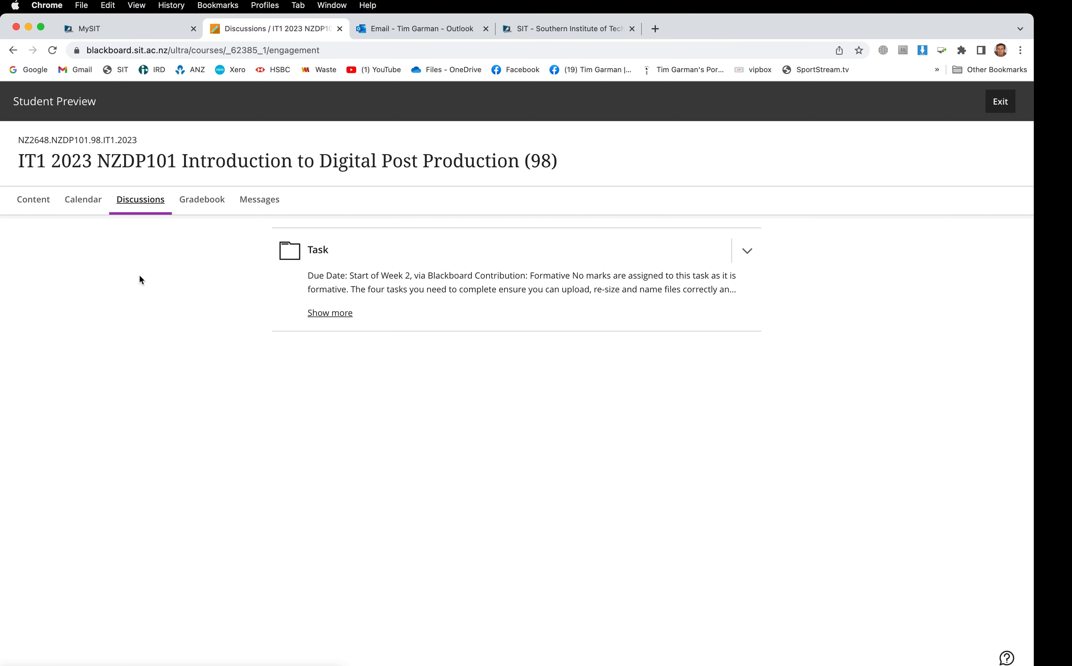
mouse_move(248, 407)
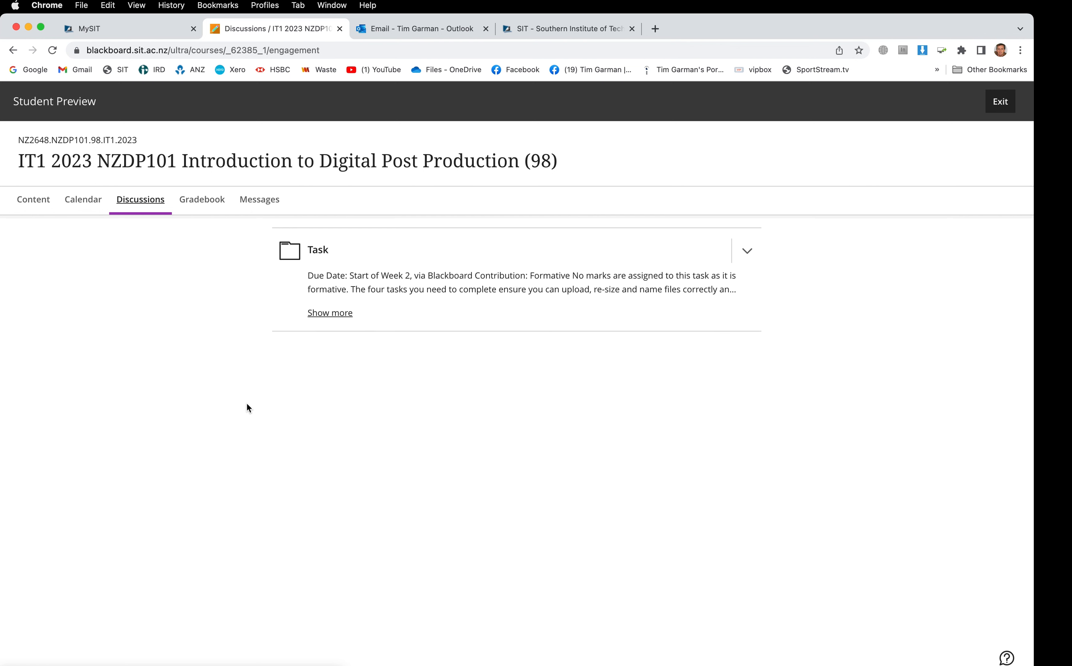
mouse_move(259, 397)
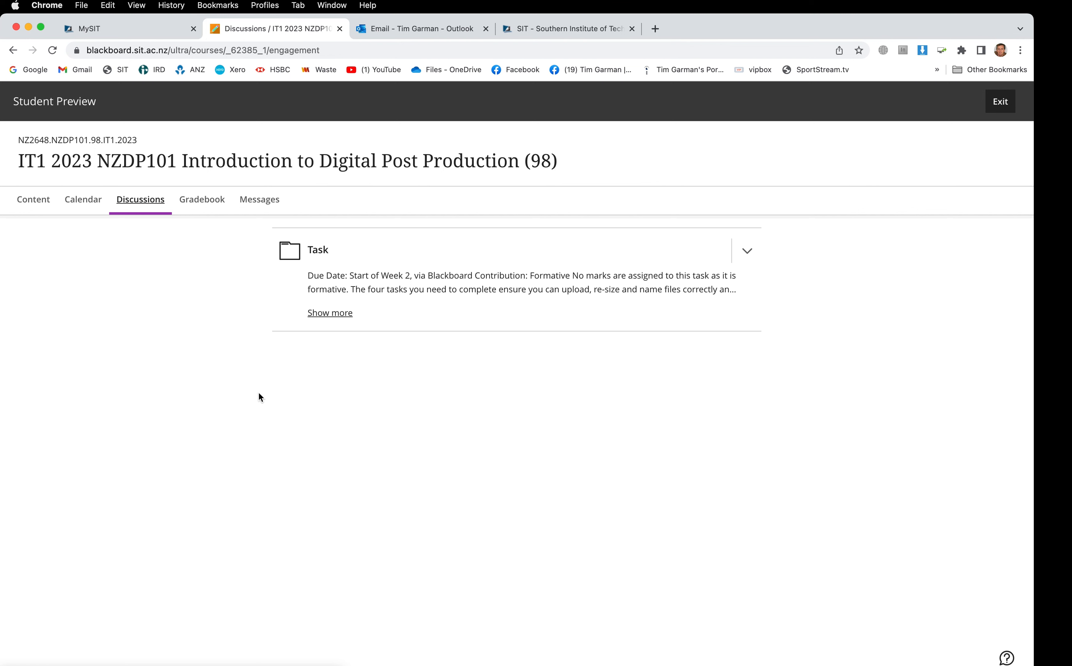
mouse_move(242, 313)
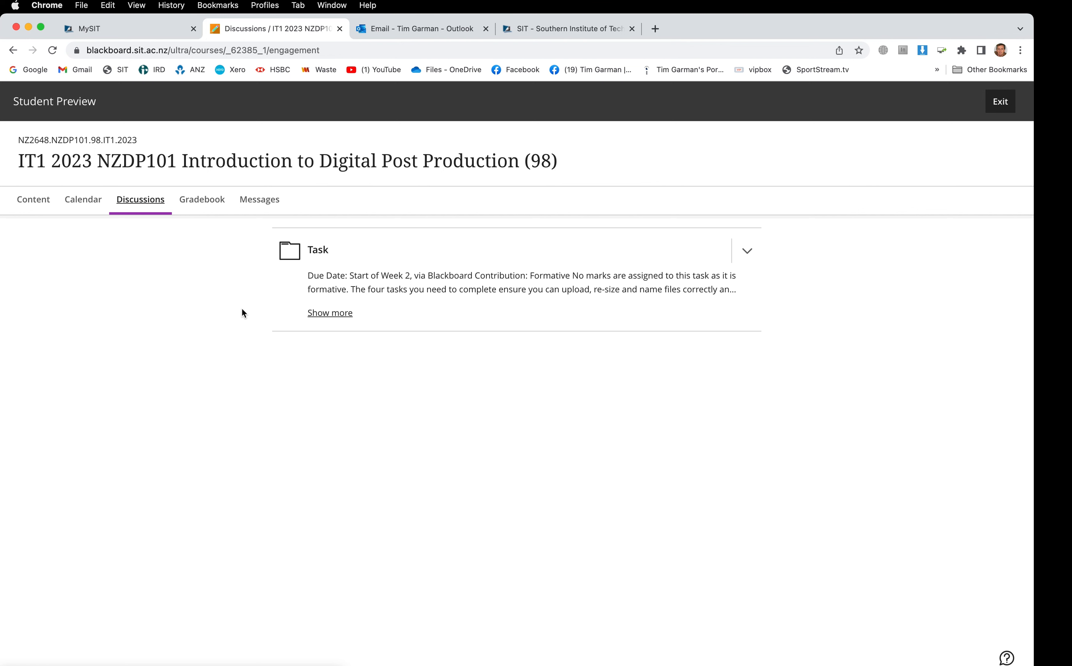
mouse_move(229, 280)
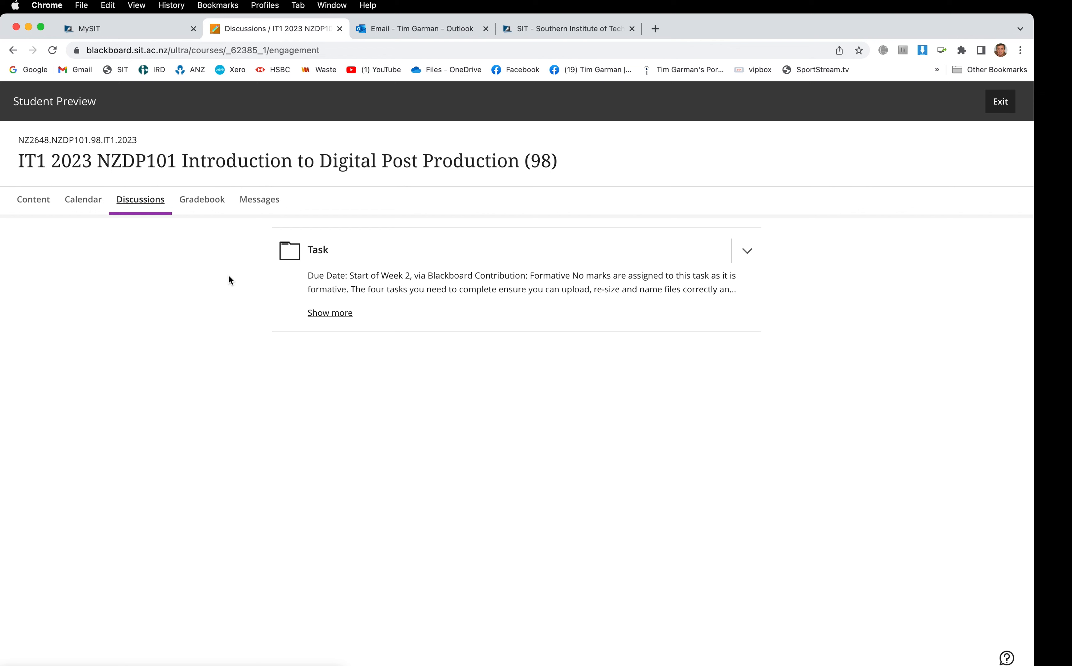
mouse_move(225, 284)
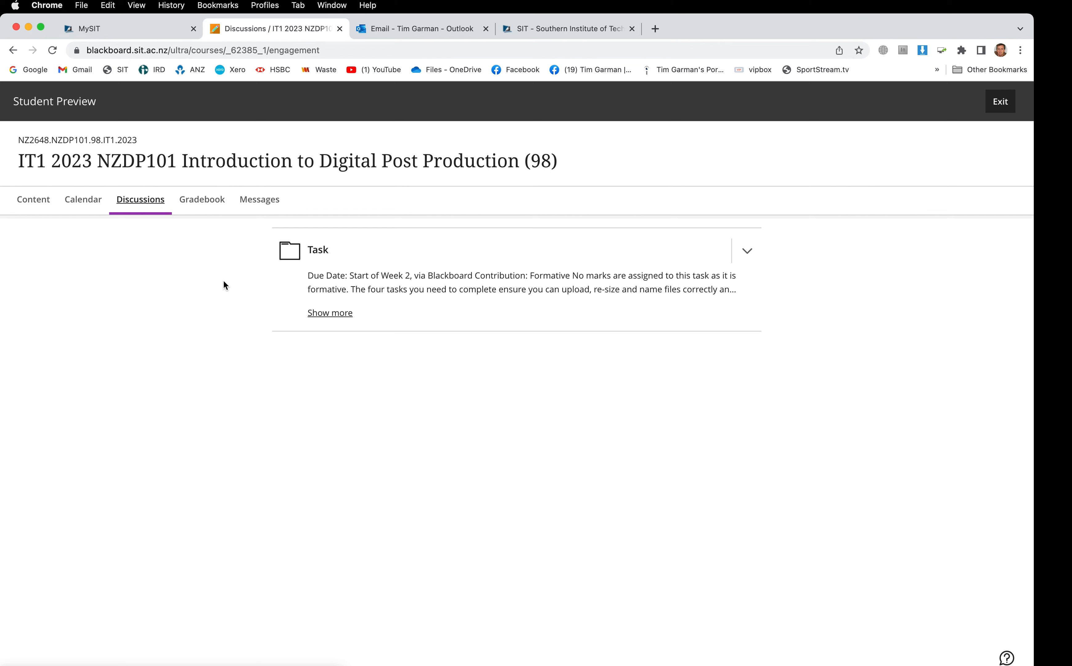
left_click(329, 313)
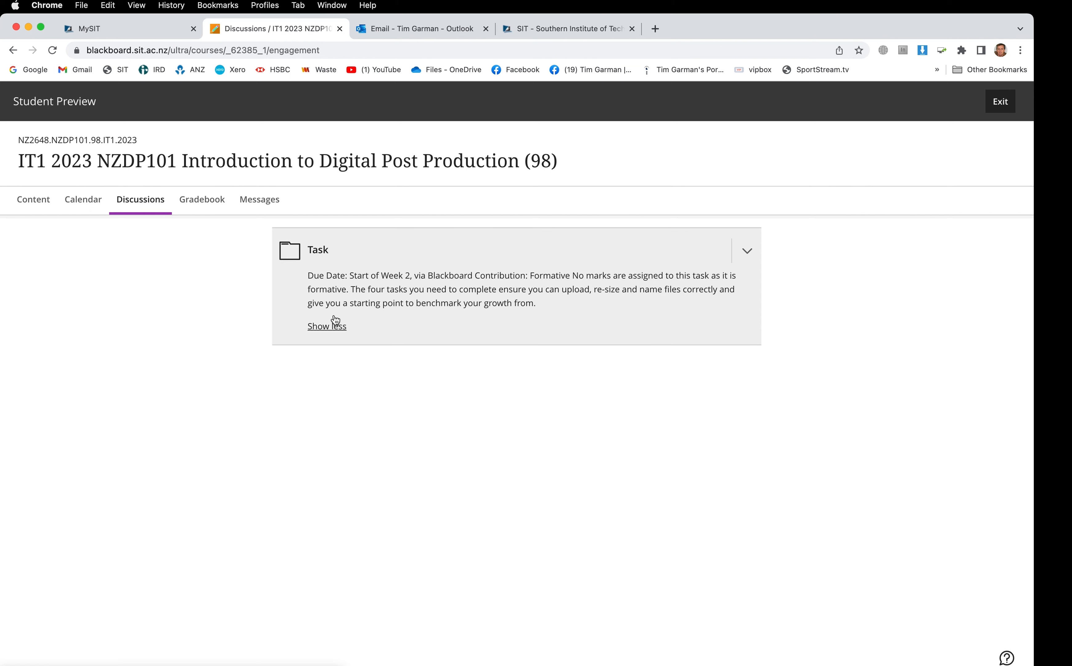
mouse_move(440, 279)
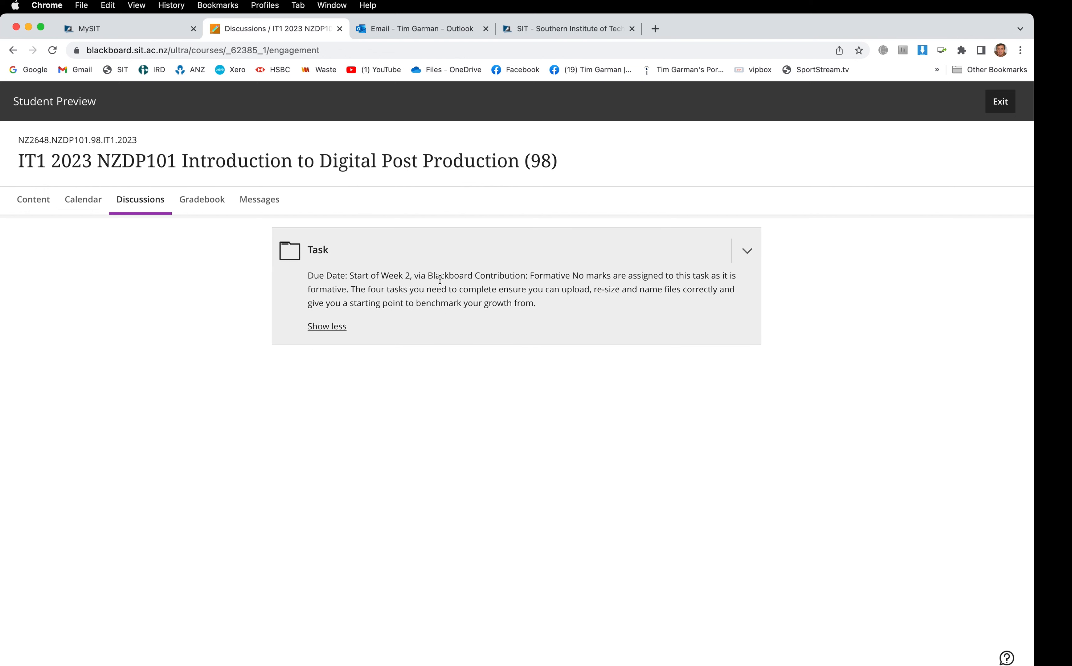
mouse_move(747, 254)
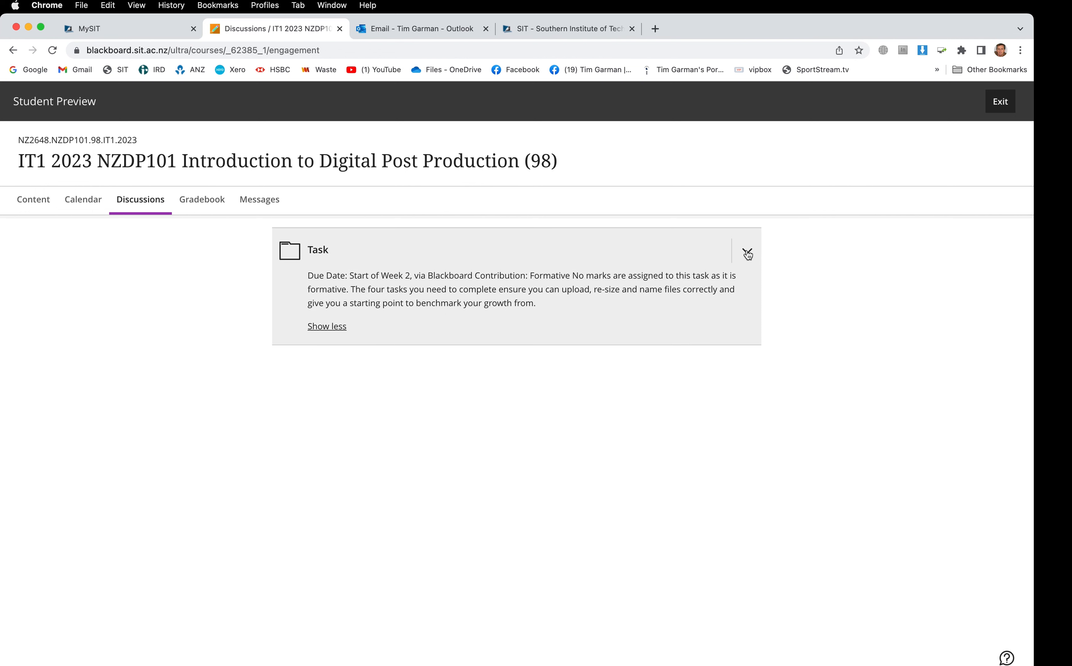
left_click(747, 251)
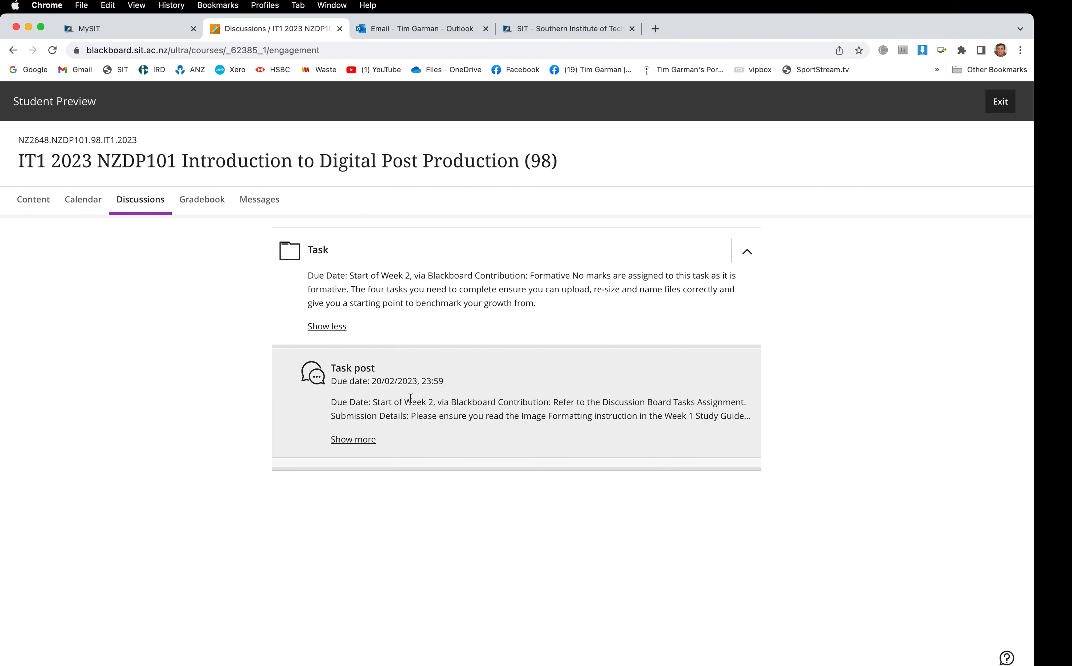
mouse_move(352, 368)
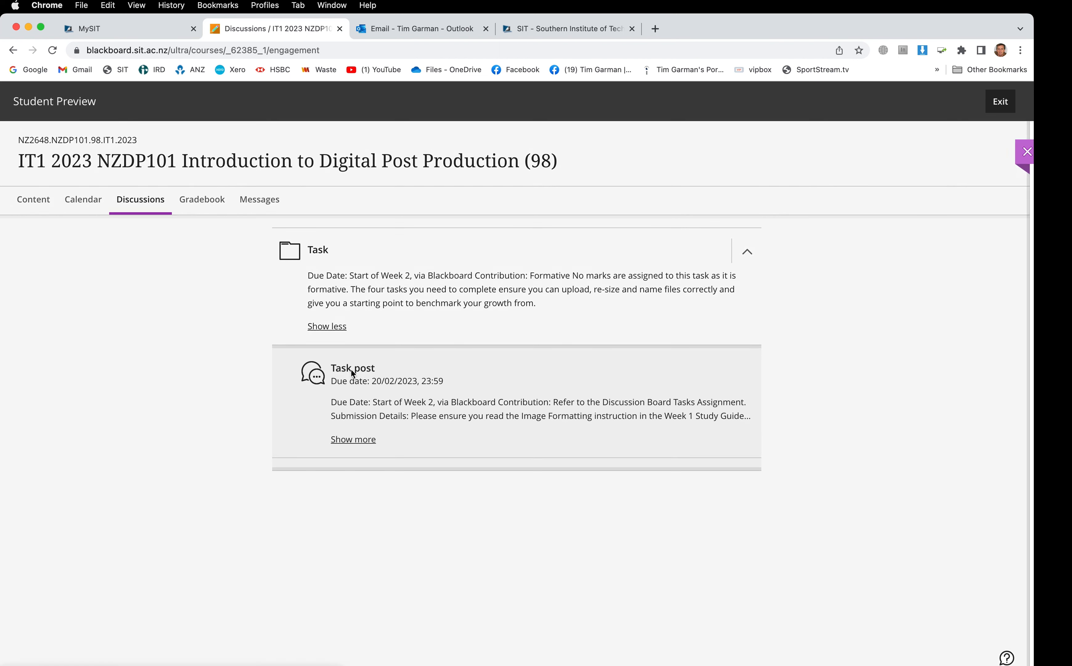
- Review the 100-point Task post discussion and close it without saving a response
left_click(352, 367)
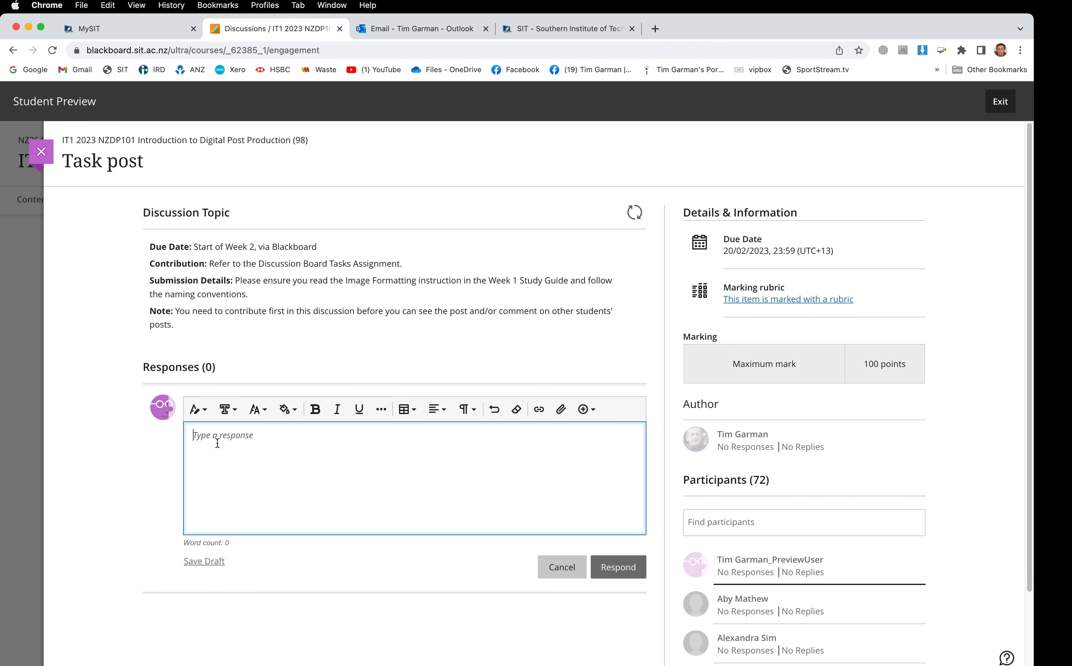
mouse_move(233, 445)
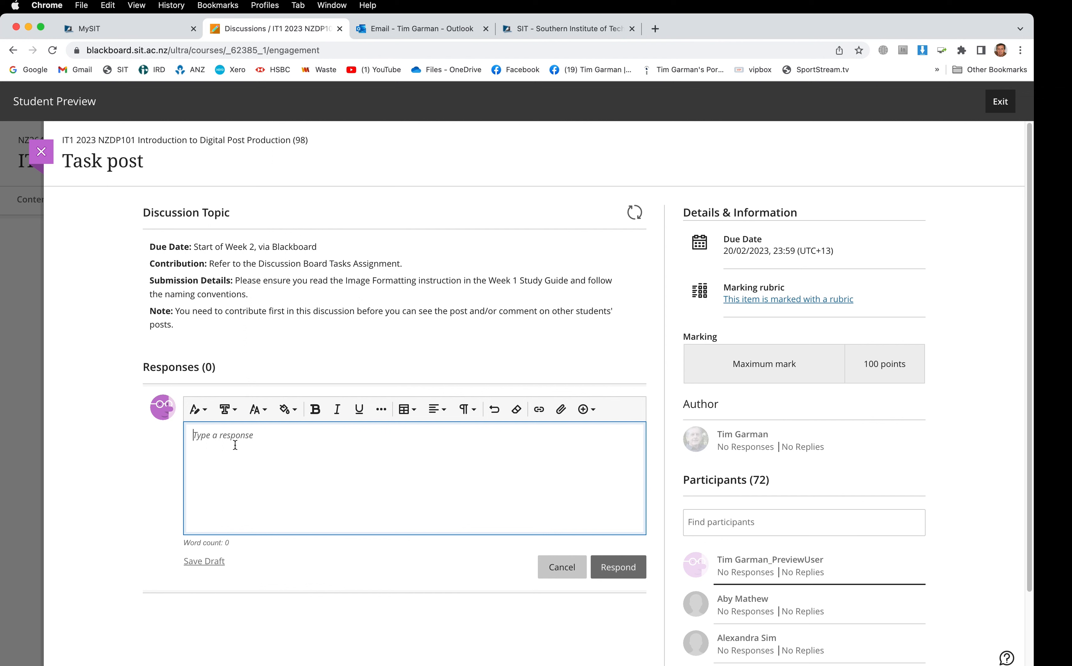
mouse_move(585, 409)
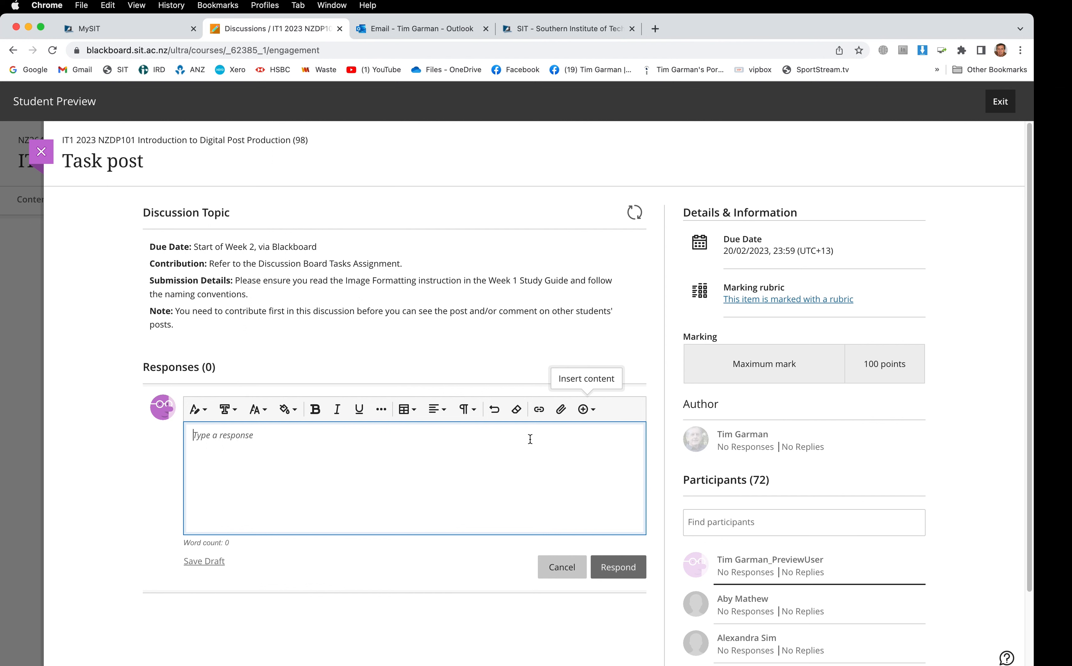
mouse_move(358, 471)
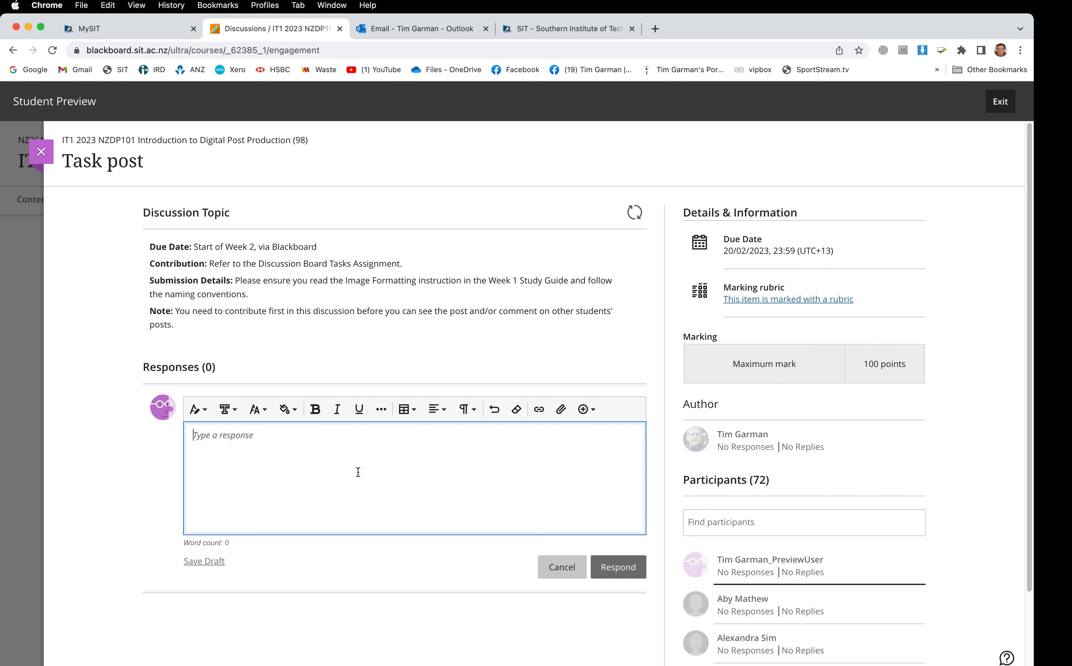
mouse_move(306, 466)
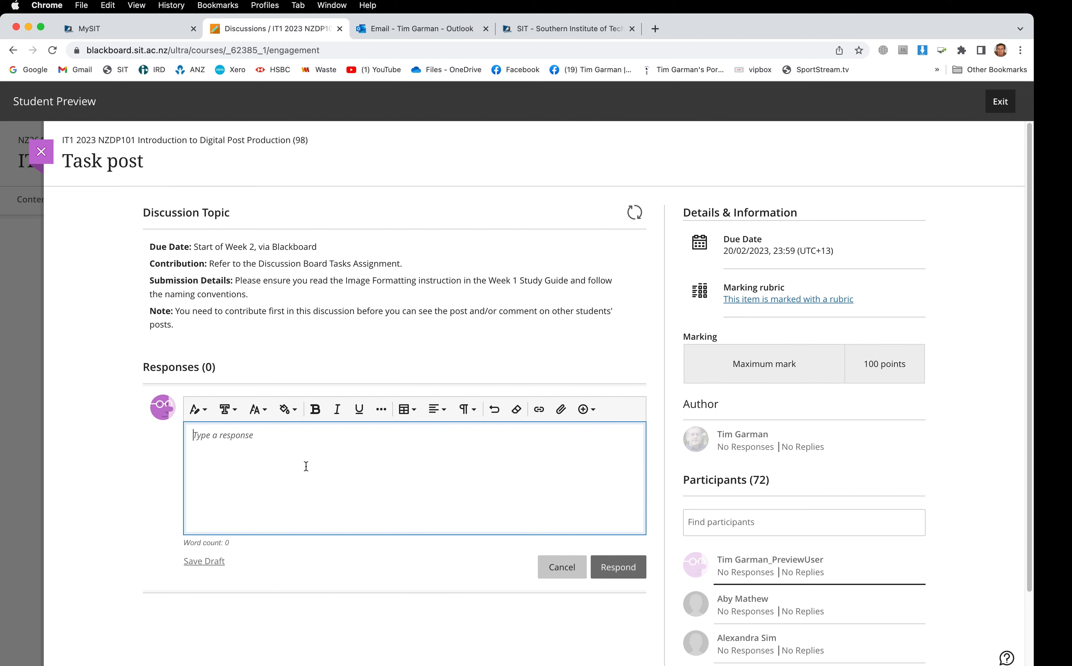
mouse_move(334, 252)
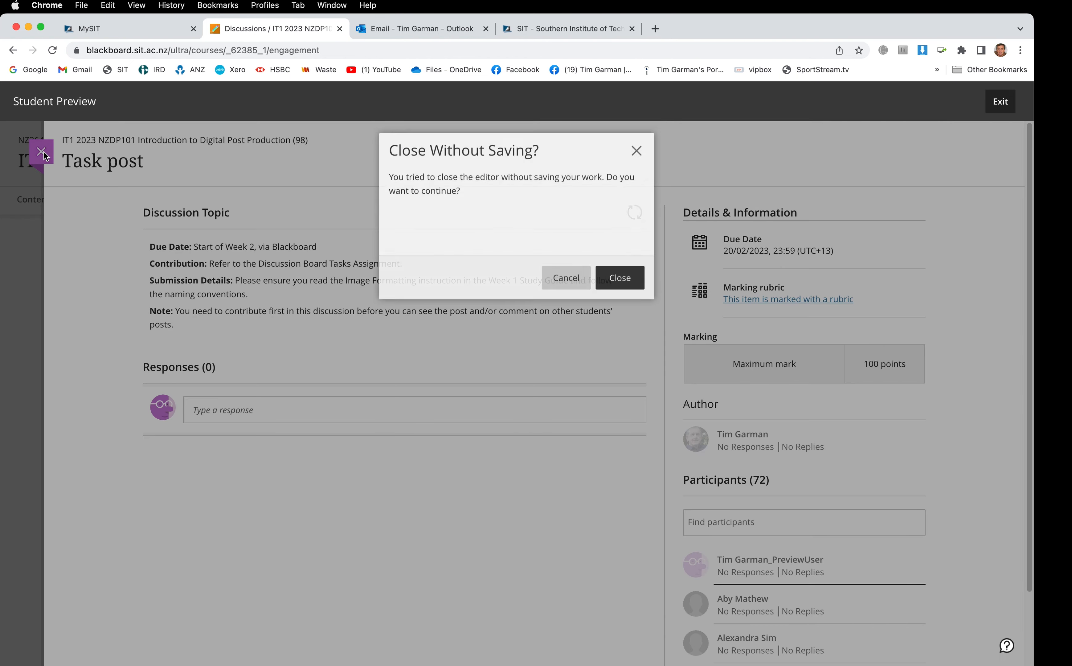
left_click(618, 277)
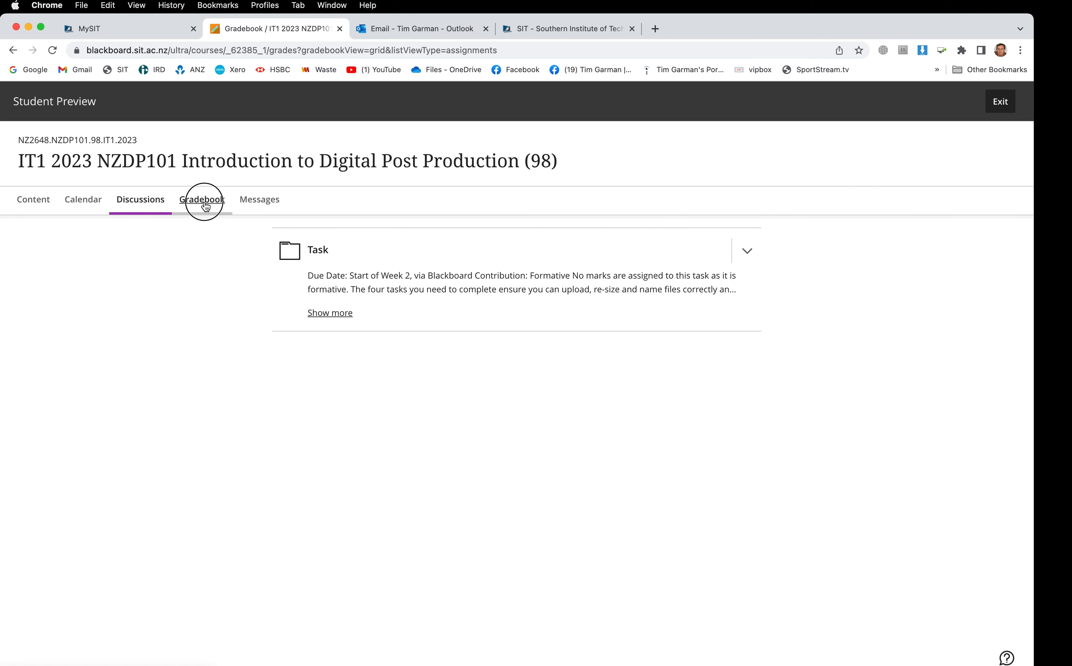
- View the Gradebook listing both unopened tasks marked out of 100
left_click(201, 199)
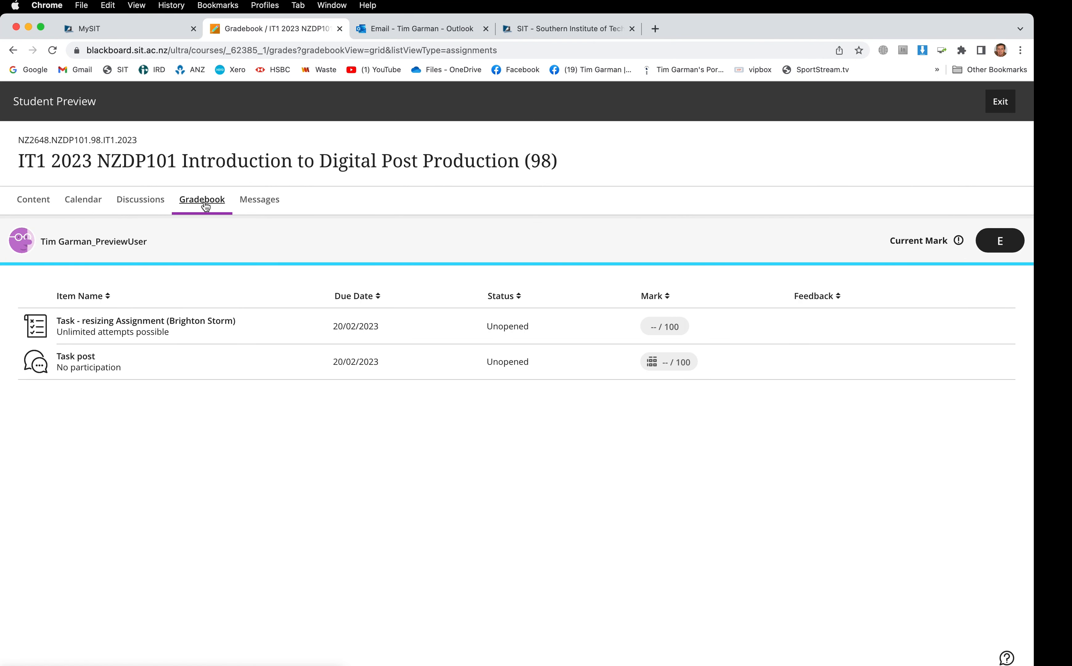
mouse_move(647, 445)
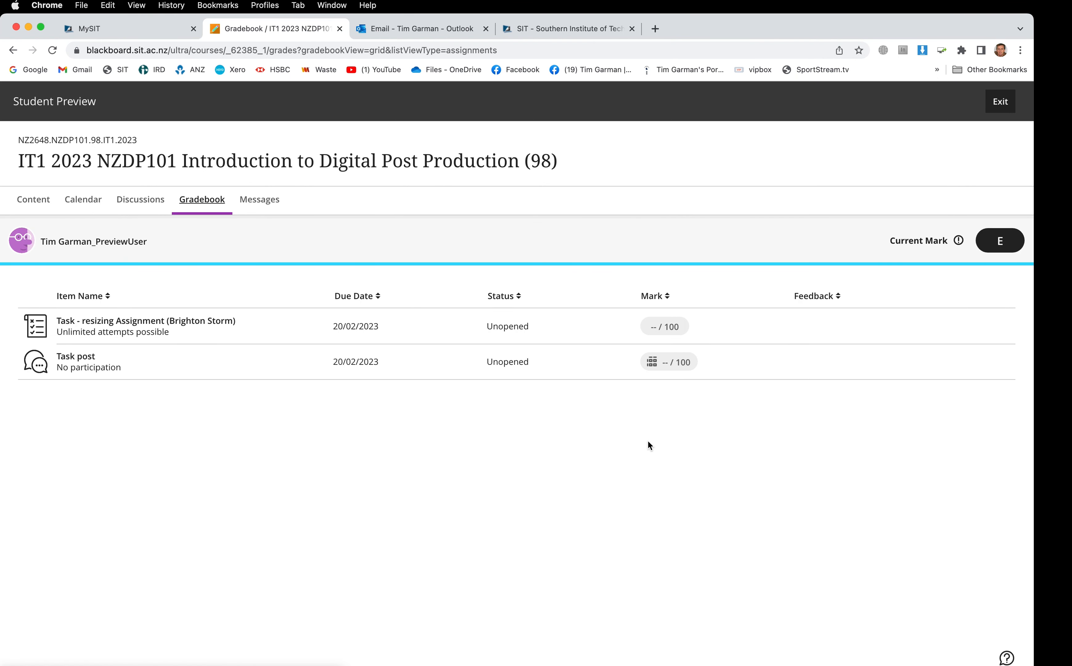
mouse_move(246, 435)
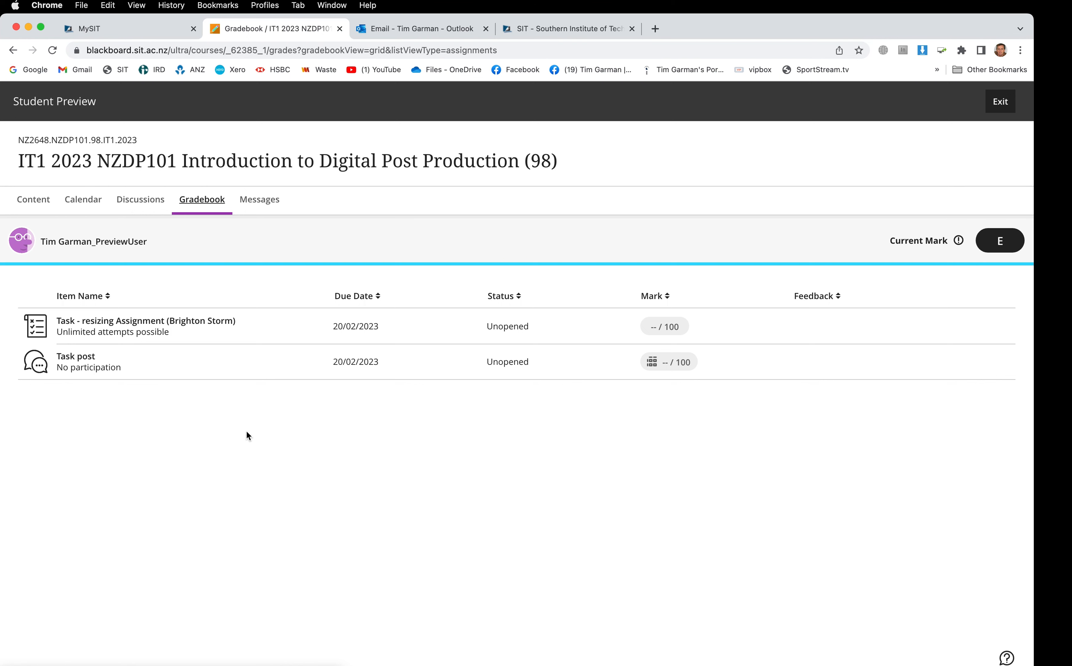
mouse_move(111, 404)
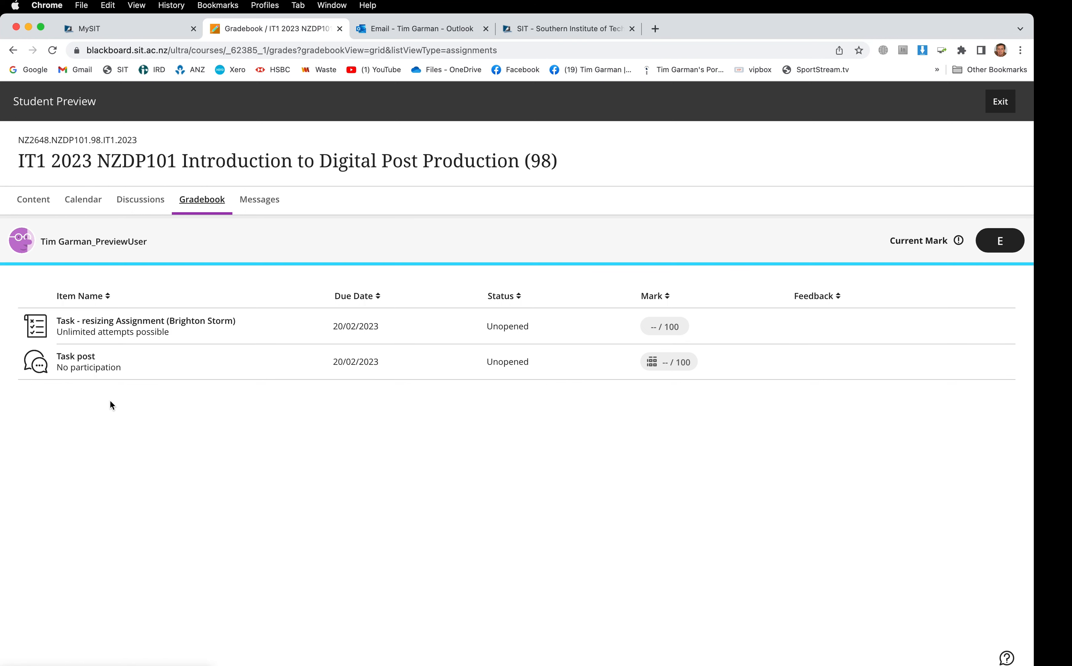
mouse_move(119, 383)
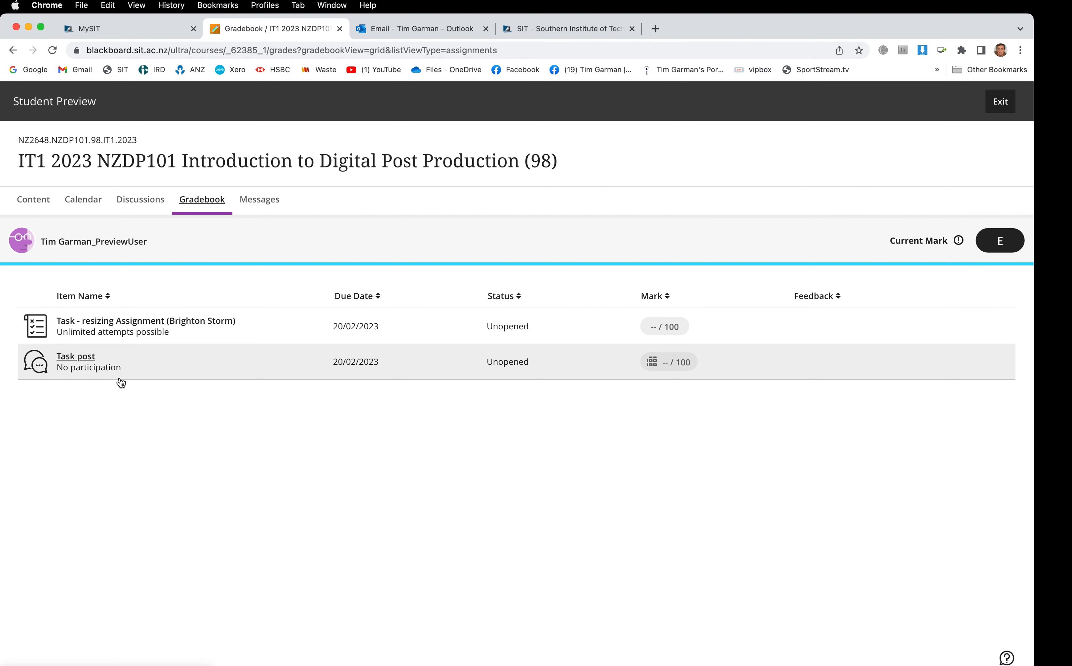
mouse_move(126, 408)
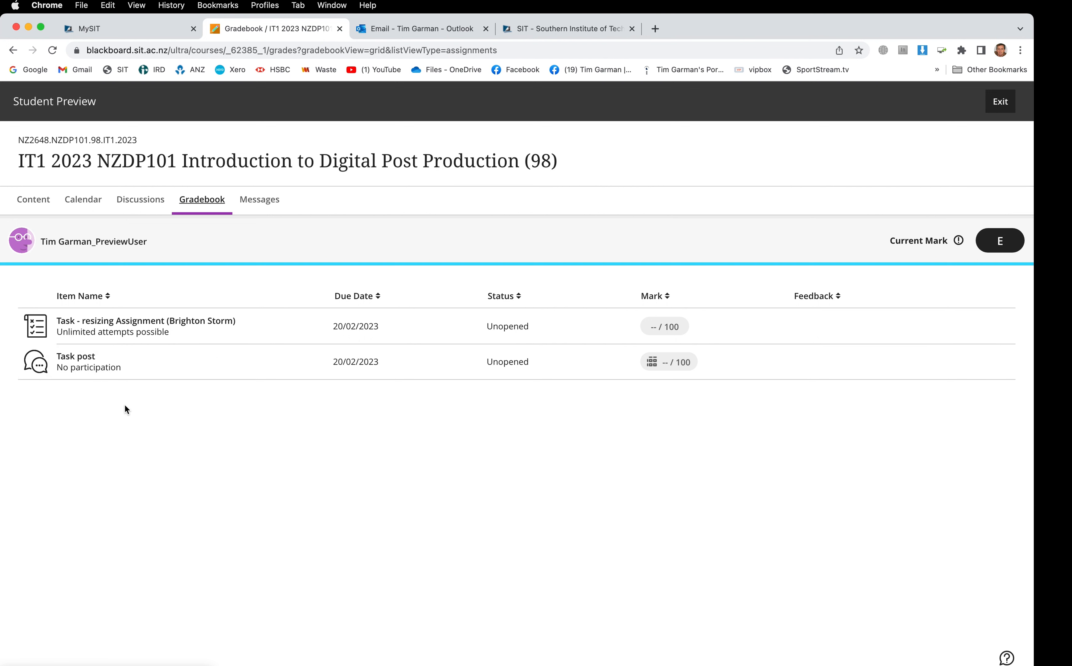
mouse_move(145, 391)
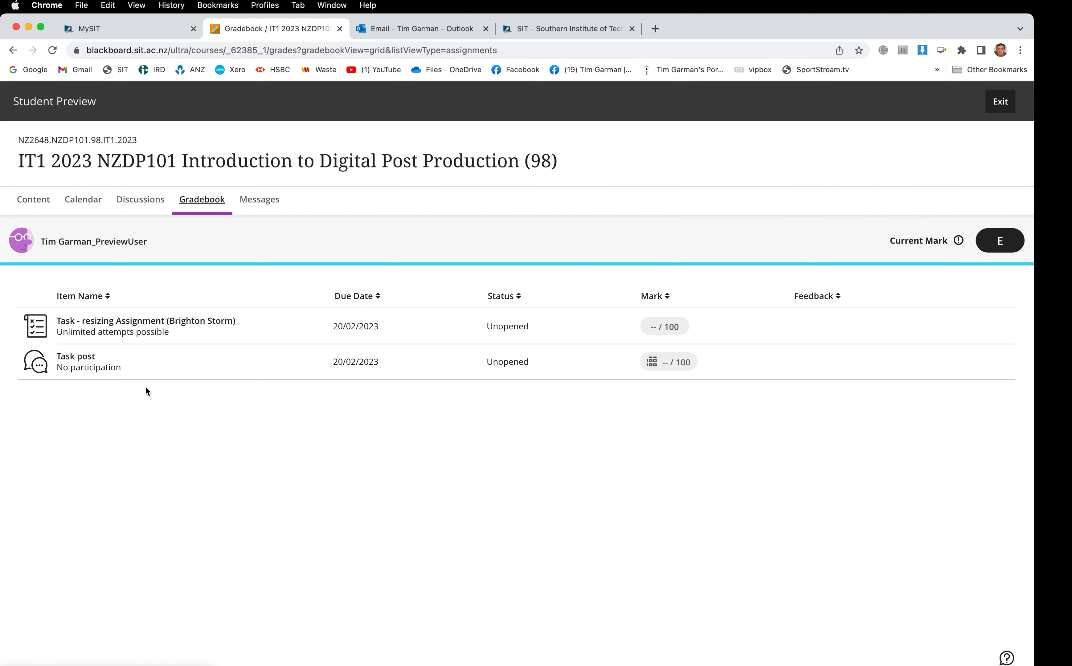
mouse_move(150, 497)
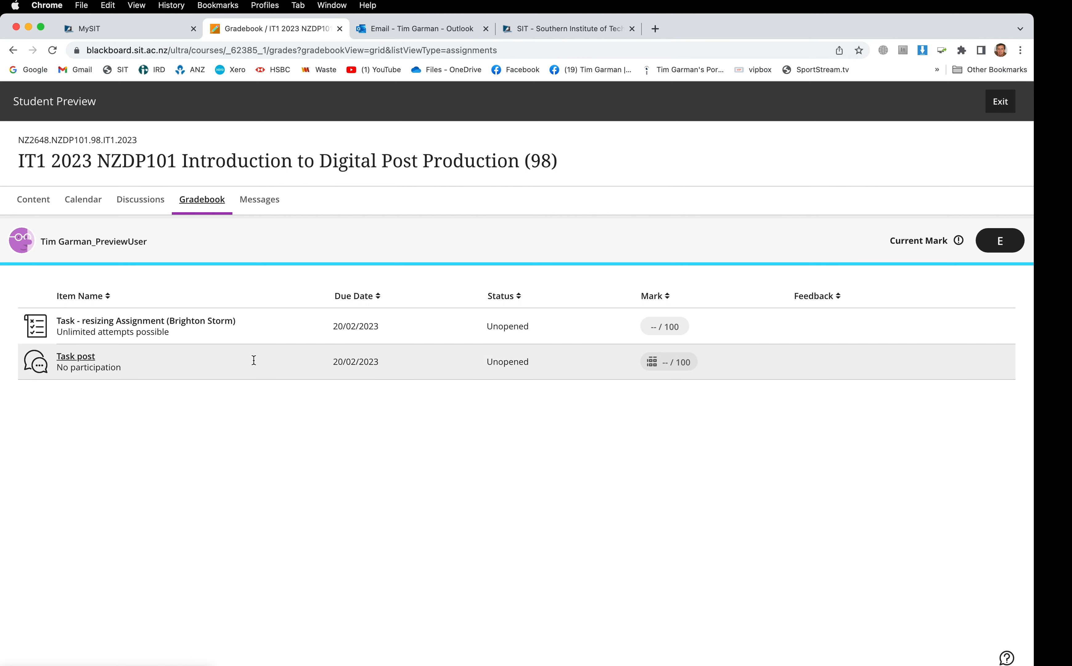
mouse_move(681, 446)
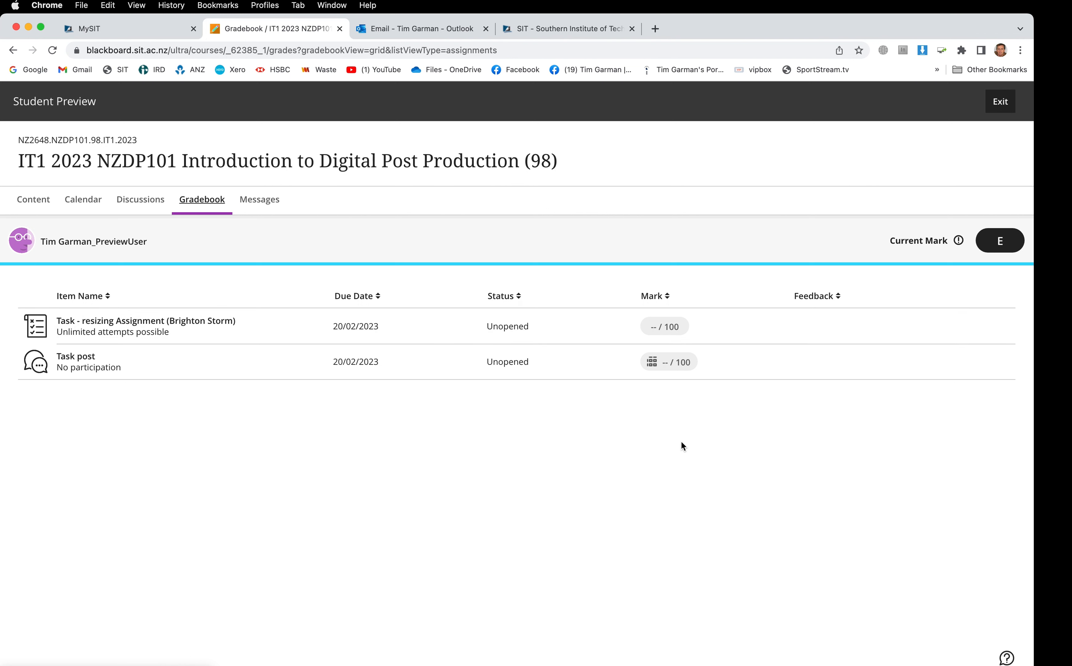
mouse_move(640, 393)
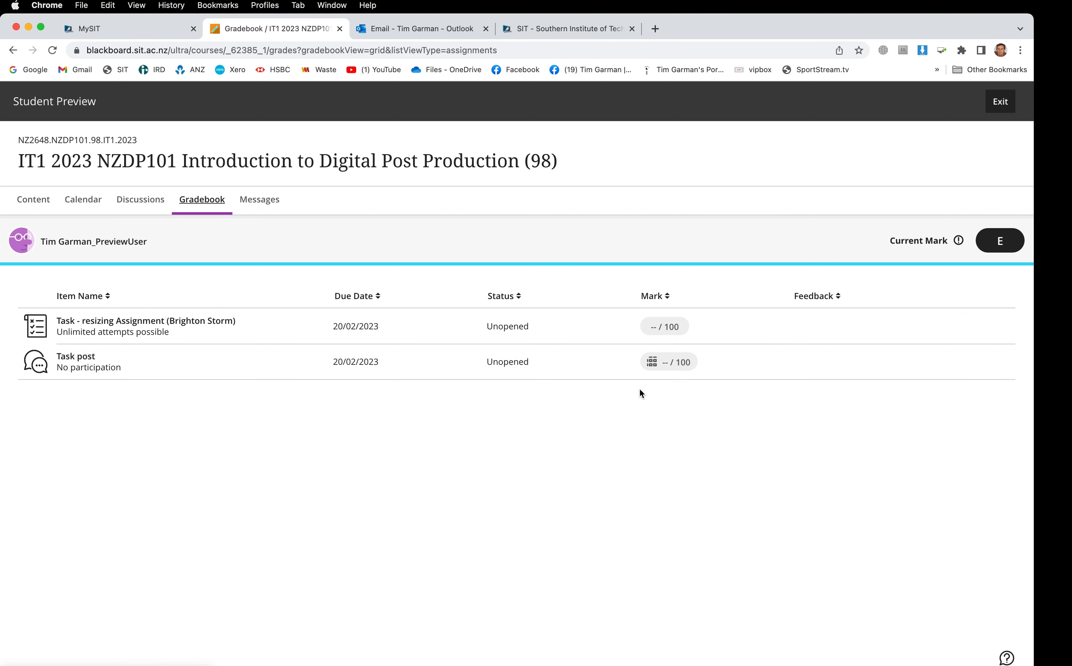
mouse_move(969, 256)
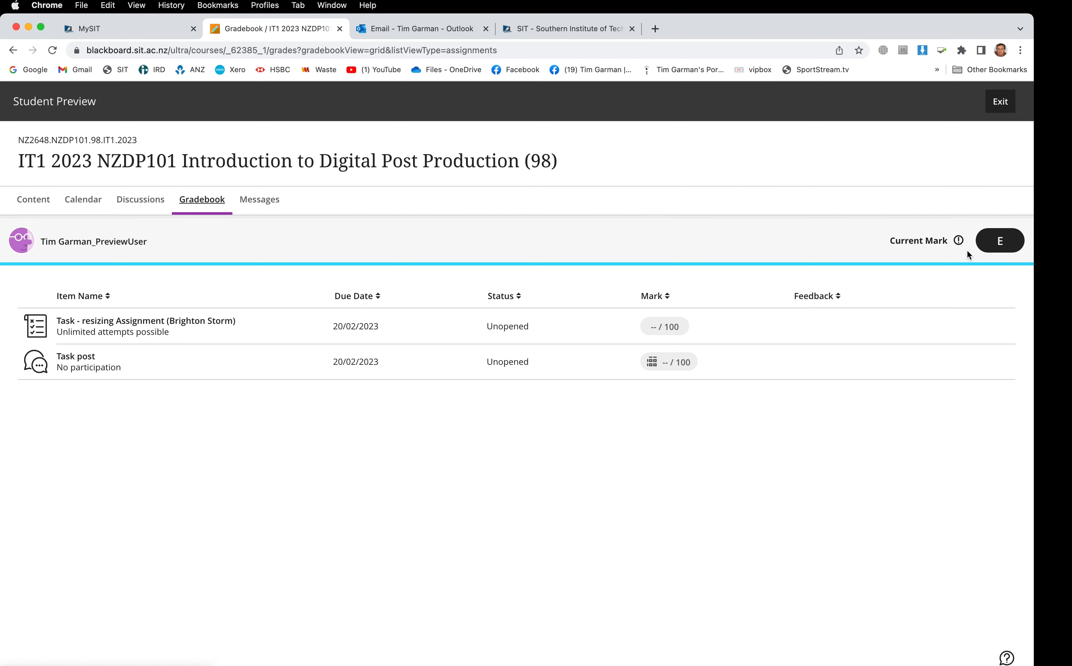
mouse_move(999, 251)
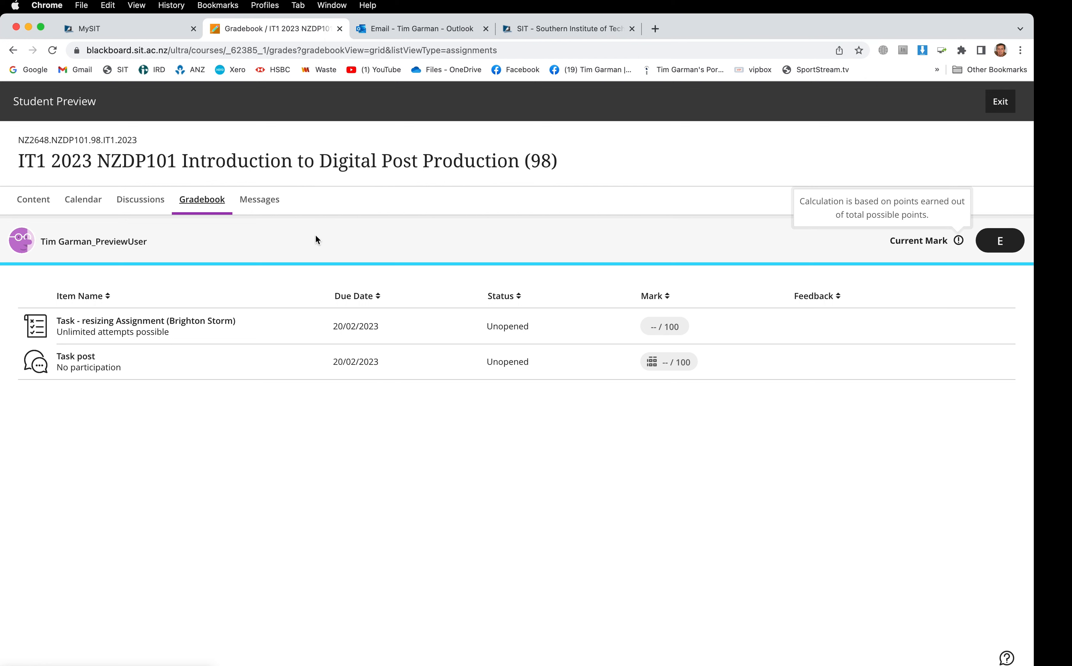
mouse_move(259, 199)
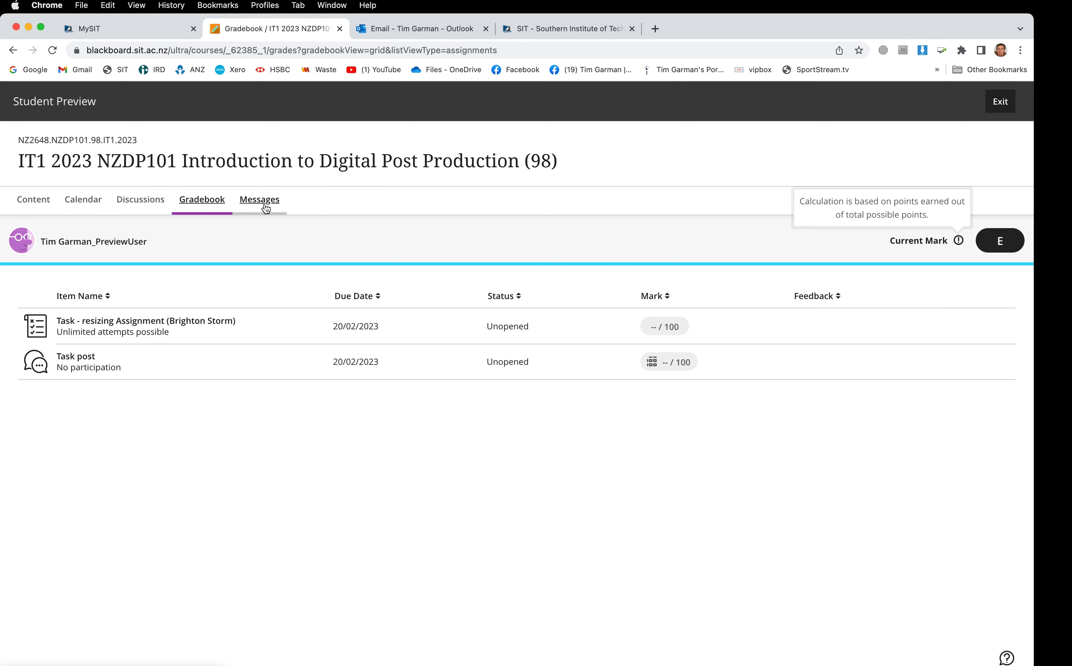
mouse_move(244, 224)
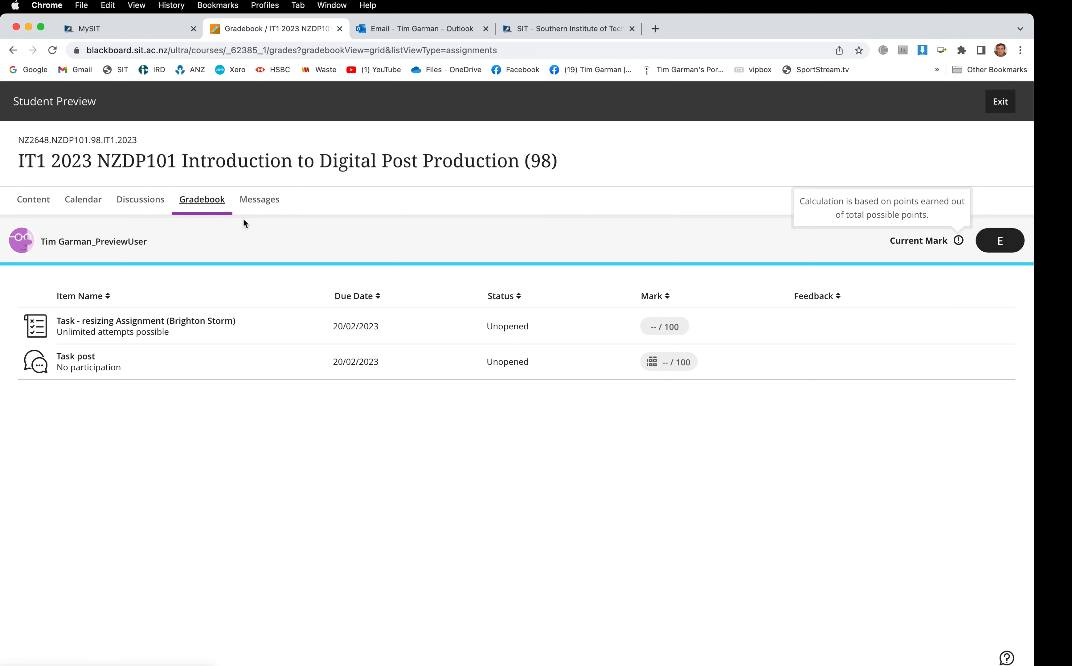